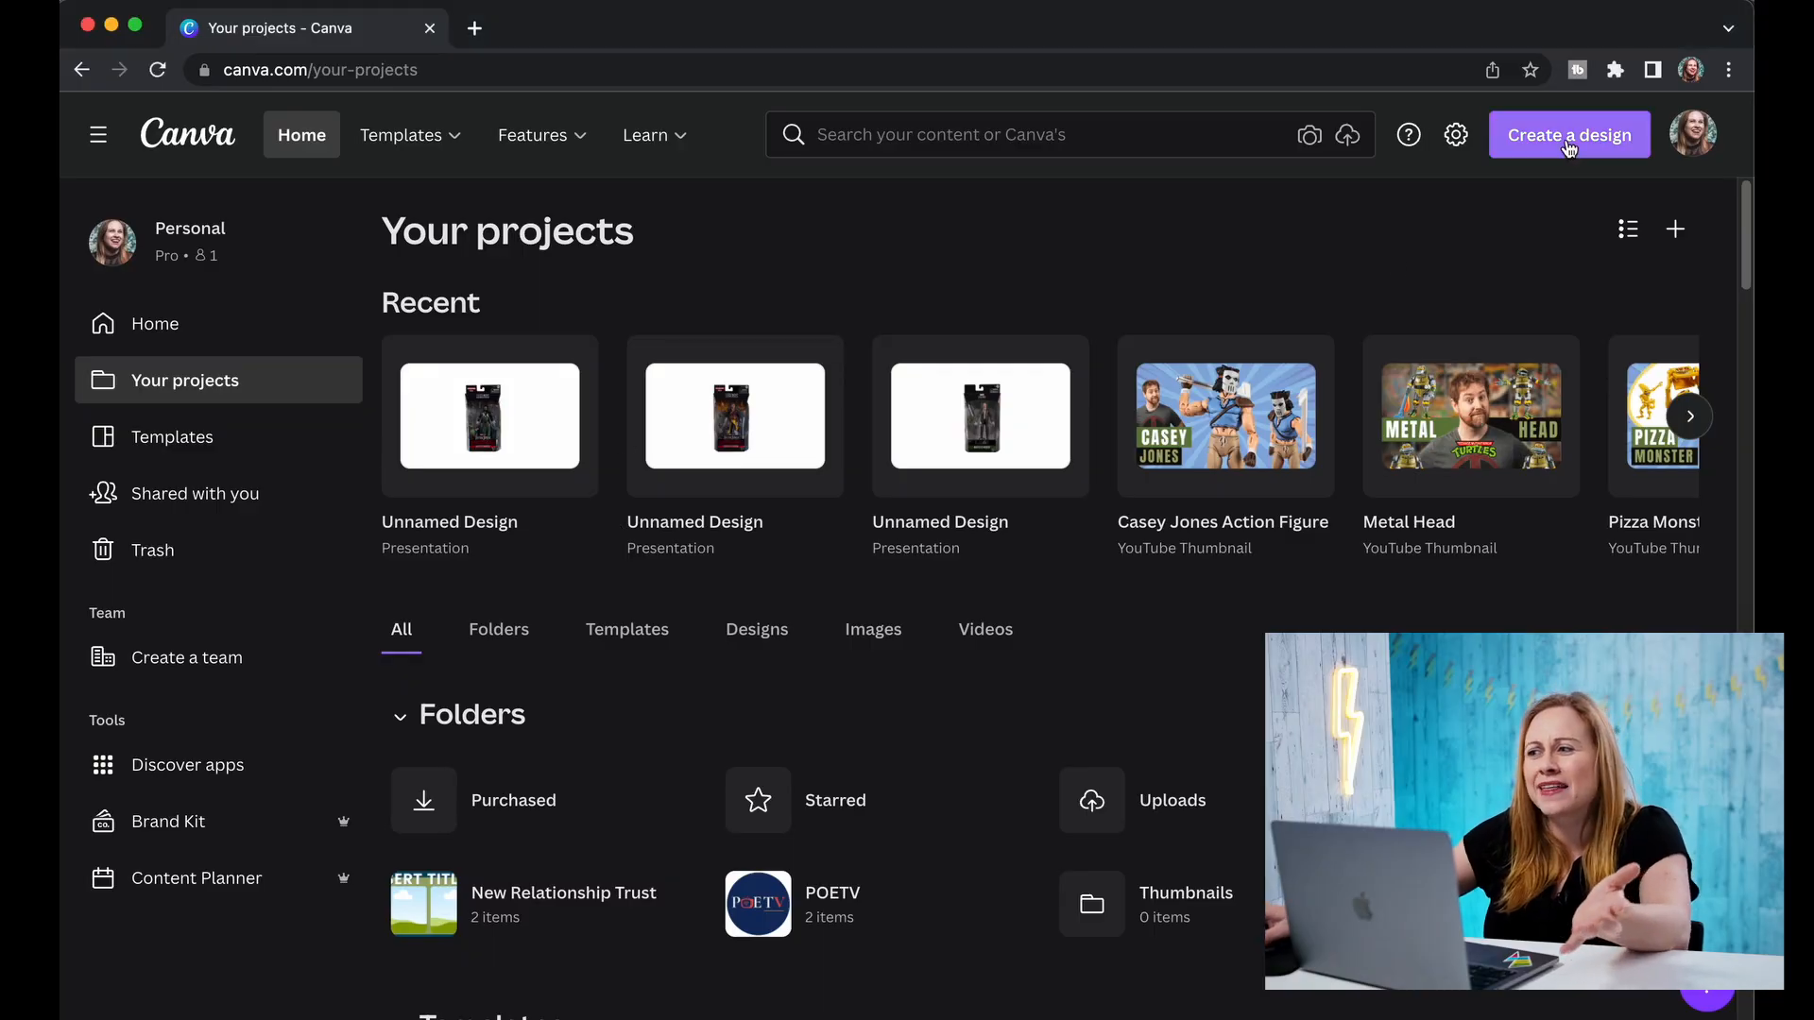
Create a new video design and add two pages for three 5-second pages.
left_click(1568, 134)
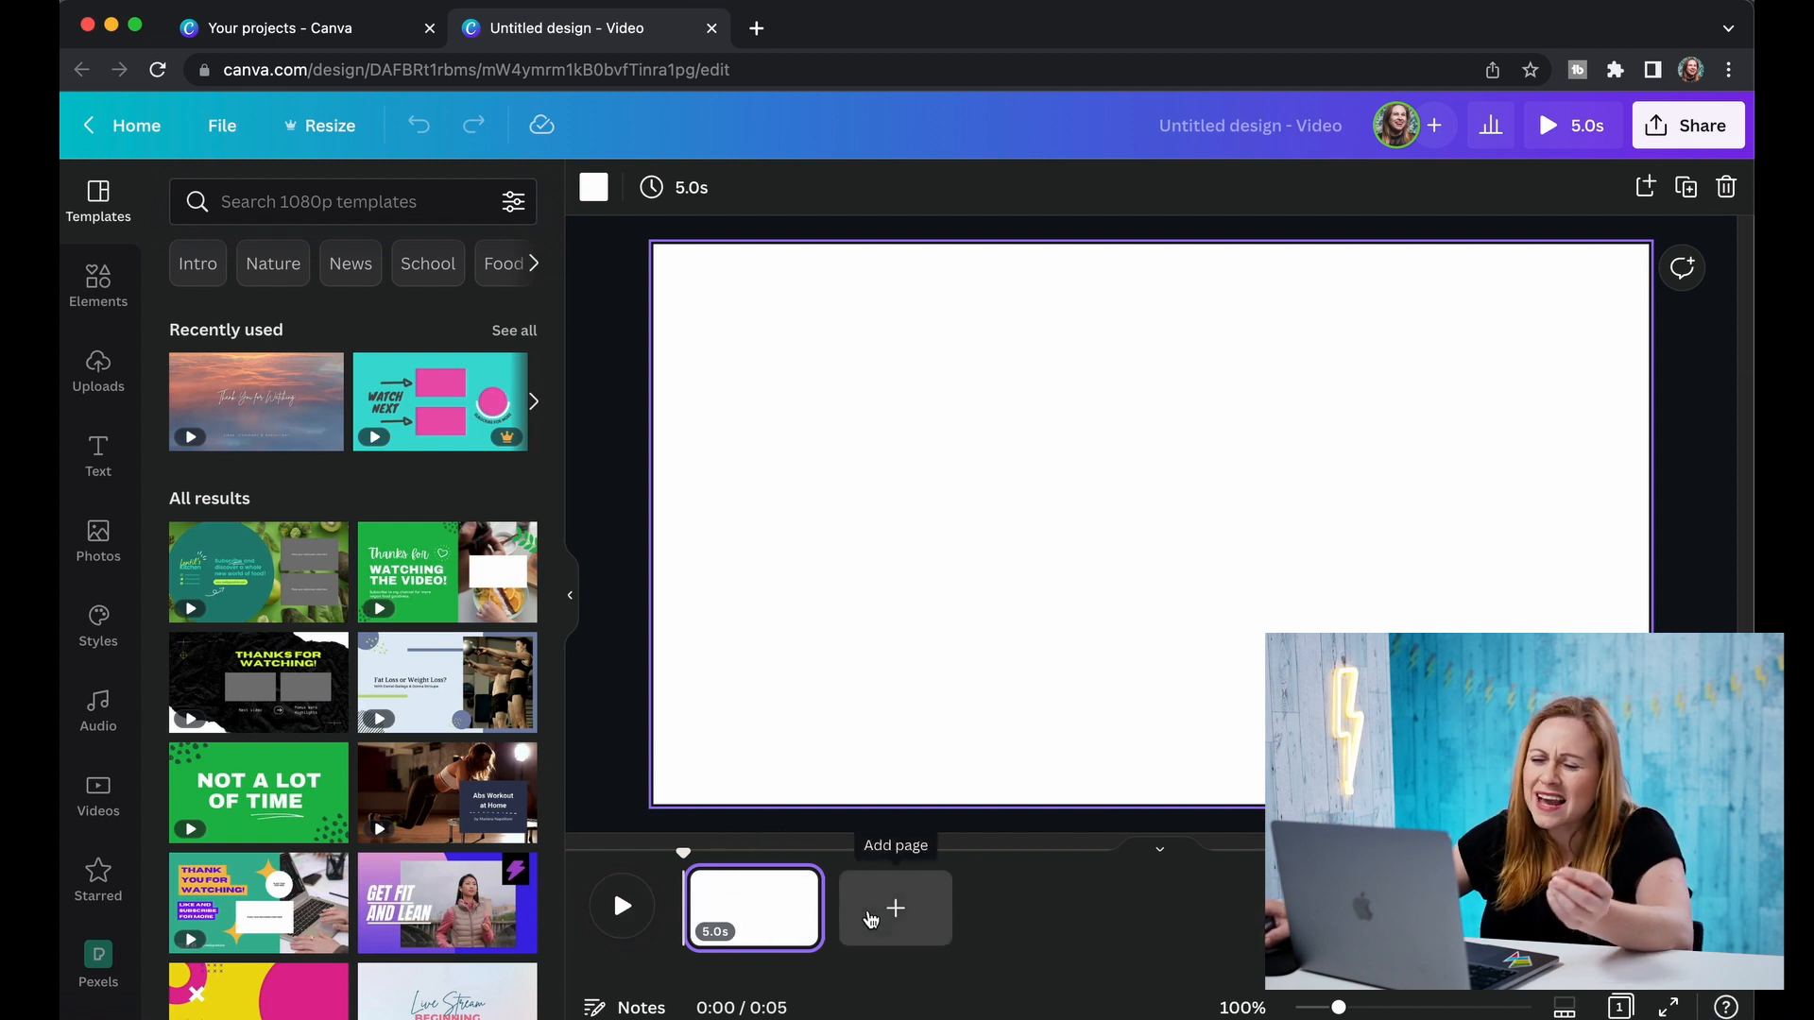
left_click(895, 908)
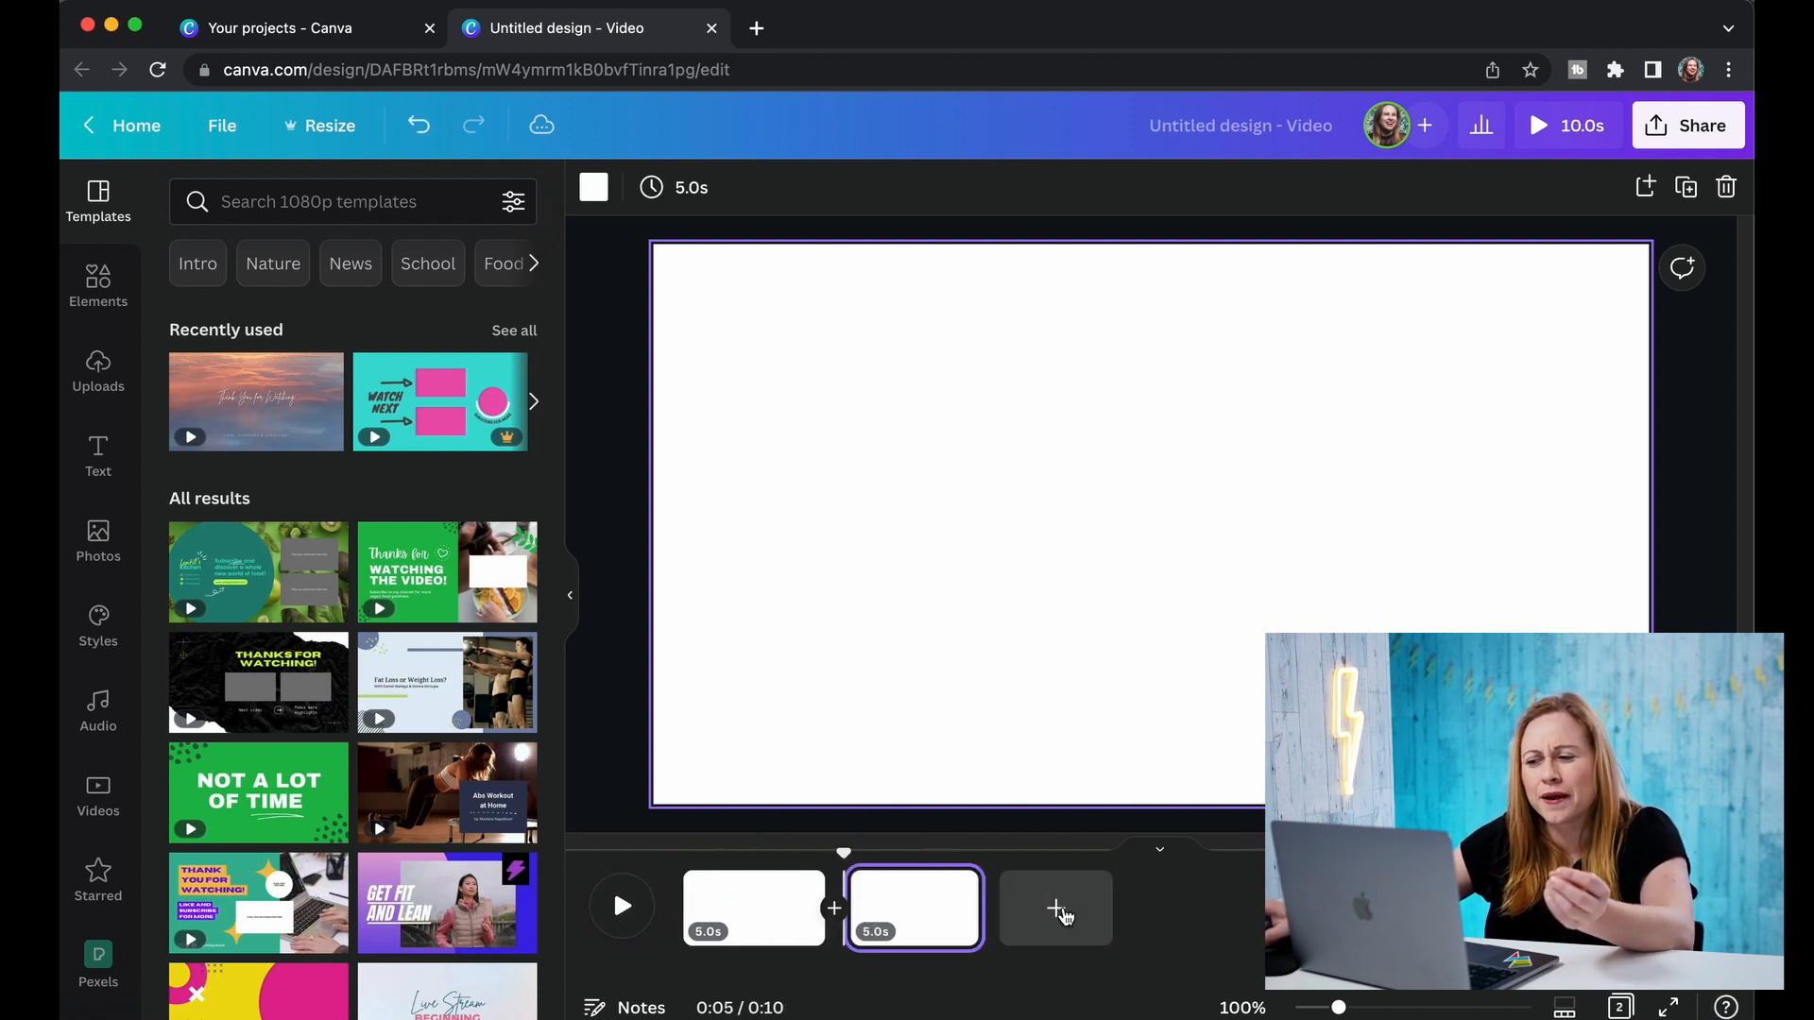
left_click(1054, 907)
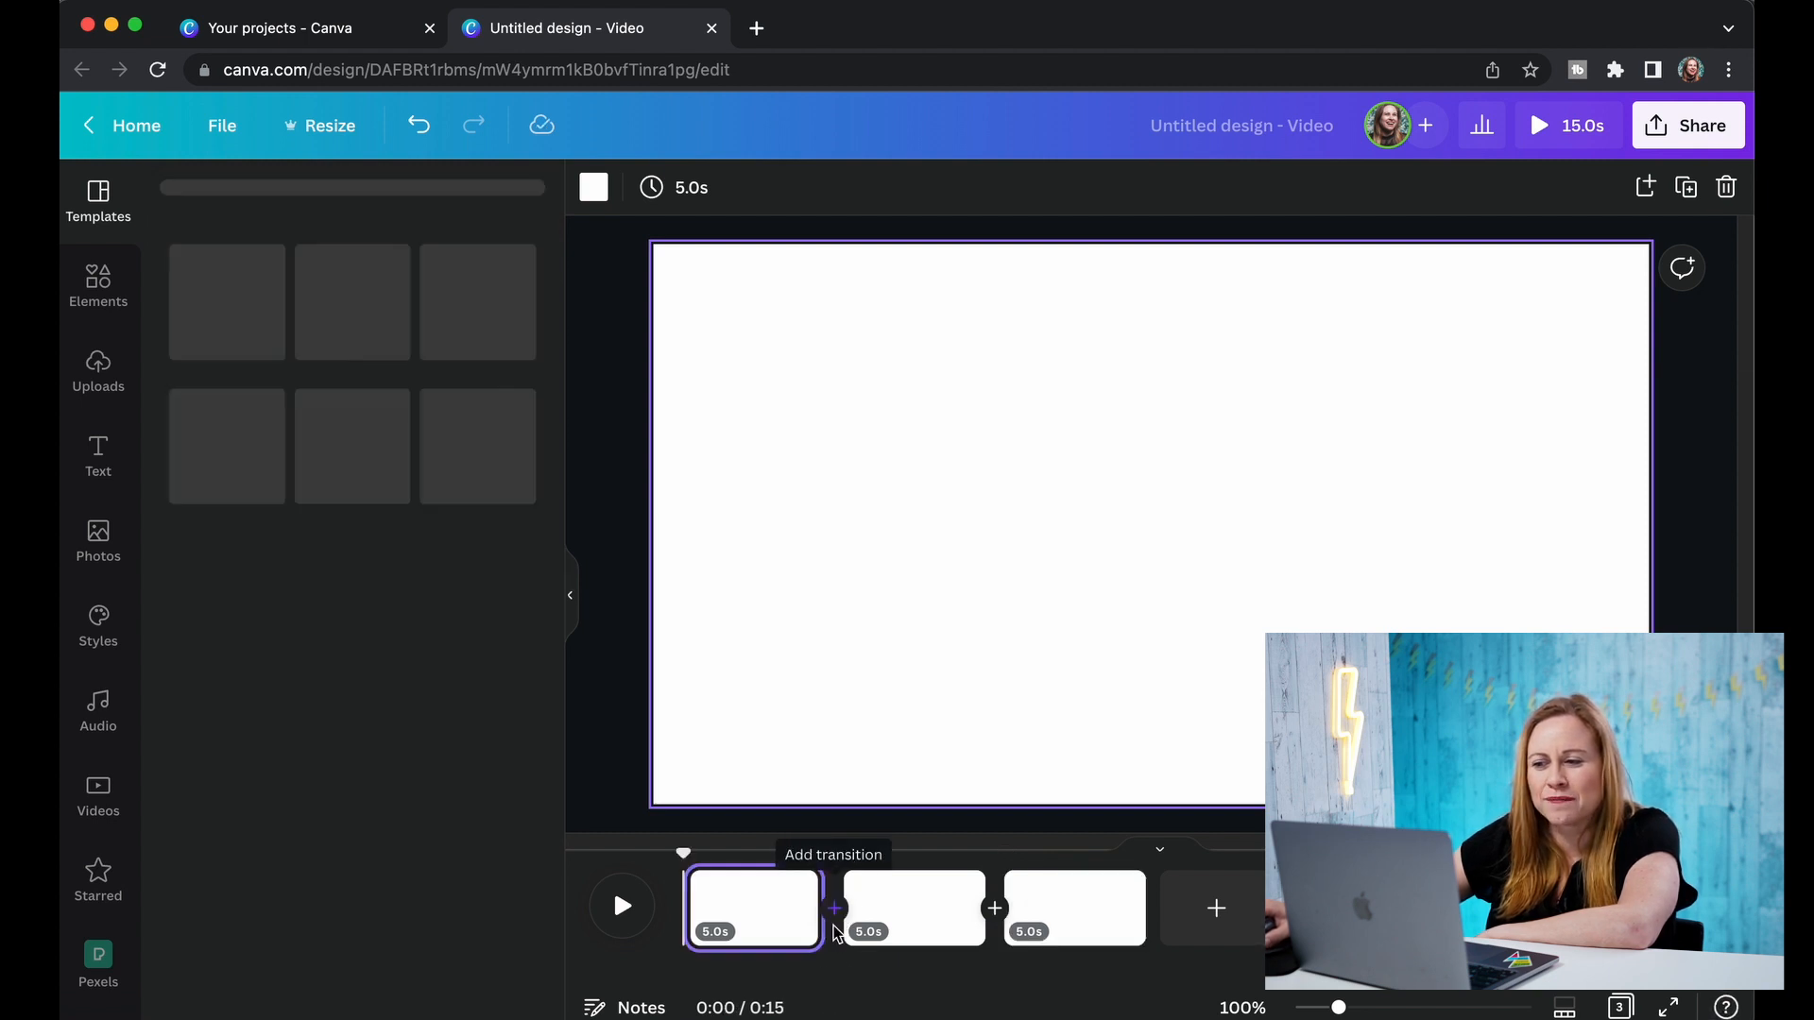
left_click(833, 908)
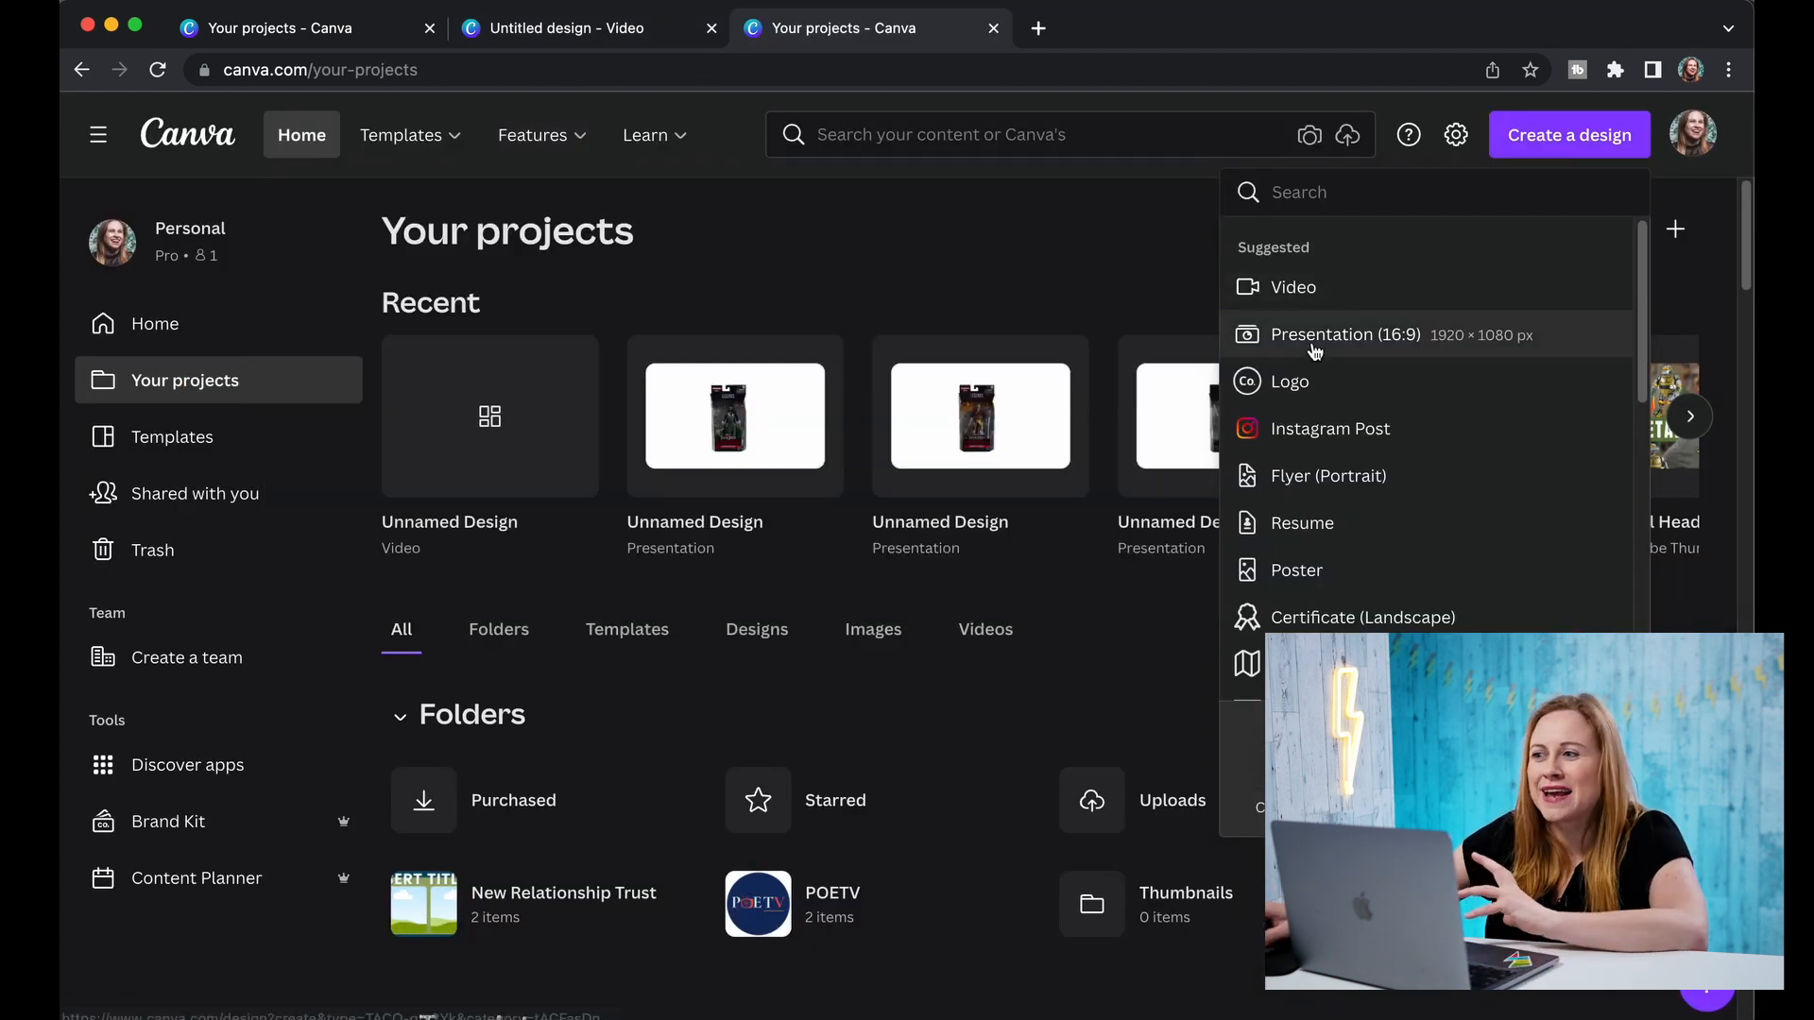
Create a 16:9 presentation, add a page, then leave it without saving.
left_click(1346, 335)
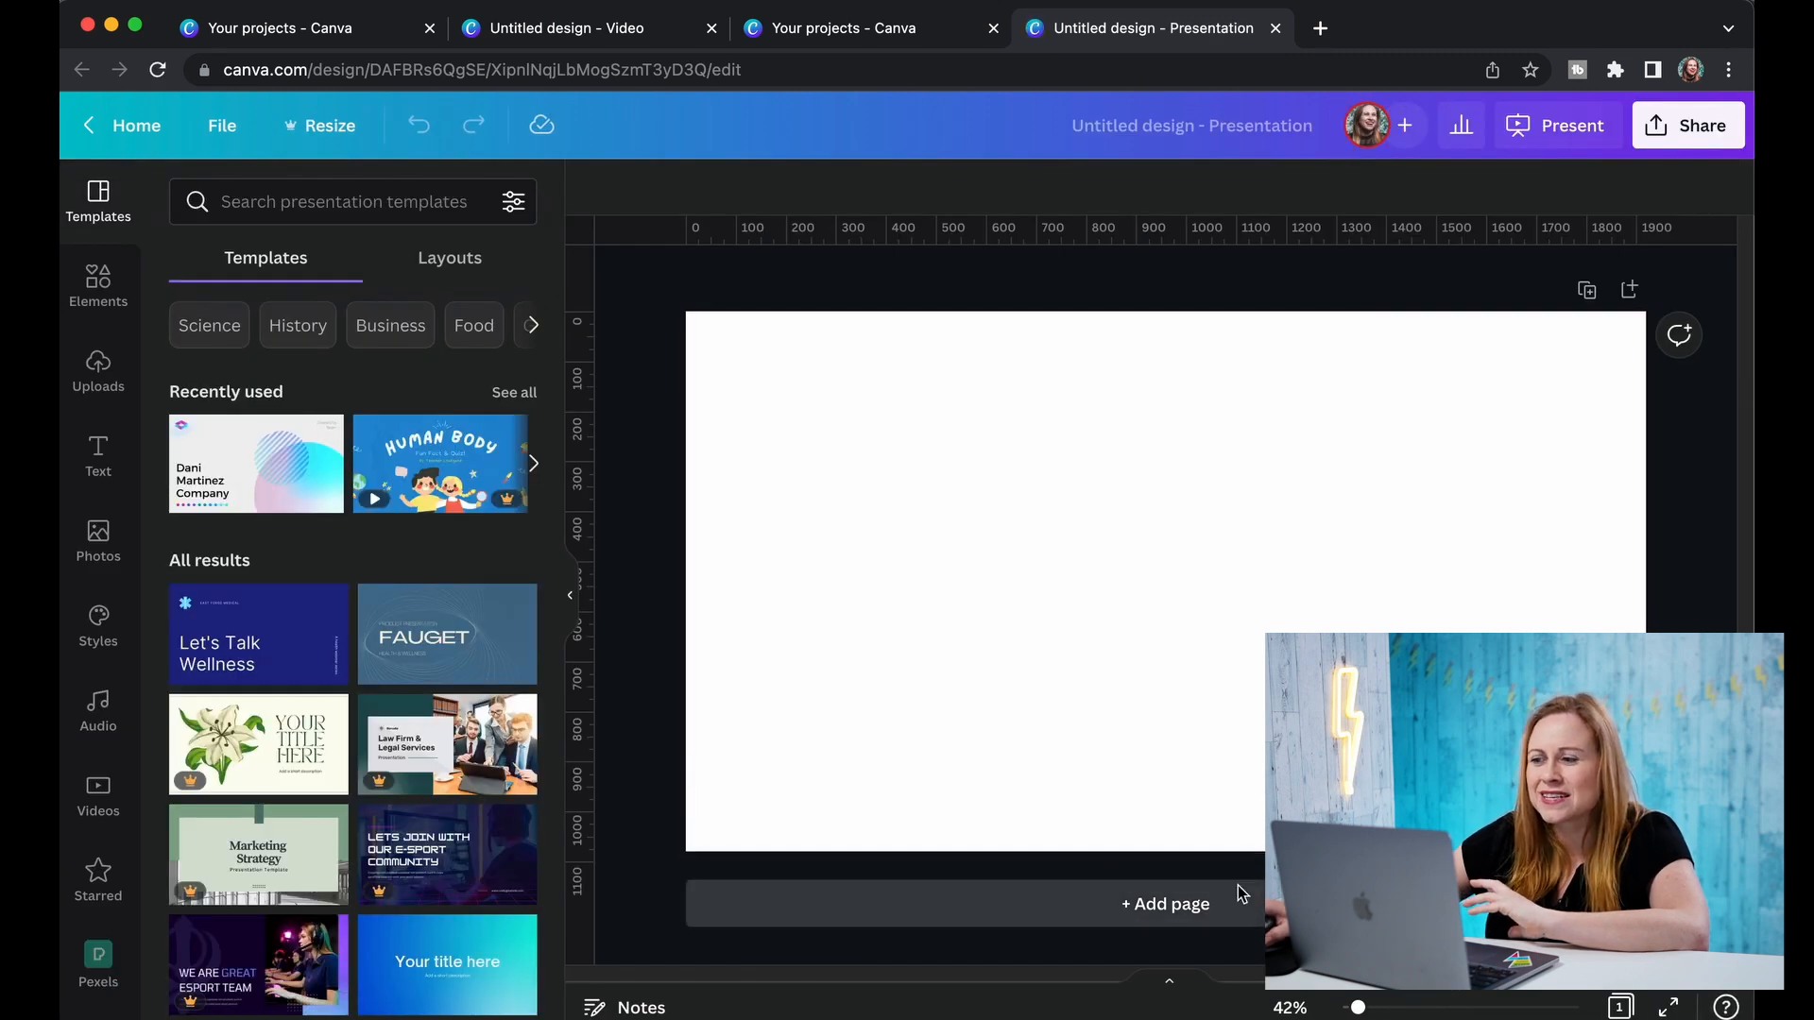
left_click(1164, 903)
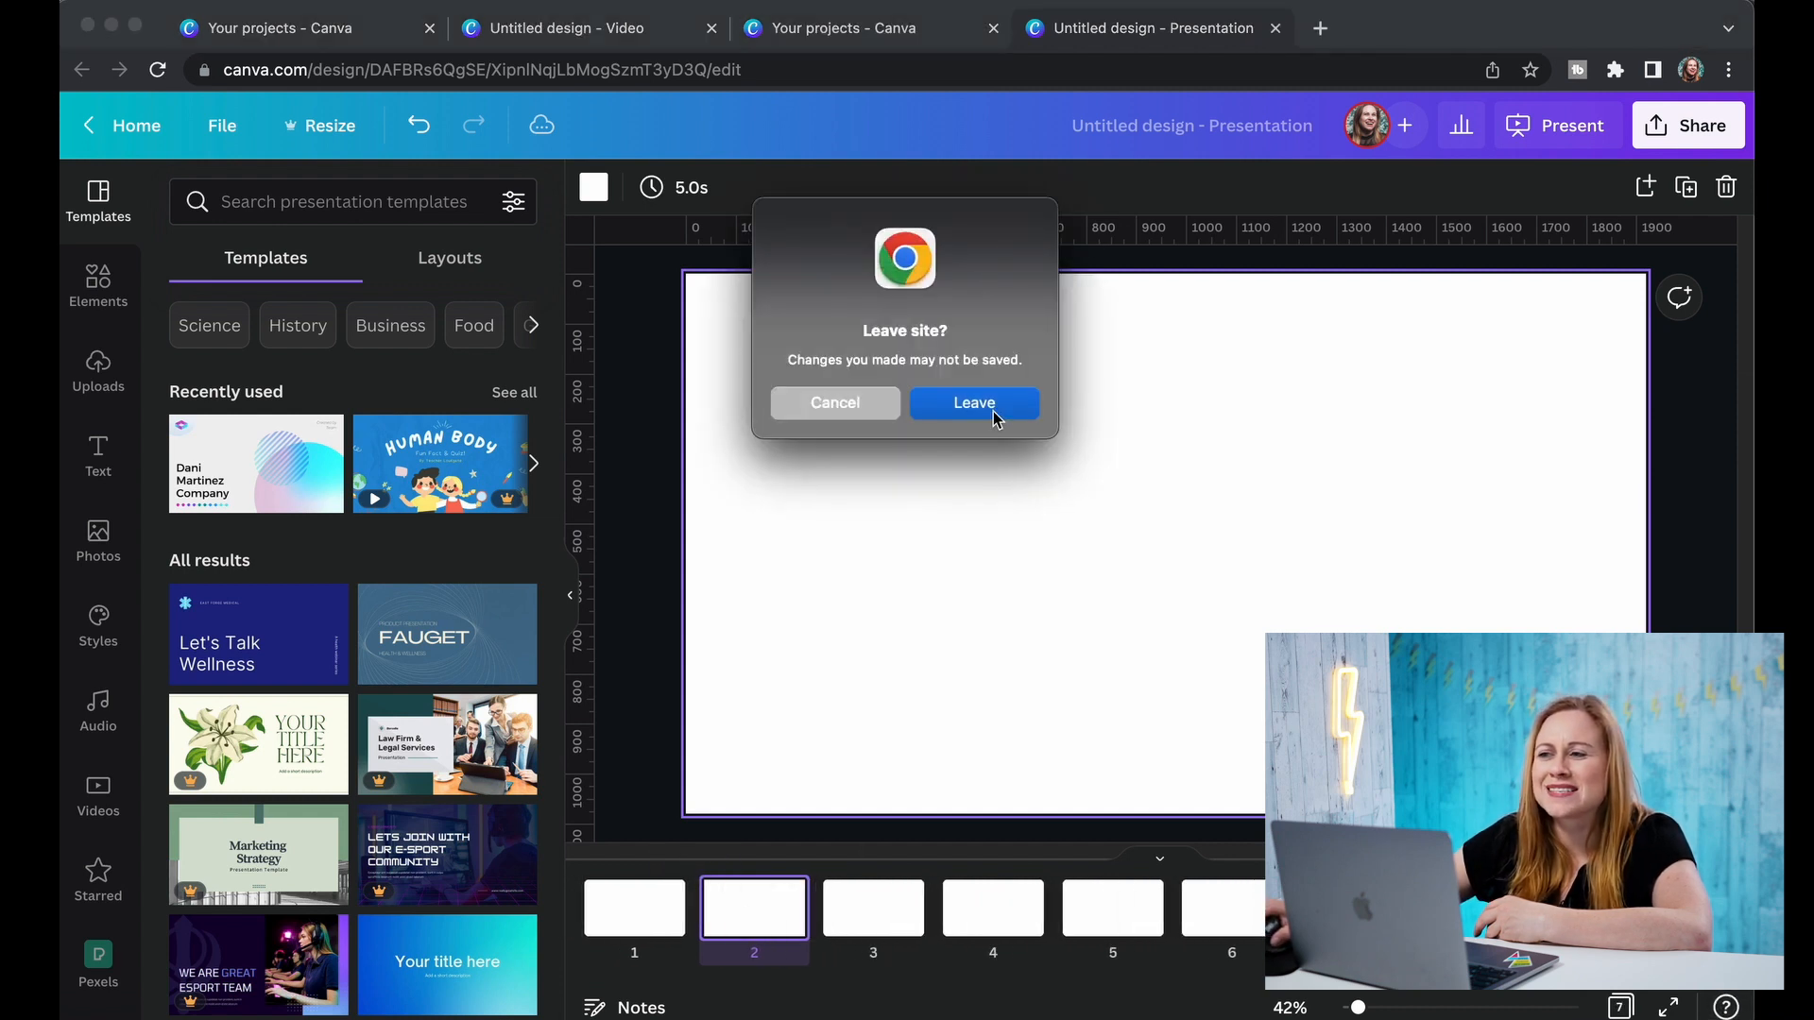
left_click(973, 402)
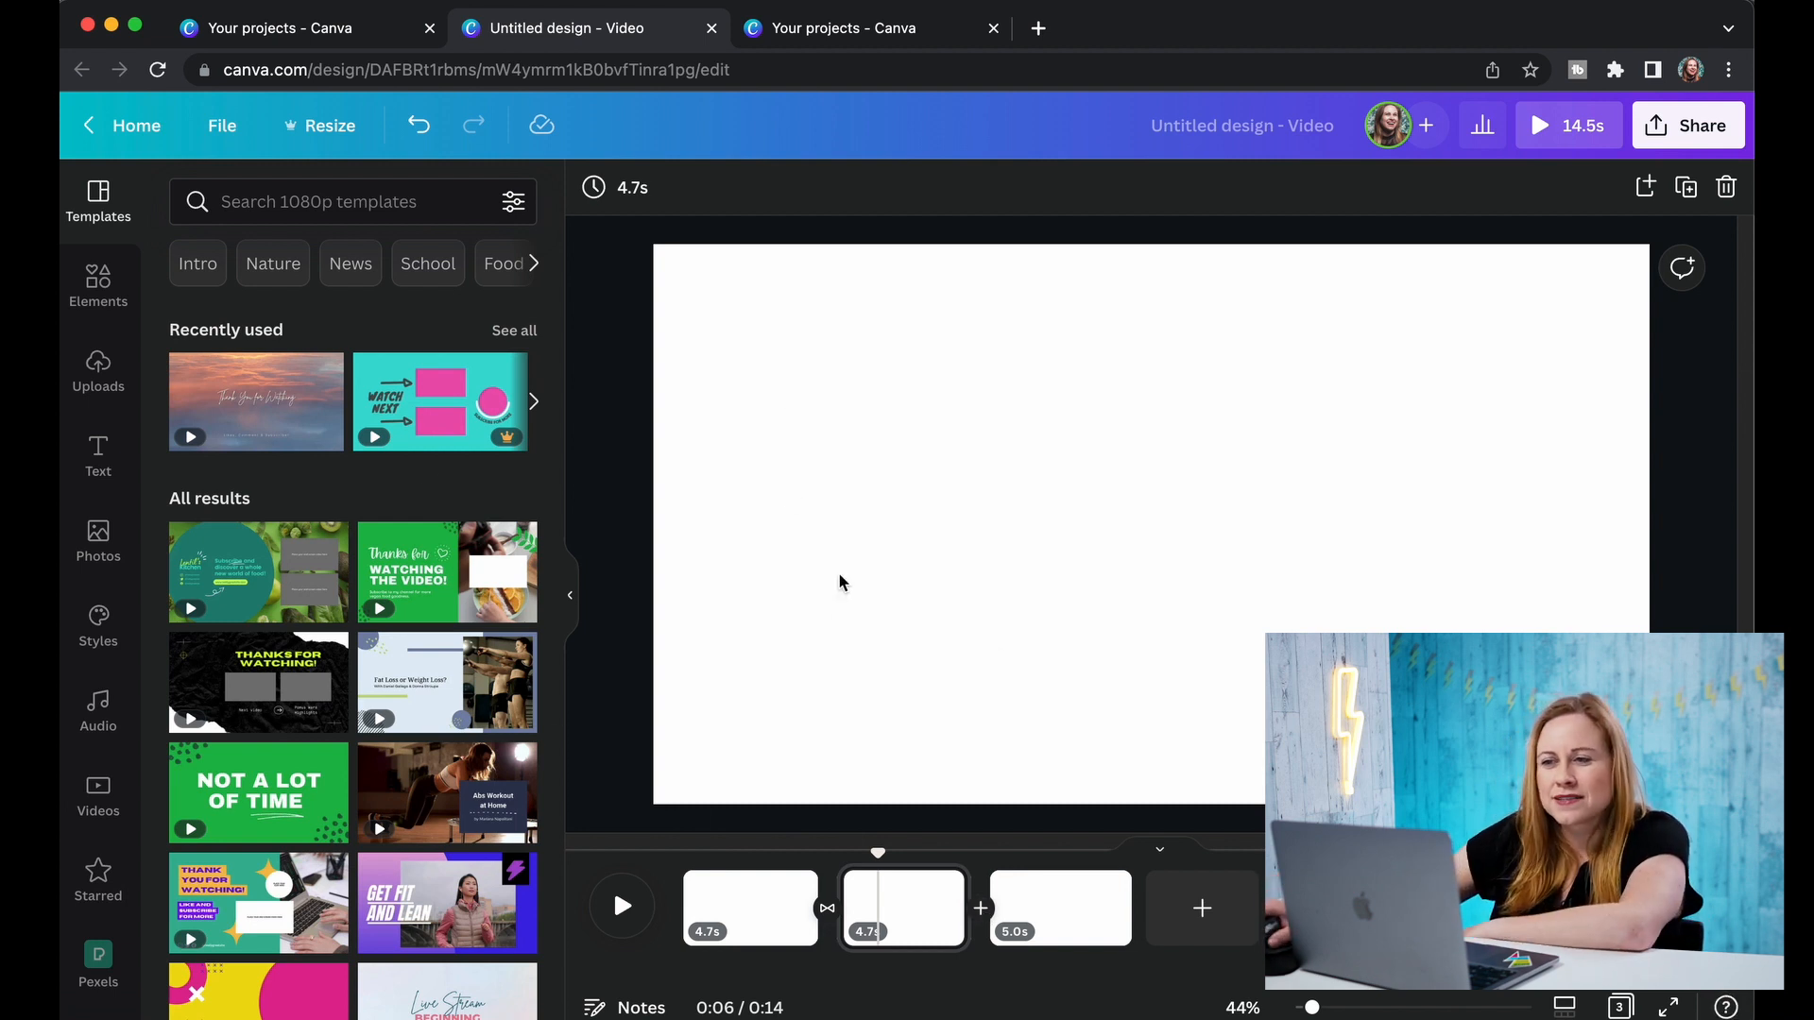
mouse_move(126, 501)
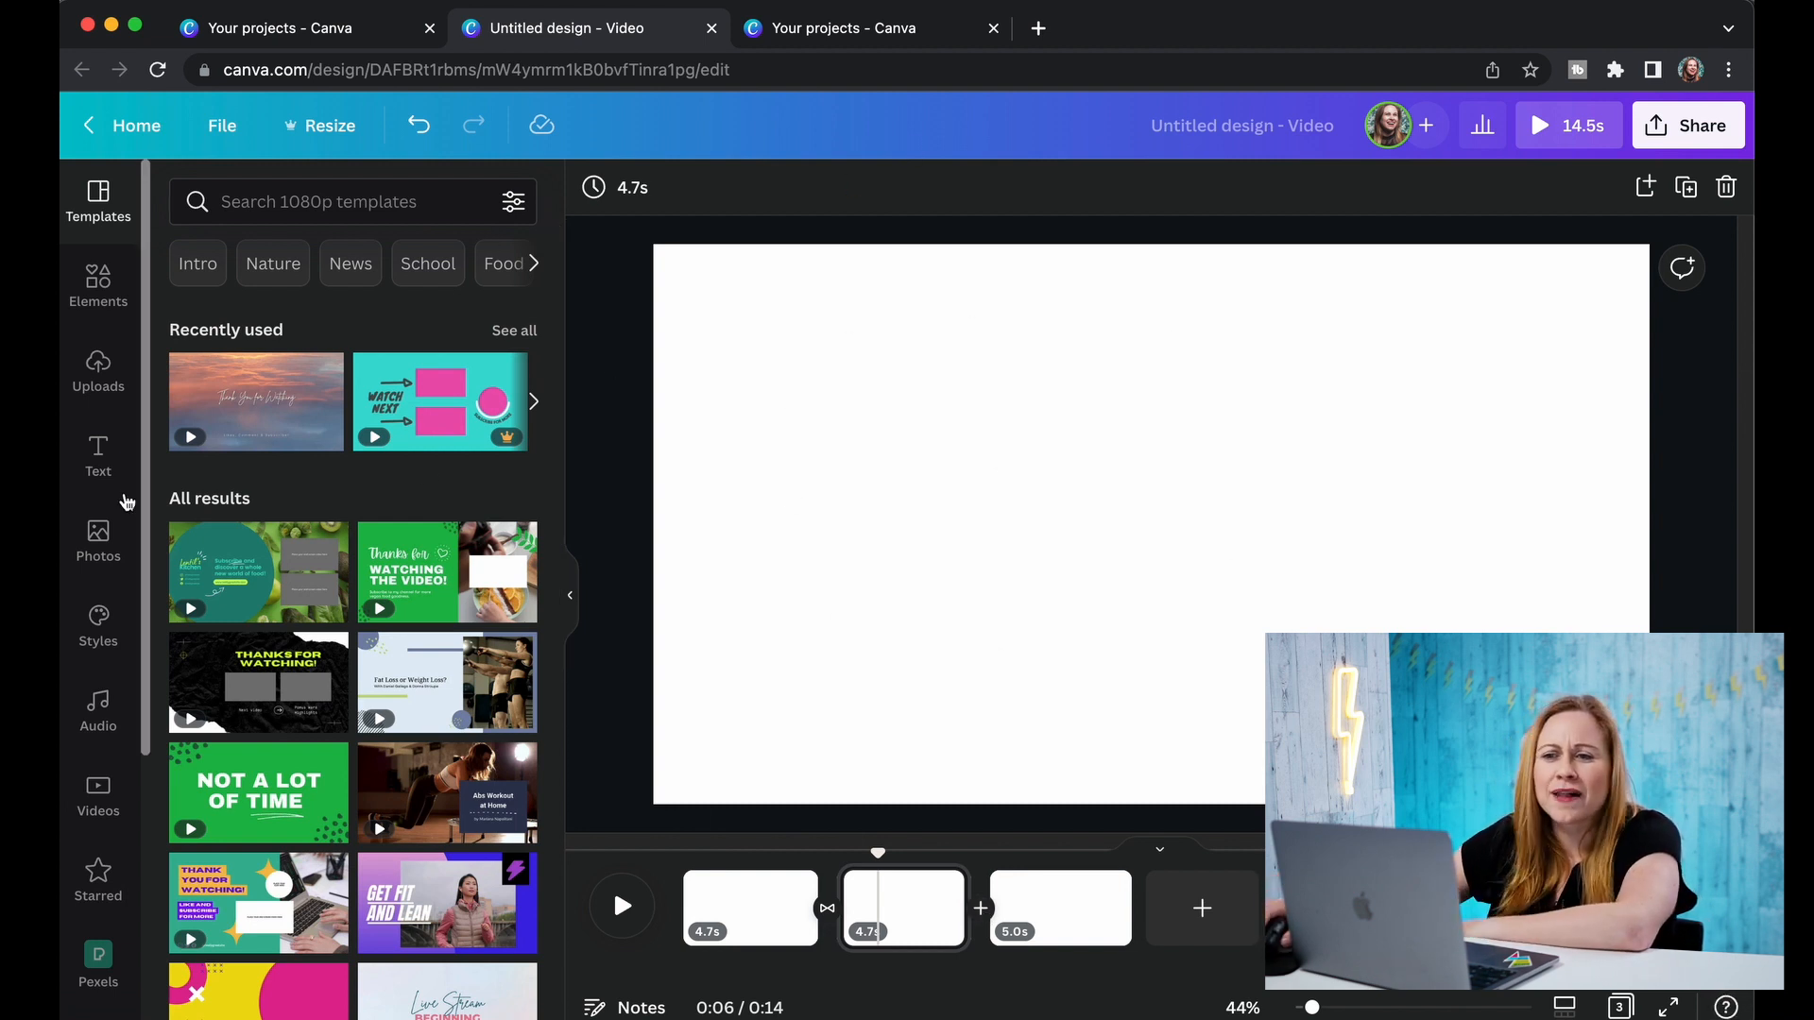
Apply the sunset 'Thank You for Watching' template to page 3 with a Raleway Heavy heading.
left_click(1058, 908)
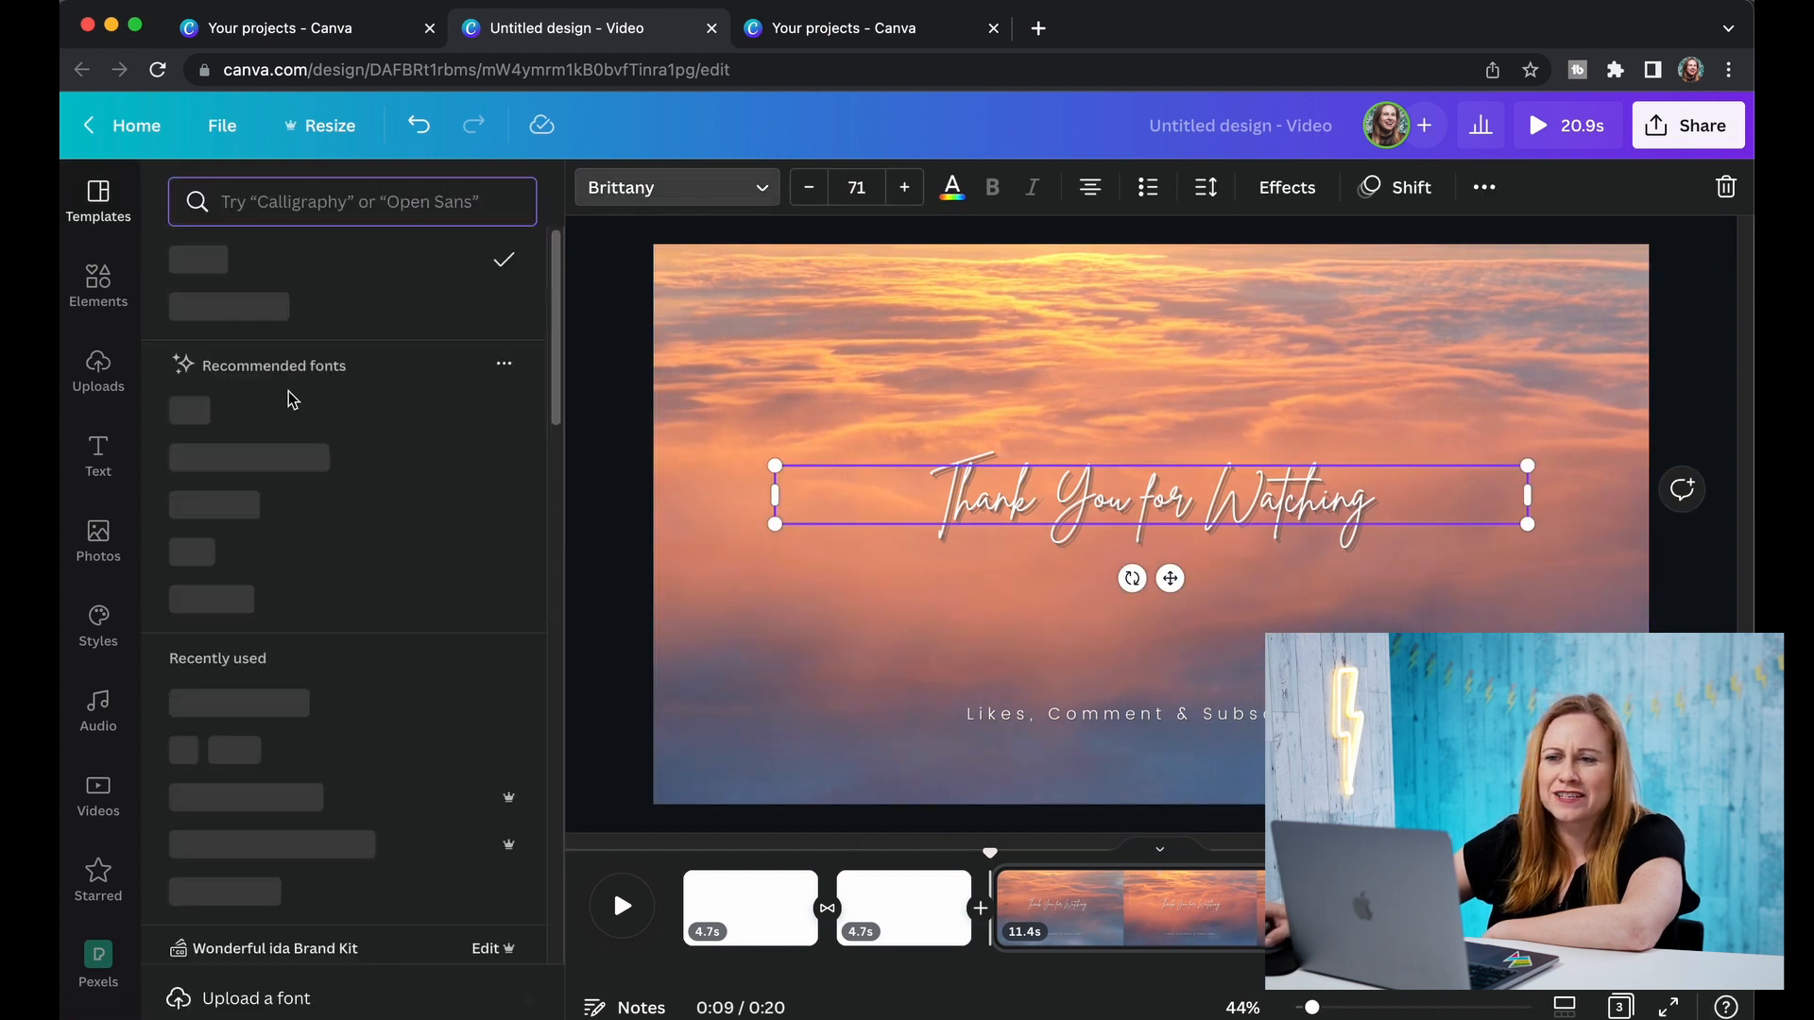
left_click(214, 502)
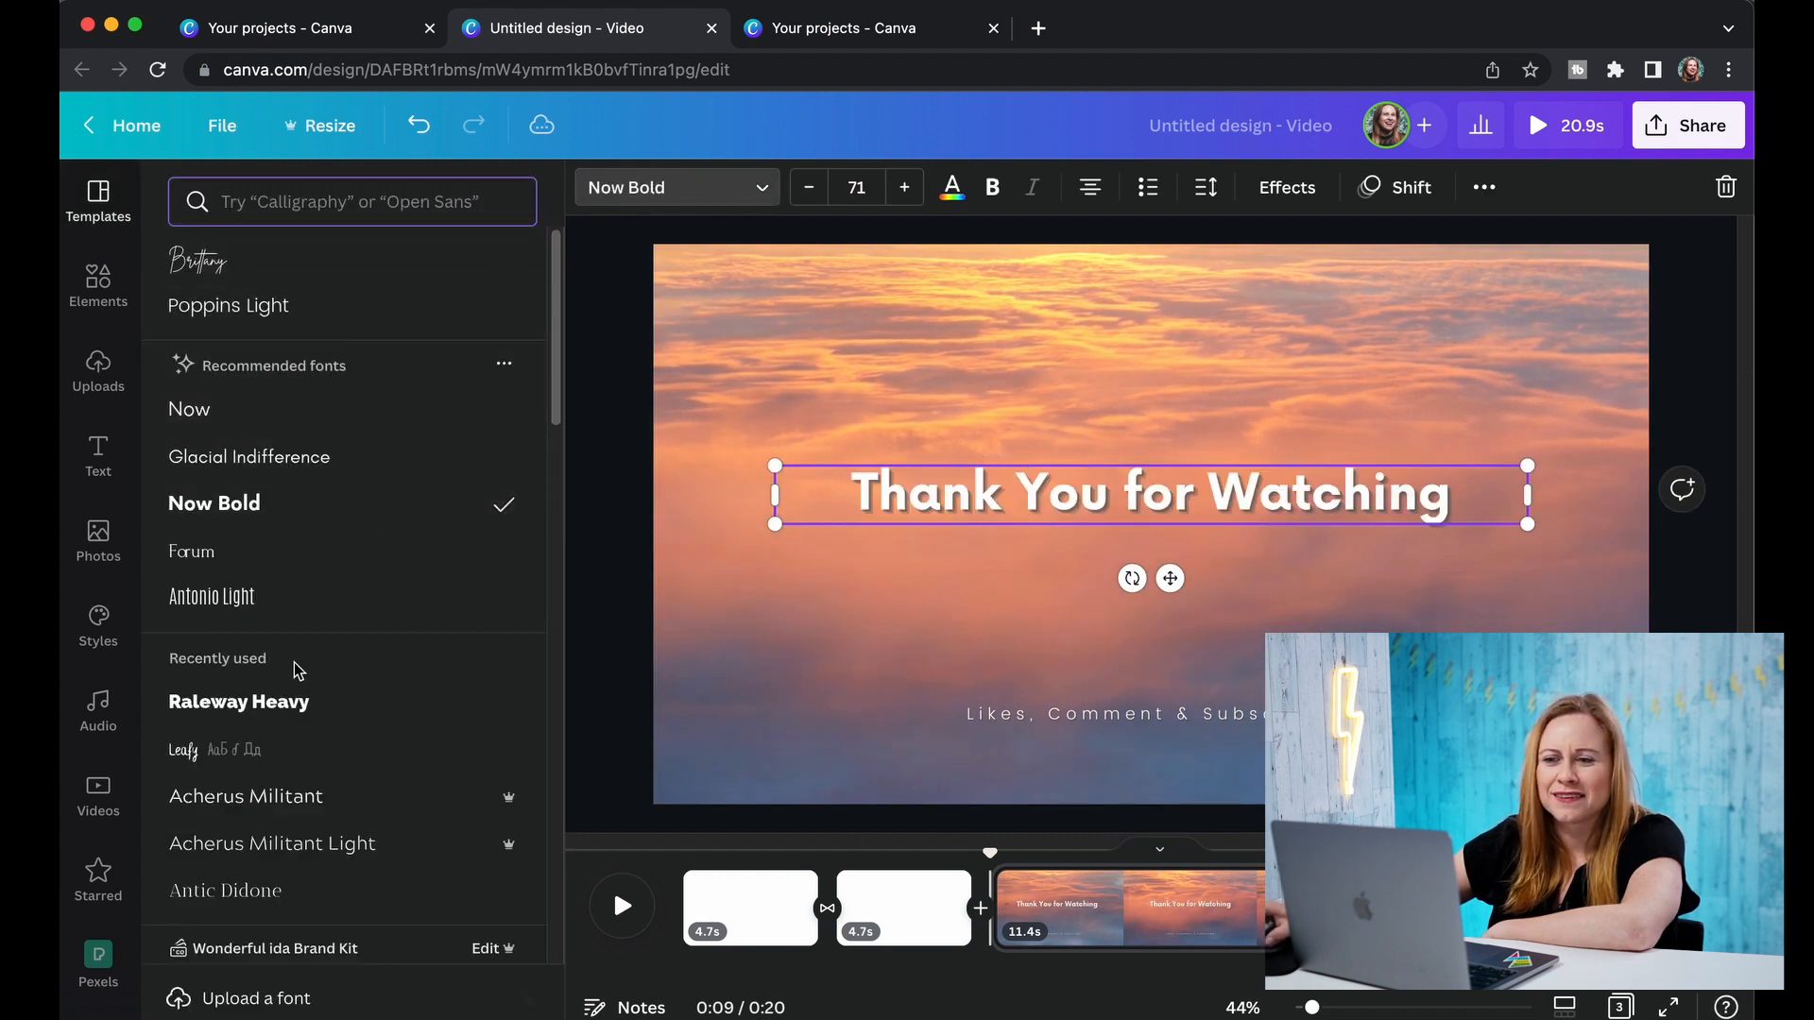
left_click(239, 701)
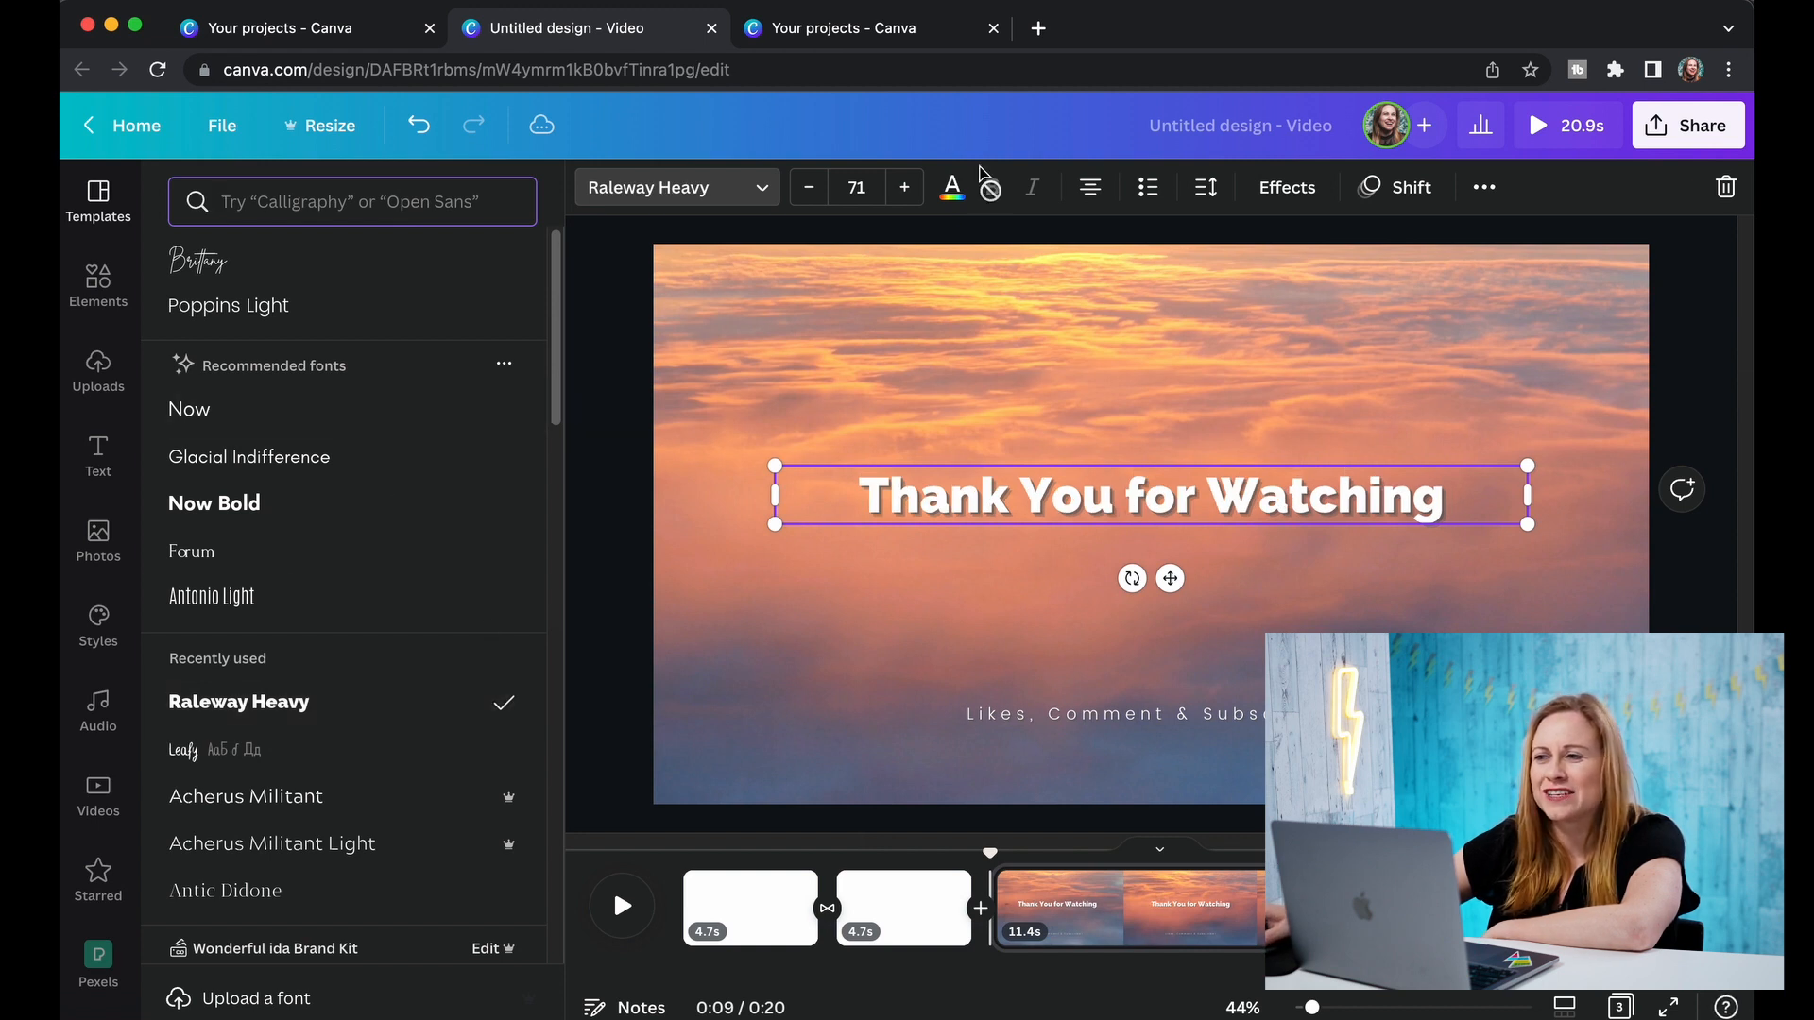
left_click(952, 186)
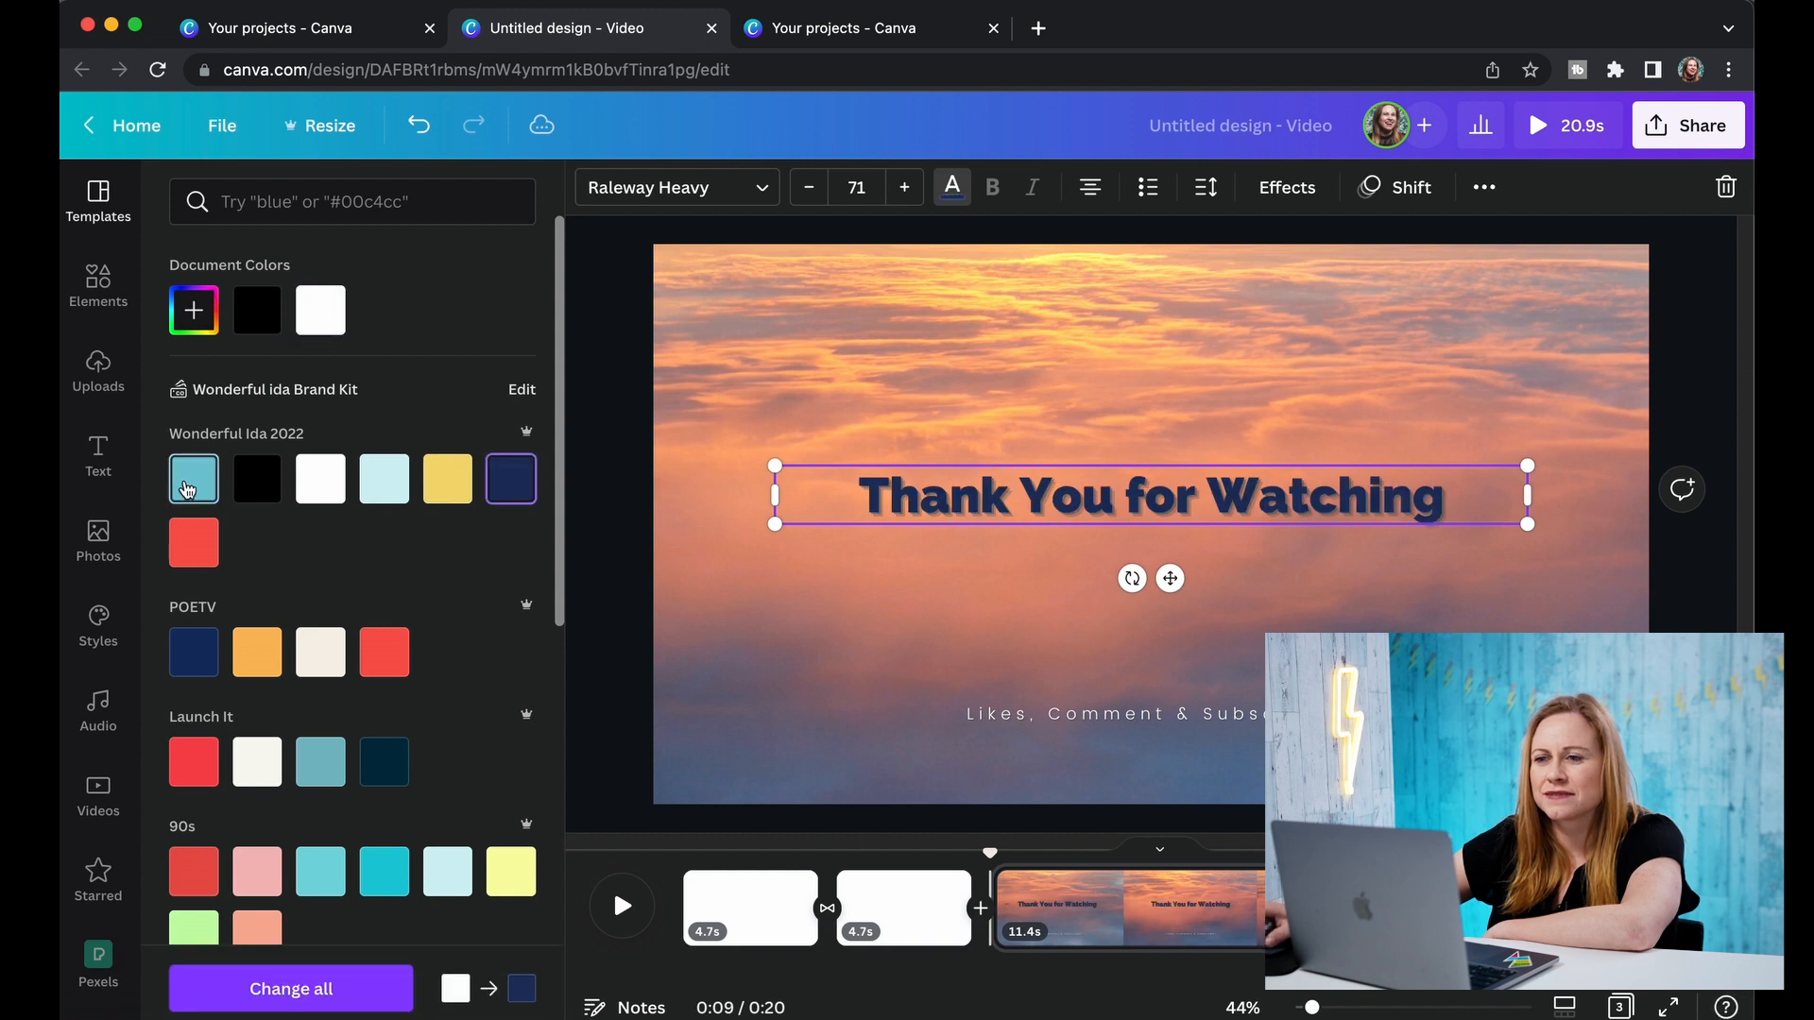
left_click(321, 478)
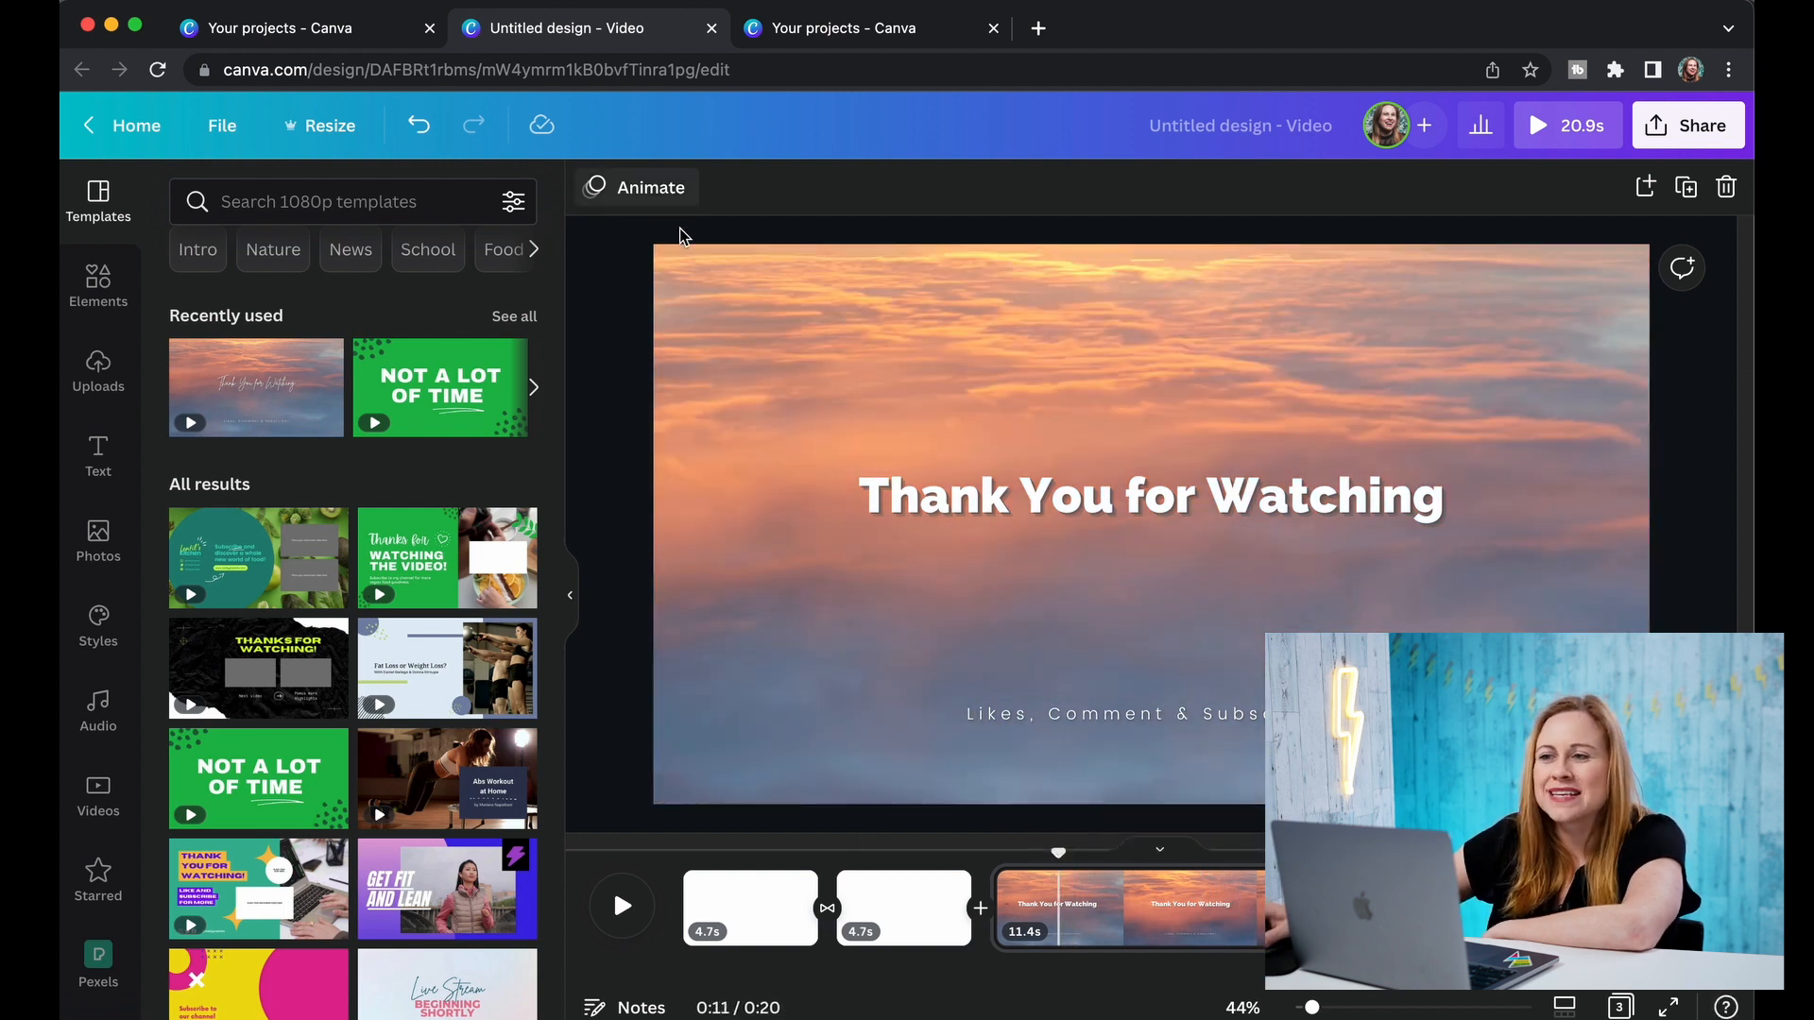
Give the 'Thank You for Watching' heading a Typewriter text animation on enter only.
left_click(649, 187)
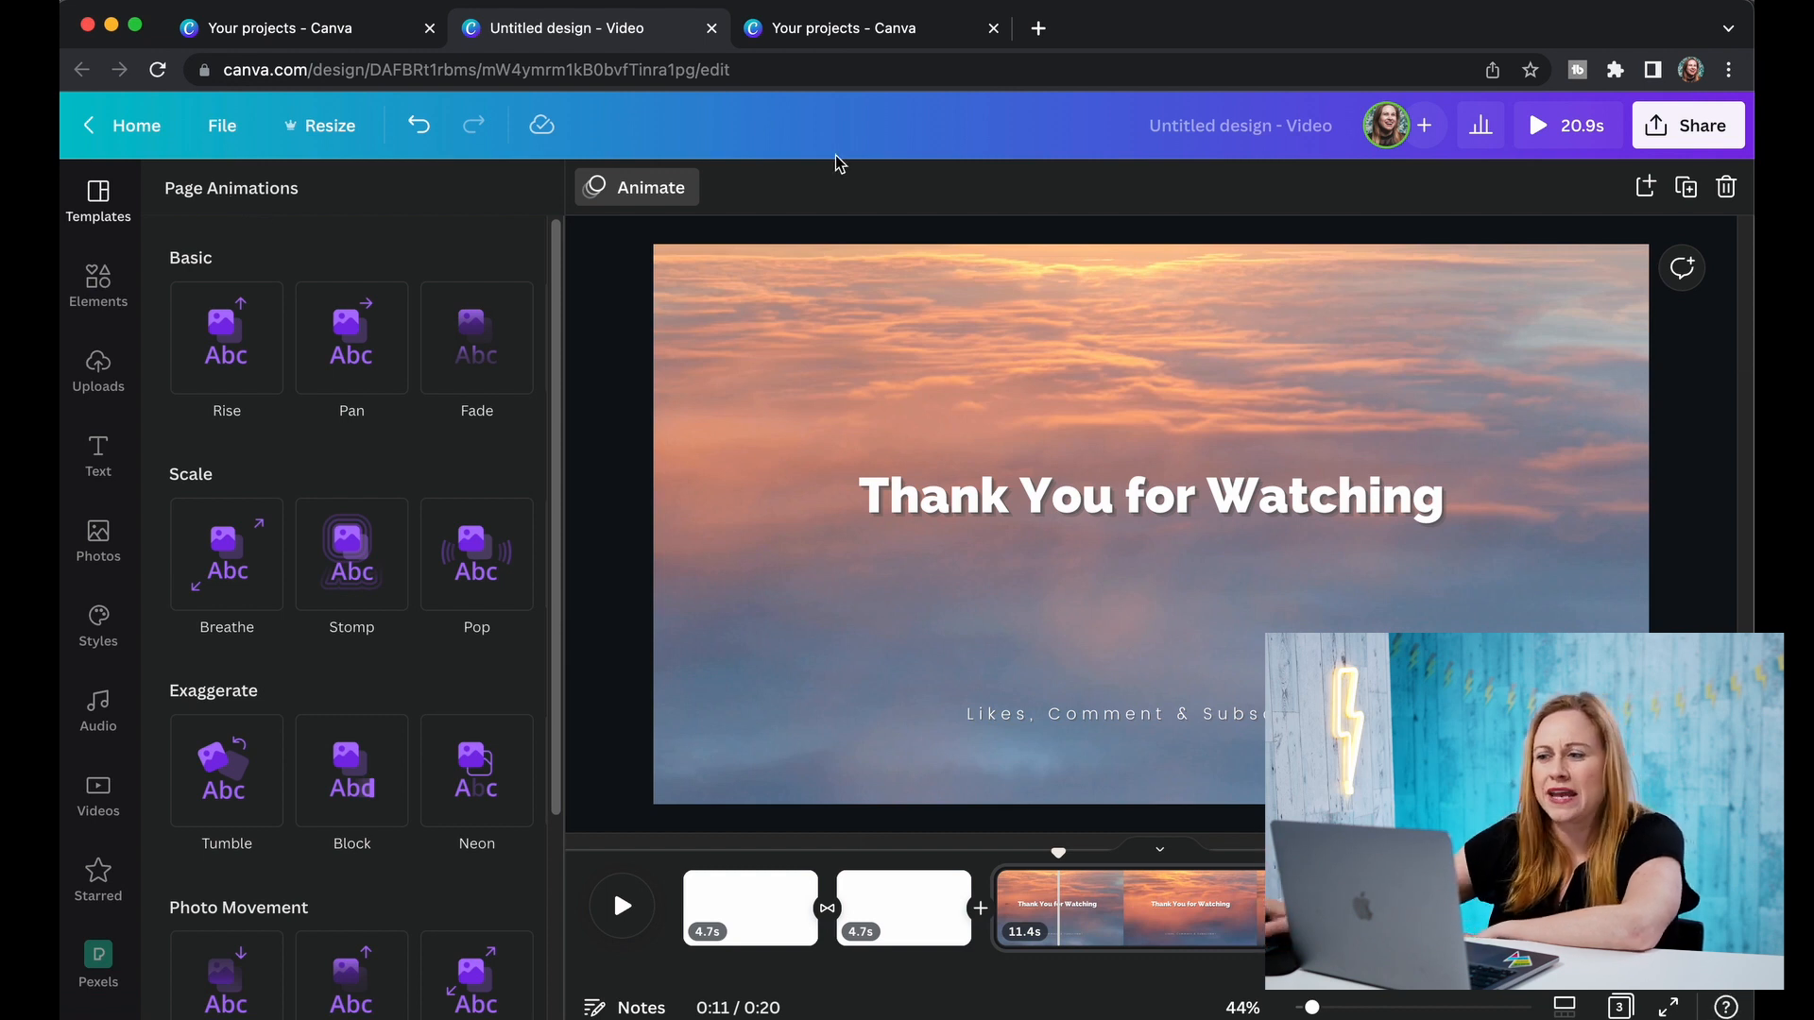
left_click(1150, 495)
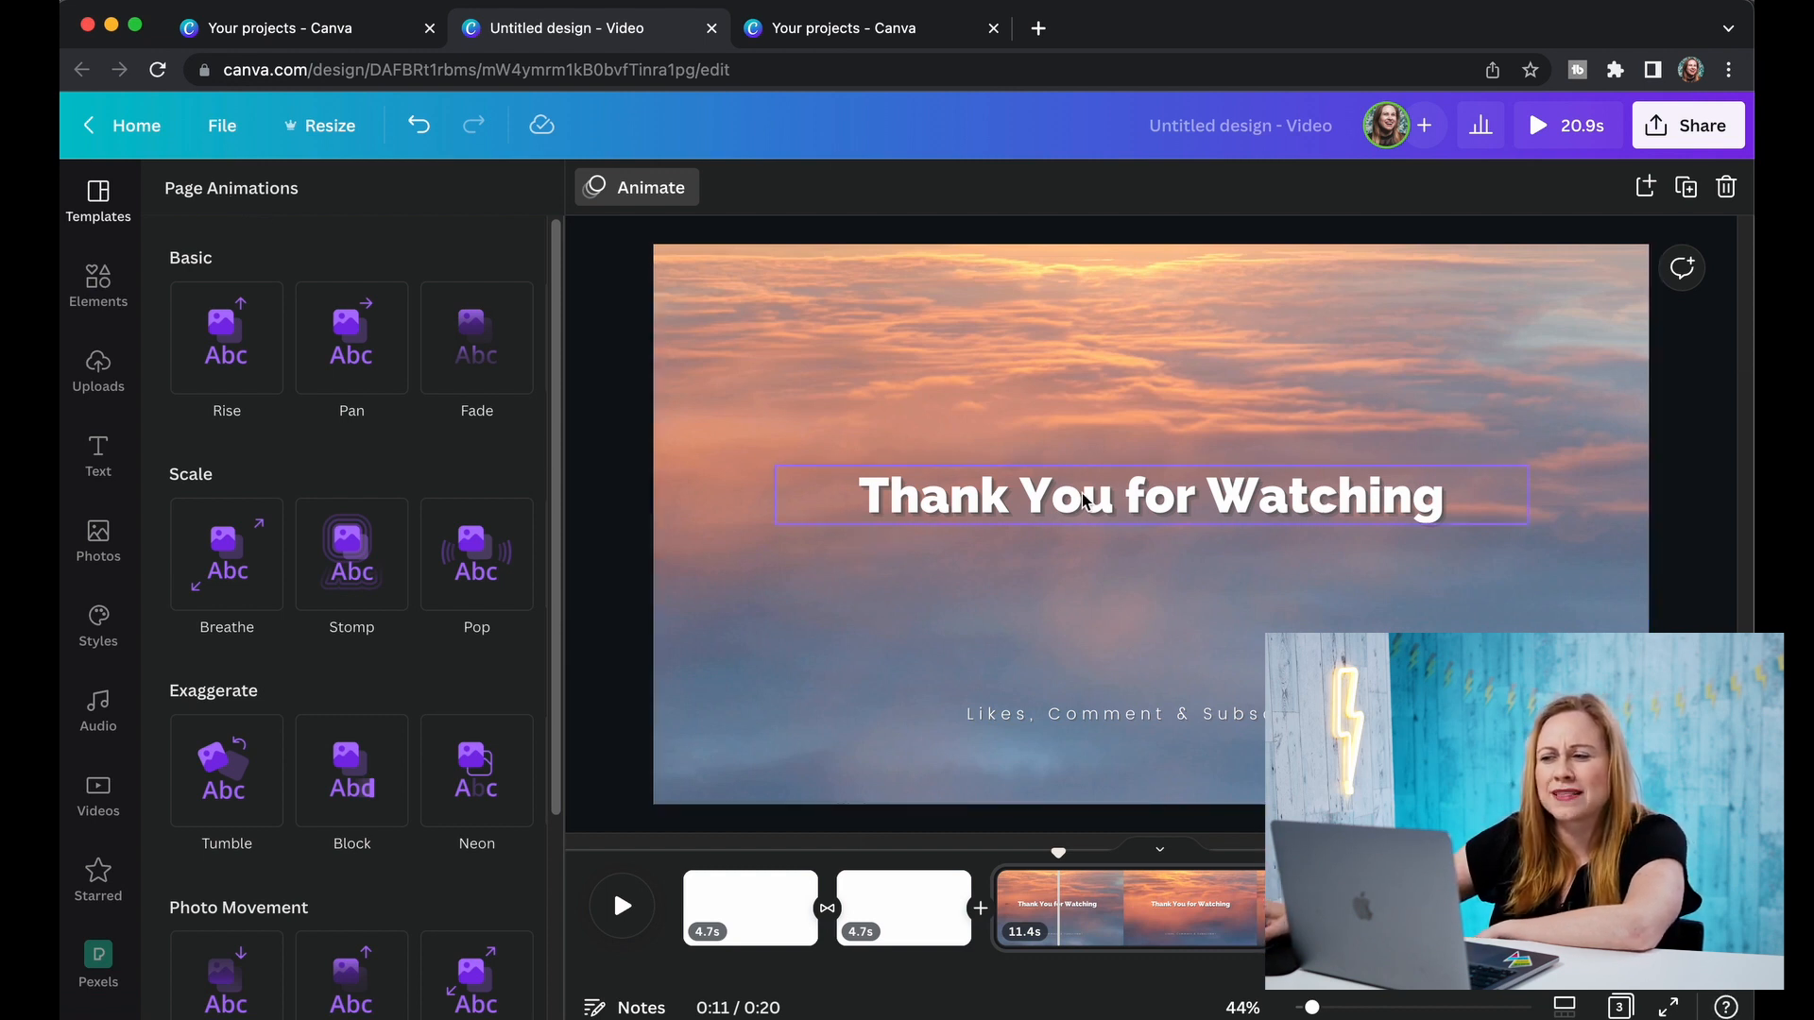
left_click(1149, 495)
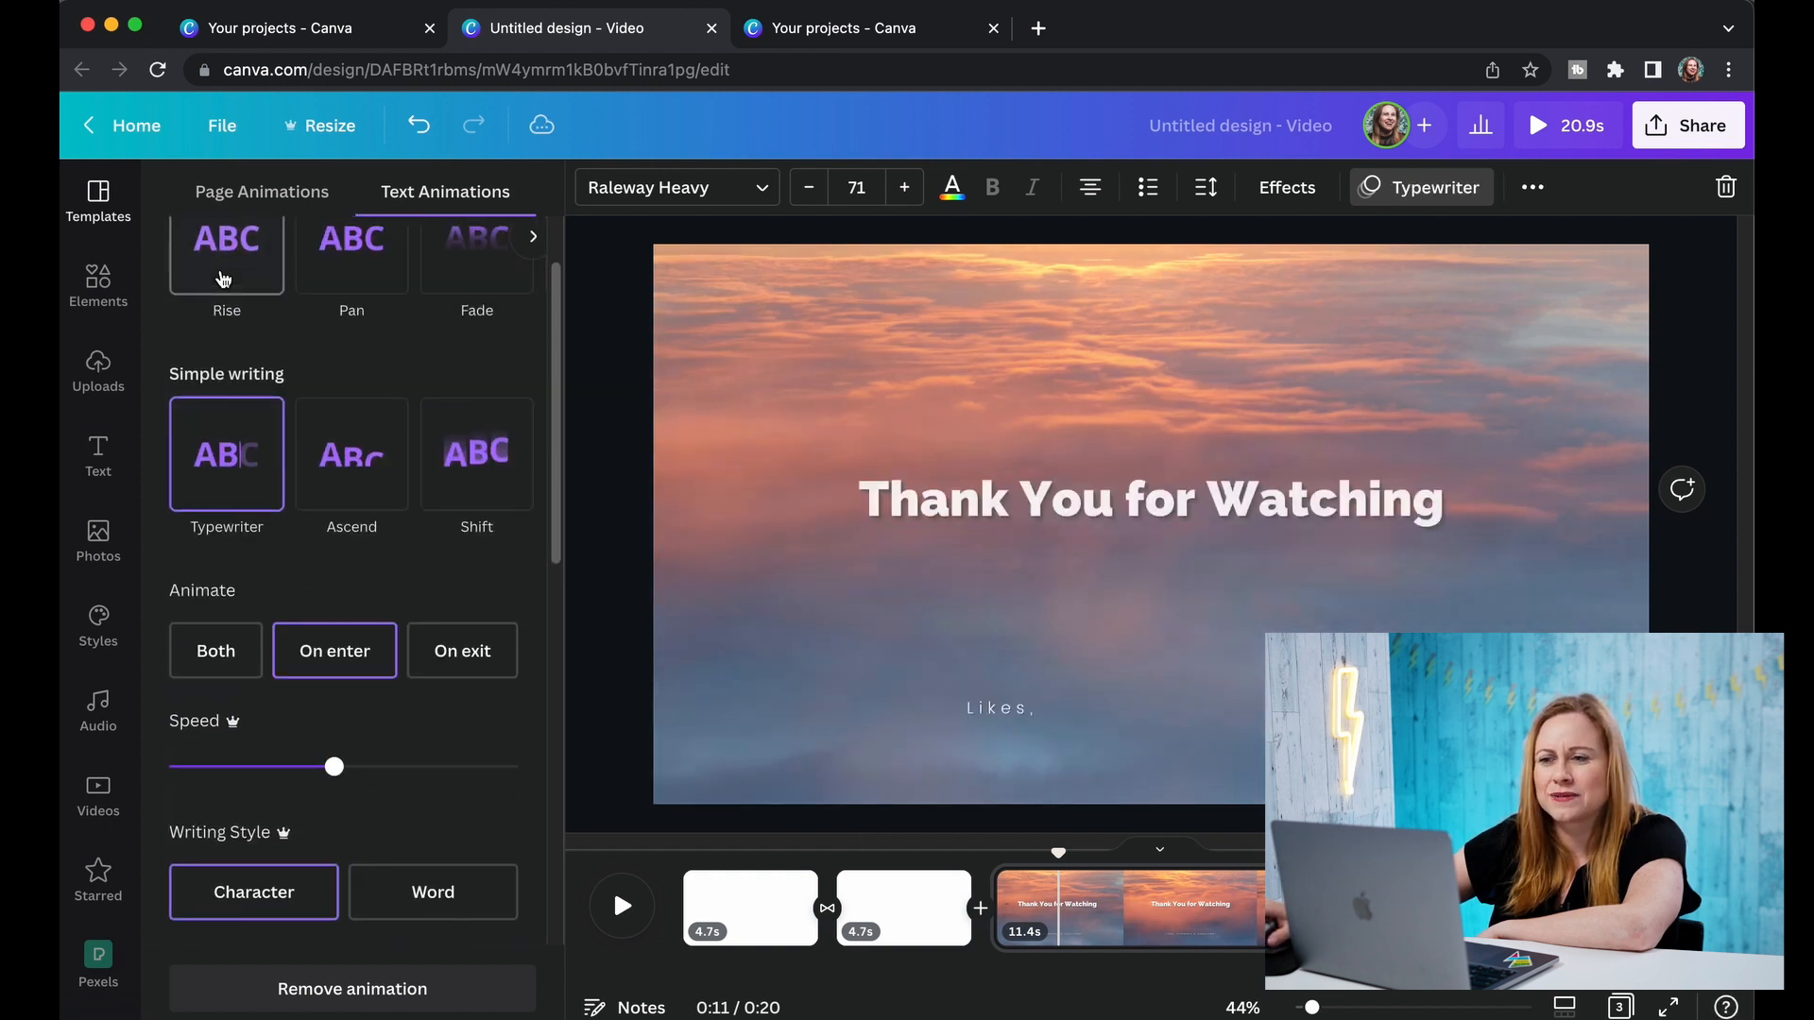
left_click(1149, 499)
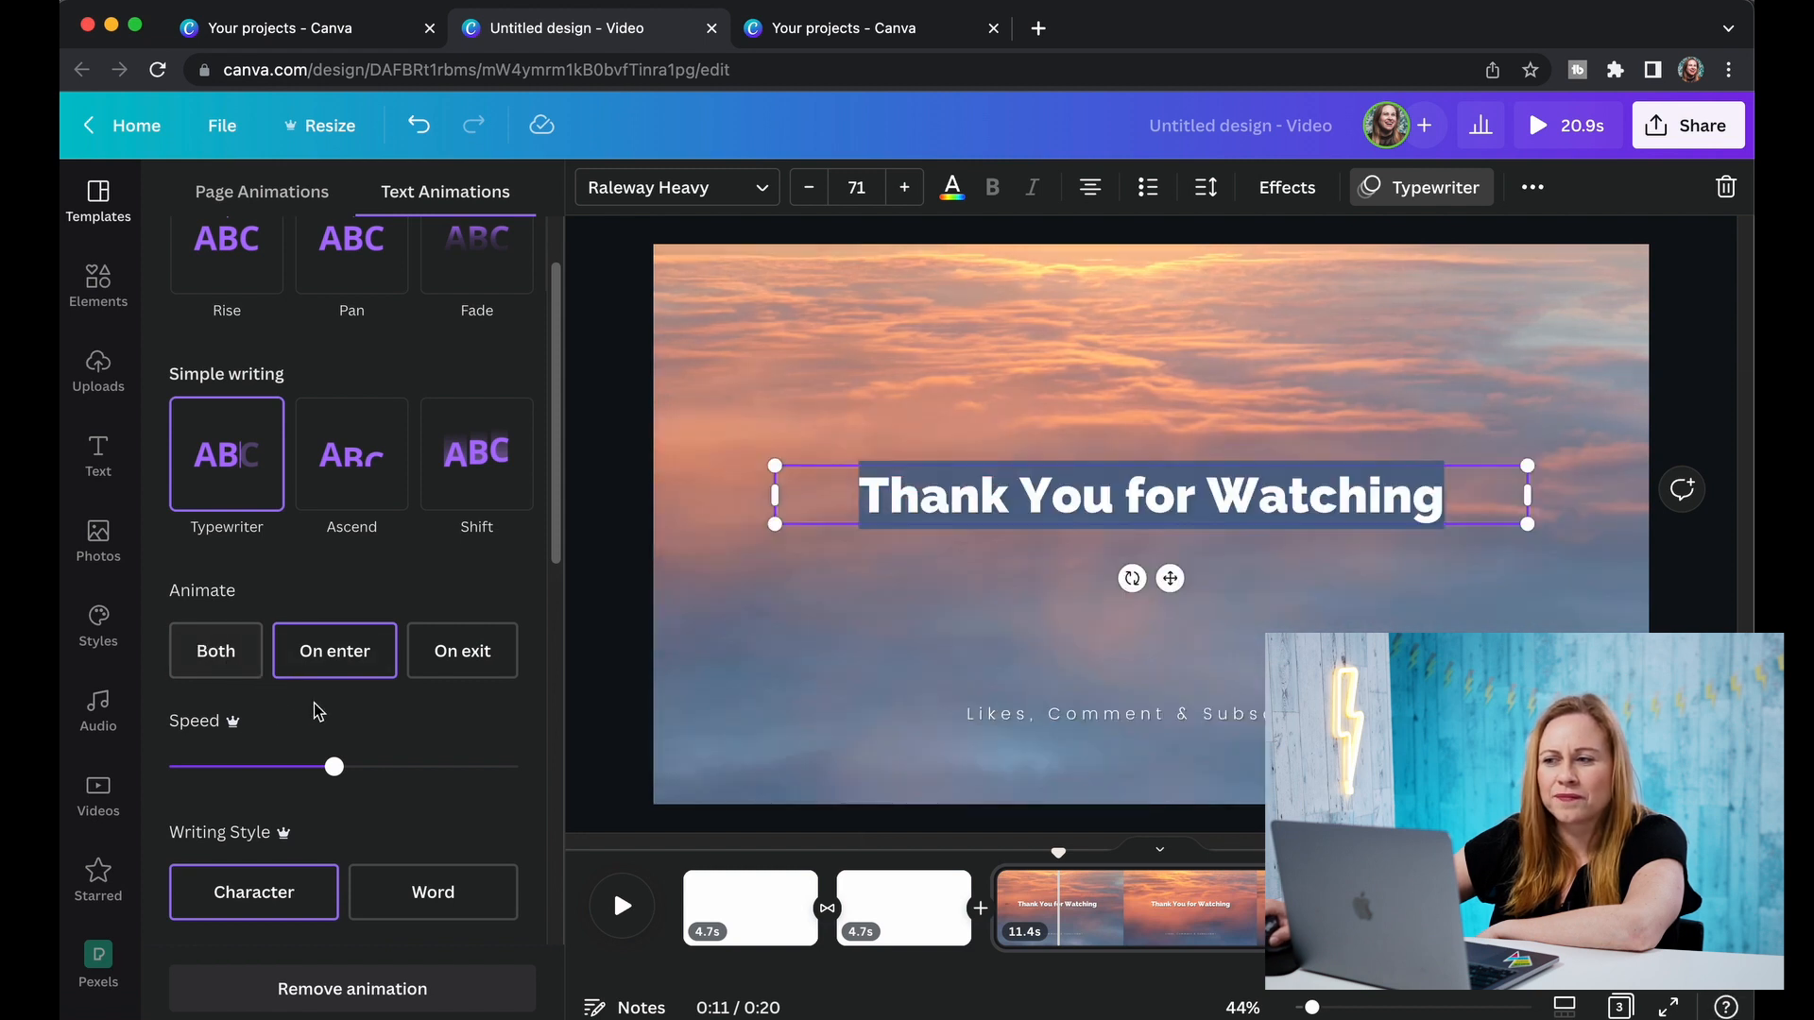
left_click(216, 650)
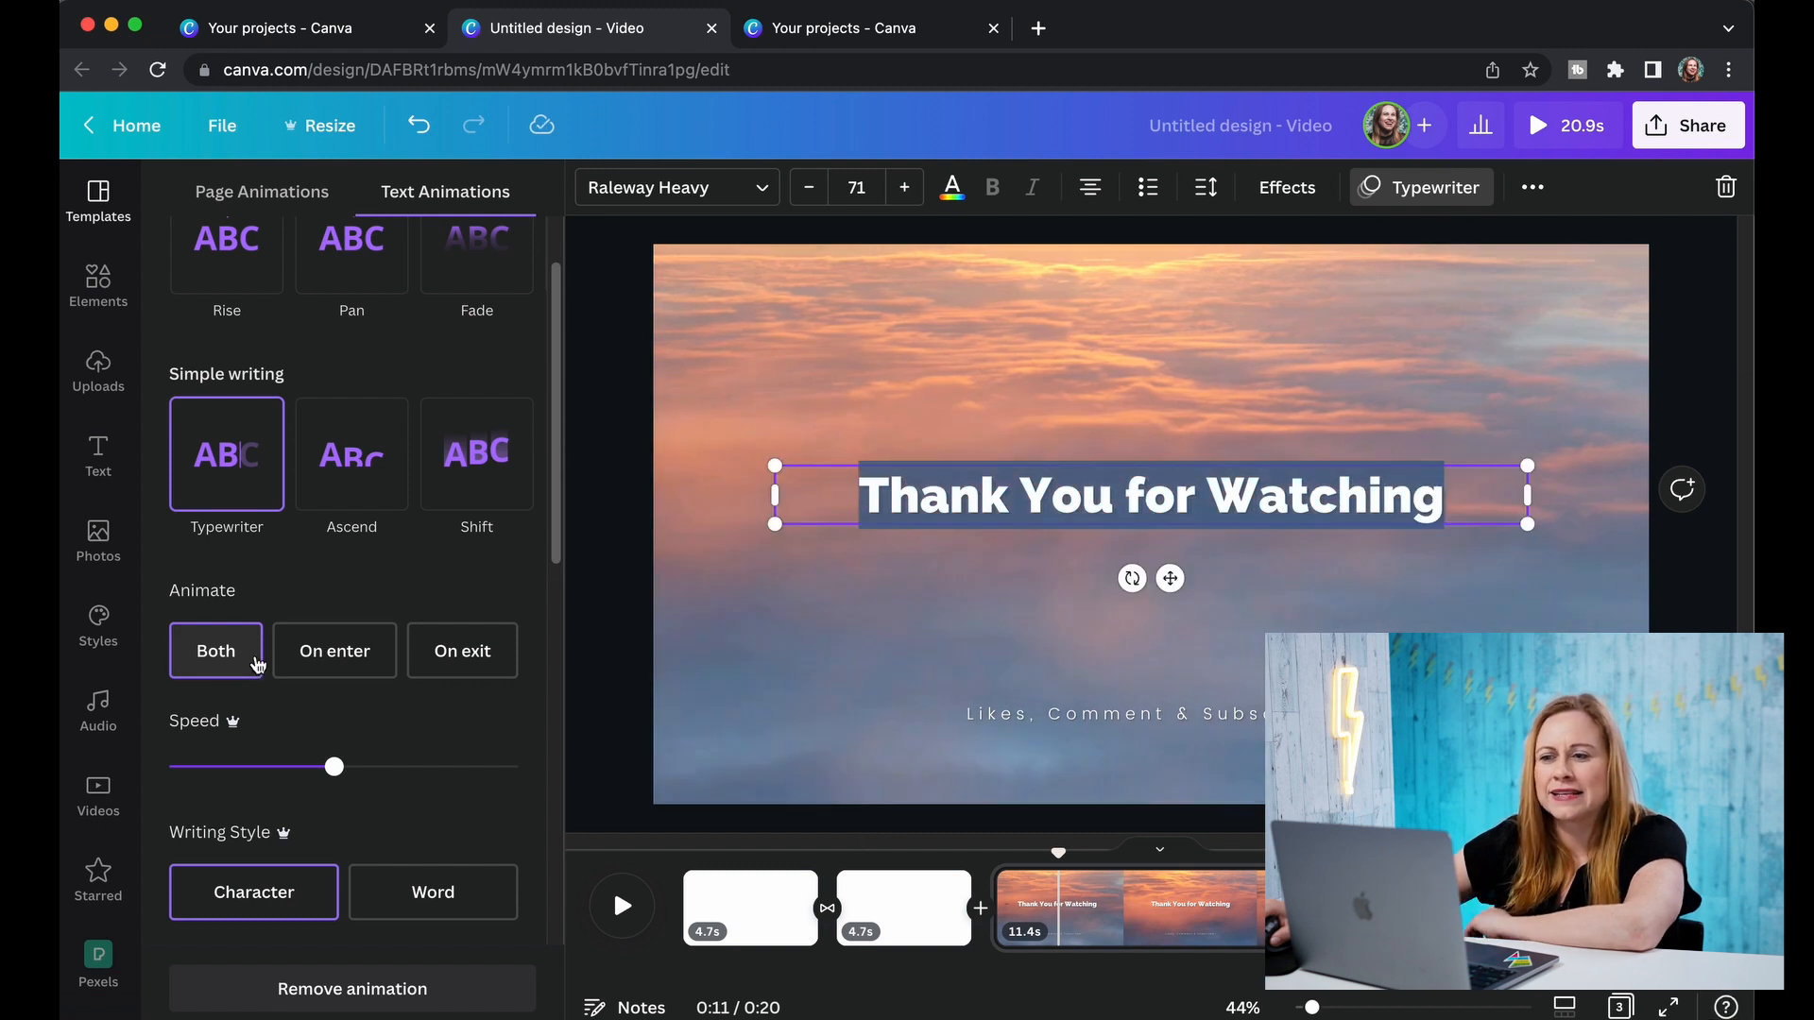
left_click(335, 650)
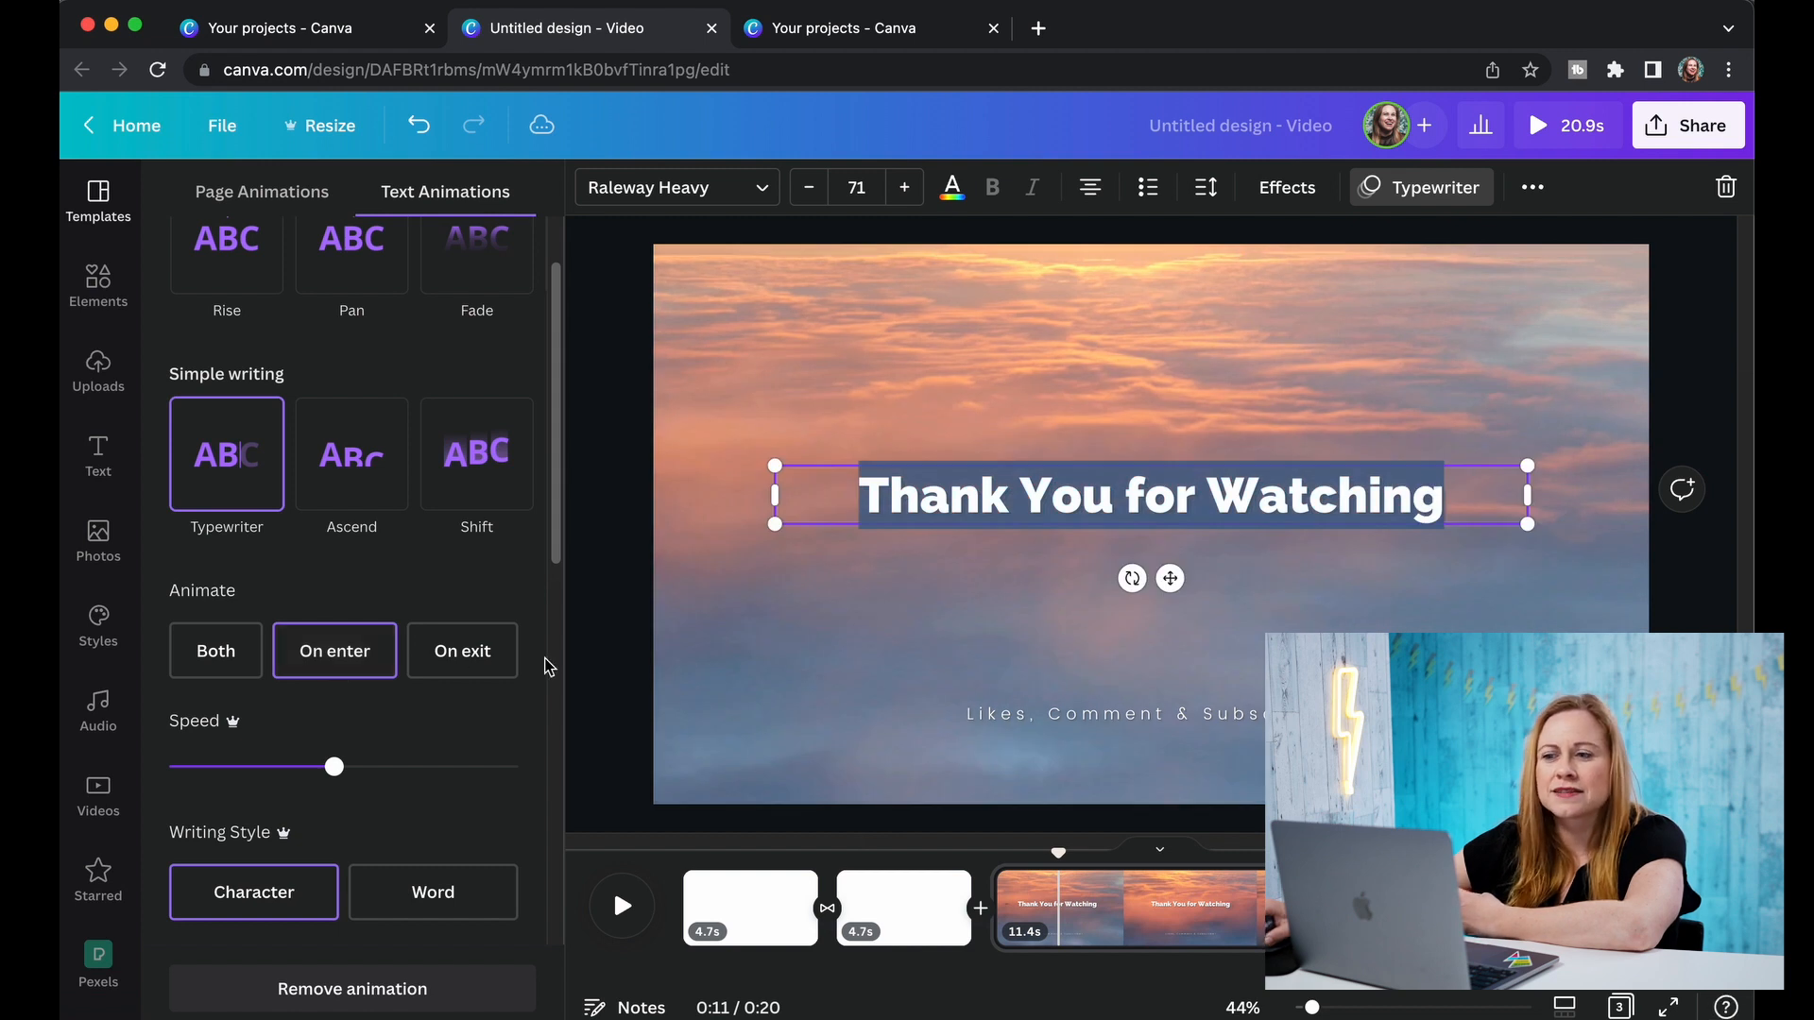
left_click(462, 650)
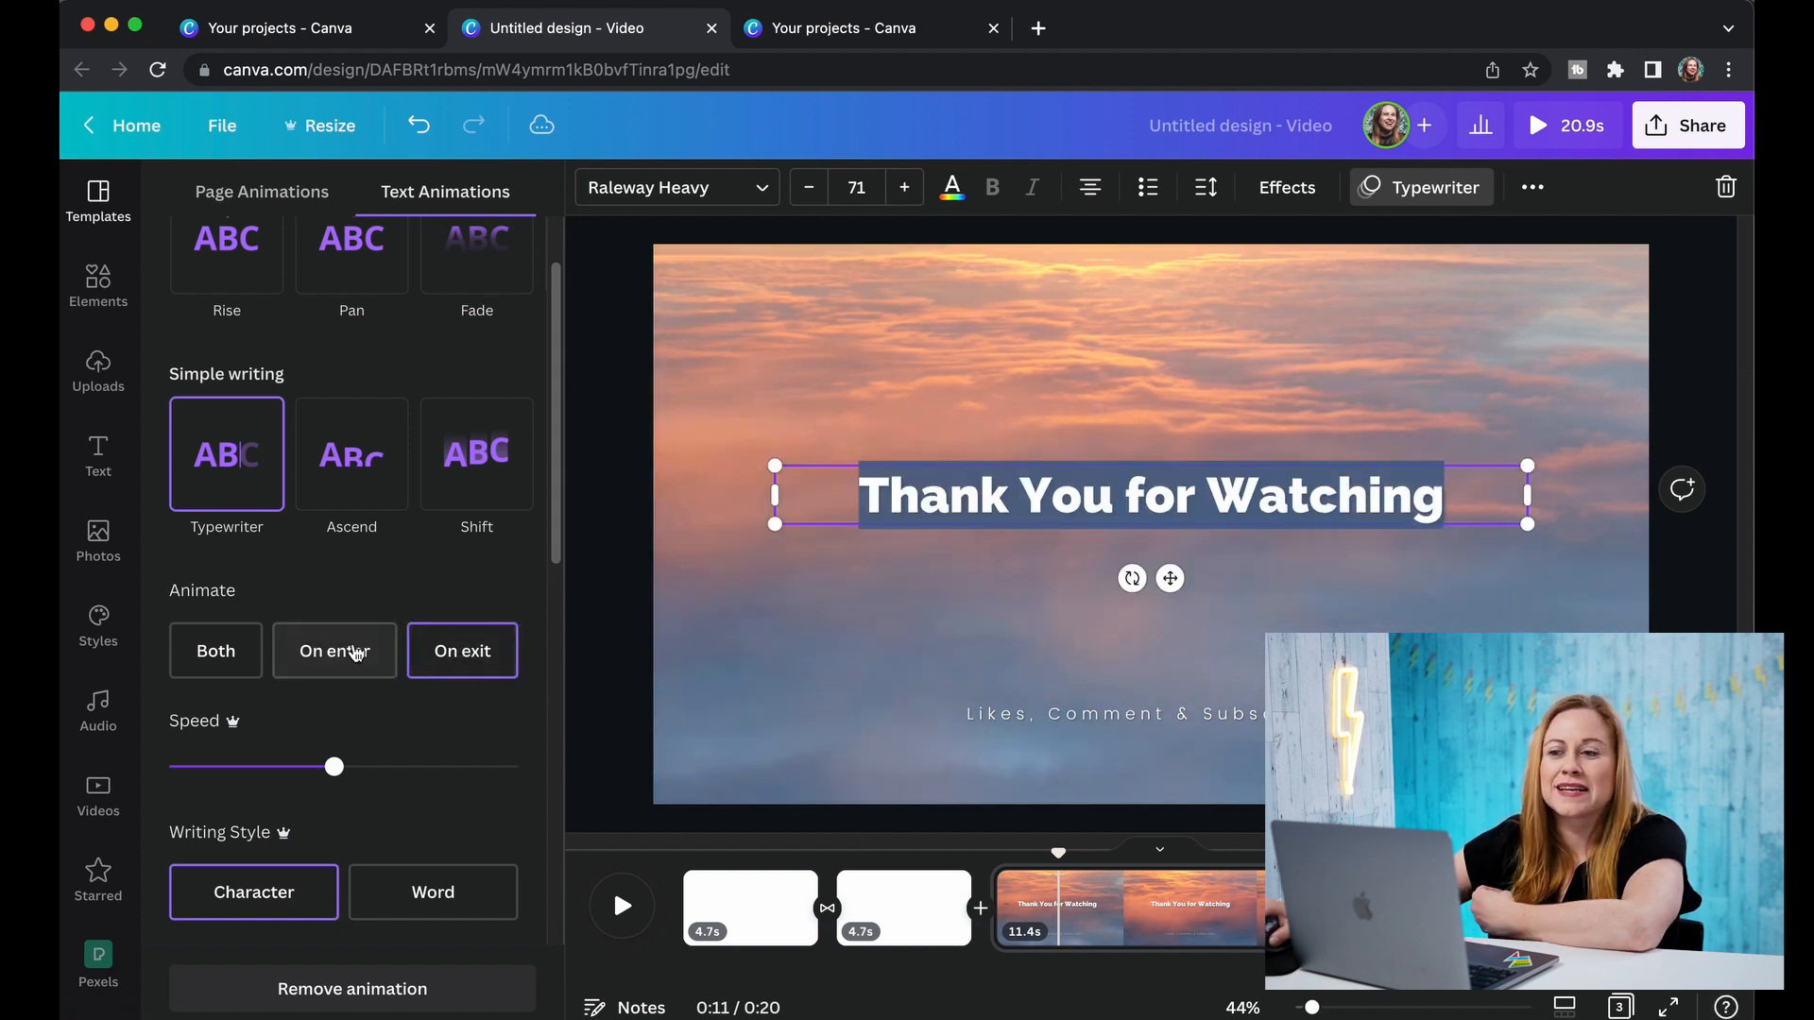
left_click(334, 650)
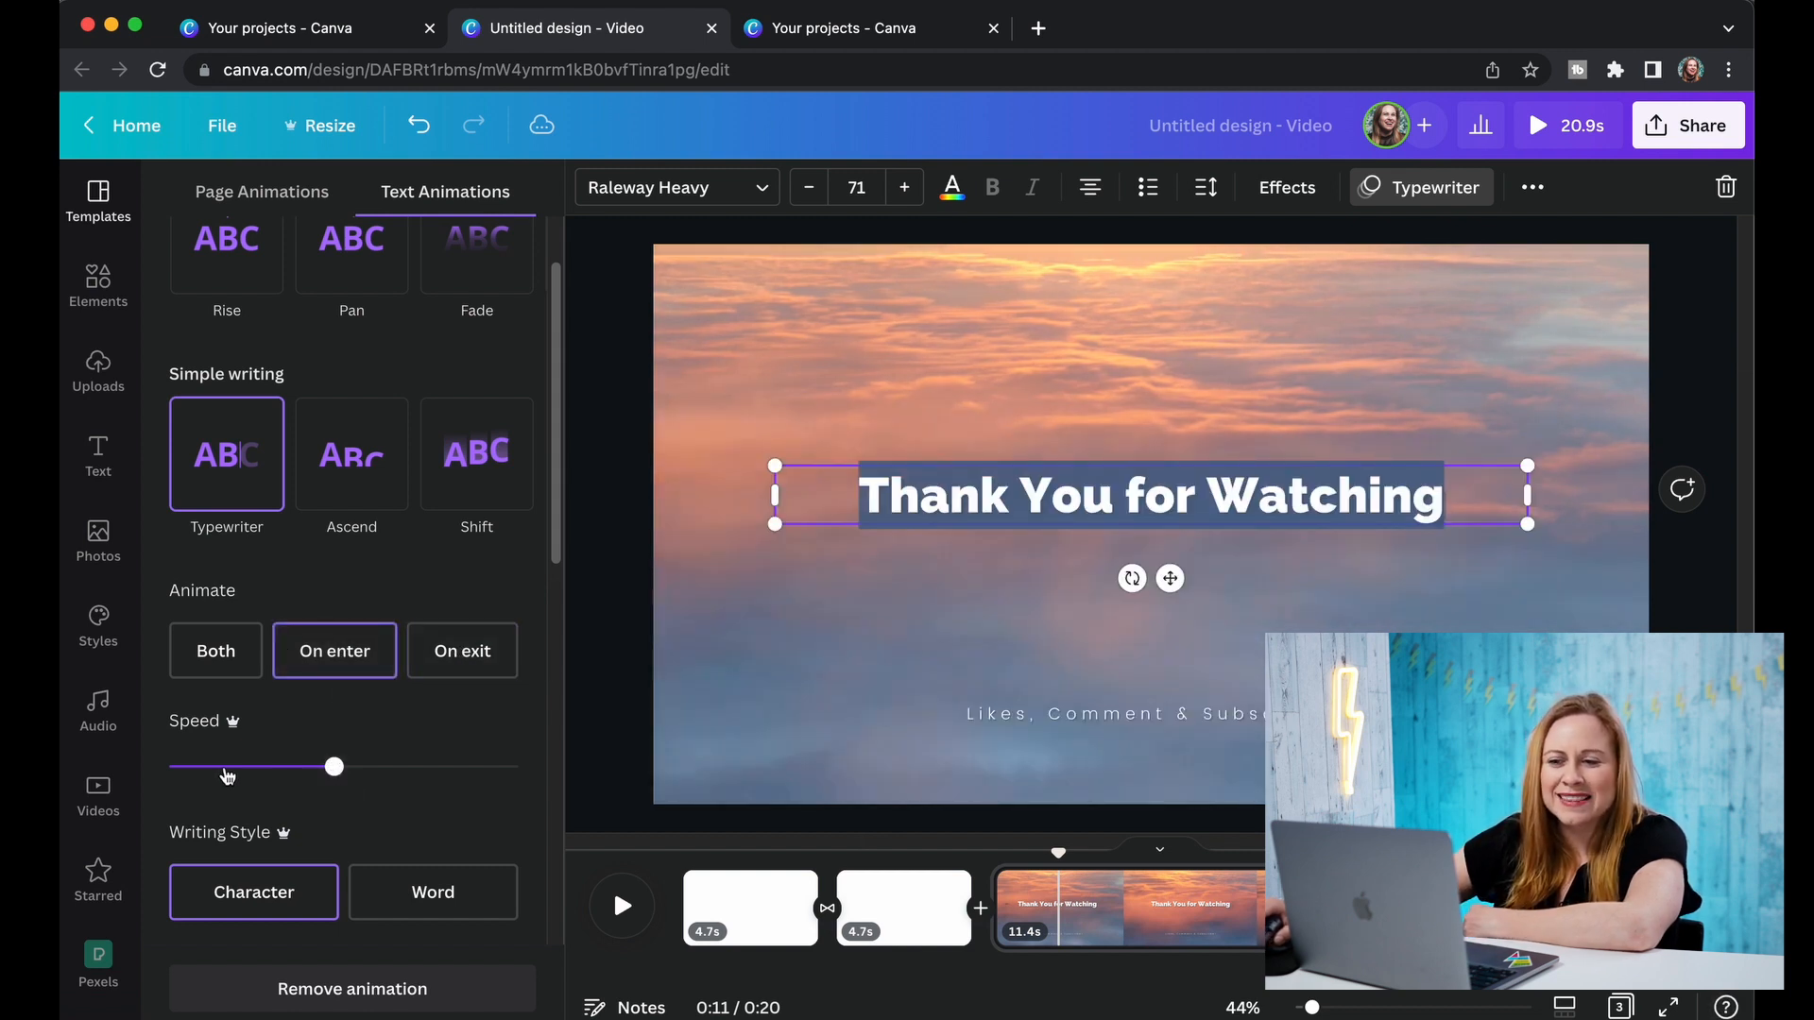
Fine-tune the typewriter speed and set the writing style to Word.
left_click_drag(335, 767, 517, 767)
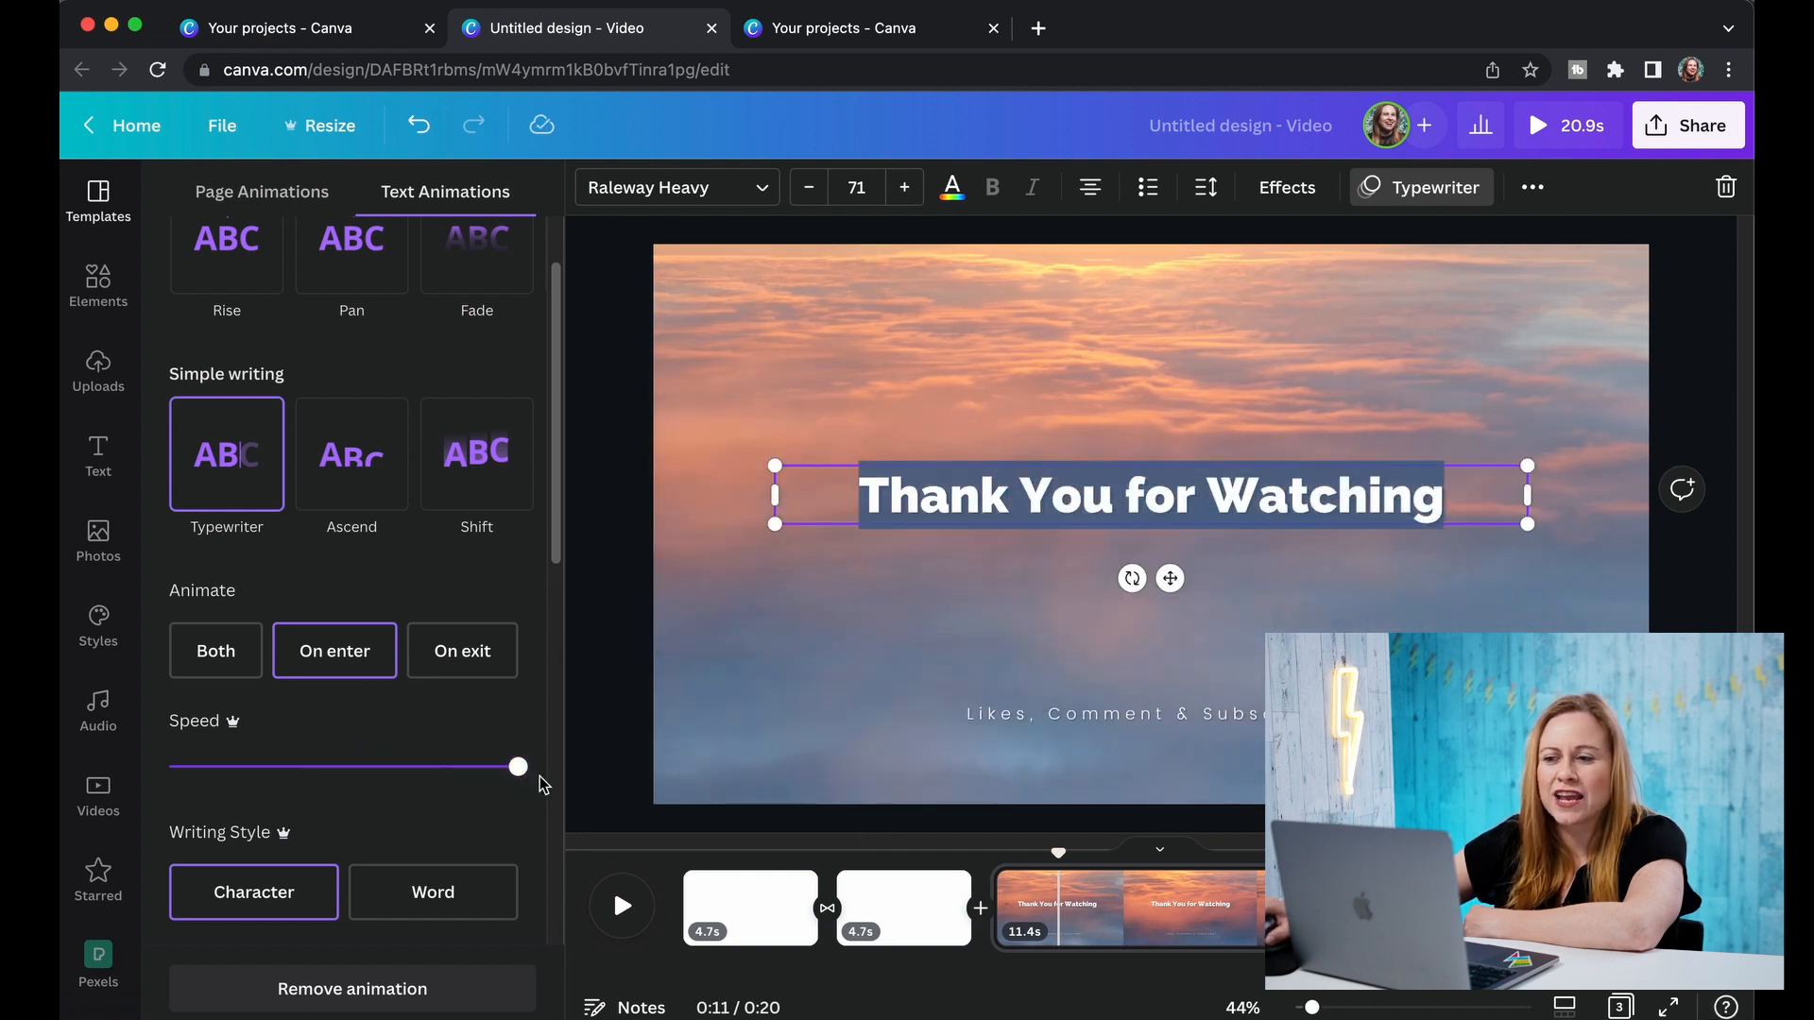
left_click_drag(517, 766, 339, 767)
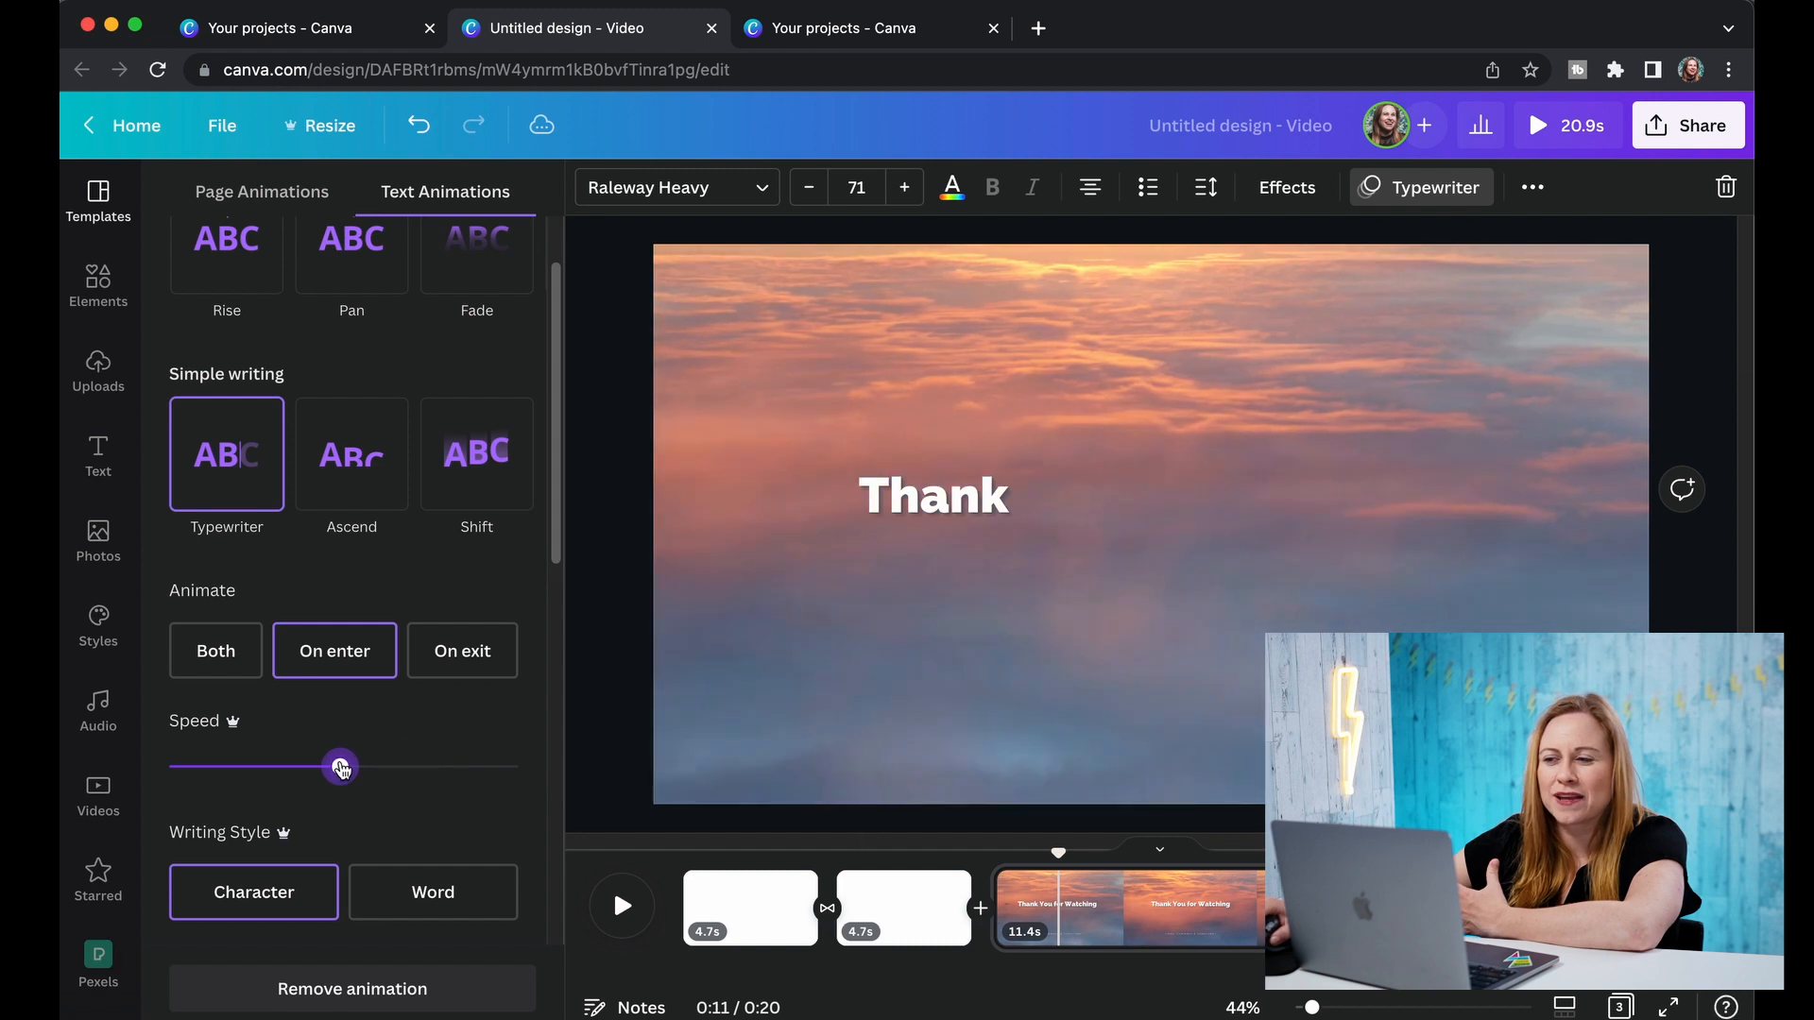
left_click_drag(341, 767, 185, 767)
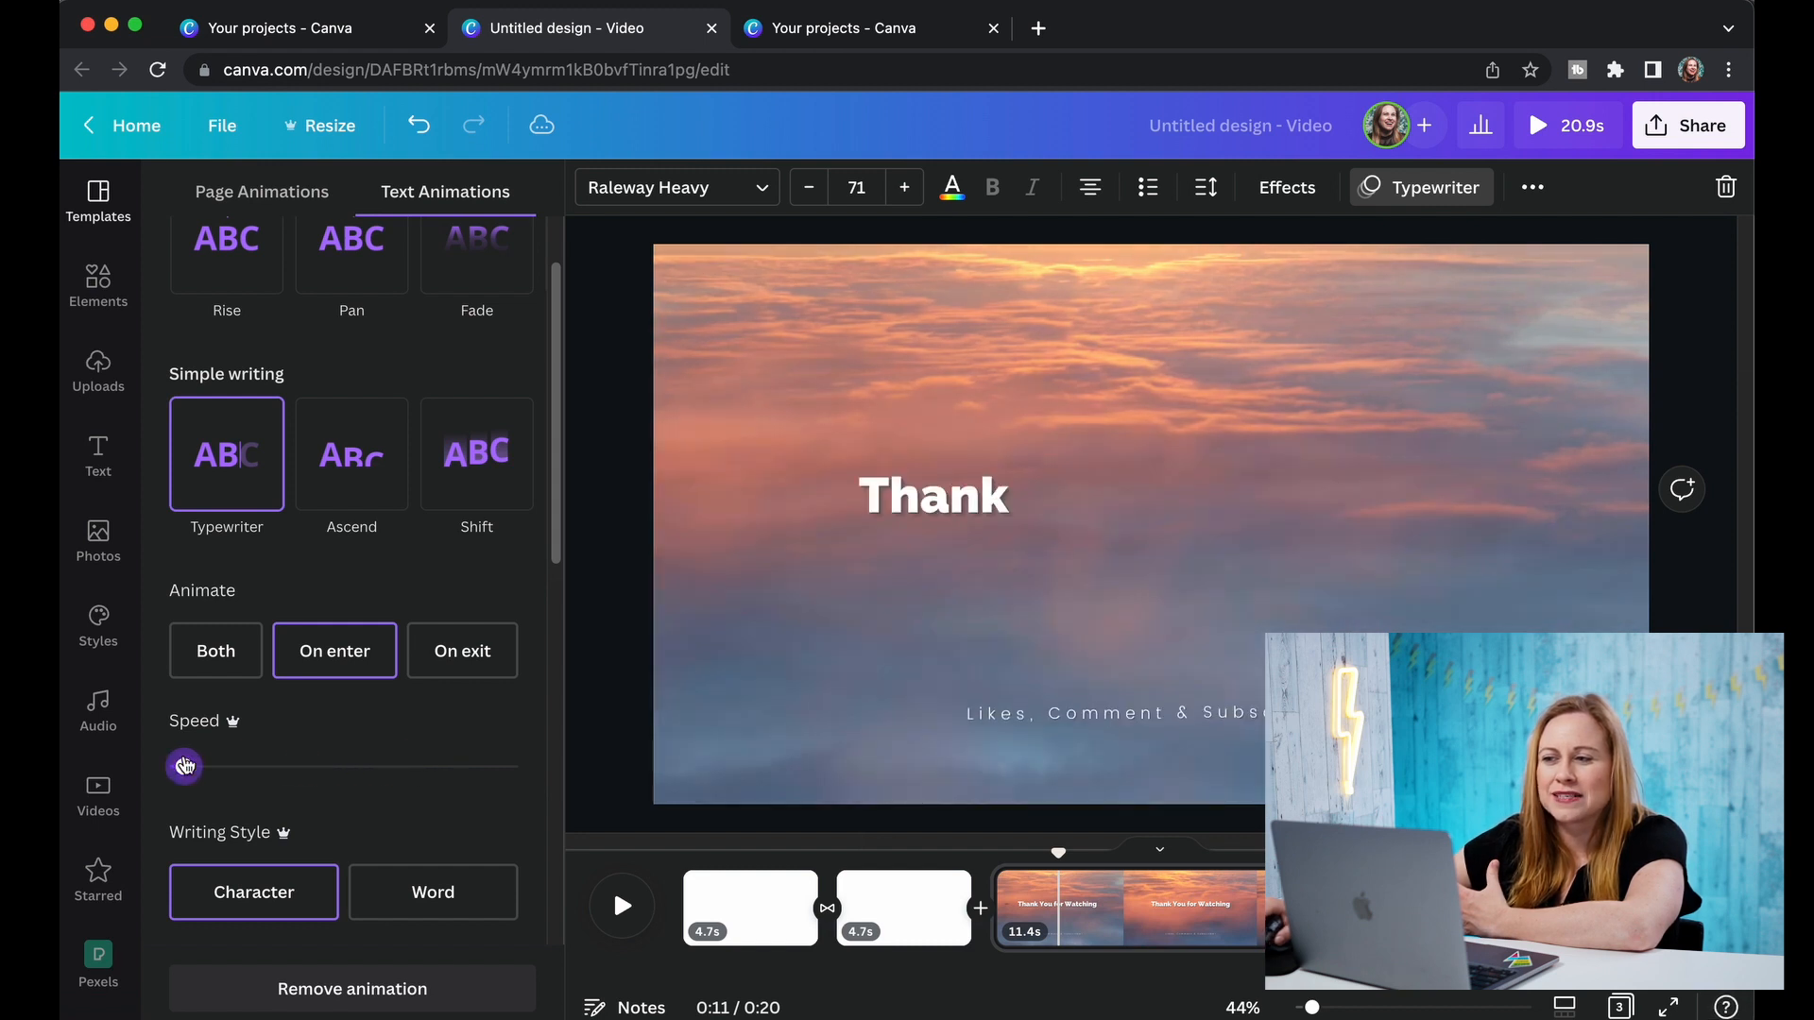
left_click_drag(185, 766, 474, 766)
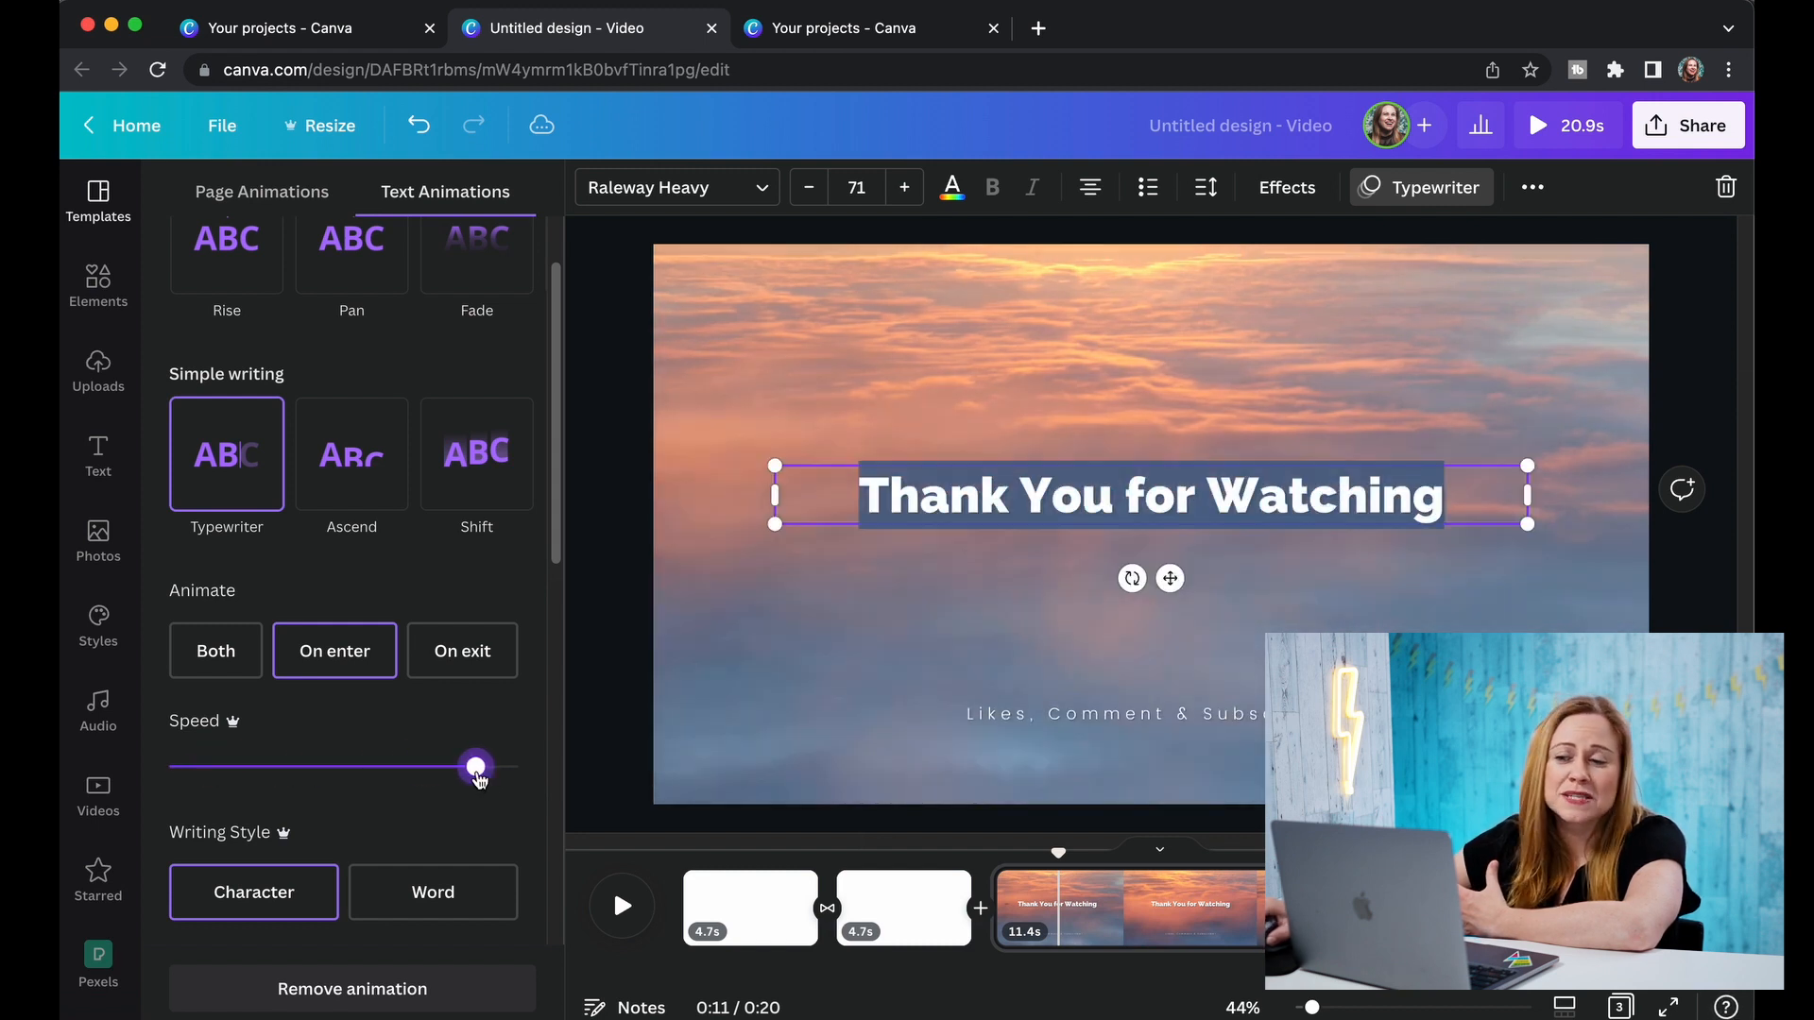
left_click_drag(475, 767, 322, 767)
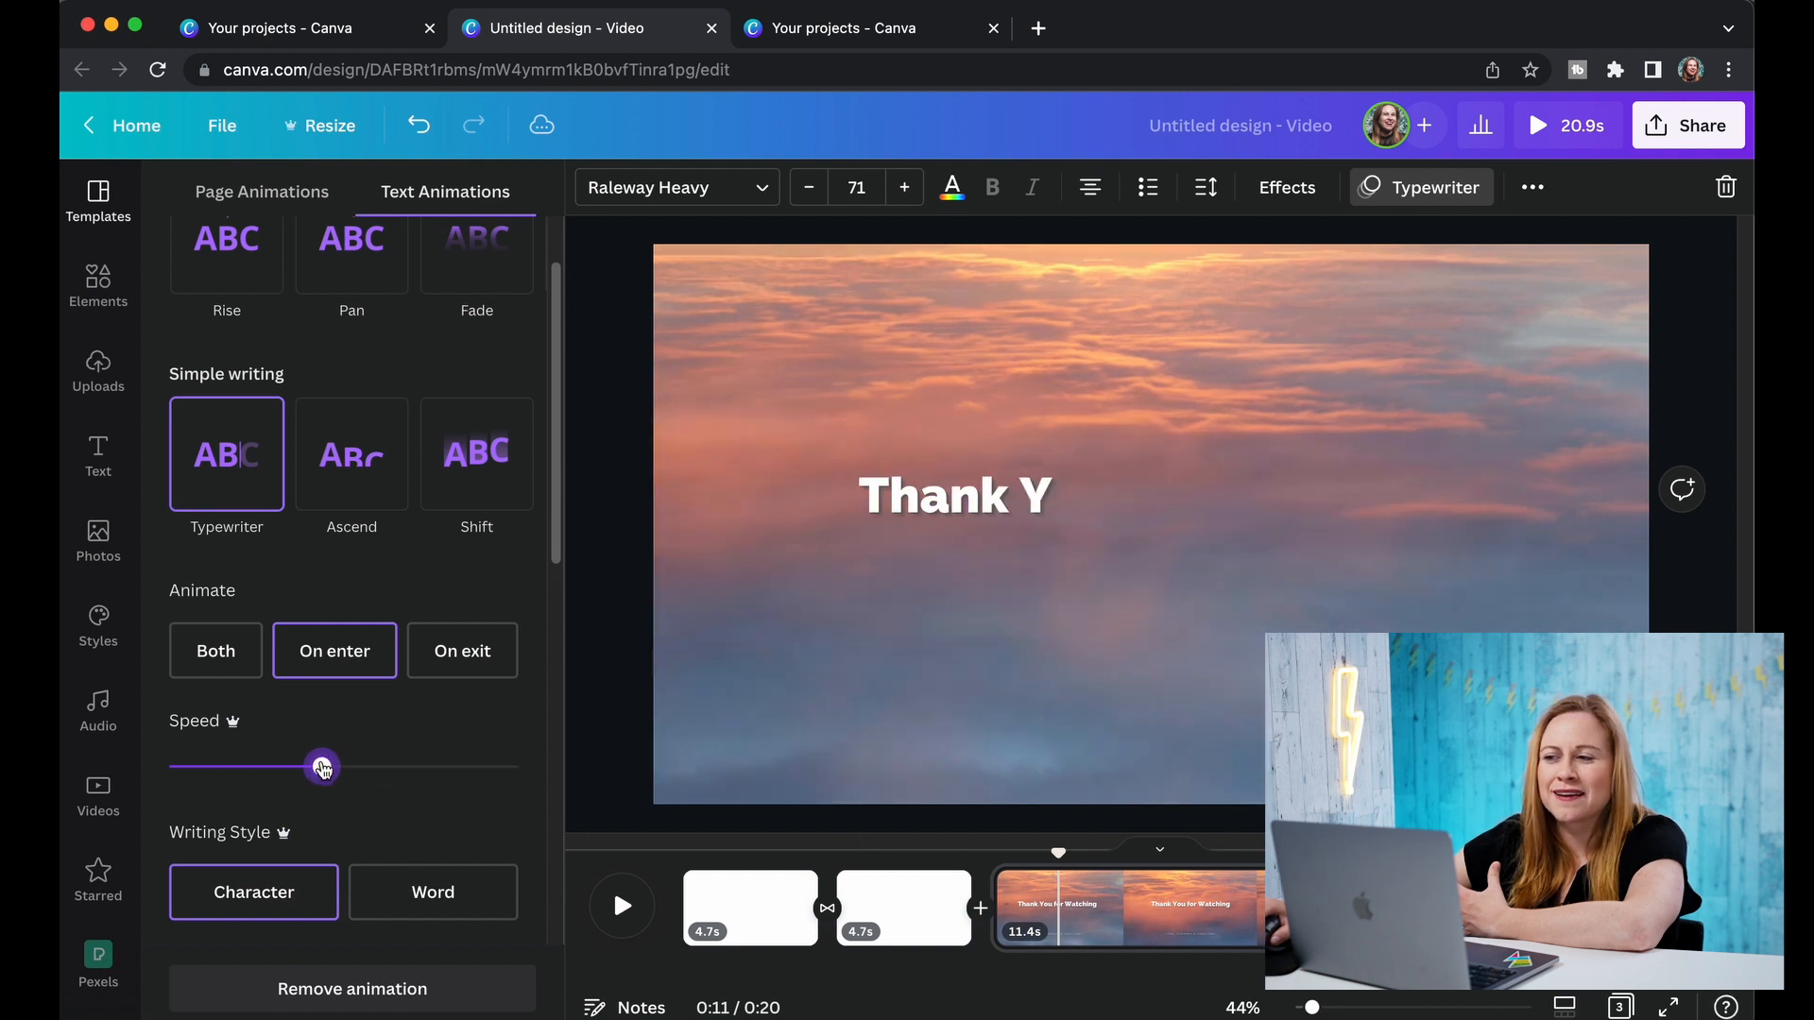
left_click_drag(324, 767, 302, 767)
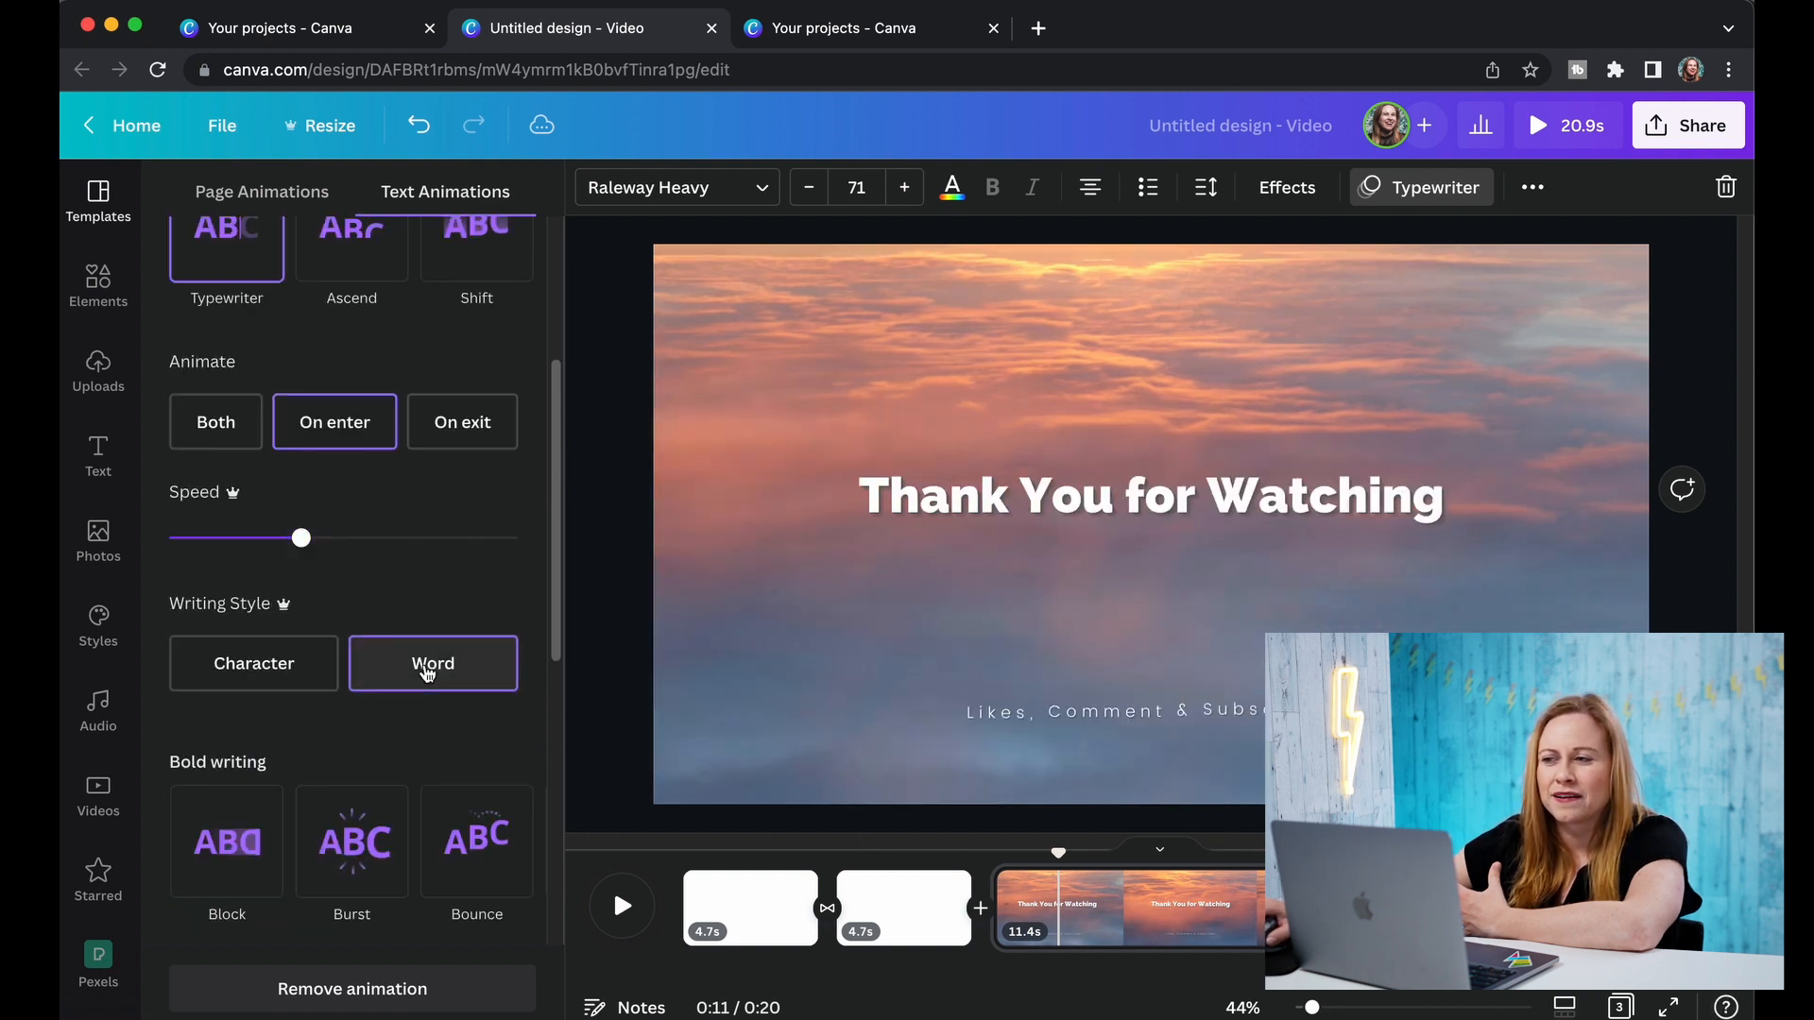
left_click(254, 663)
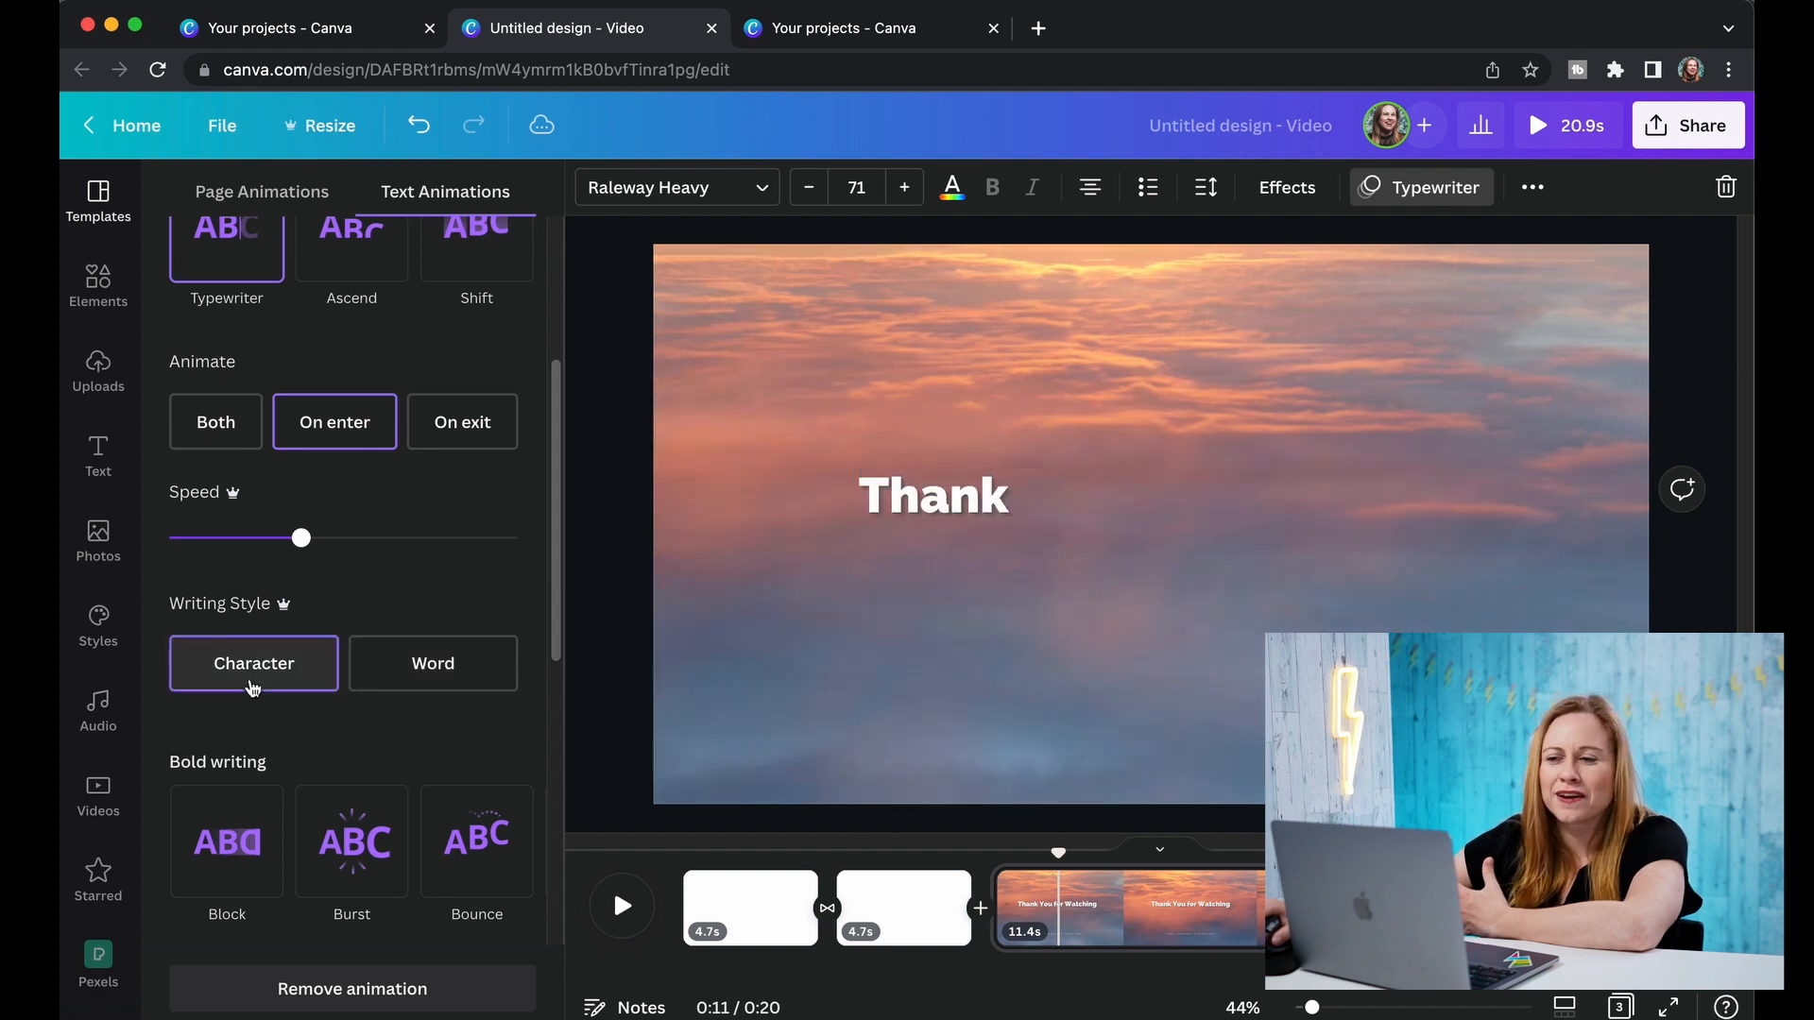
left_click(432, 663)
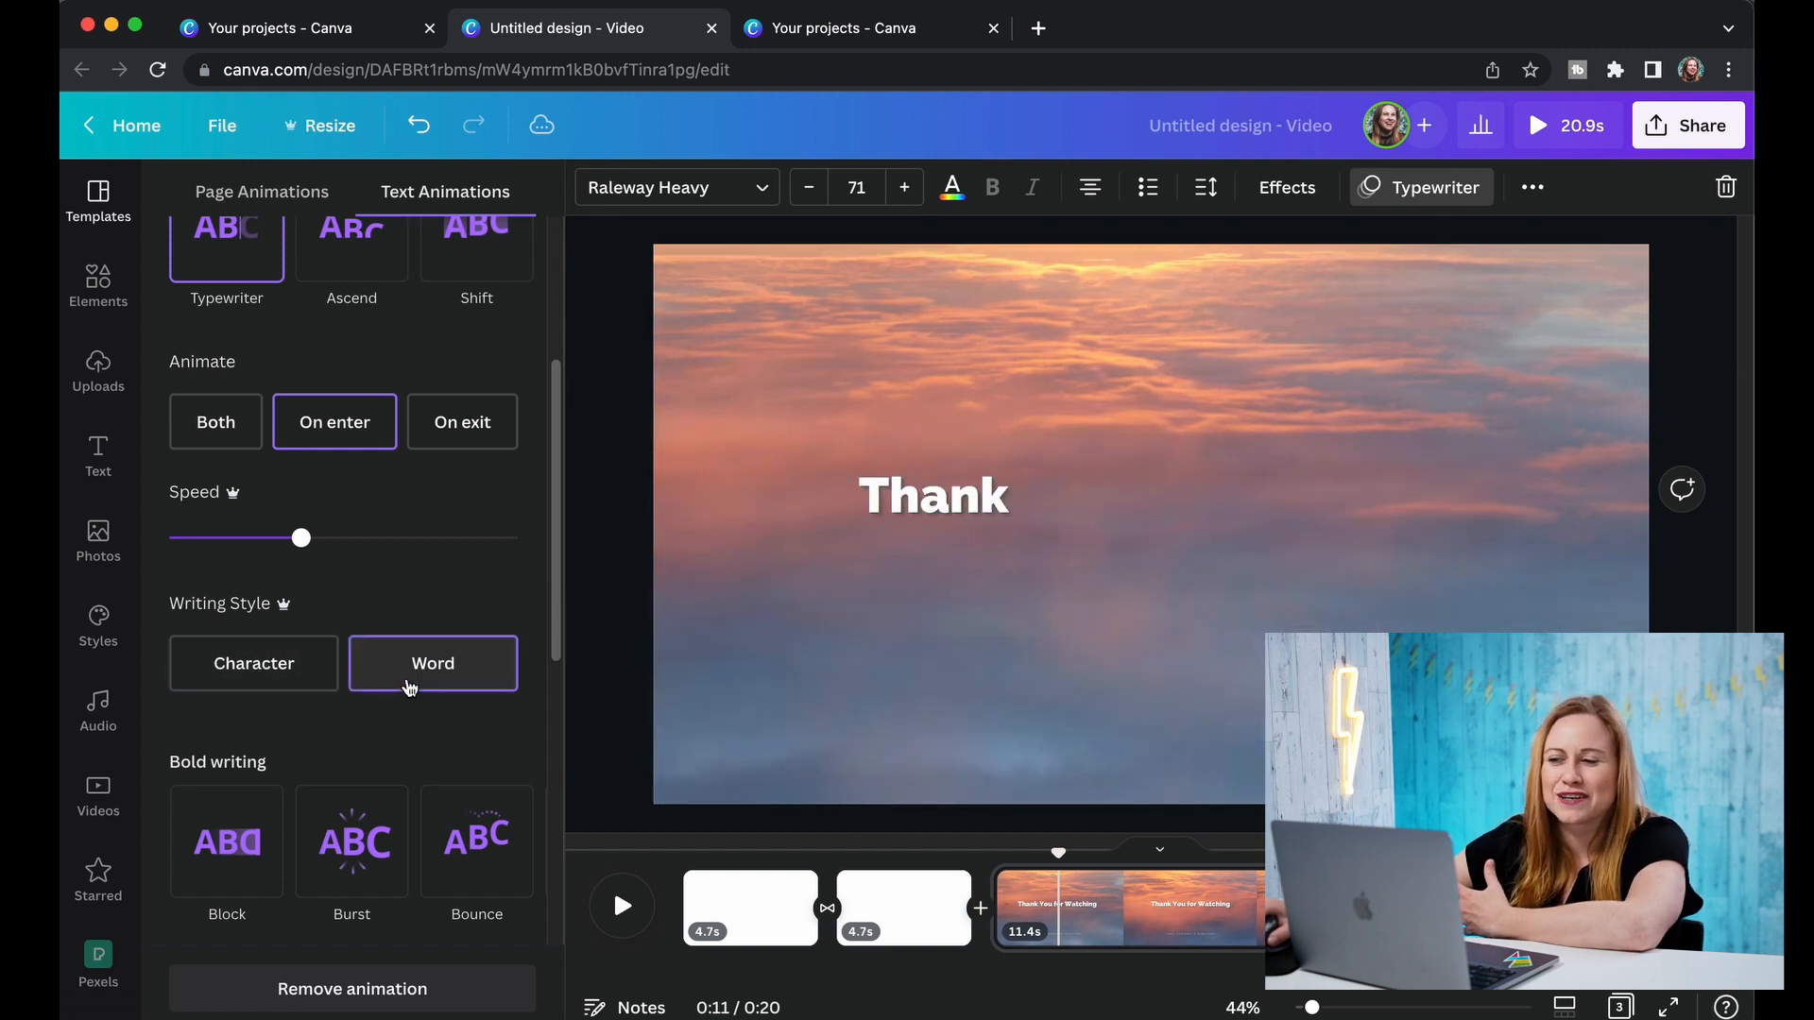
left_click(254, 663)
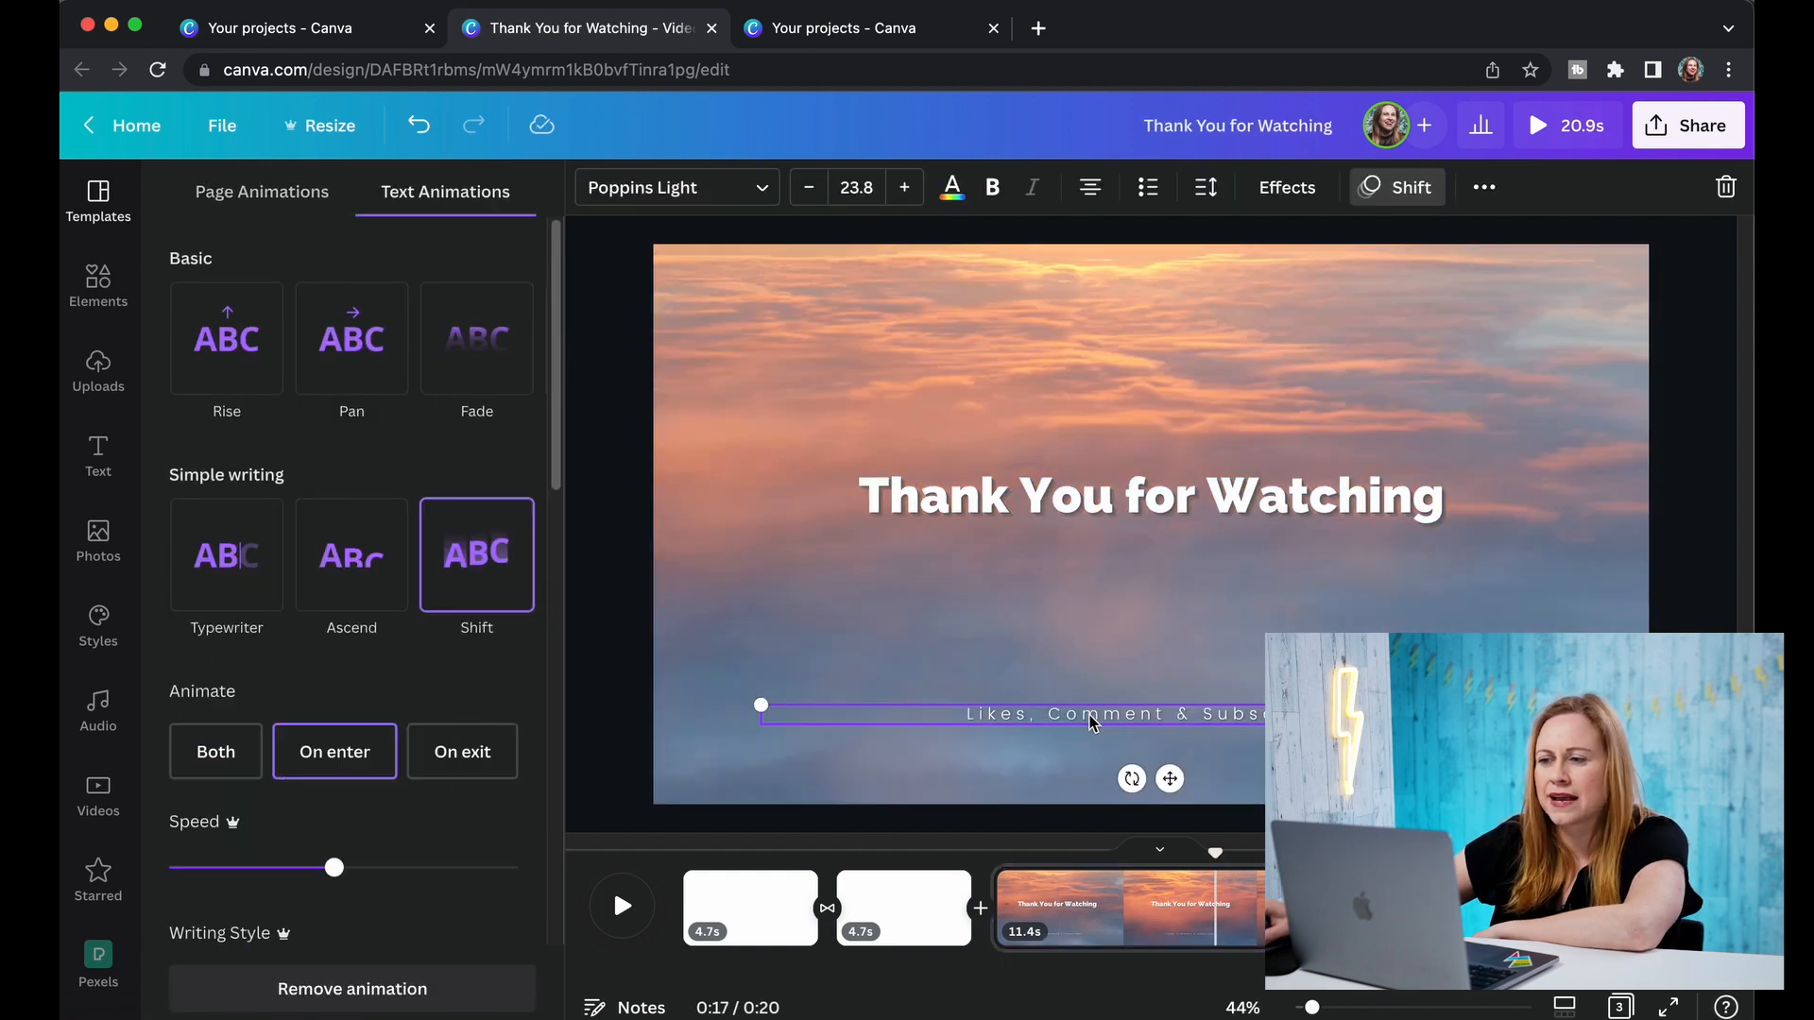
Try entrance animations on the subtitle line and adjust their speed.
left_click(351, 338)
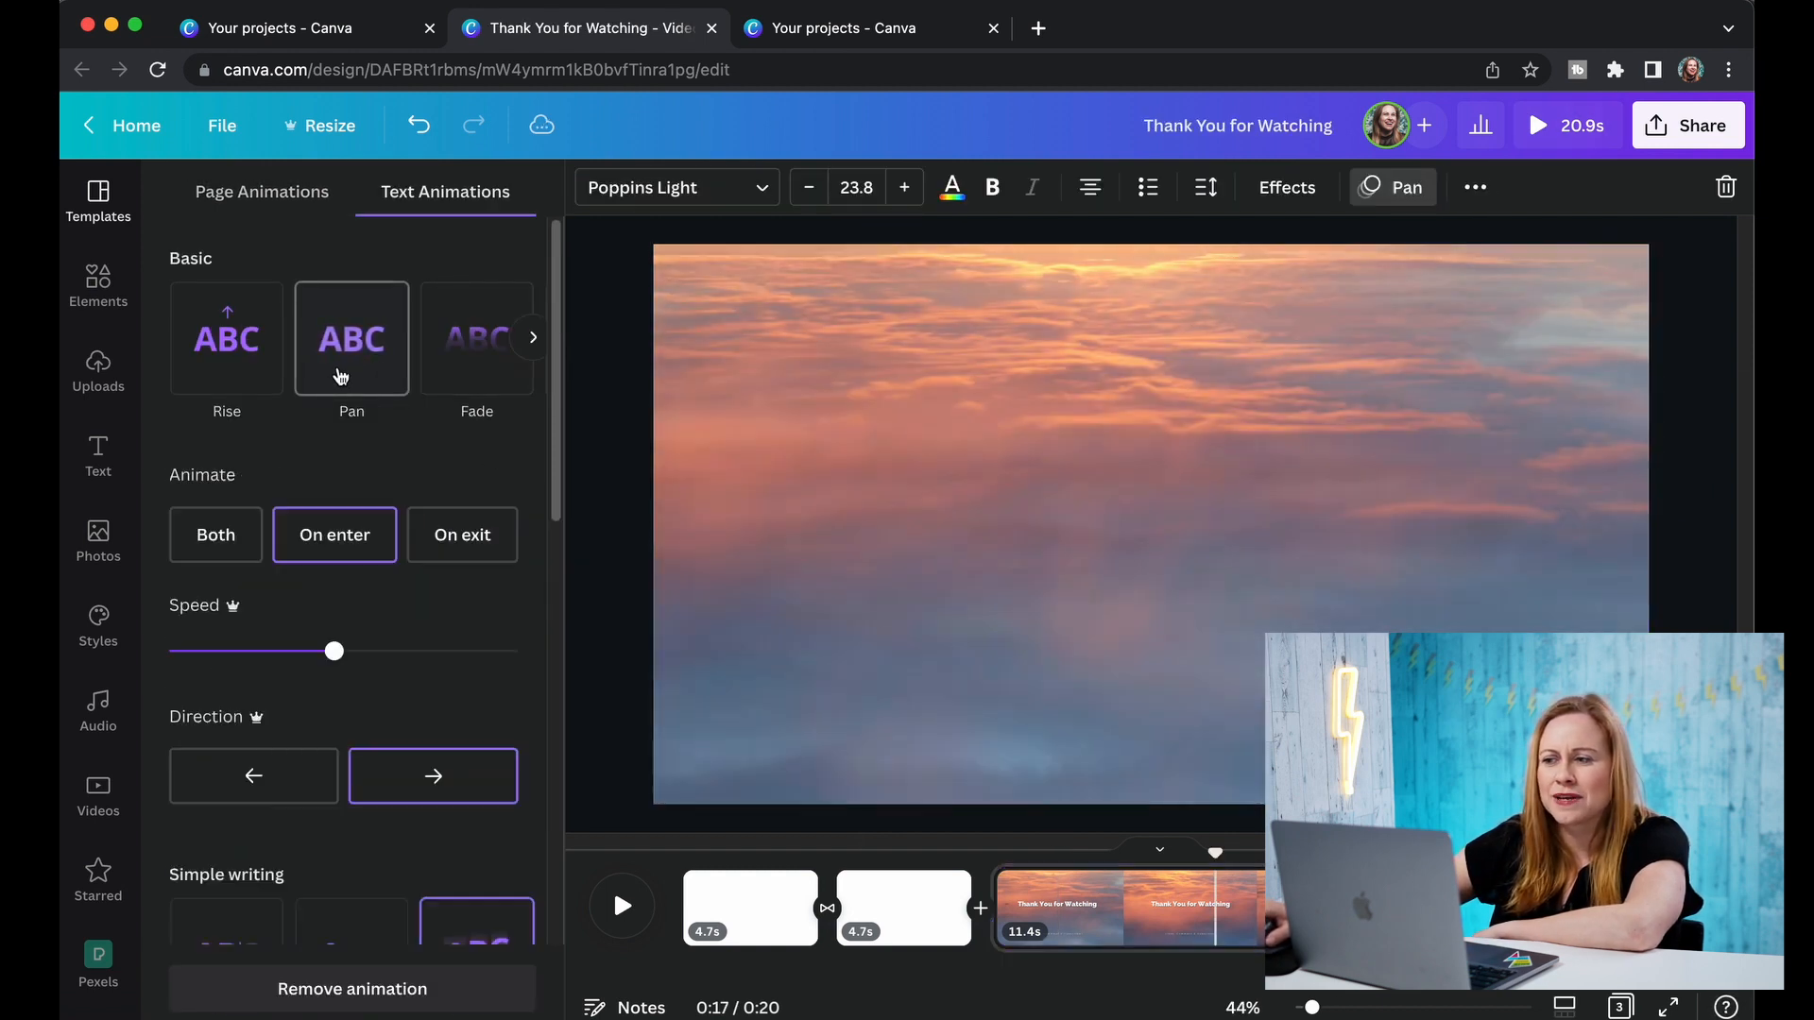
left_click(351, 339)
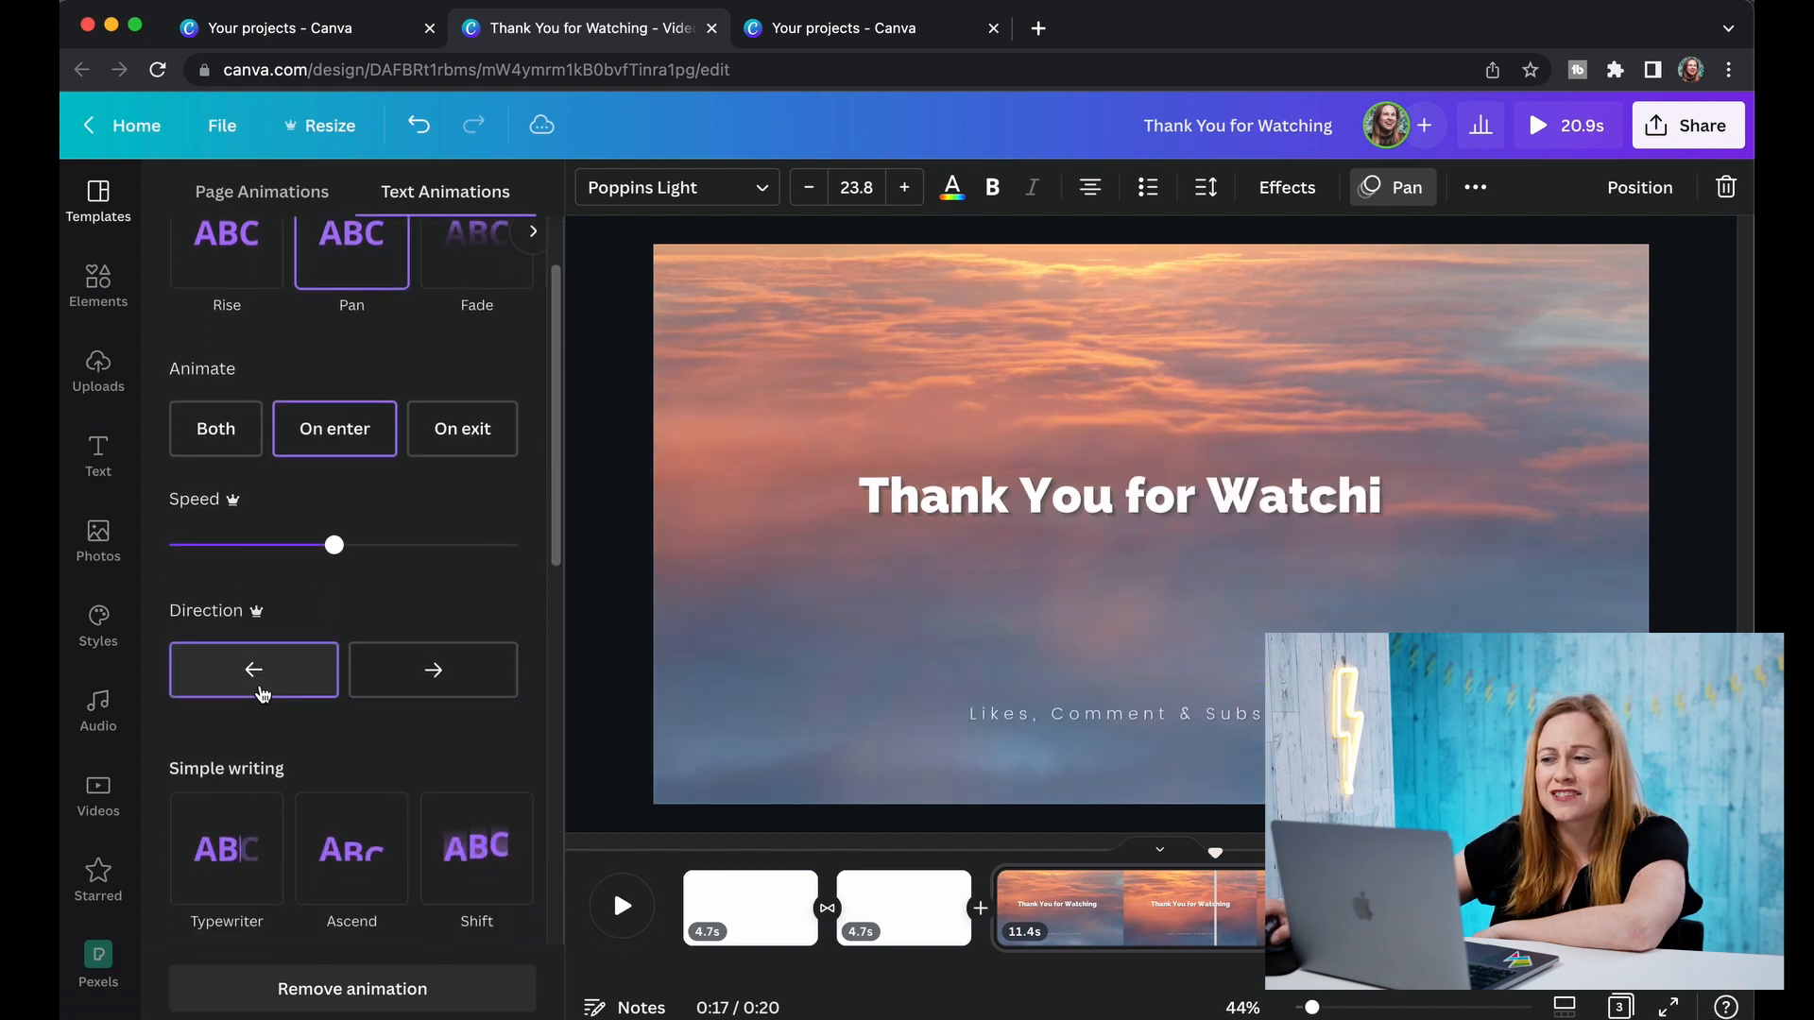
left_click_drag(333, 545, 275, 546)
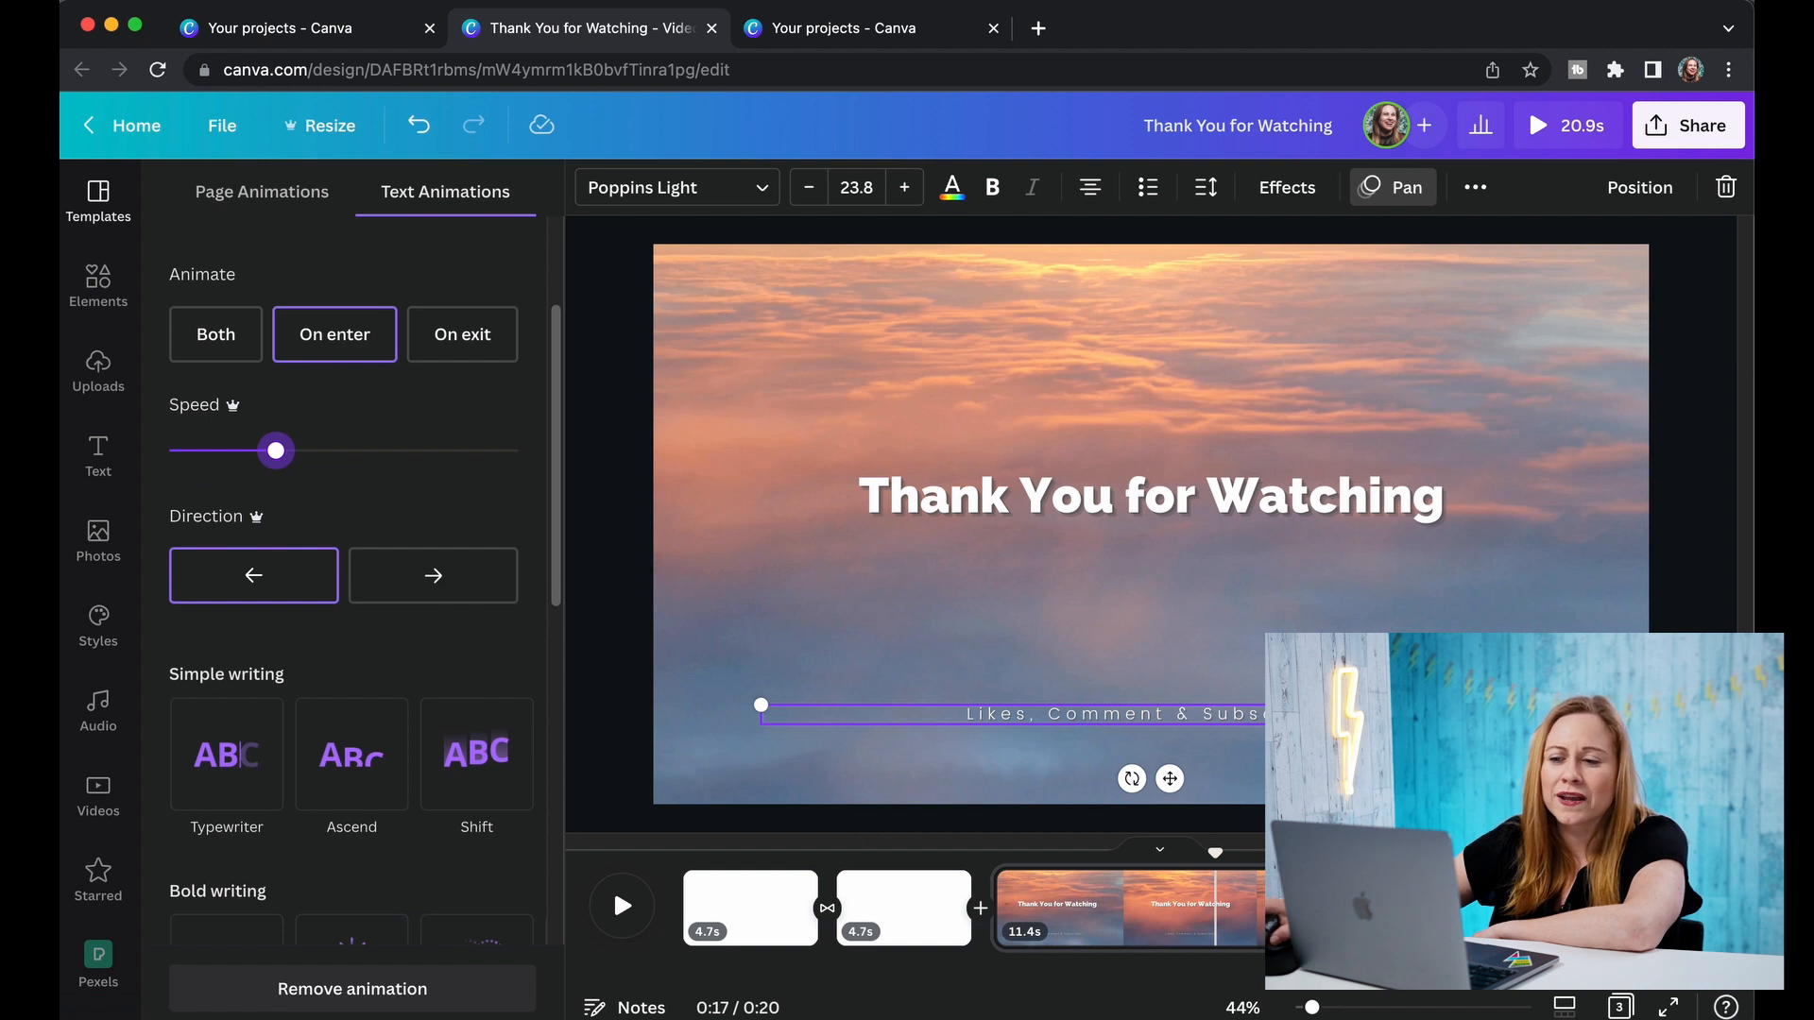
scroll("down", 3)
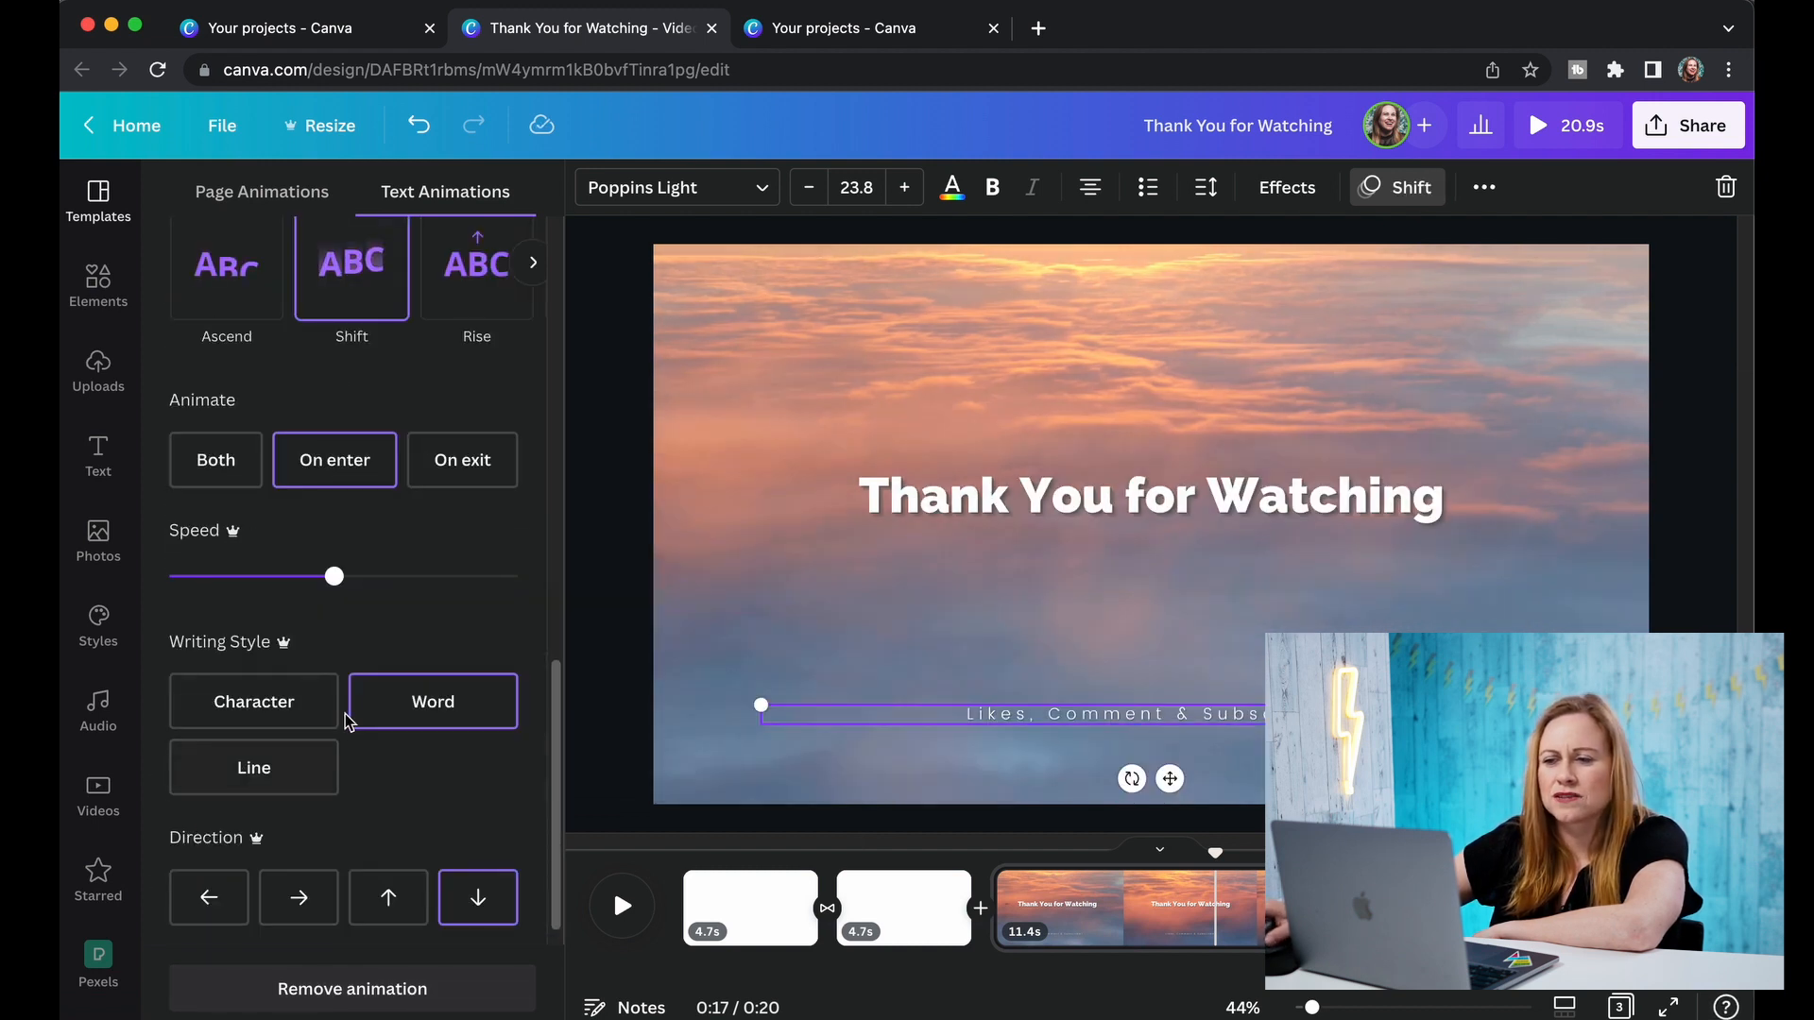
Set the subtitle animation to Word writing style and lower its speed.
left_click(253, 701)
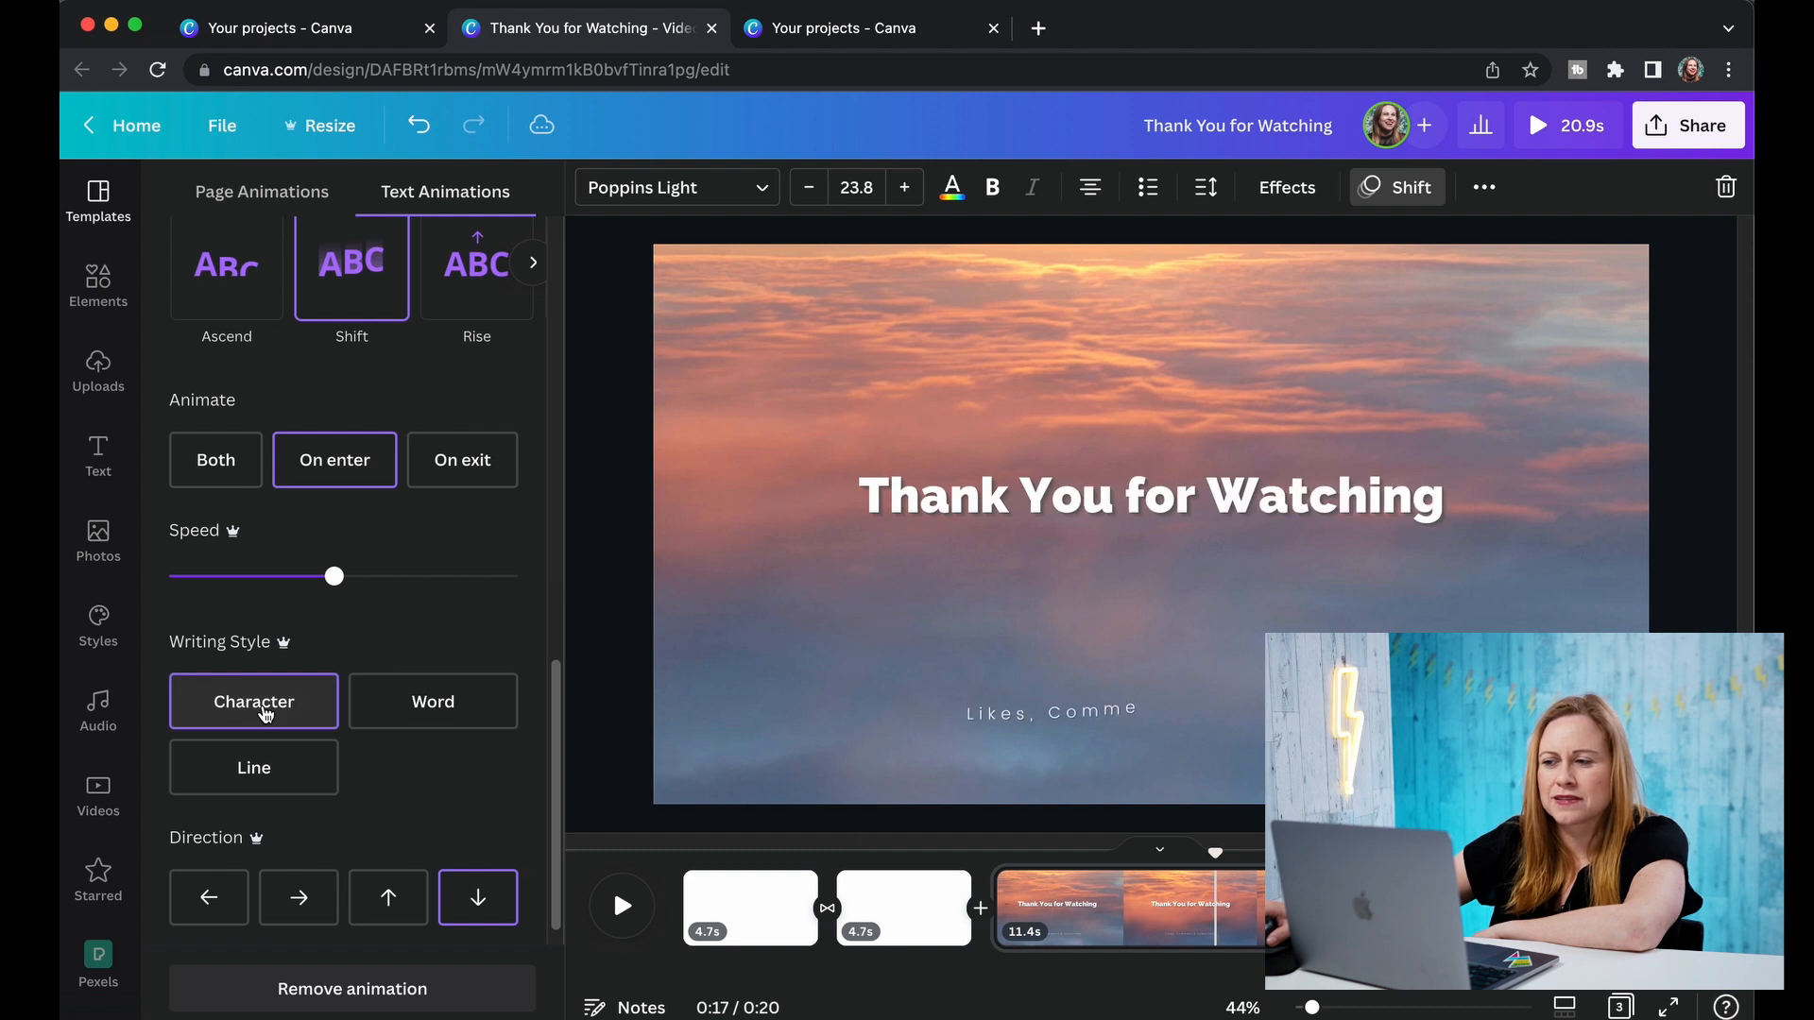
left_click(433, 701)
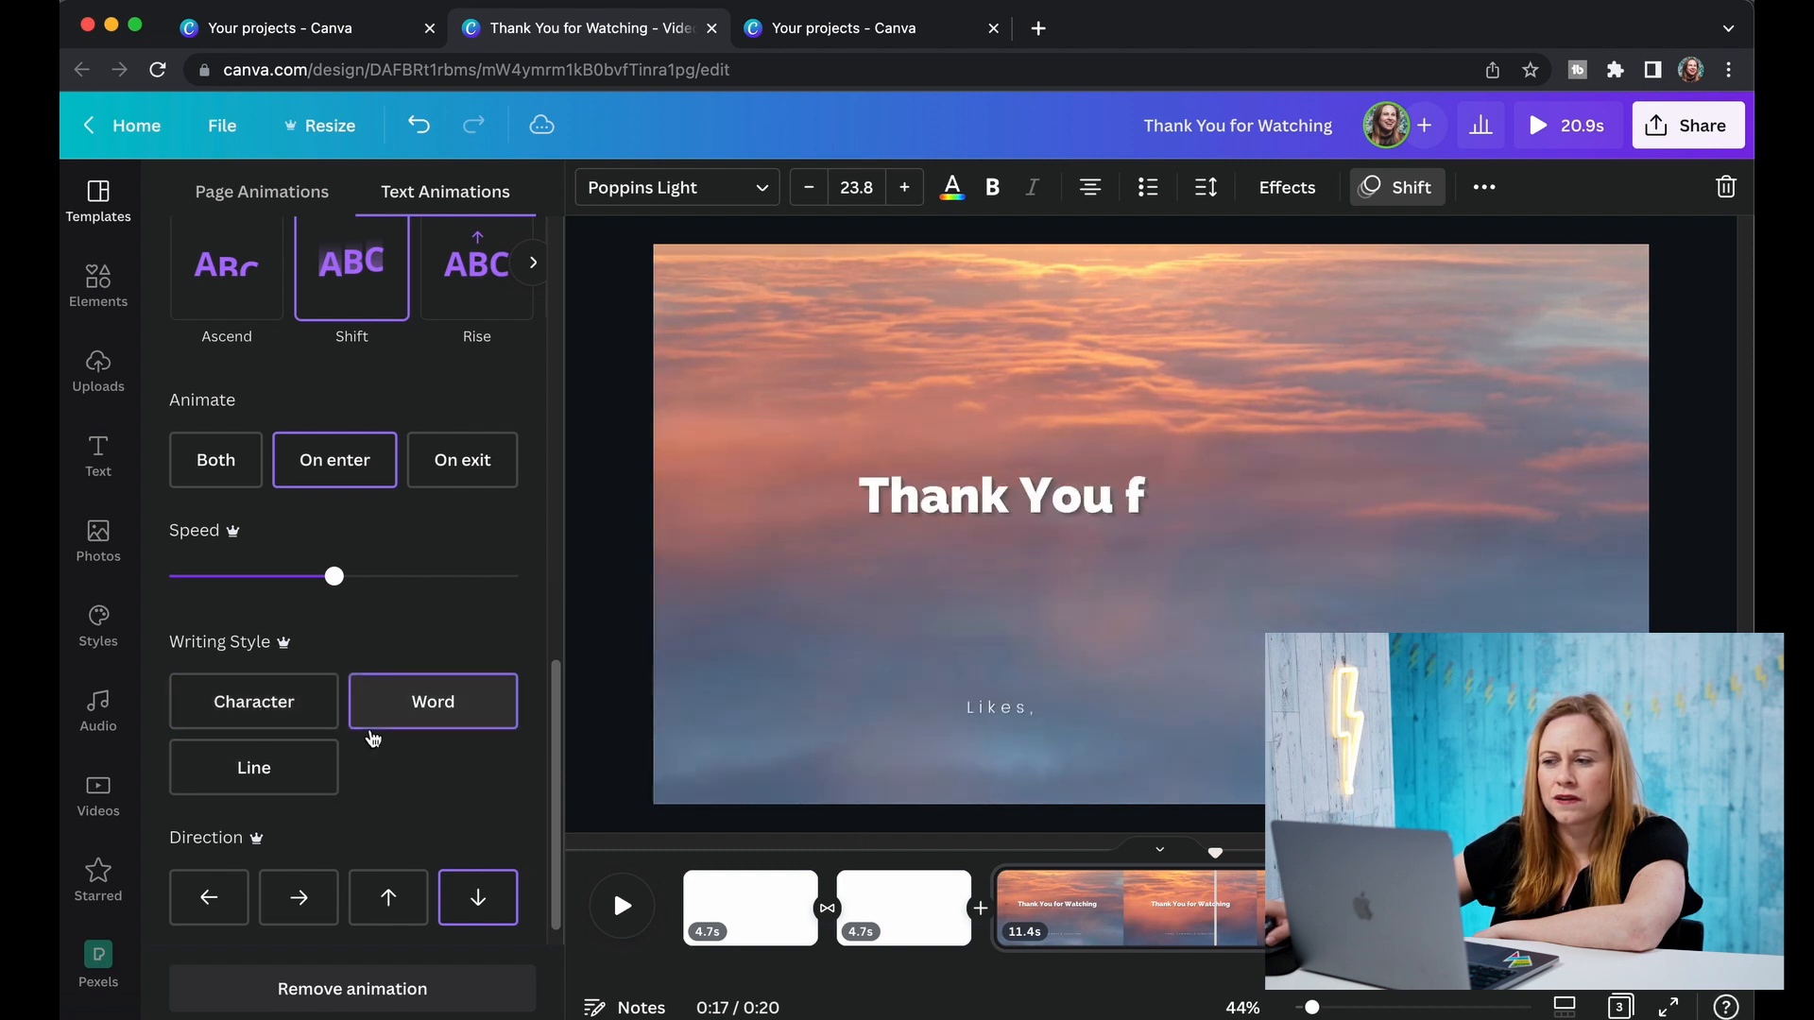
left_click(253, 767)
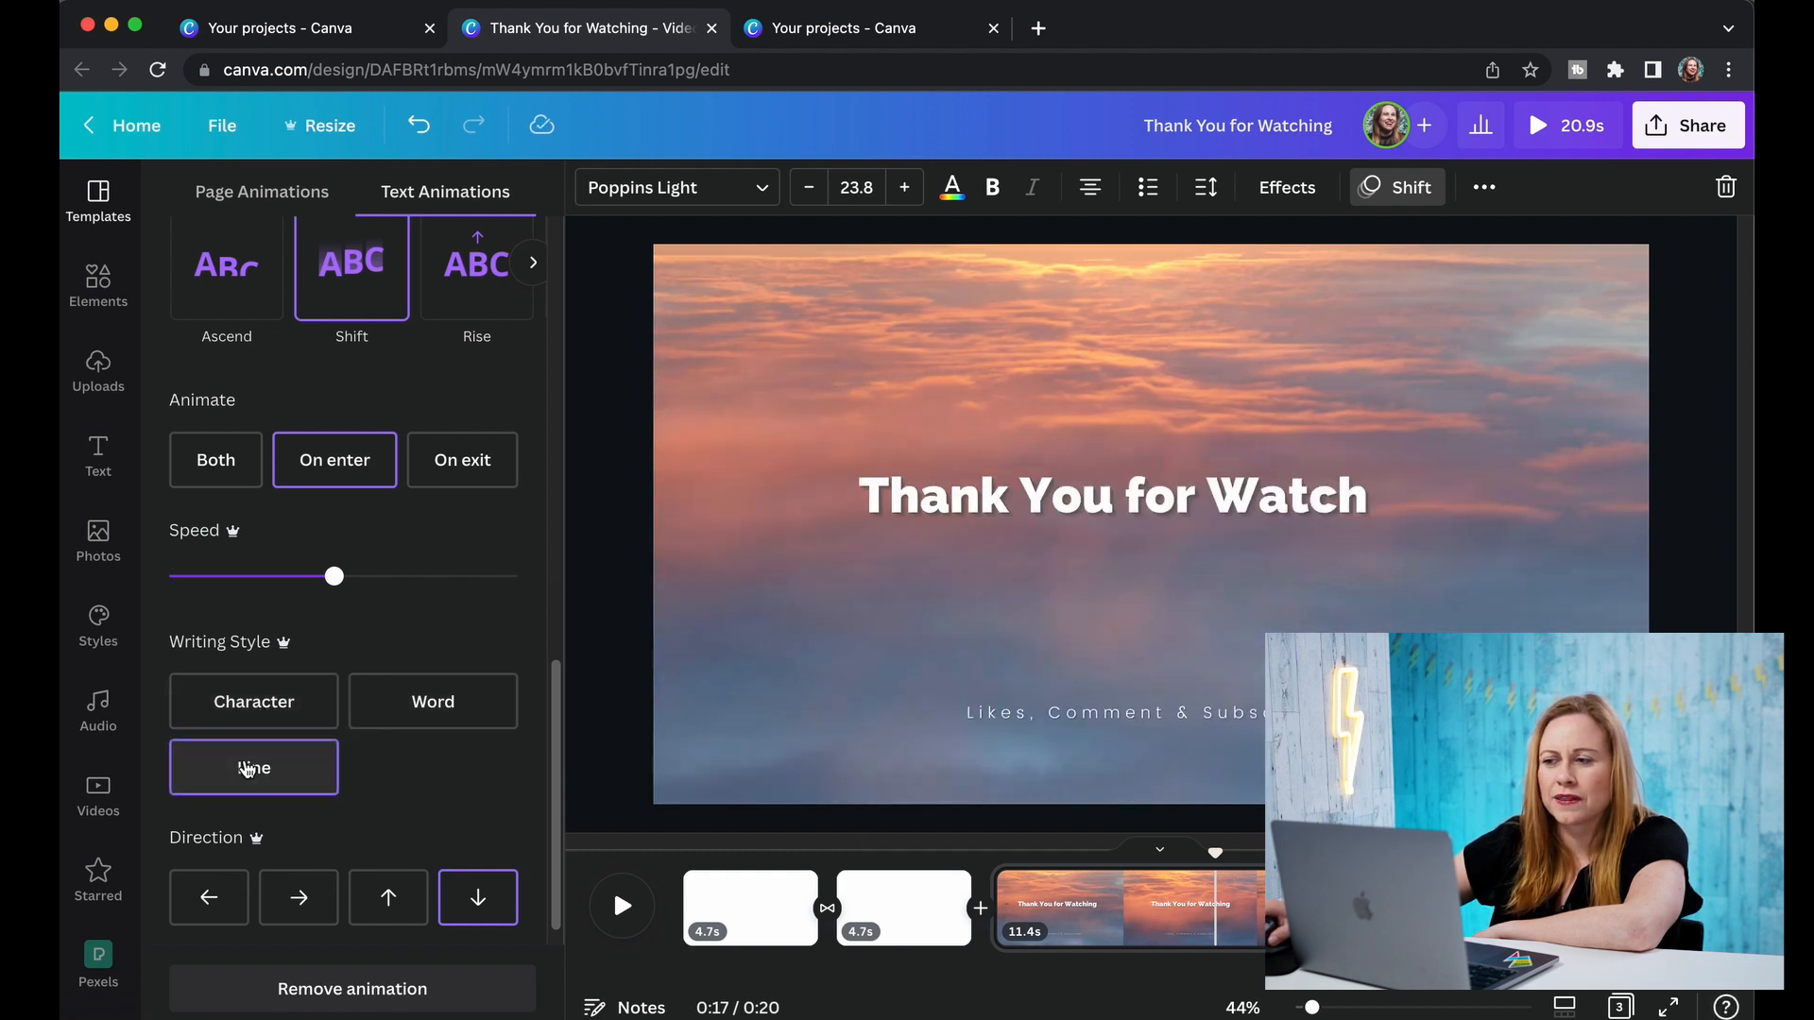
left_click(432, 701)
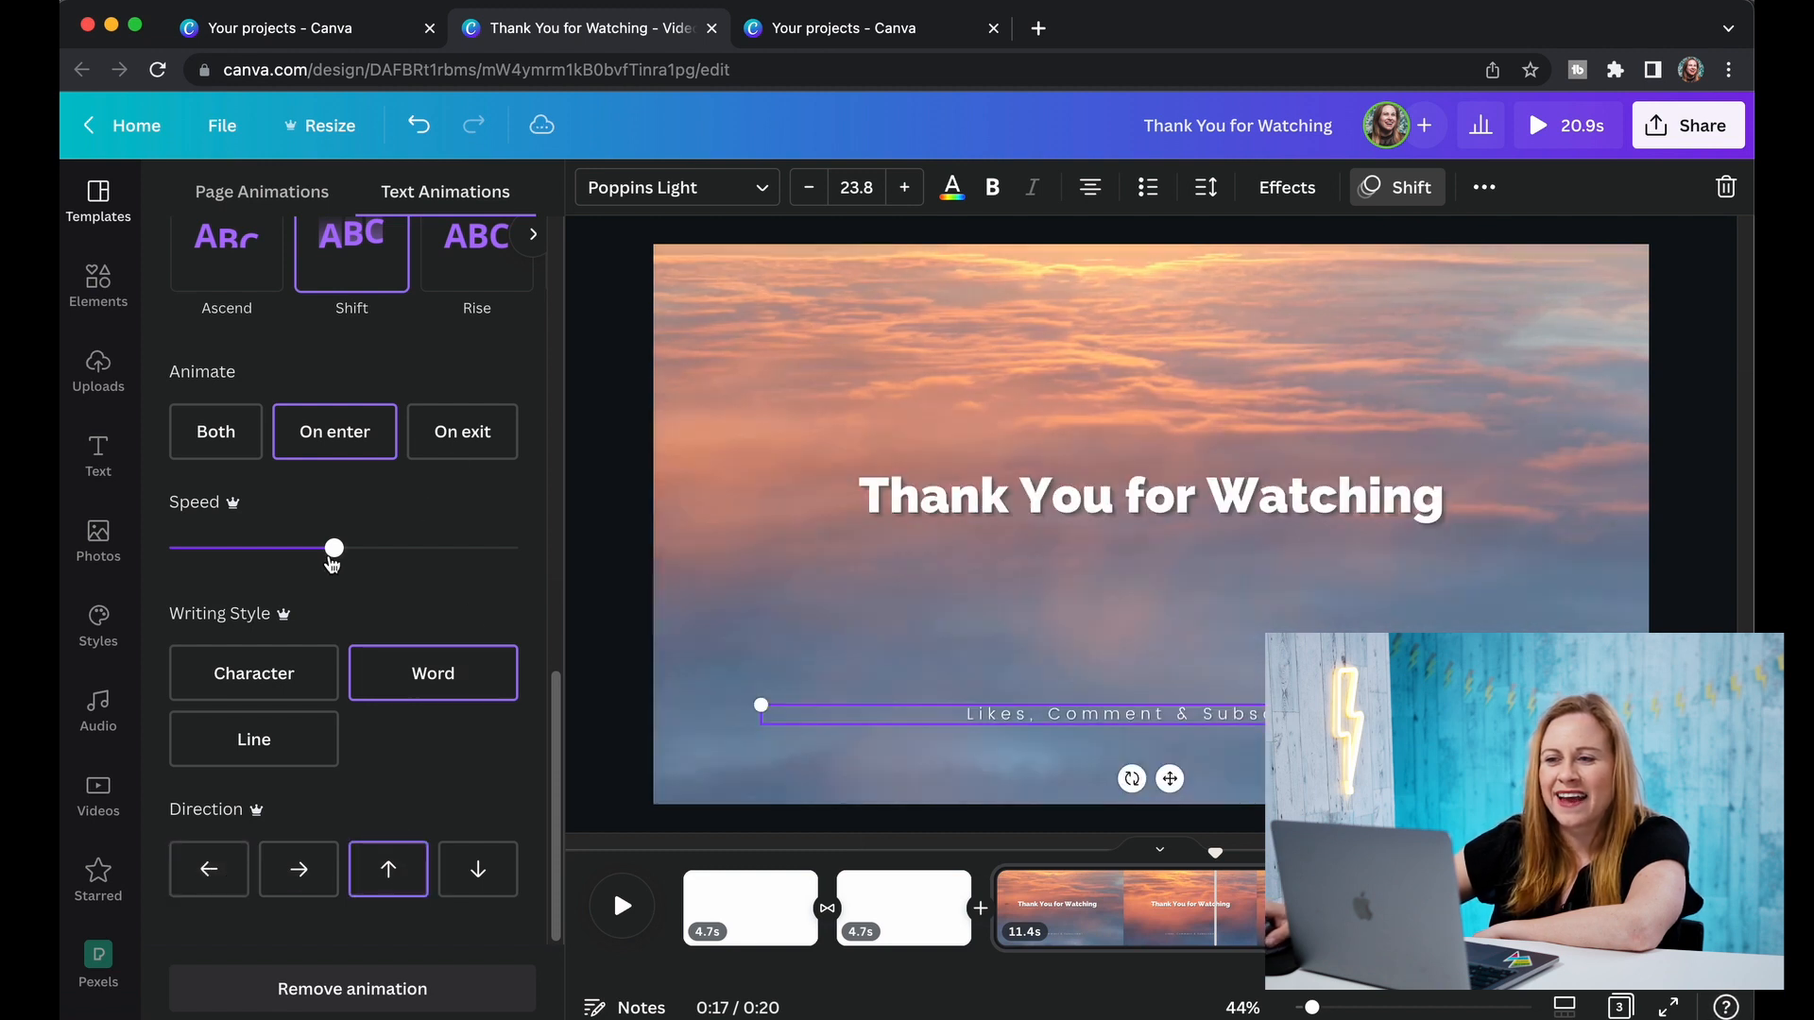
left_click_drag(334, 548, 272, 548)
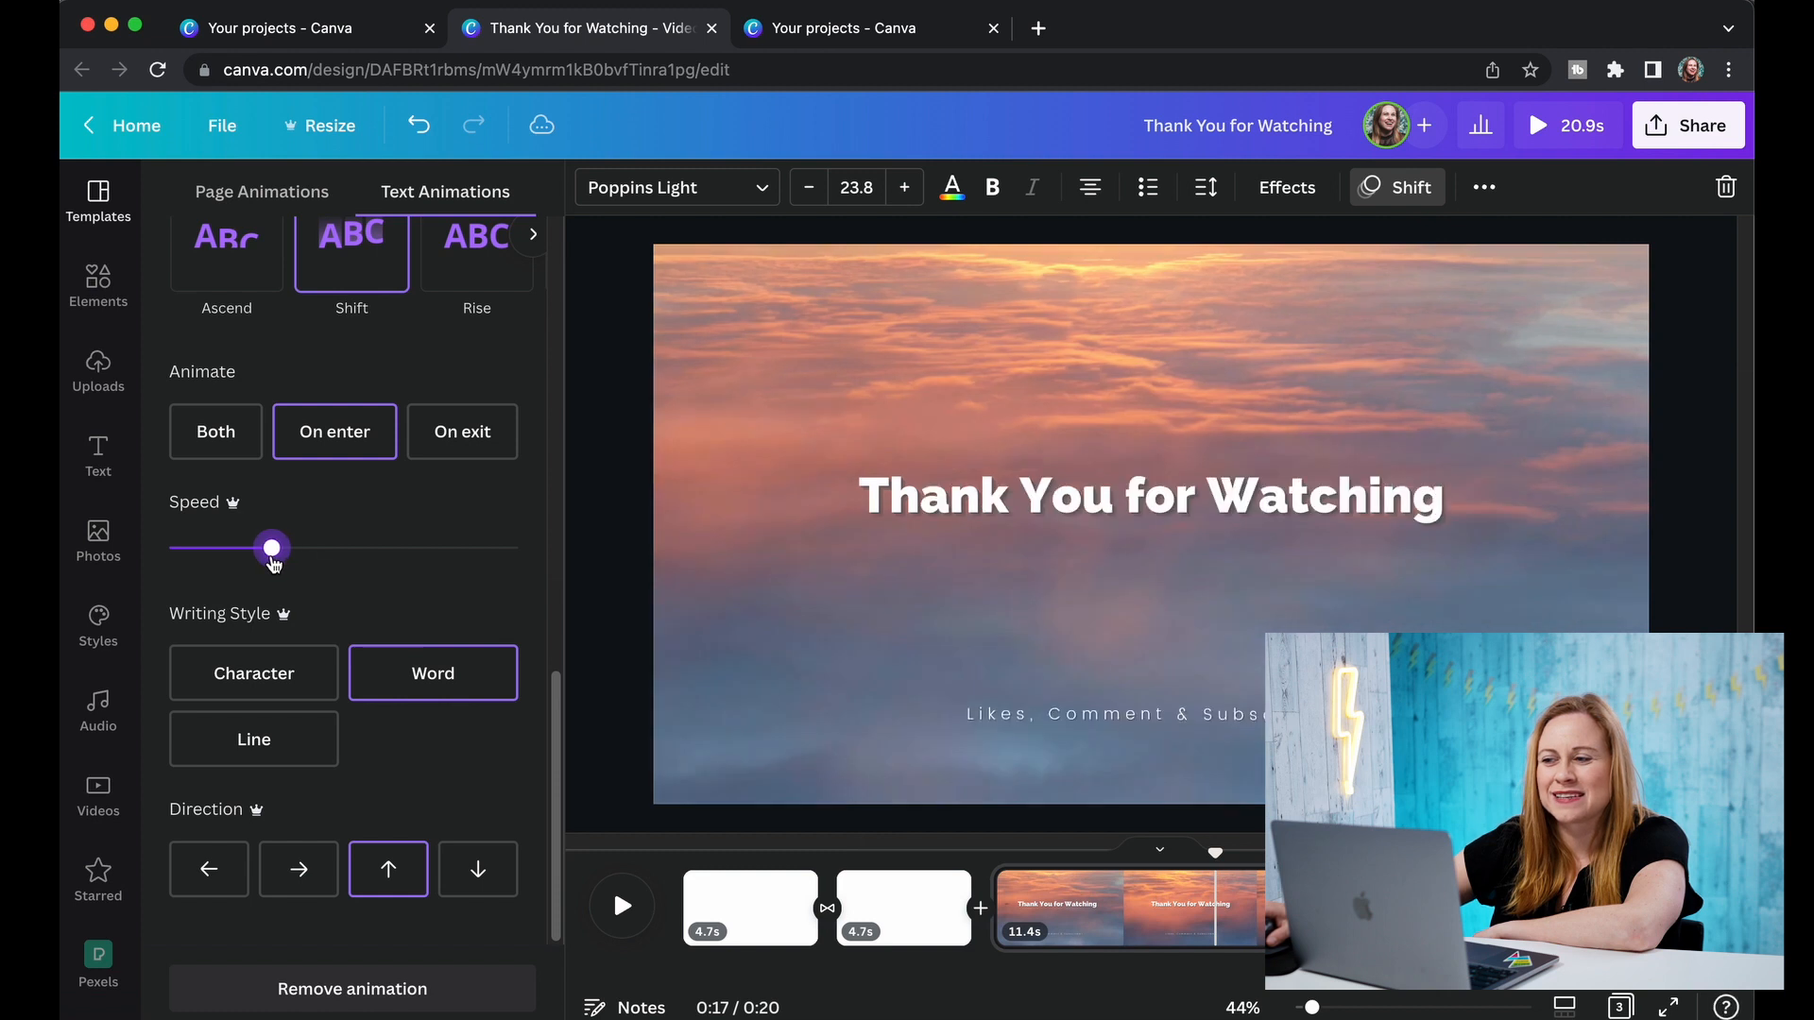
left_click_drag(272, 548, 211, 548)
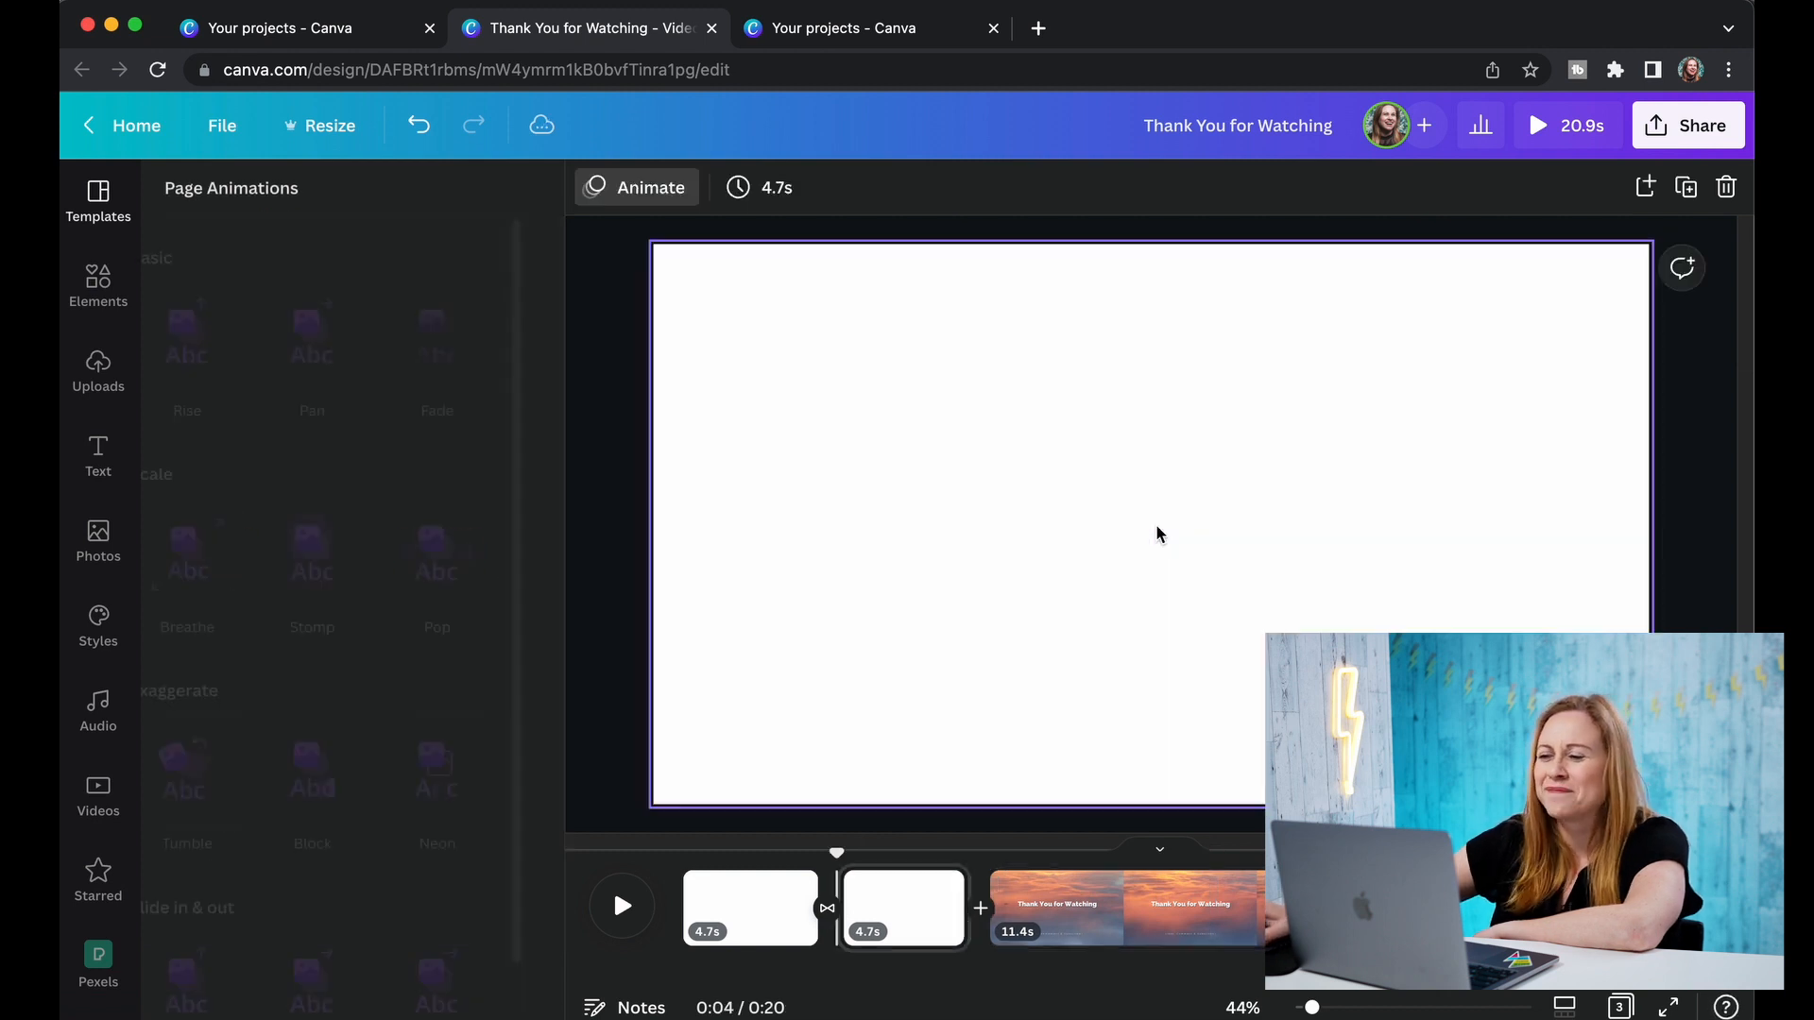
Select blank page 2 in the timeline and bring up the Elements library.
left_click(1122, 908)
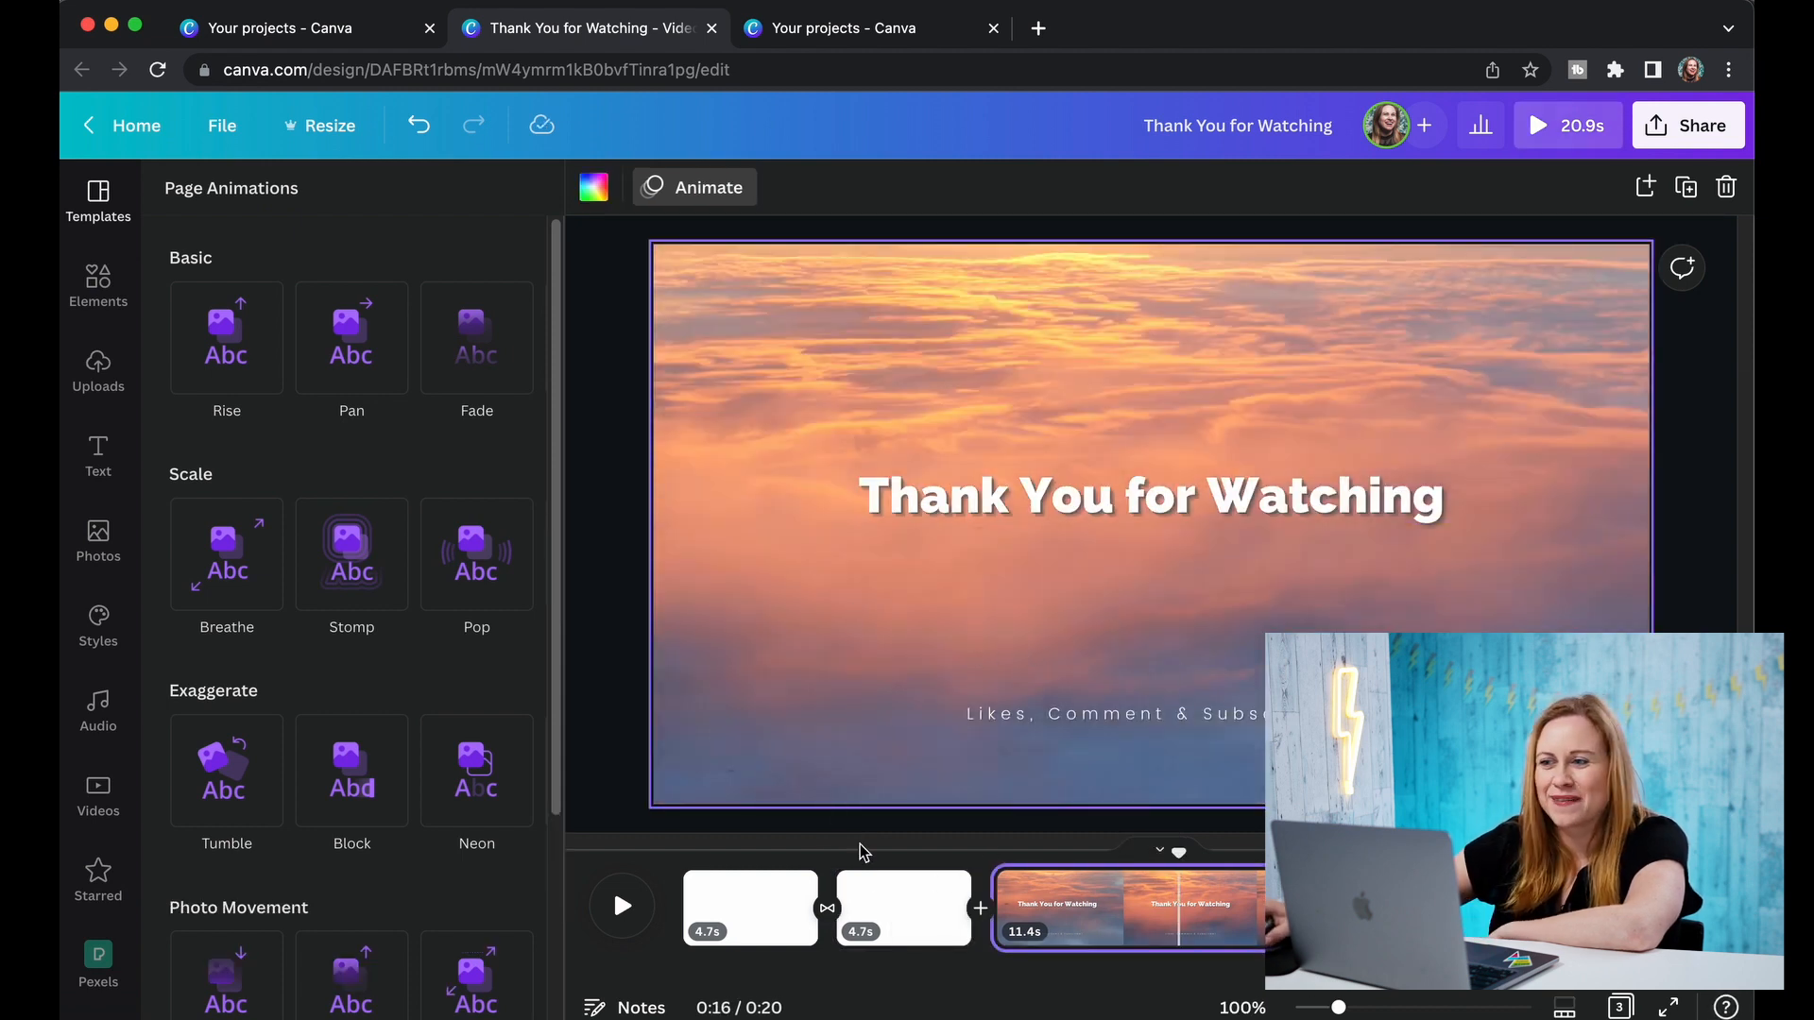
left_click(904, 908)
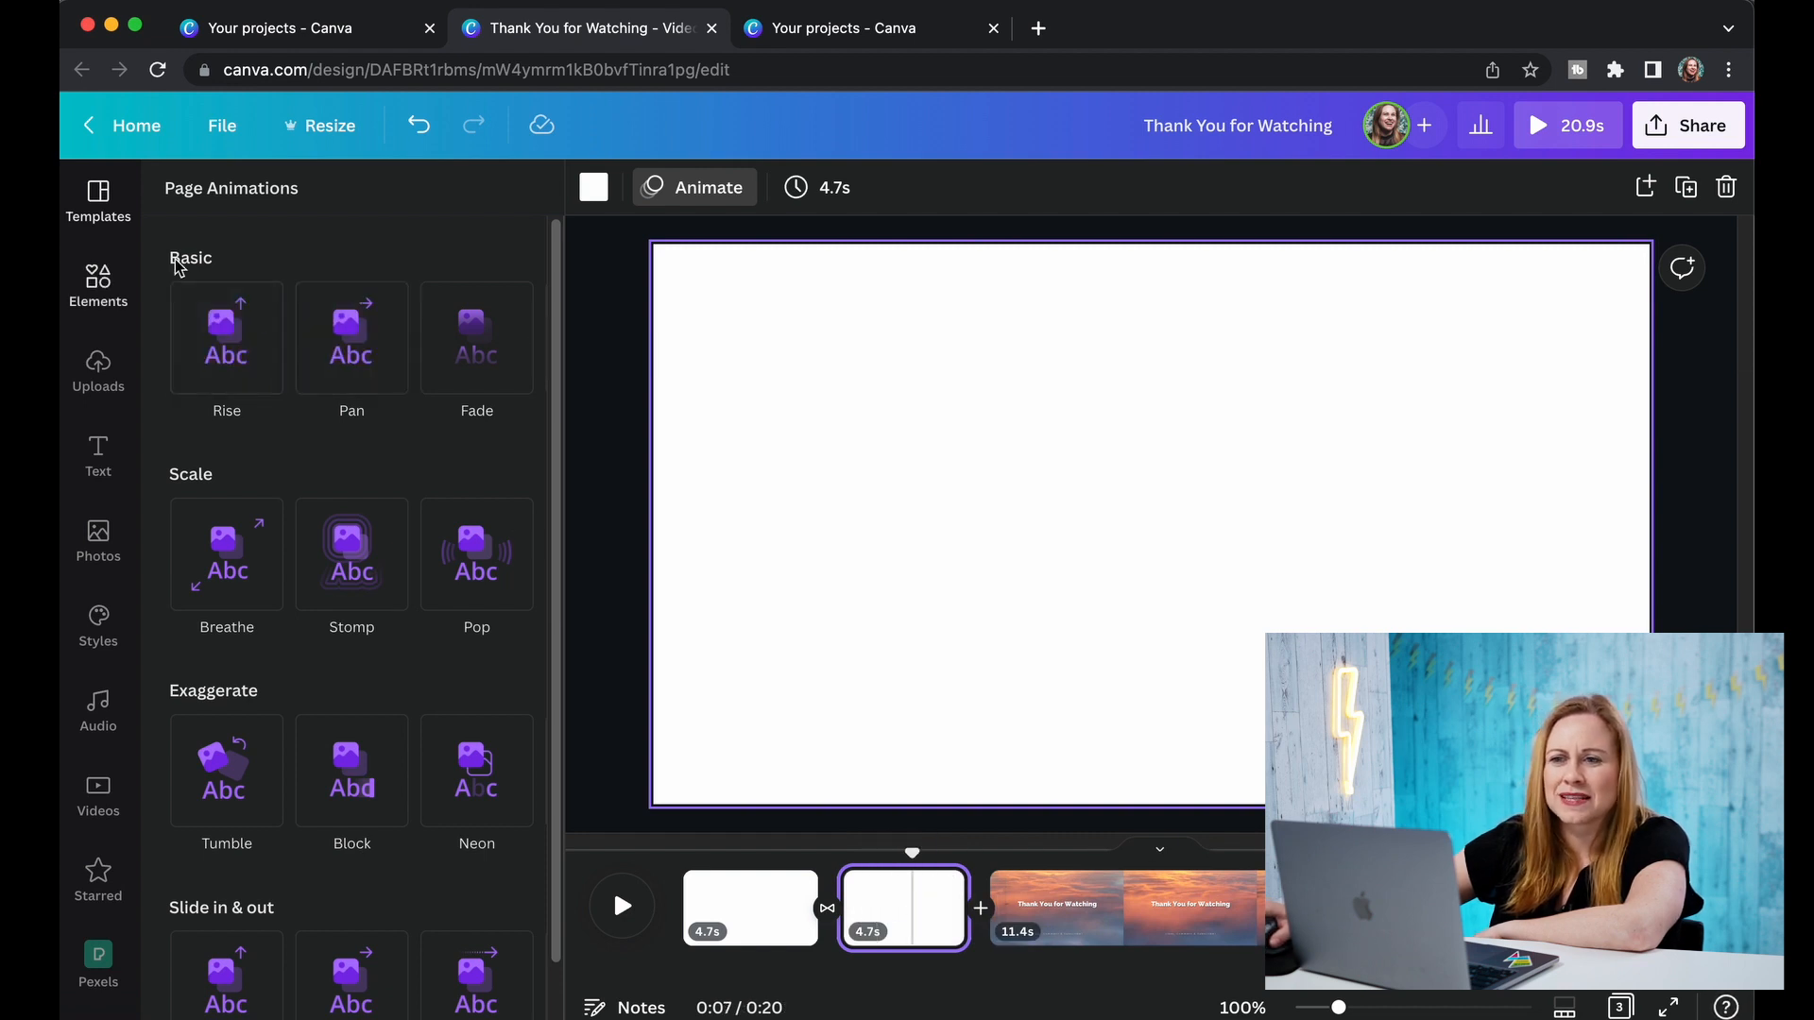
left_click(98, 286)
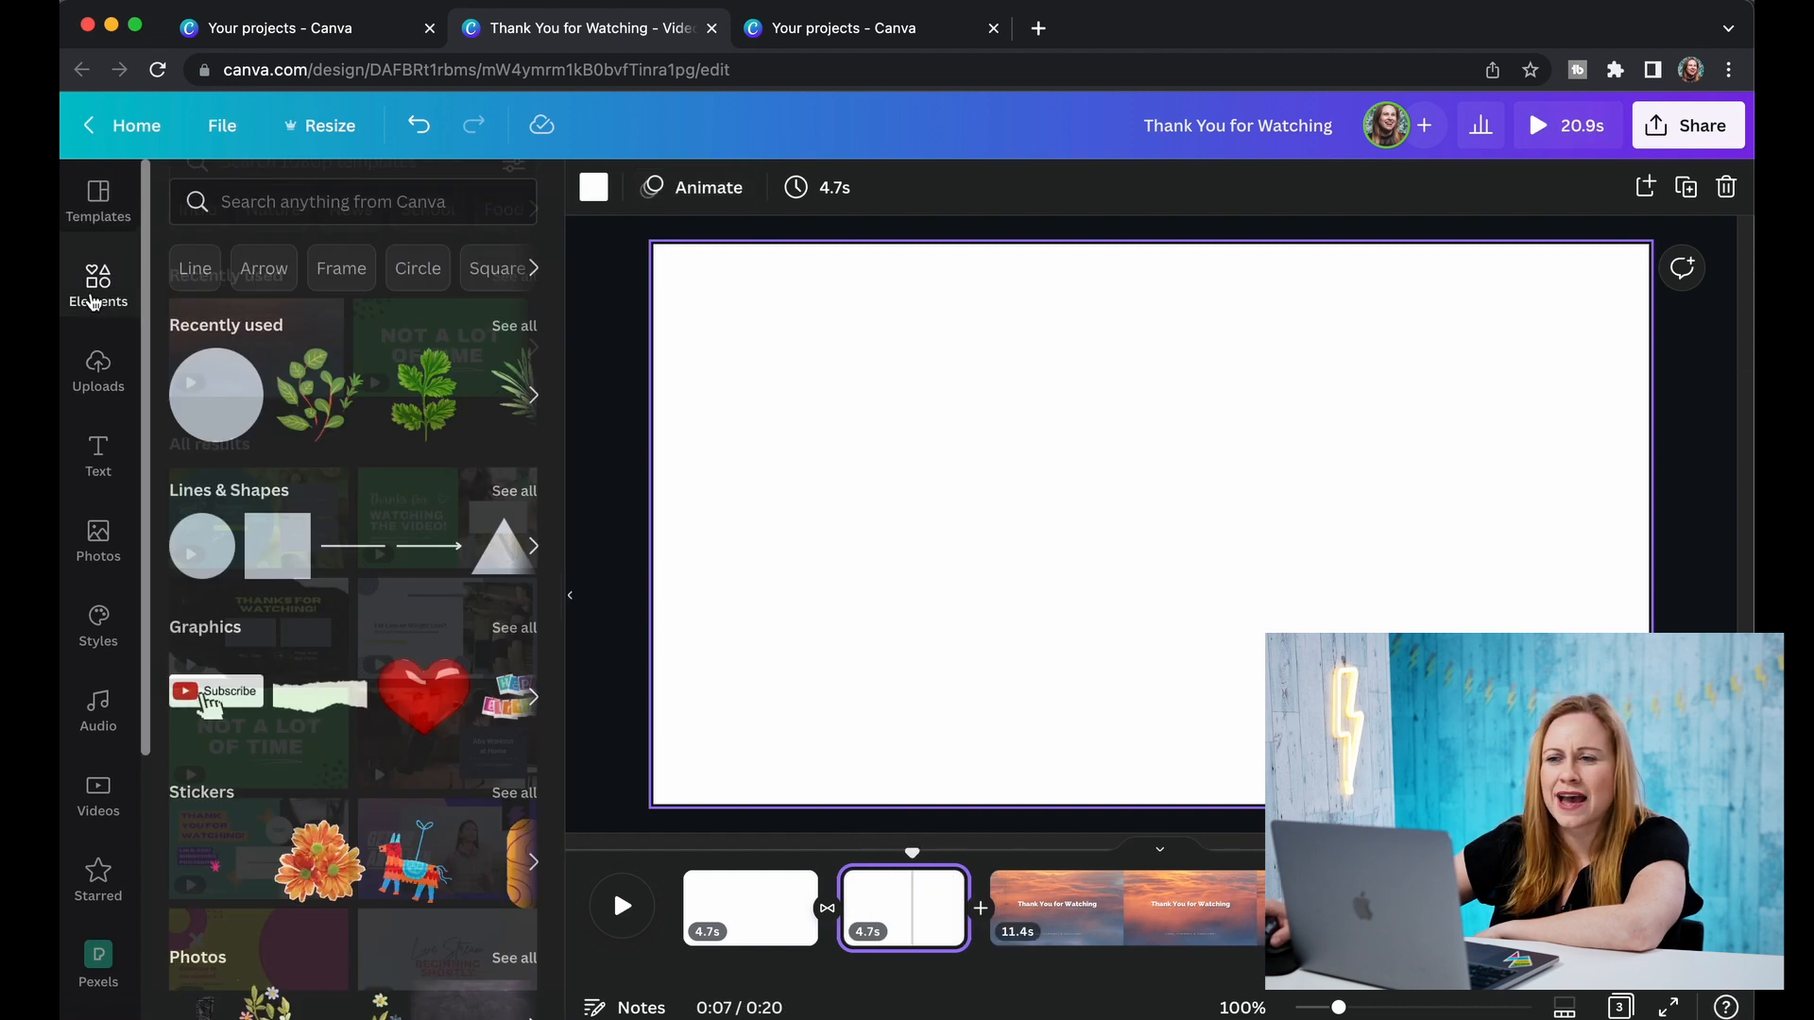
Add a Subscribe graphic, search 'subscrib' stickers, and place the red SUBSCRIBE sticker right.
left_click(201, 545)
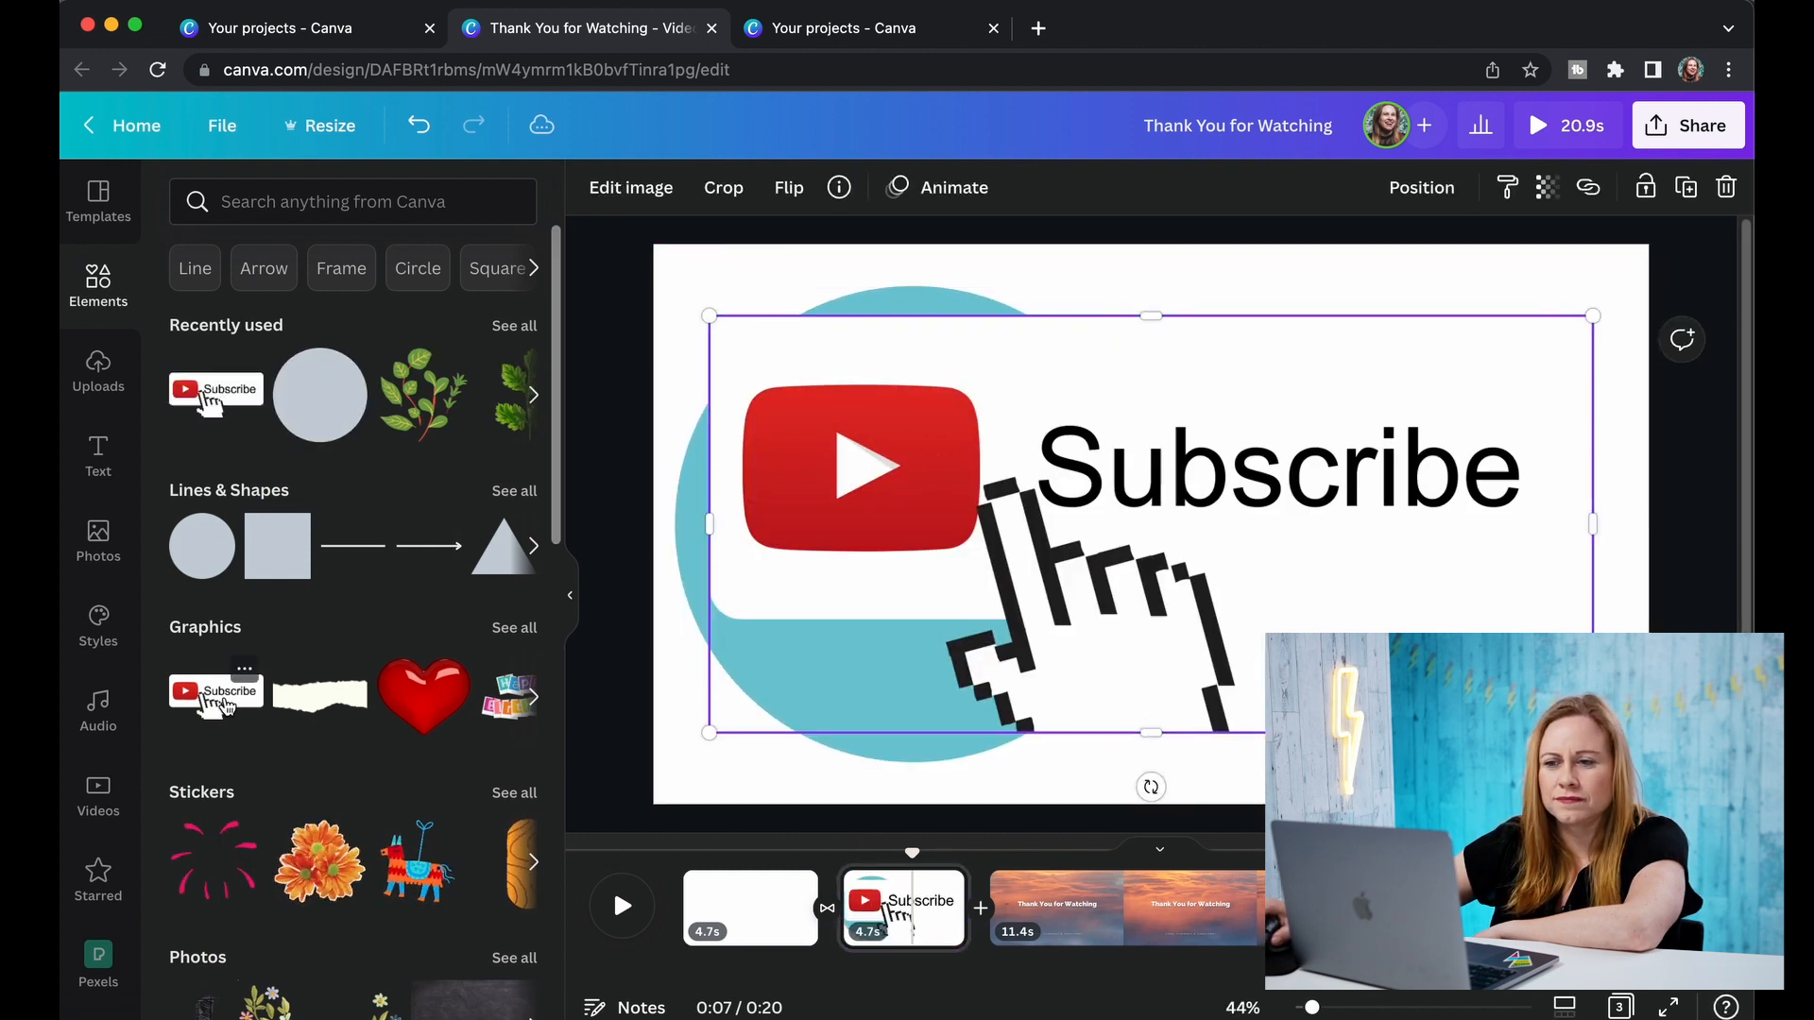
left_click_drag(707, 314, 1047, 476)
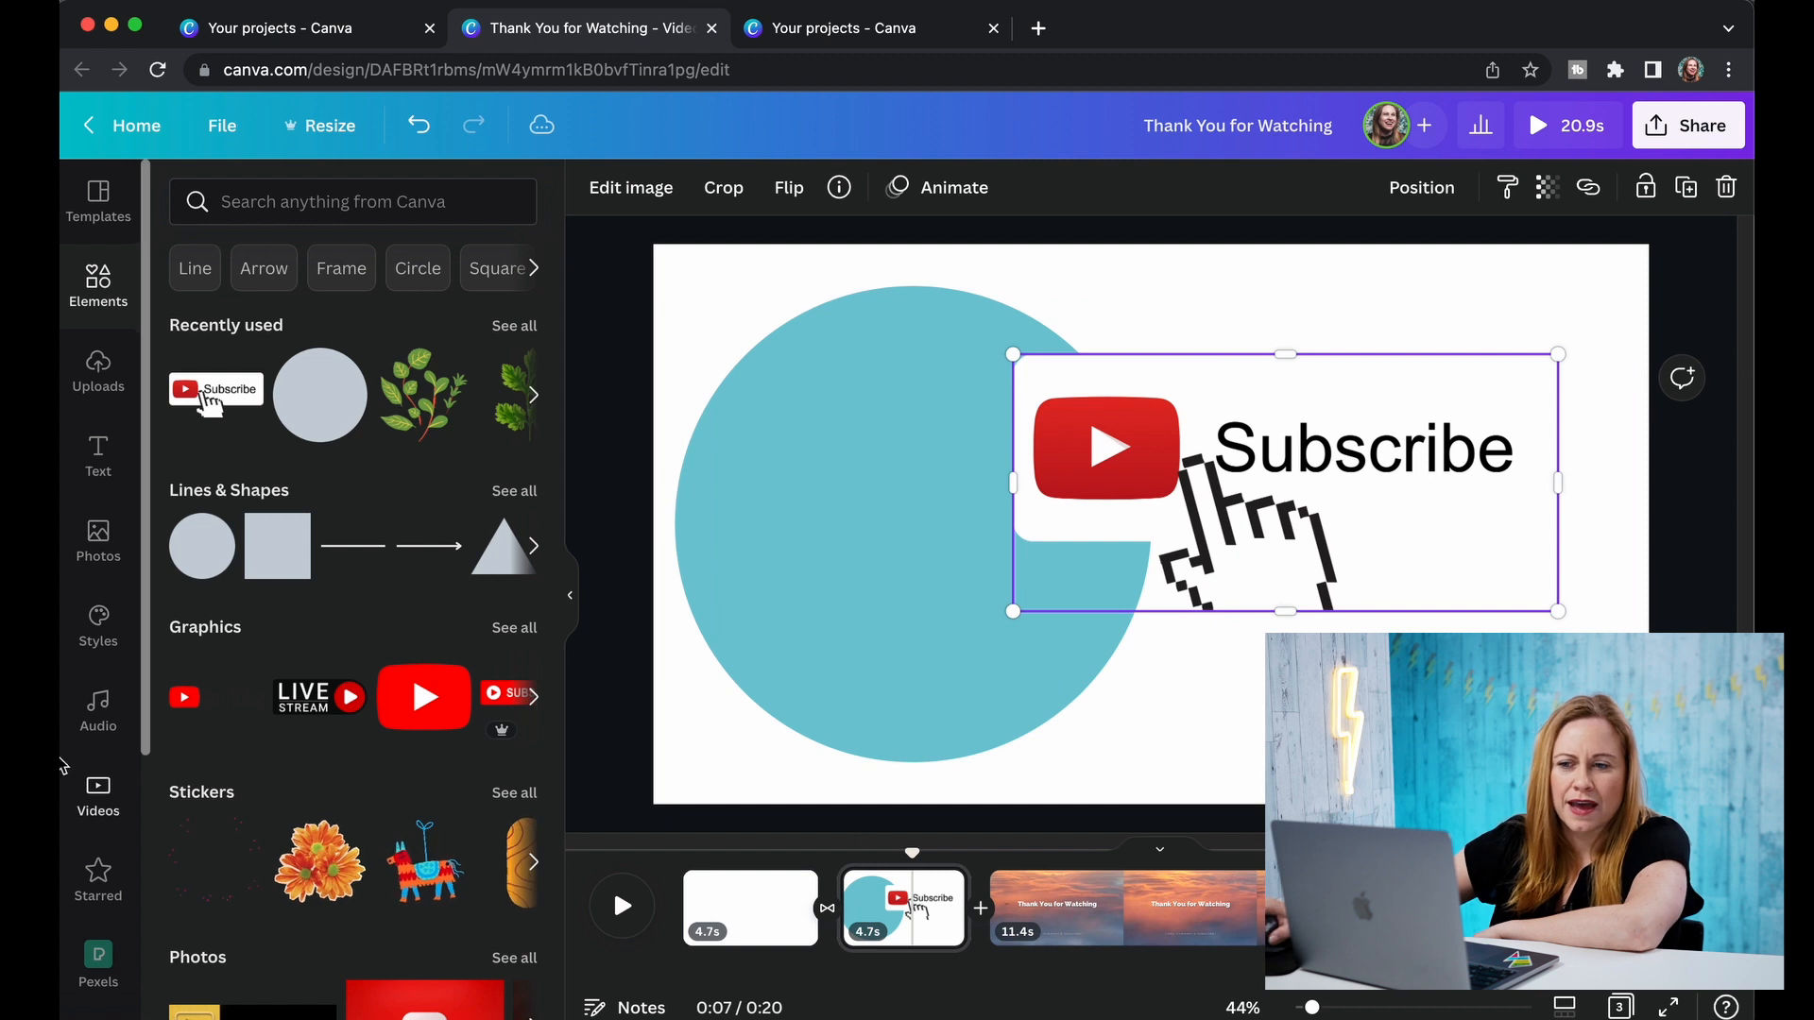
scroll("down", 3)
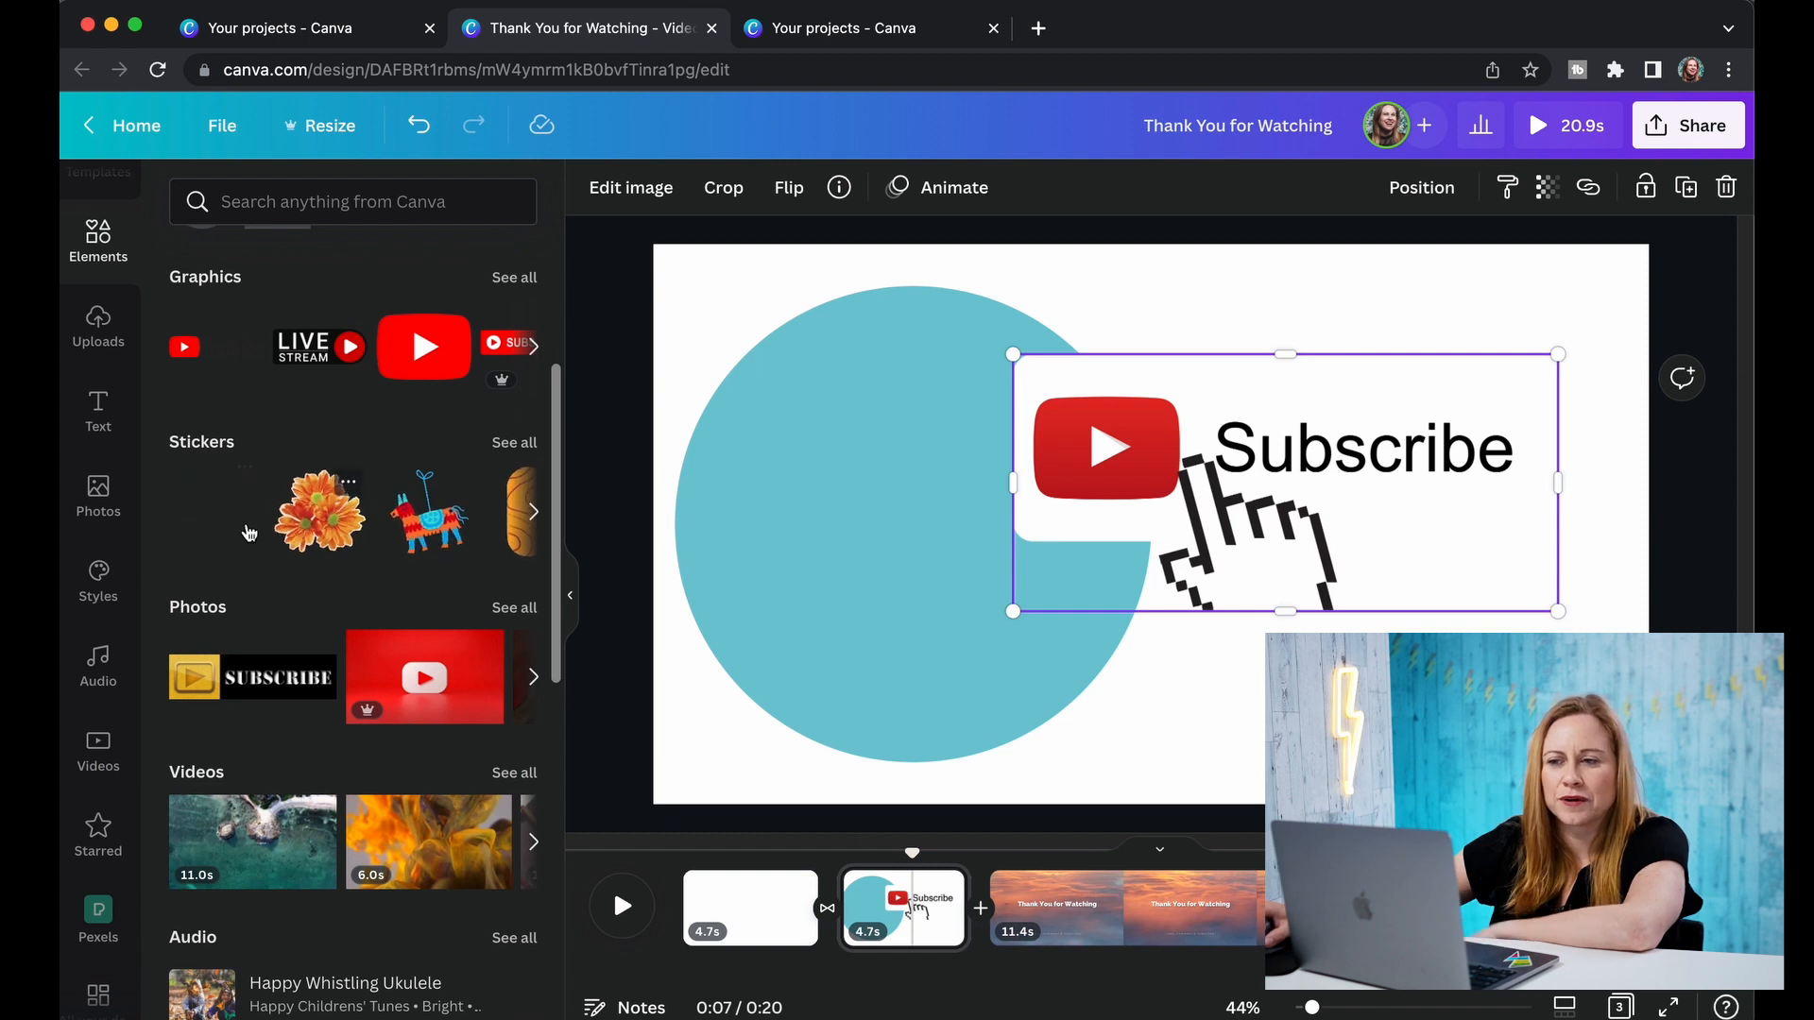
left_click(514, 442)
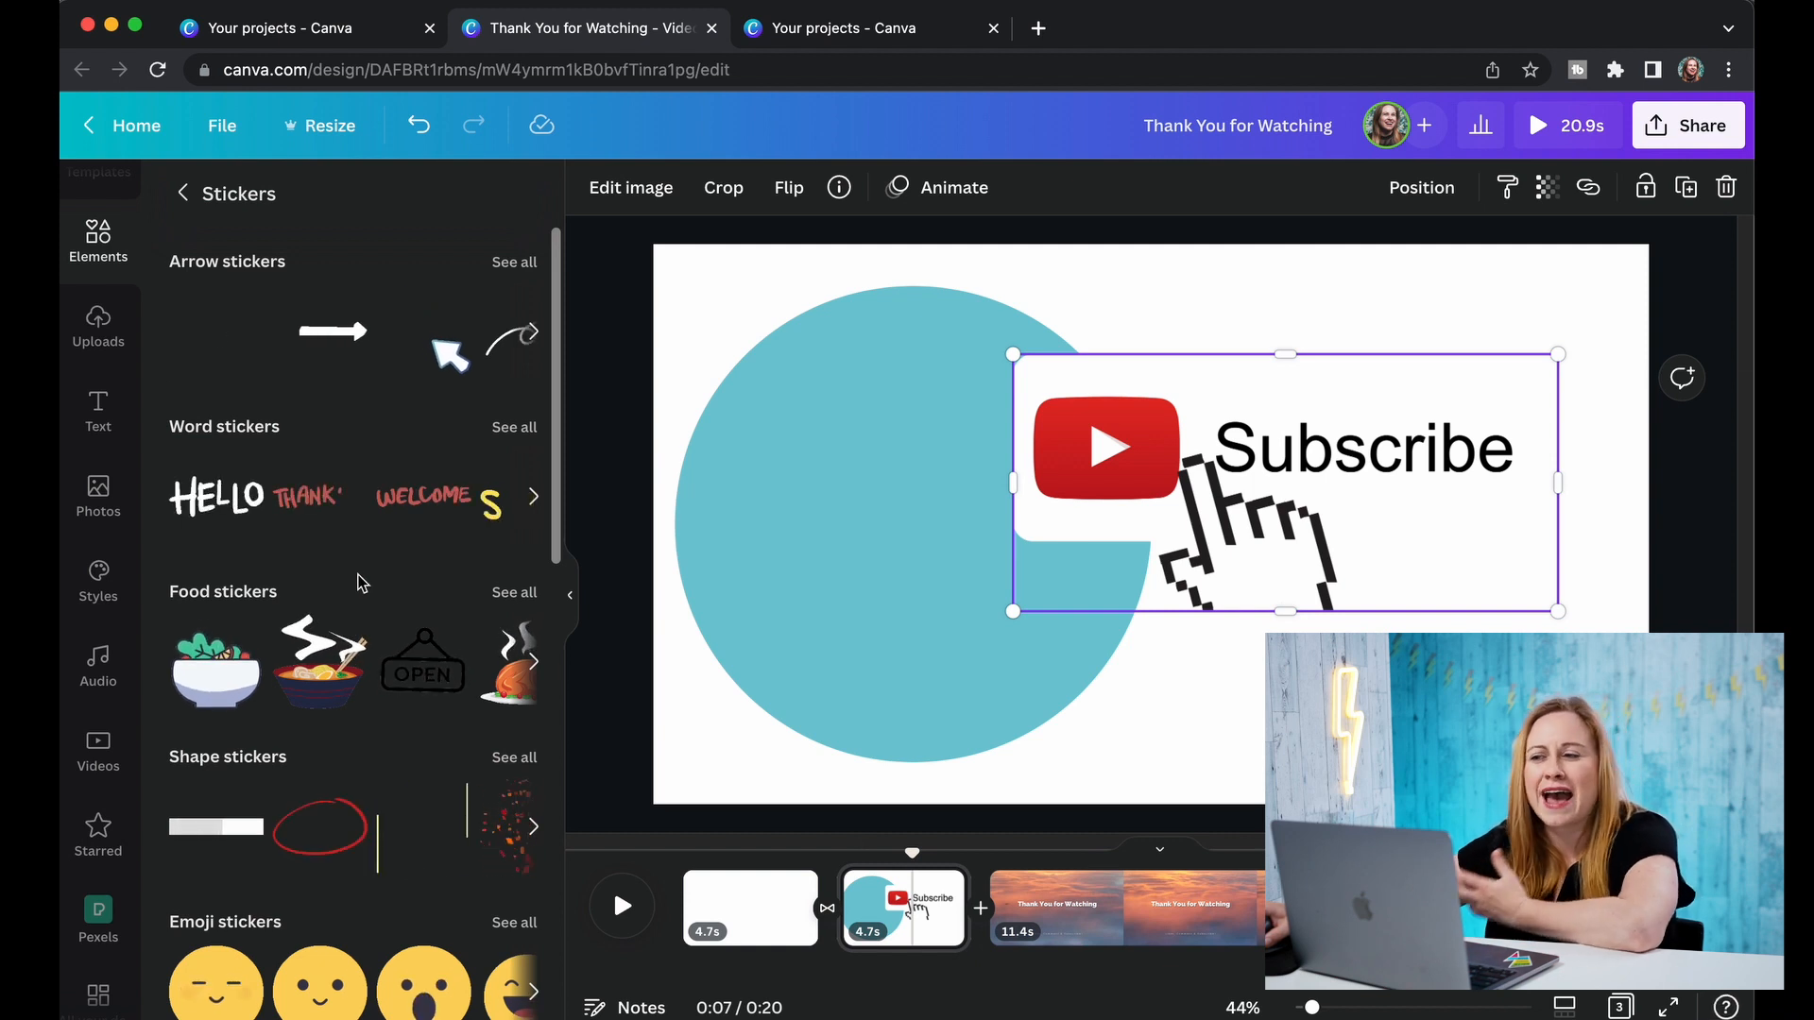
scroll("down", 3)
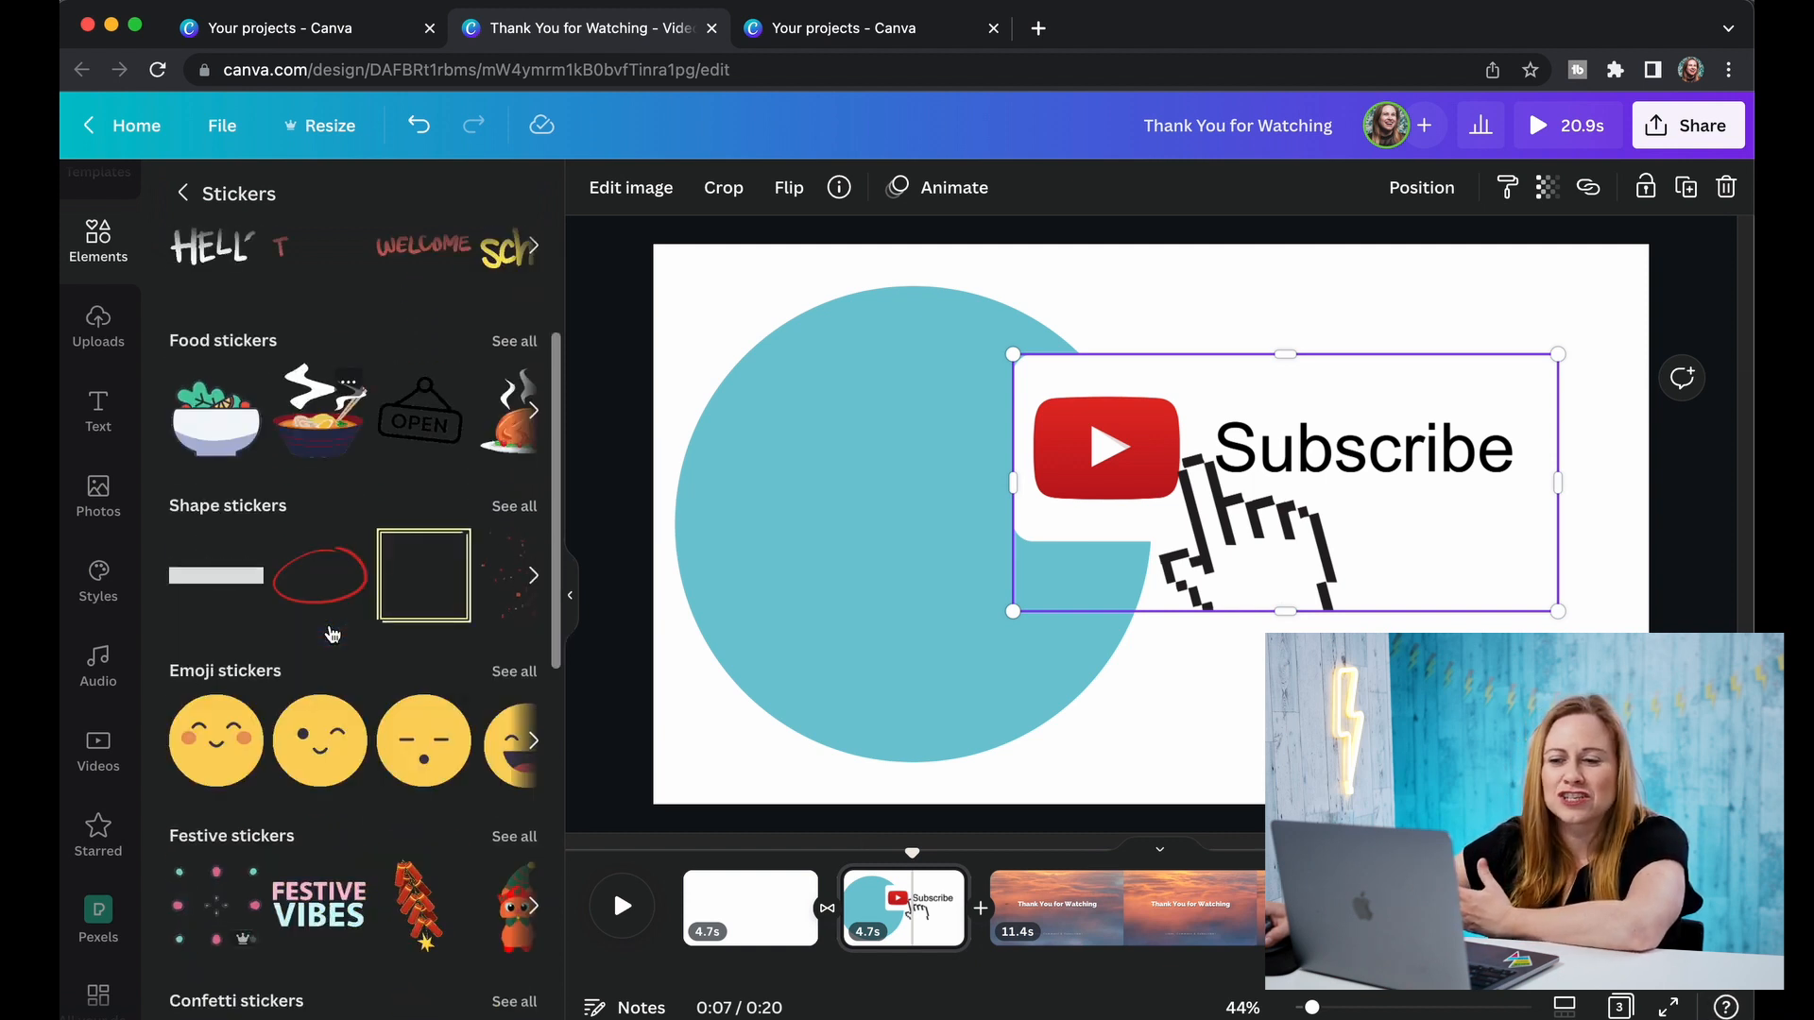
scroll("down", 3)
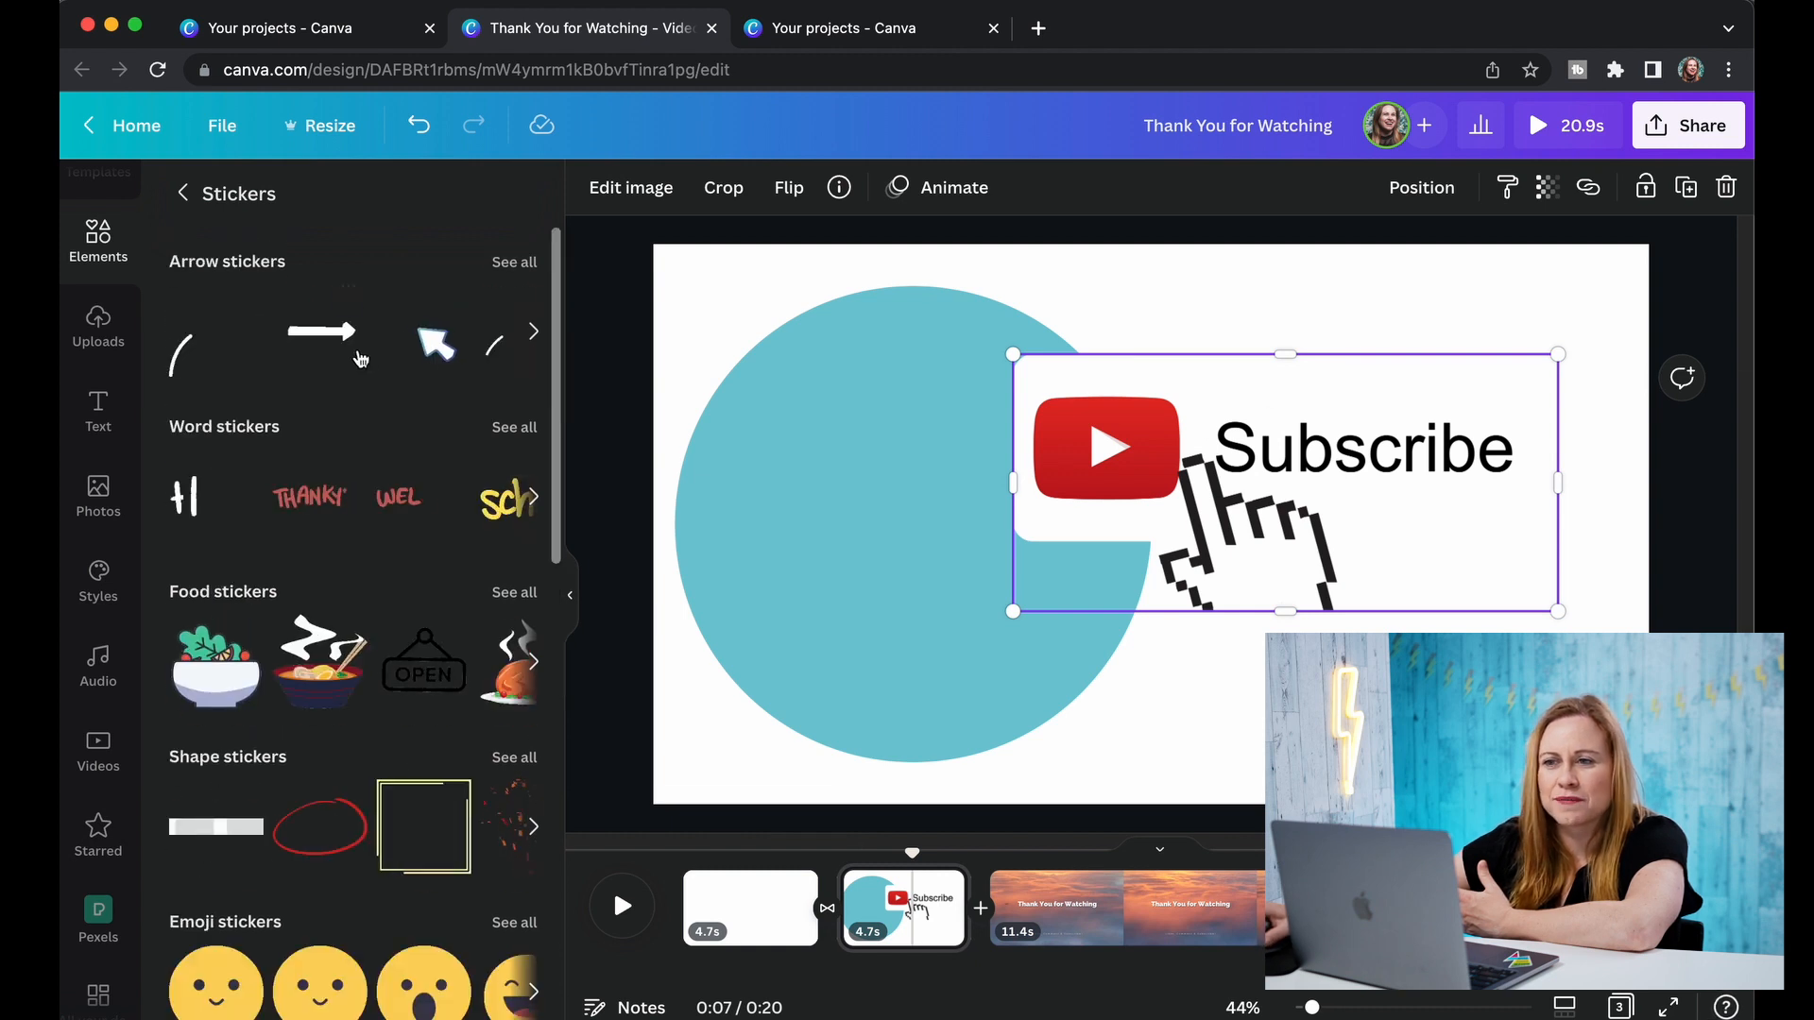
type("subscribe sticker")
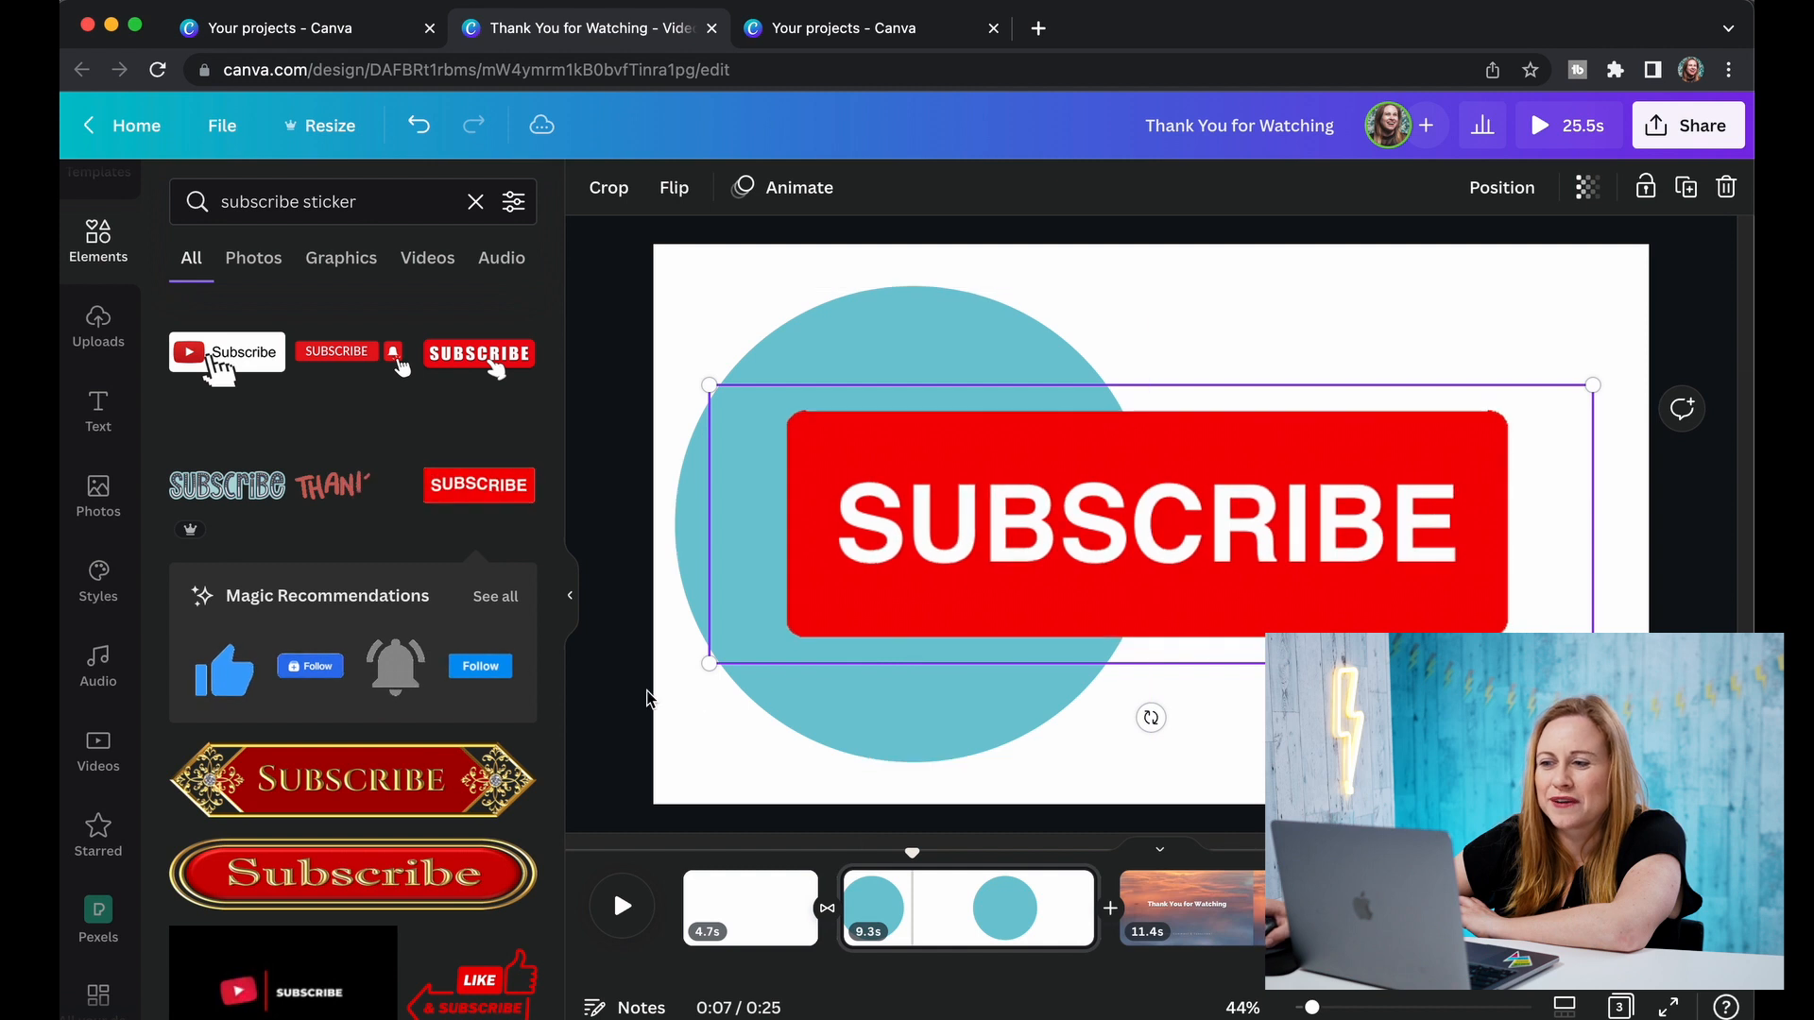
left_click_drag(710, 663, 984, 577)
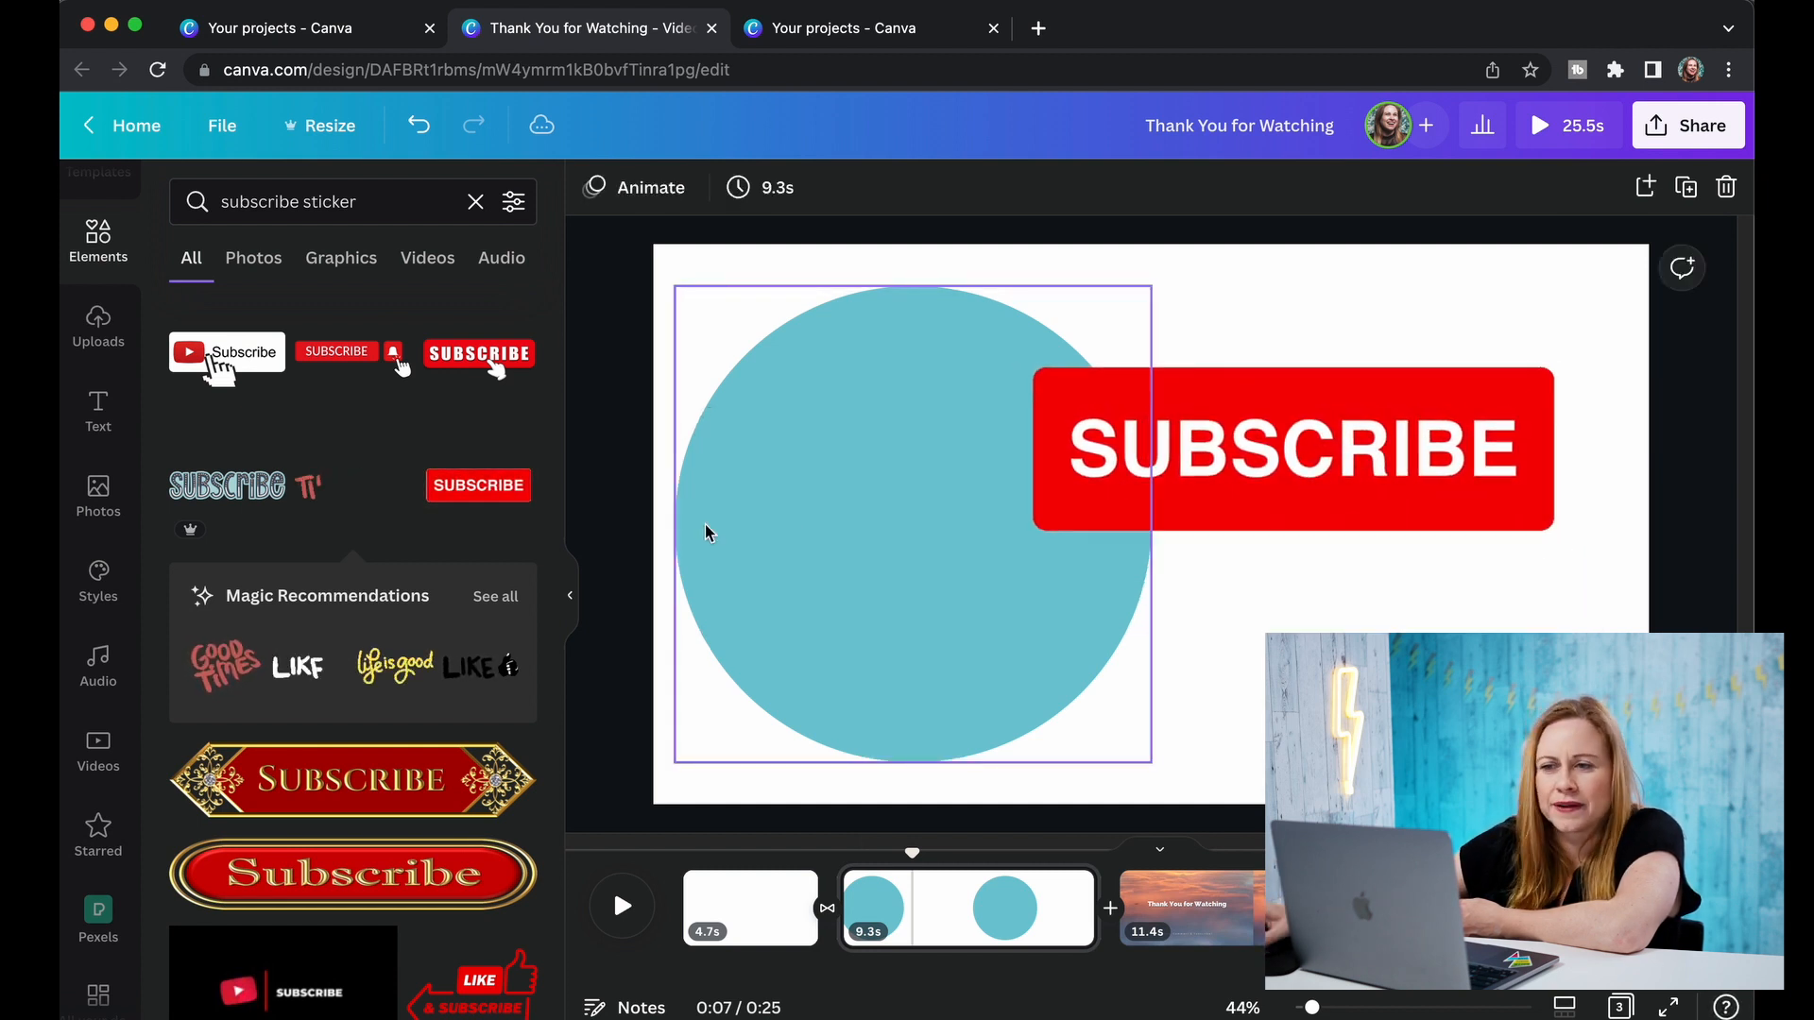
left_click(475, 201)
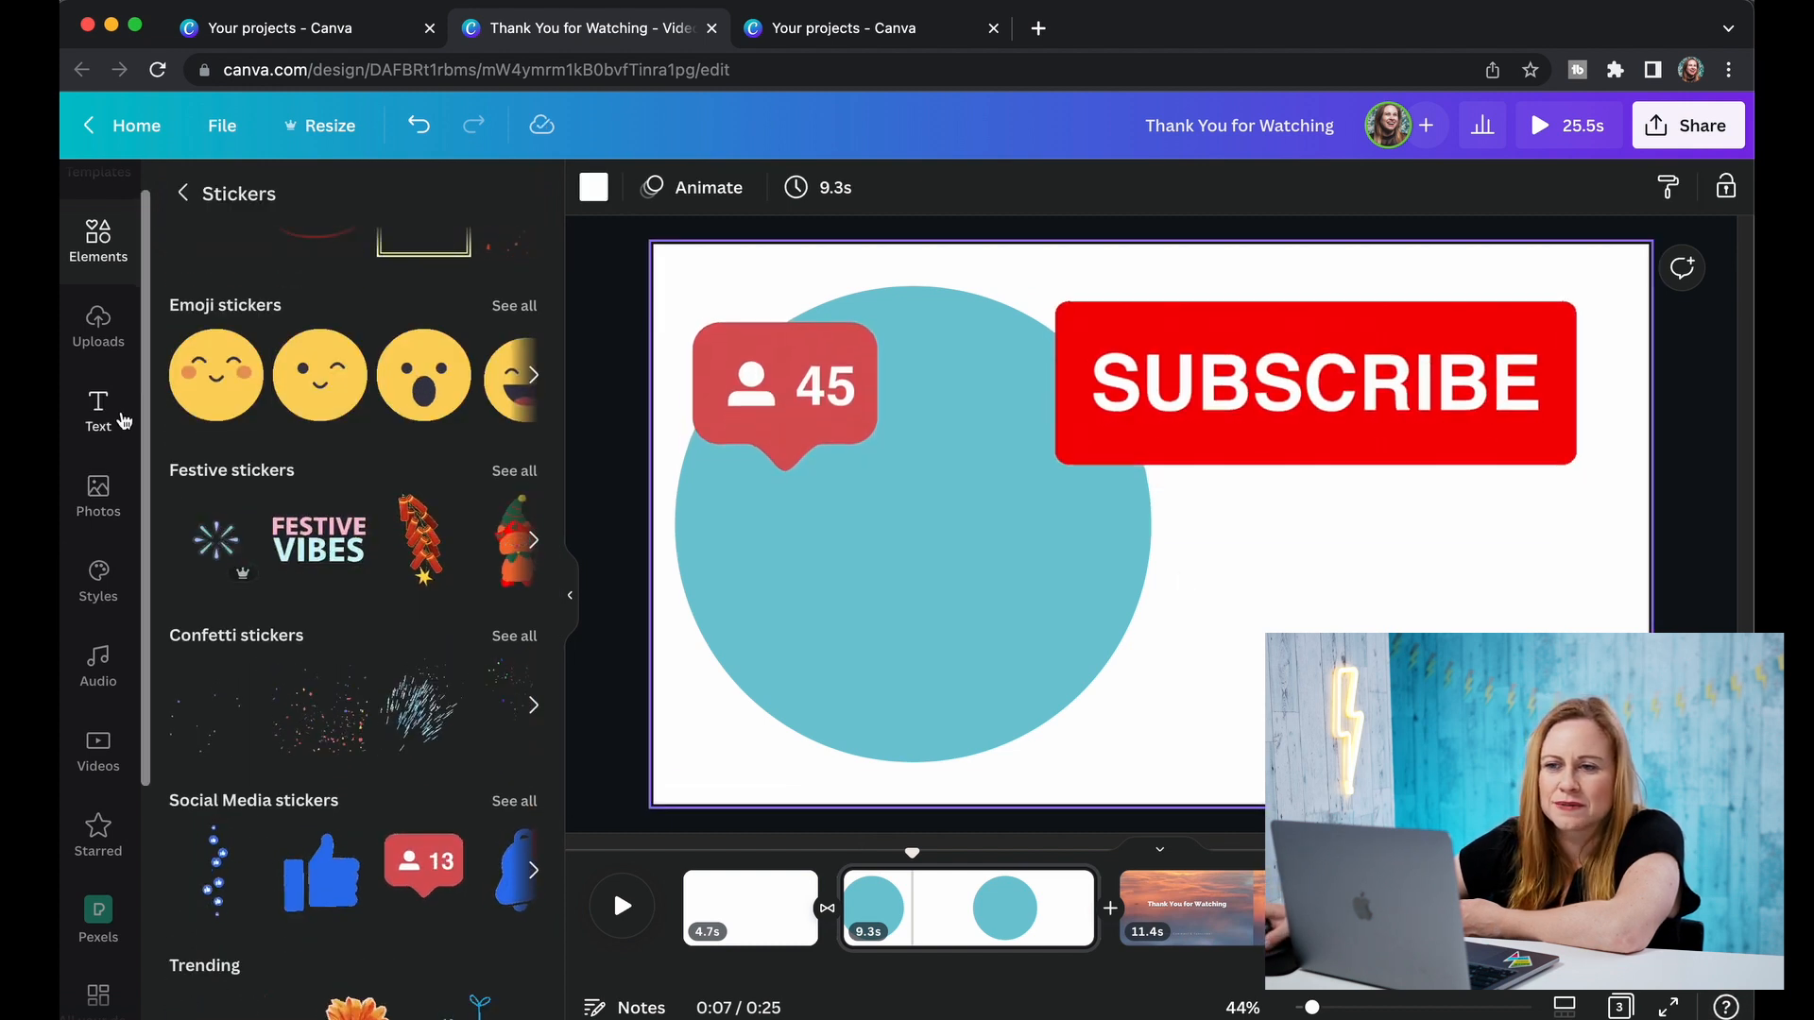
Add the FEELIN' CUTE text style and recolour its lettering through the effect colour.
left_click(97, 411)
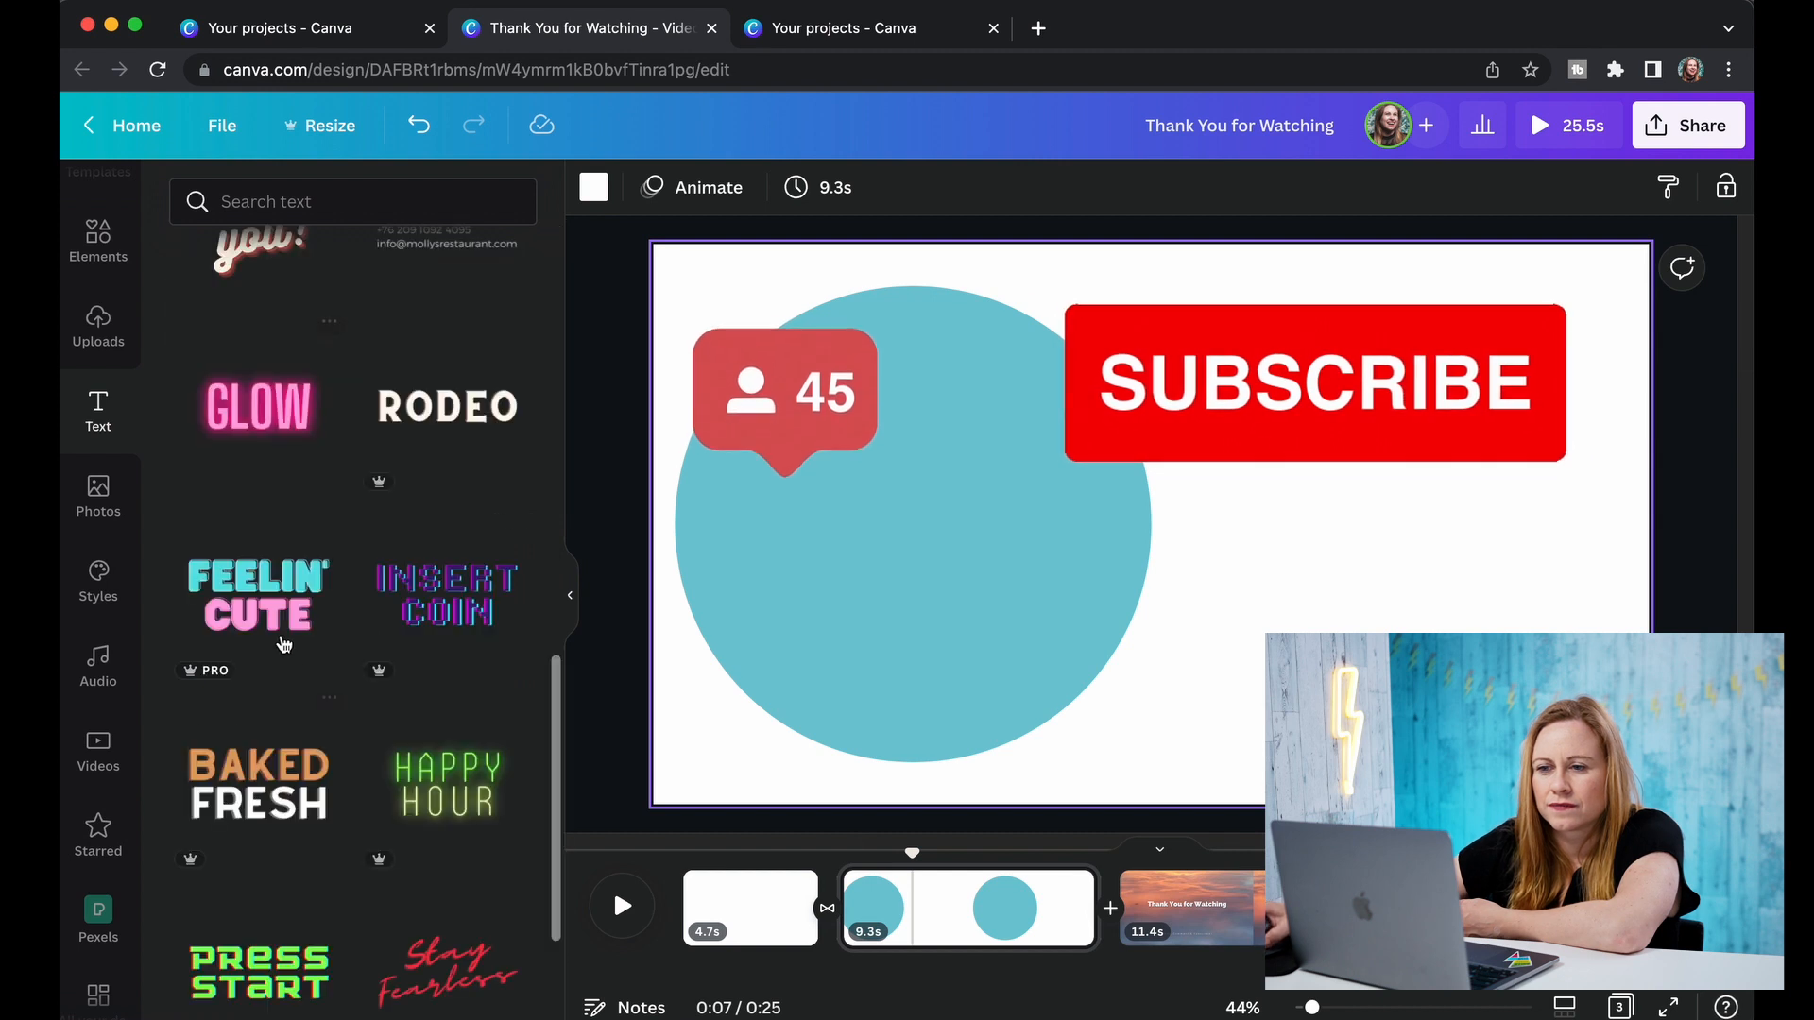
left_click(257, 601)
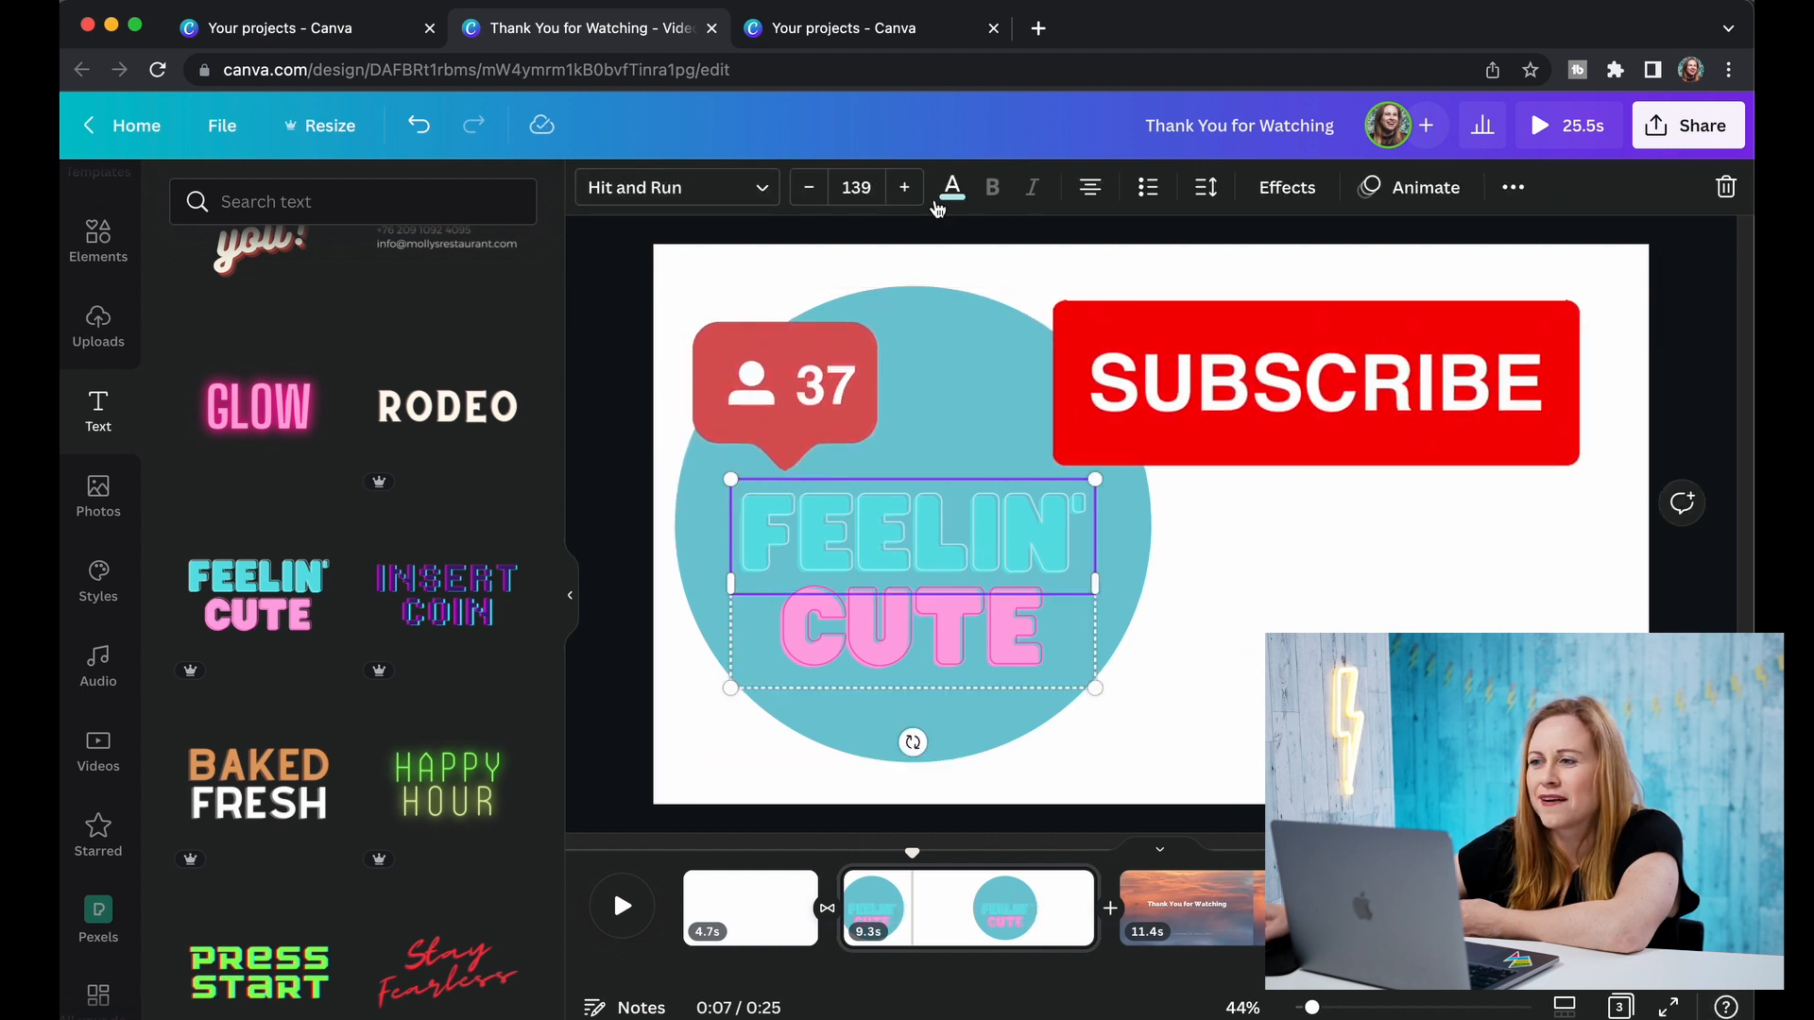
left_click(951, 186)
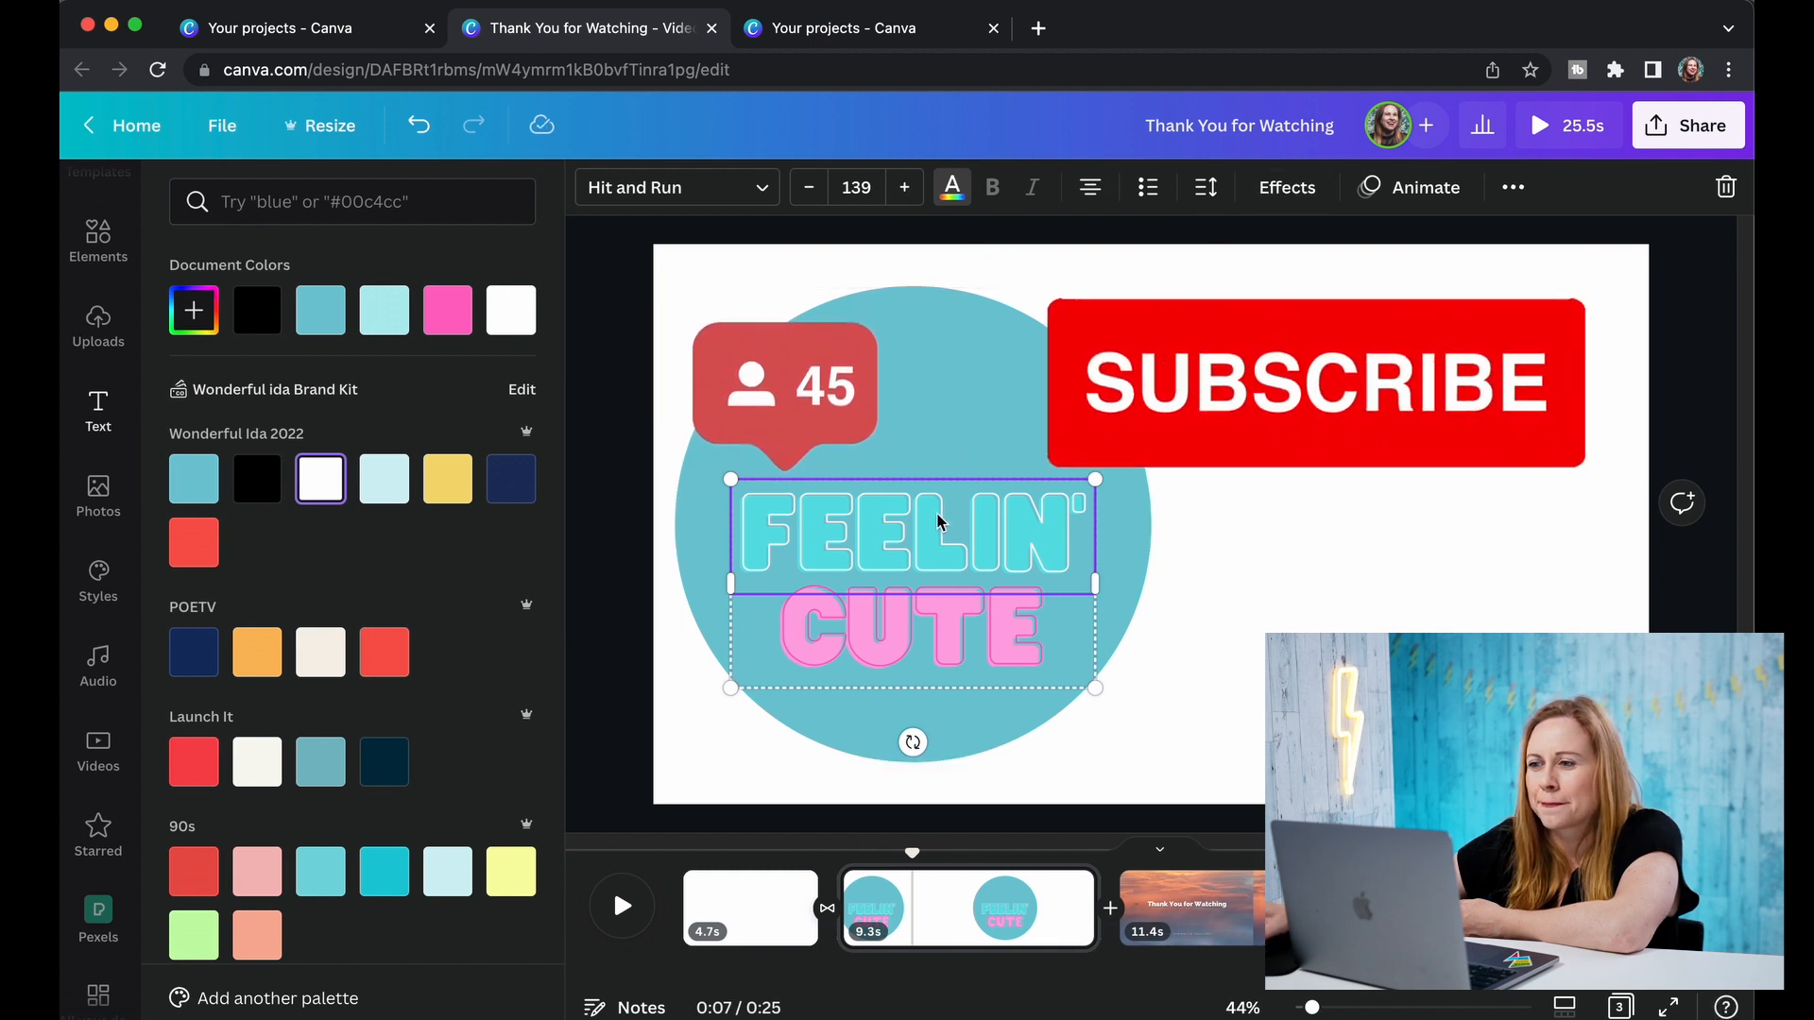
left_click(1285, 188)
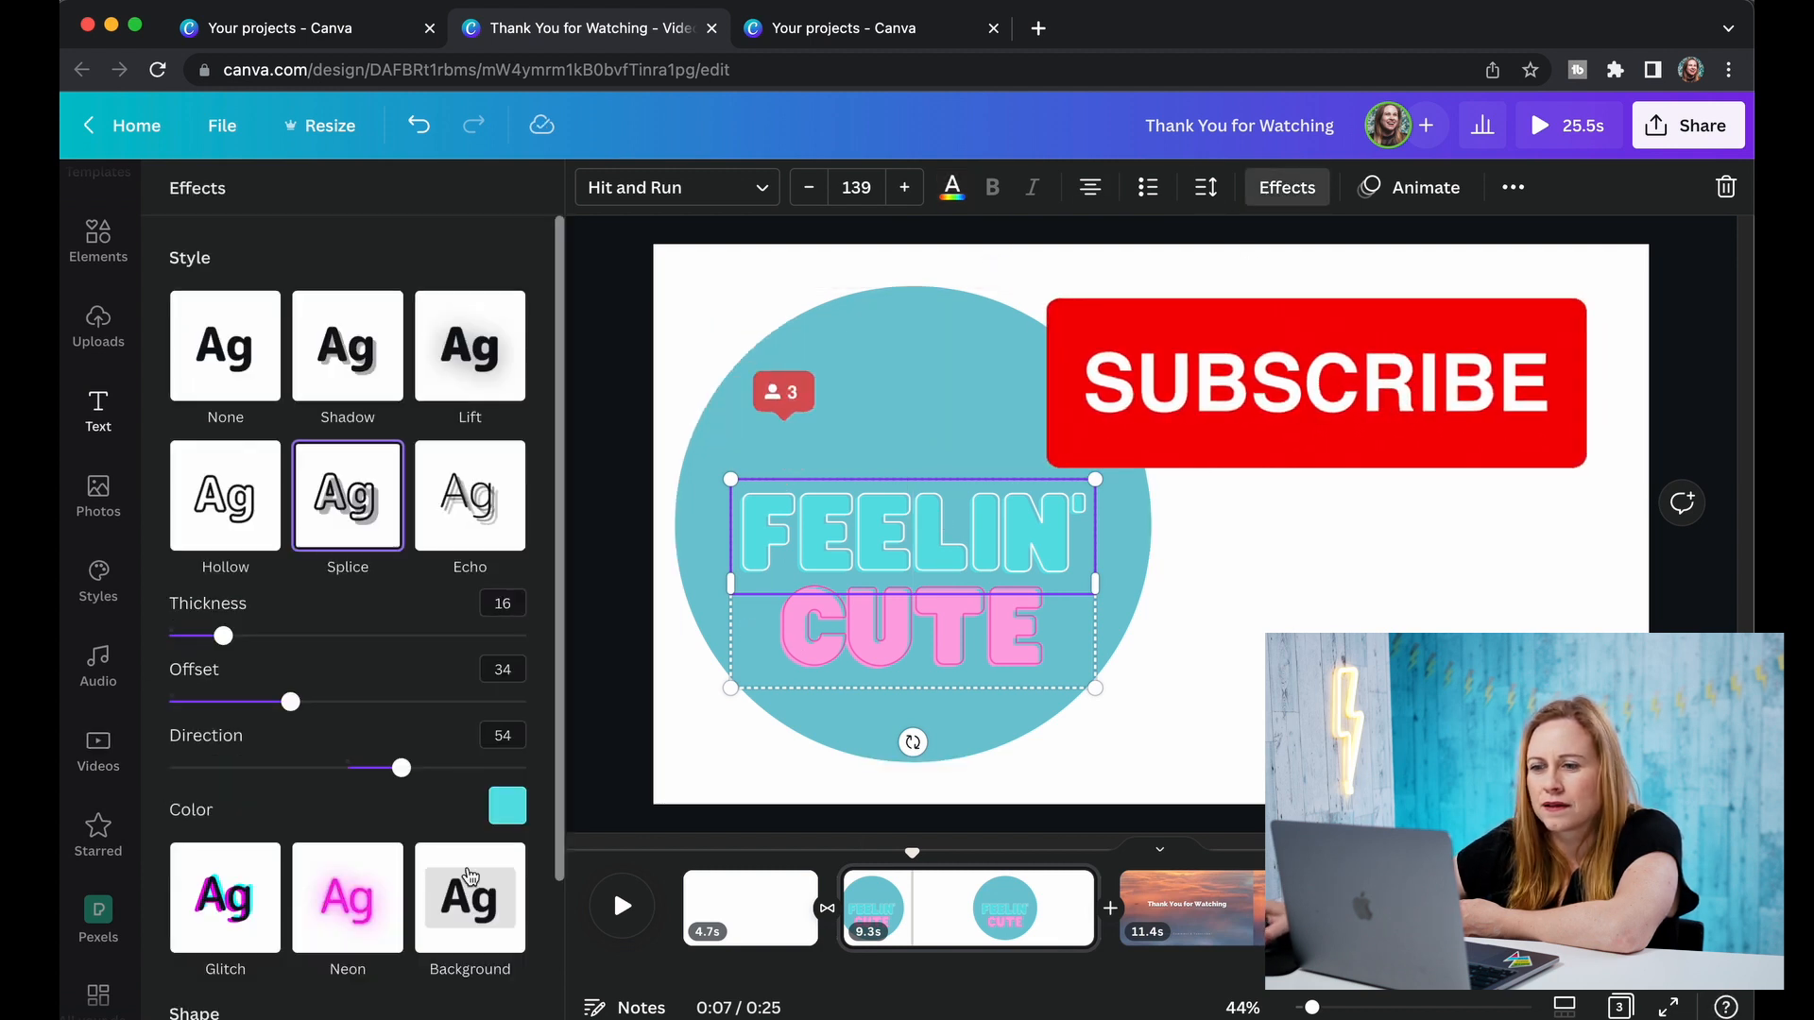
left_click(507, 806)
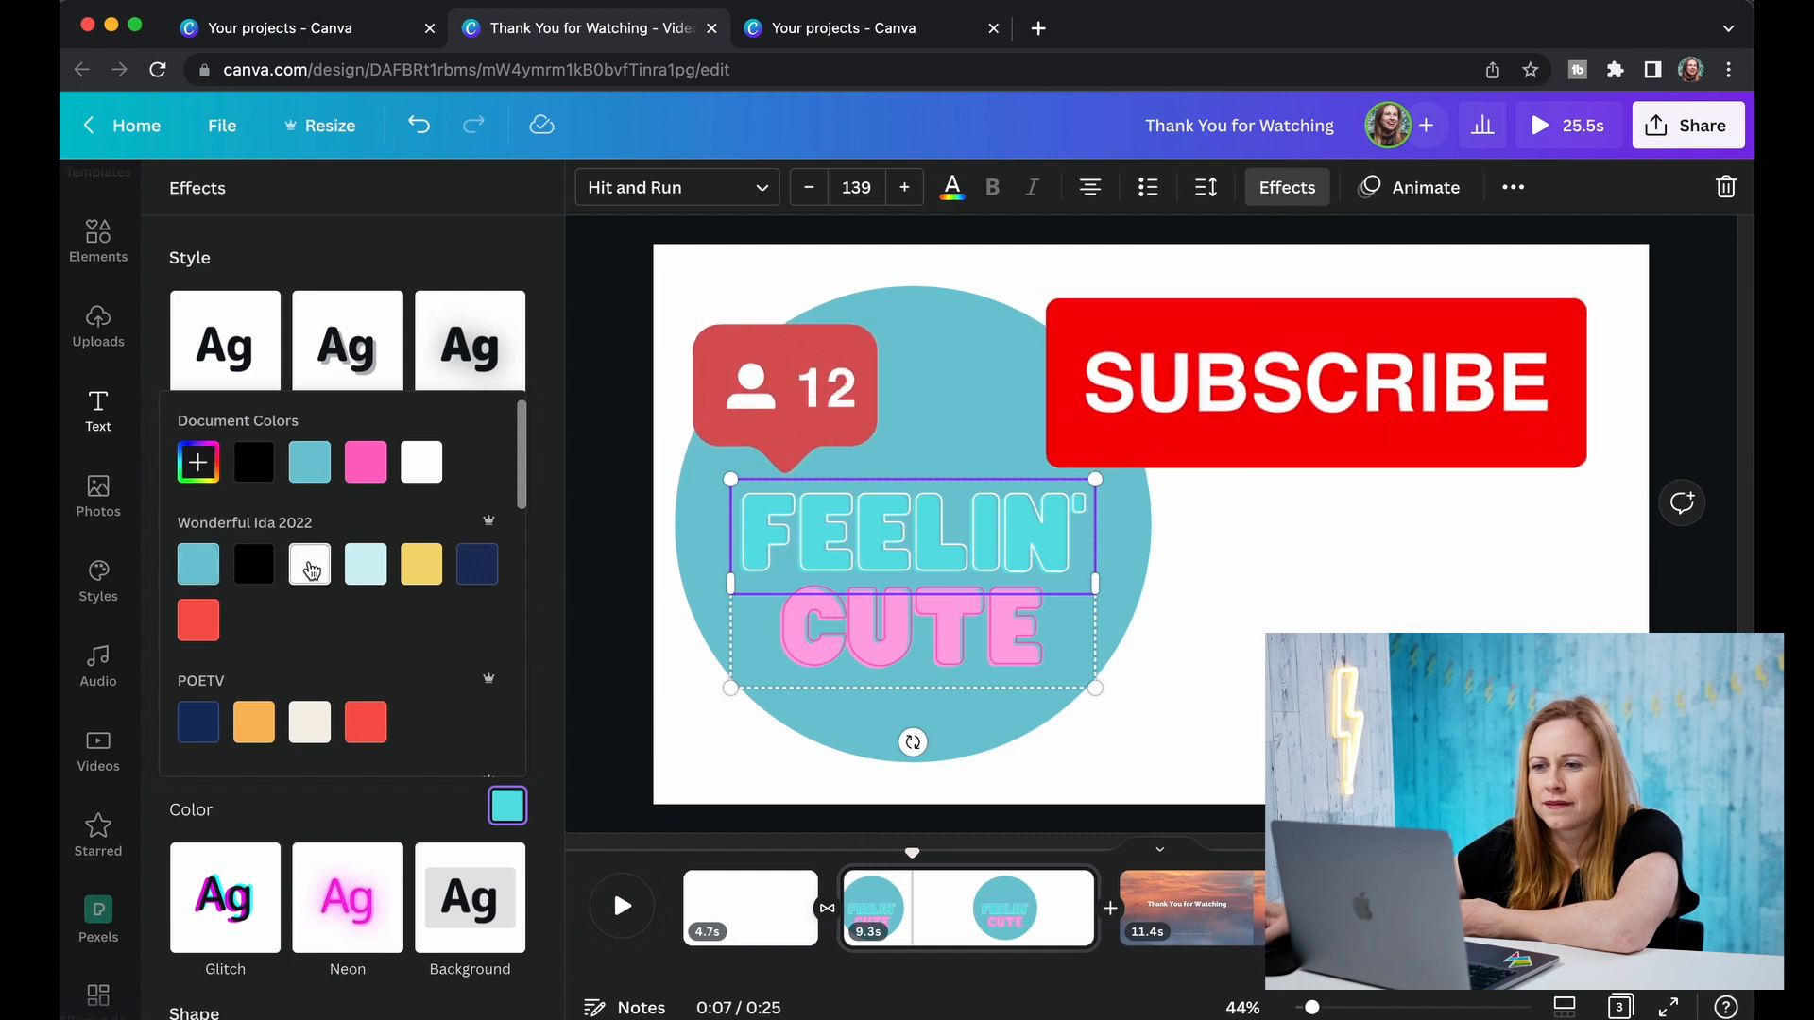
left_click(420, 565)
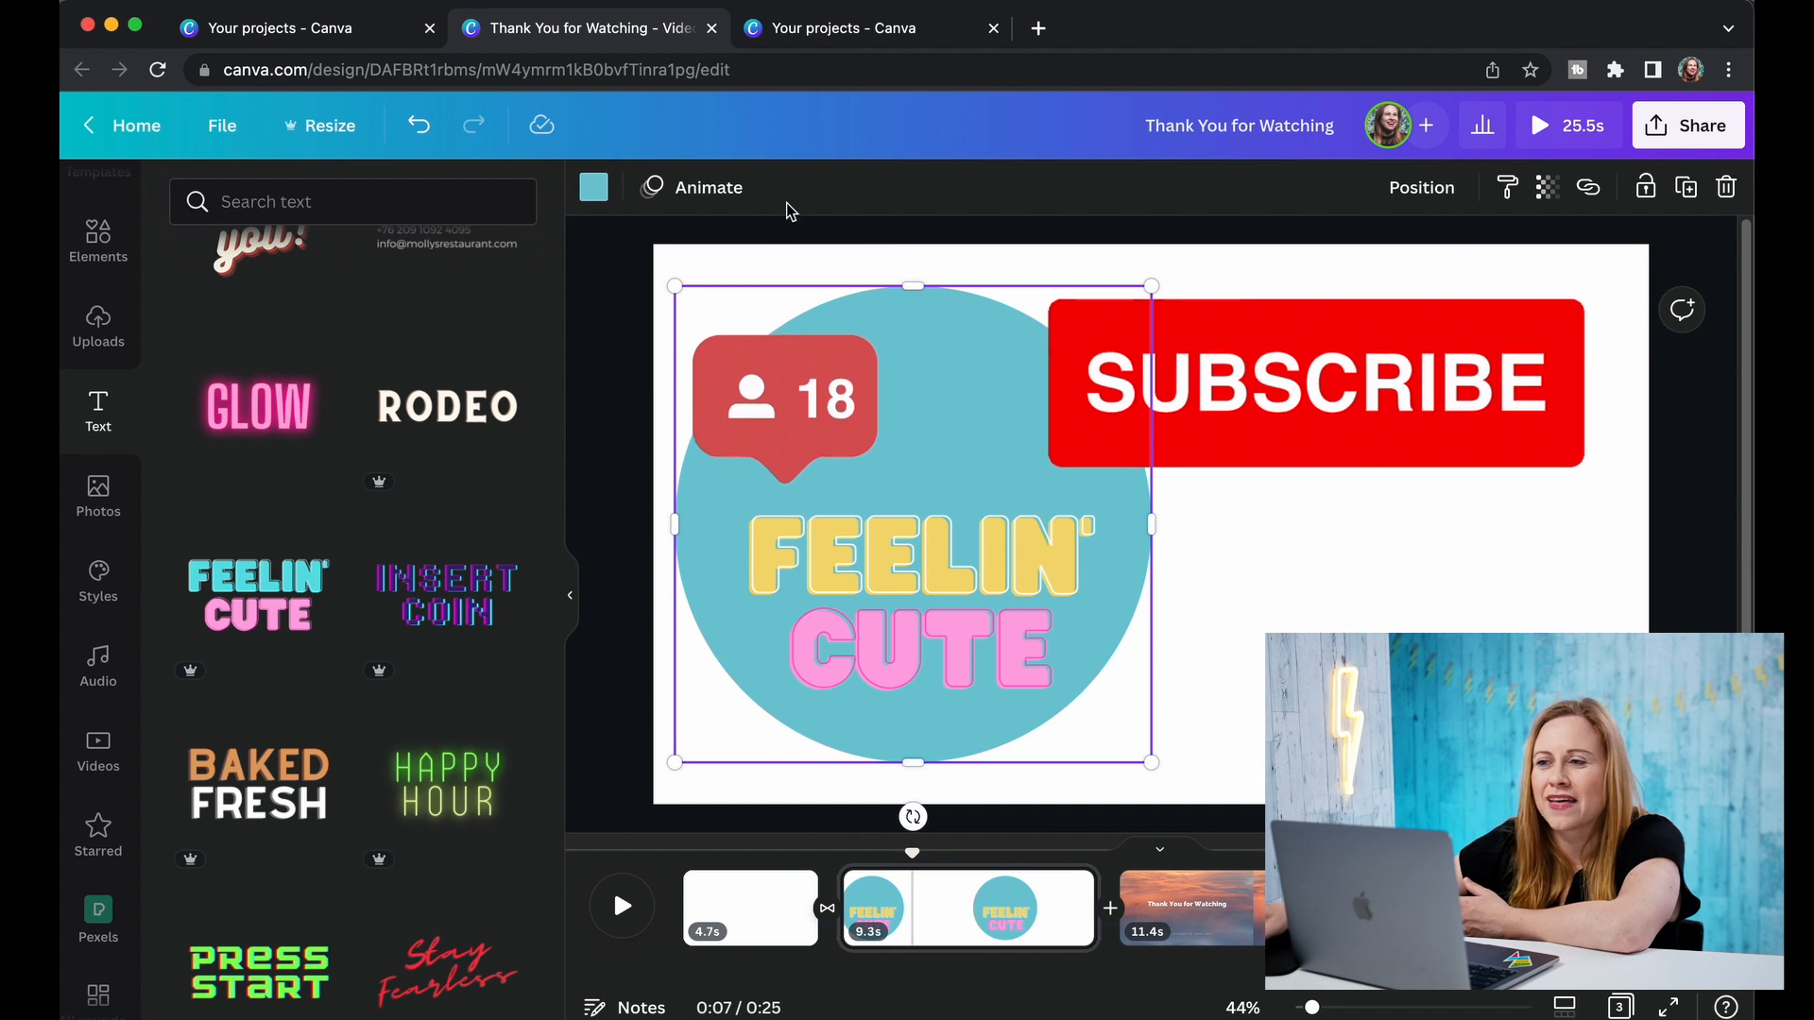
Replace Pop with a Breathe animation at maximum scale, breathing in.
left_click(707, 187)
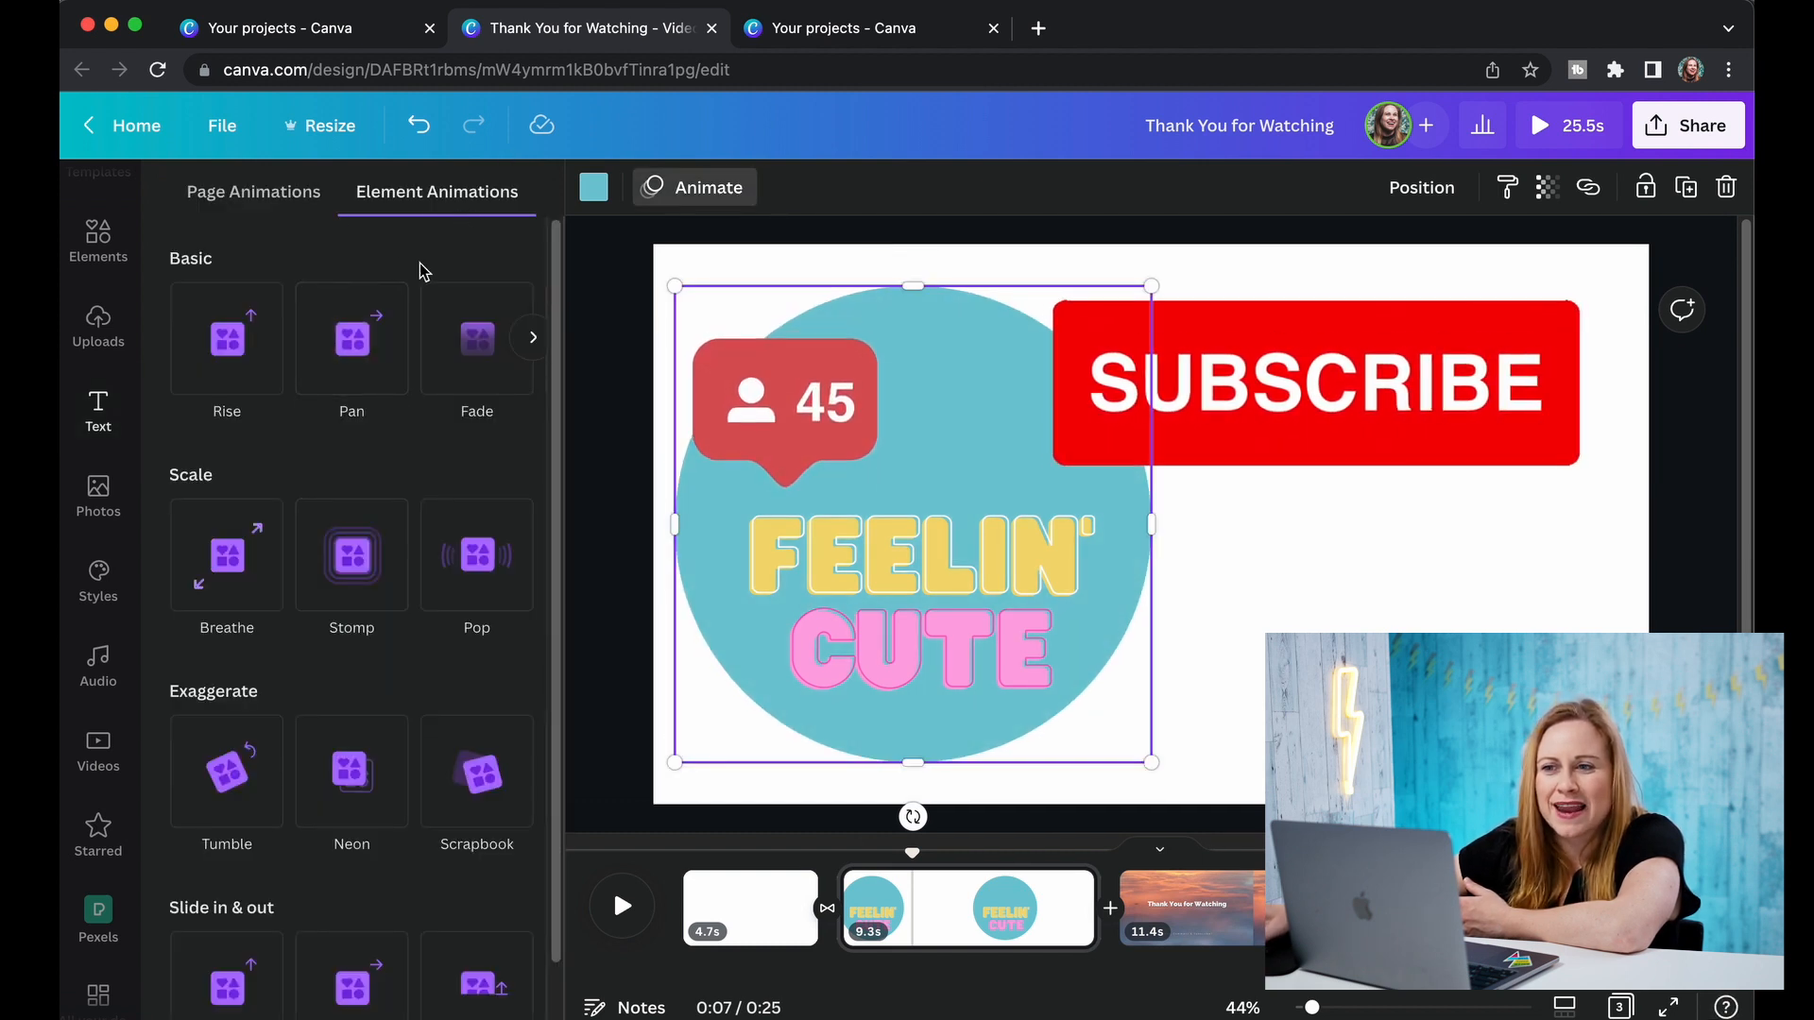
left_click(475, 555)
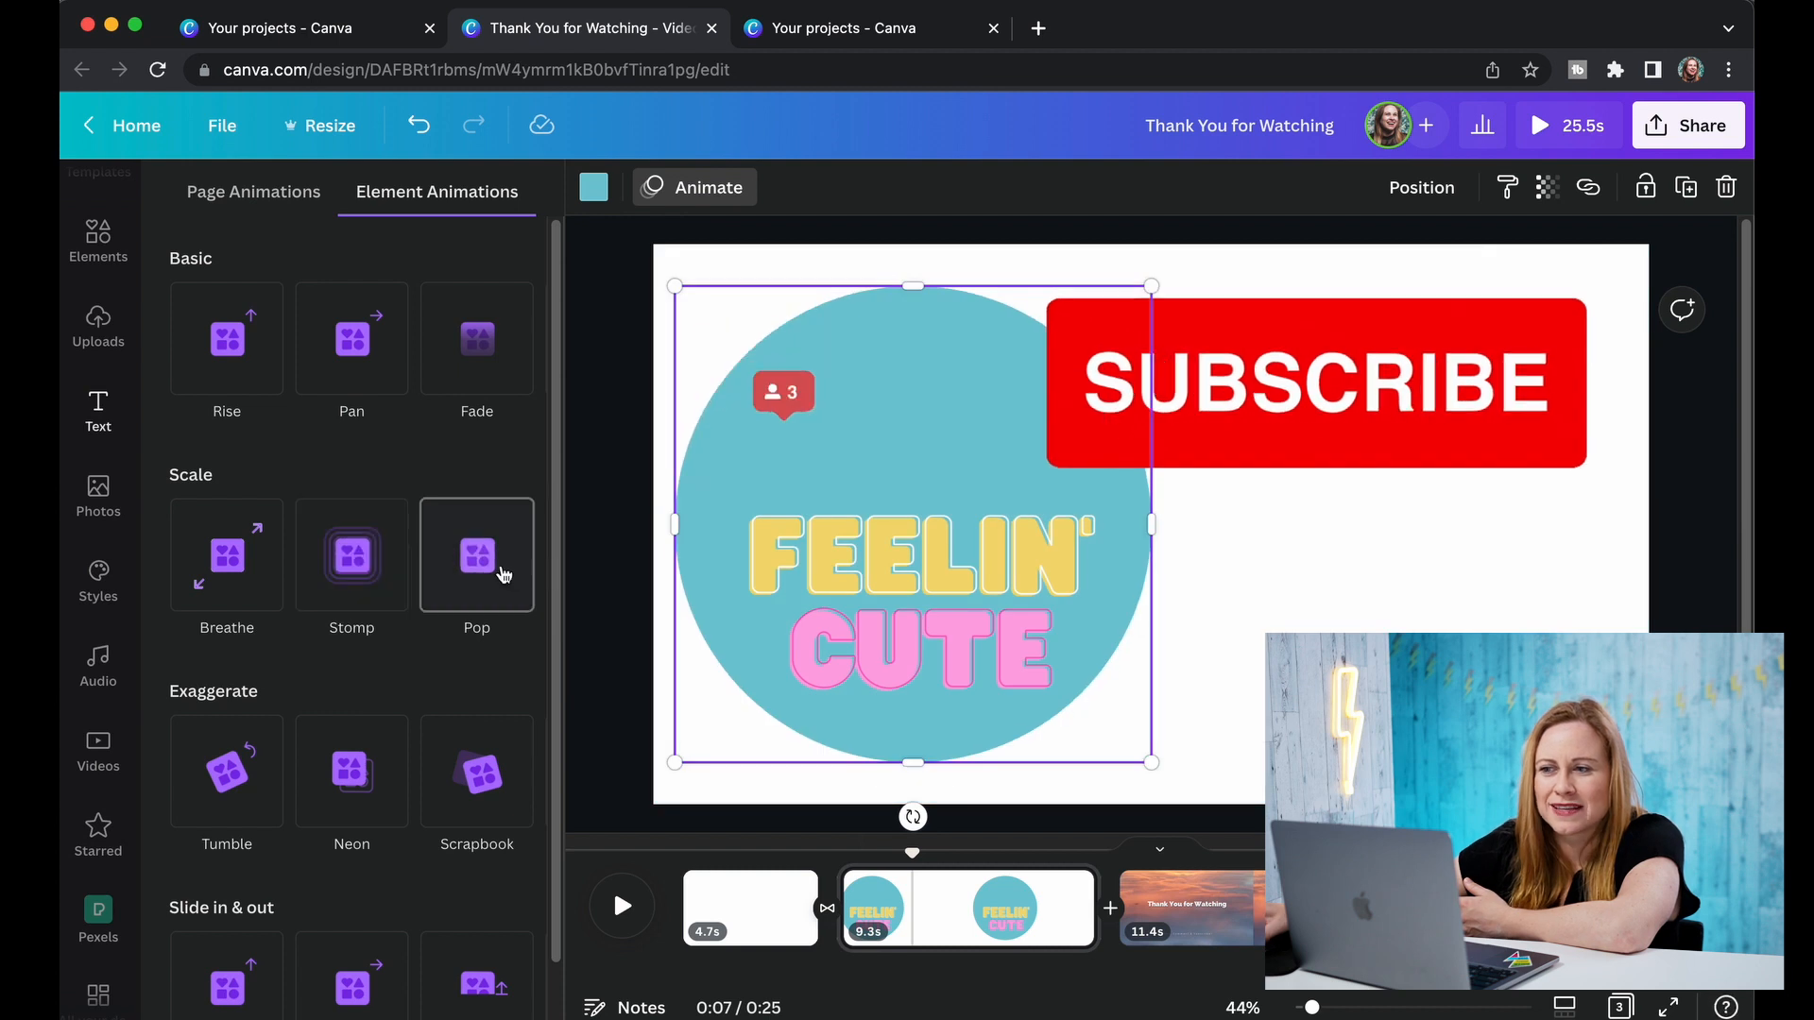
left_click(476, 556)
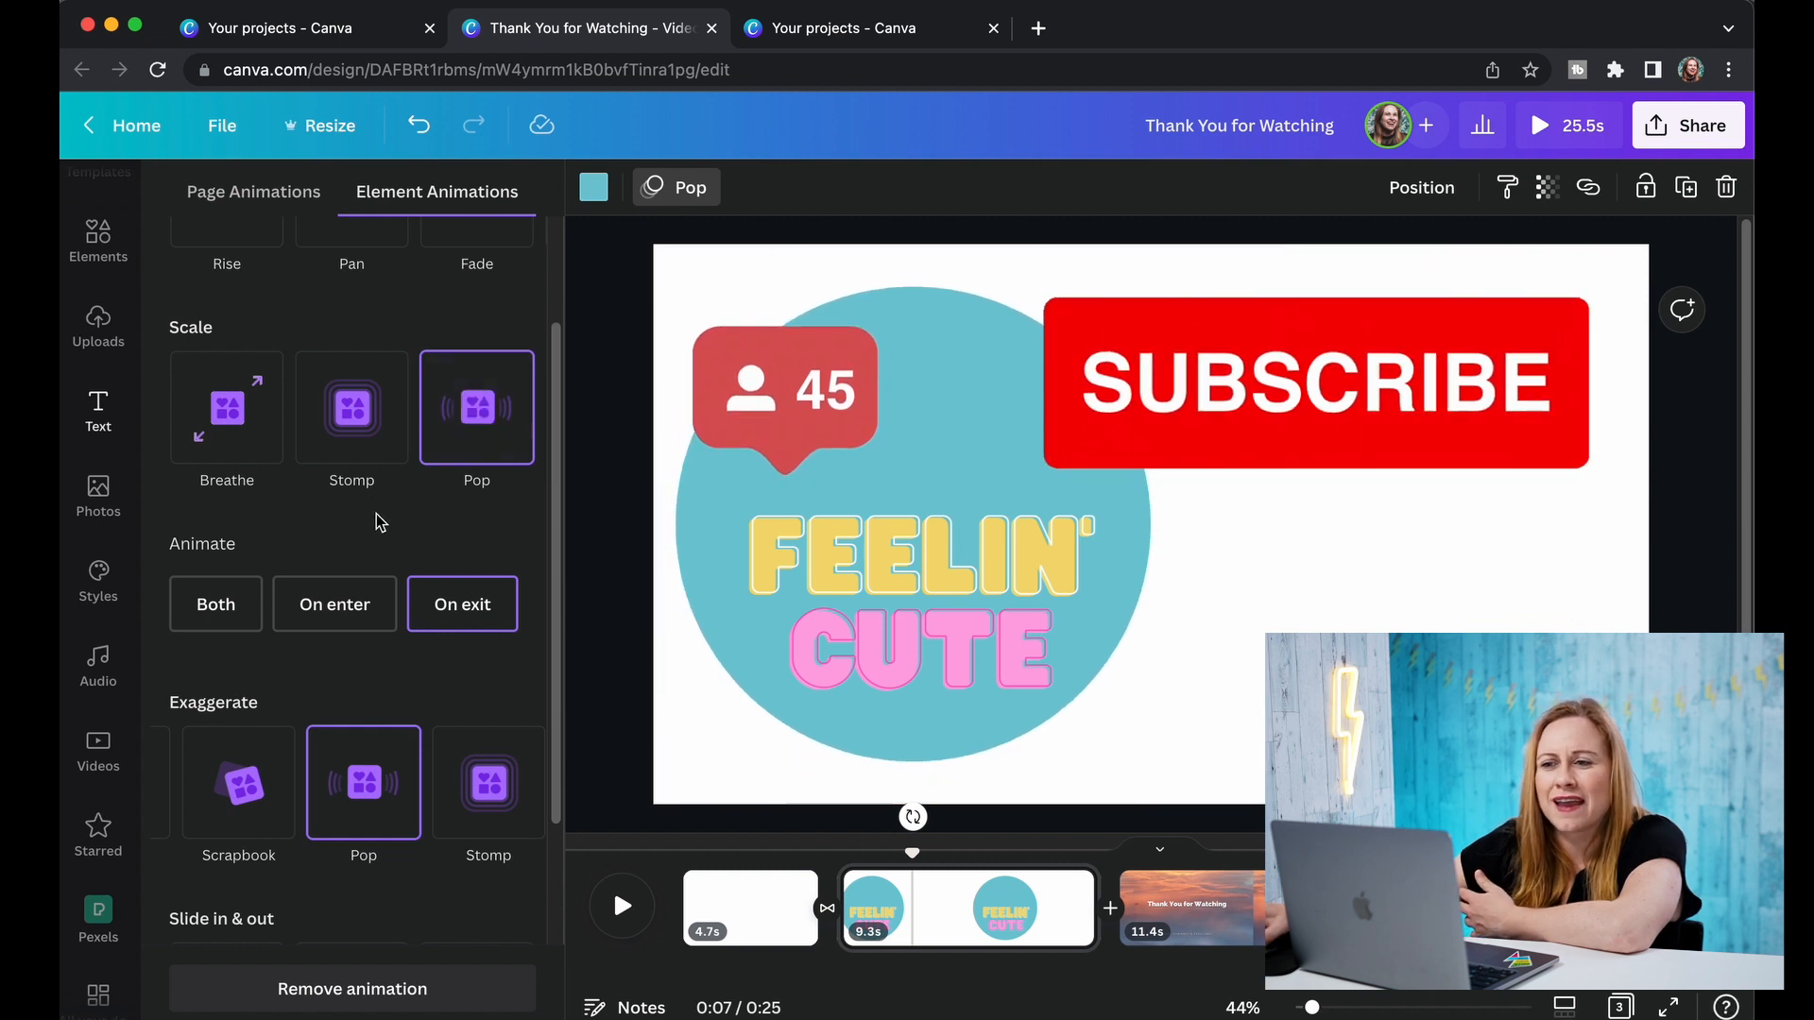
left_click(227, 407)
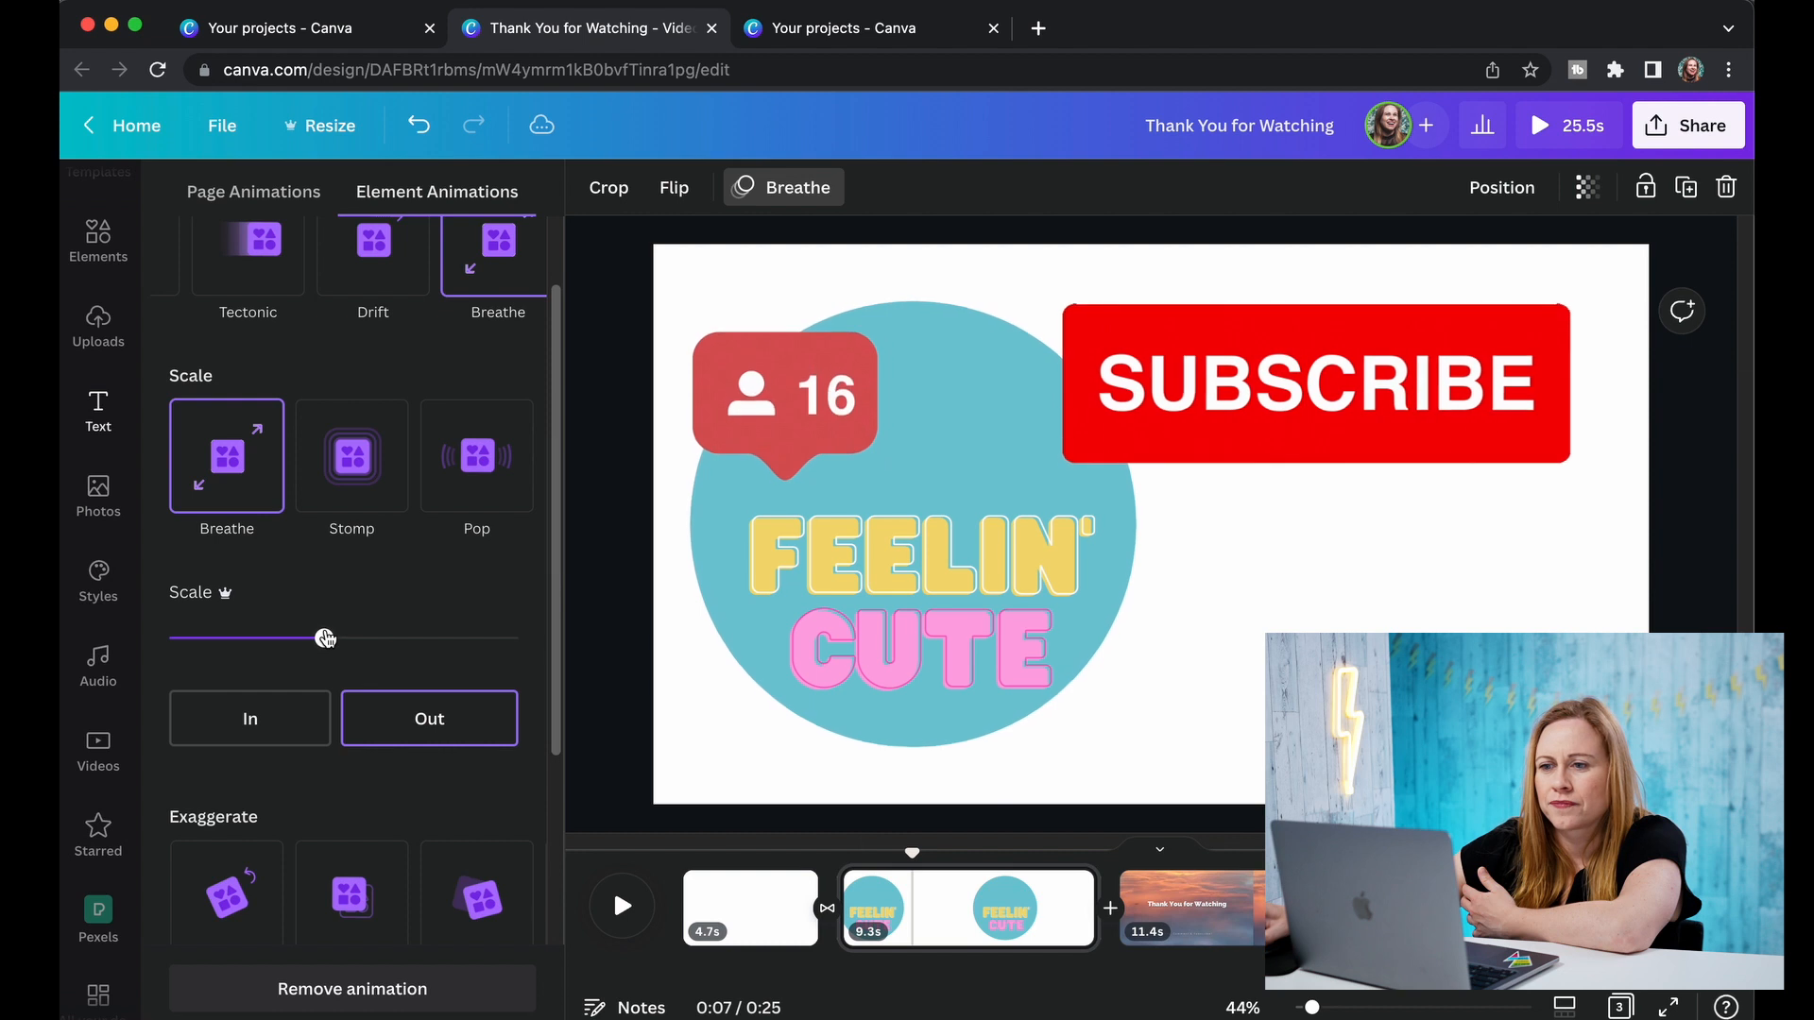
left_click_drag(328, 638, 246, 637)
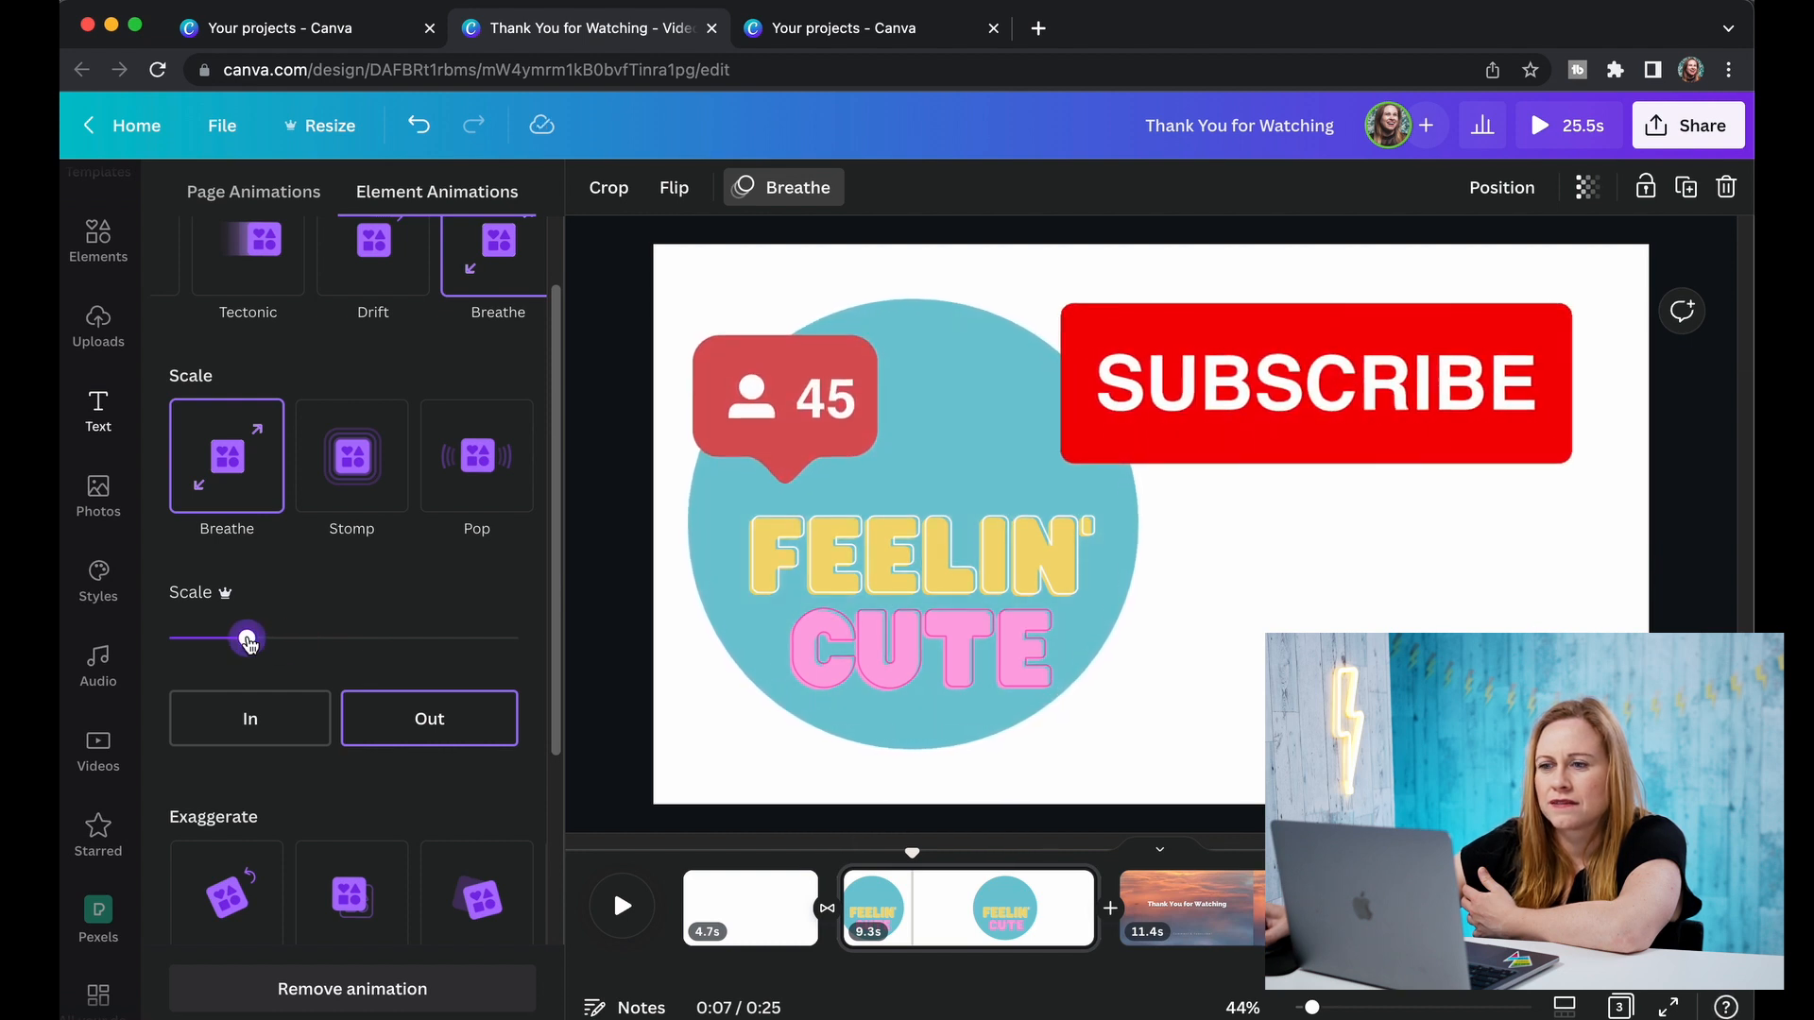
left_click_drag(248, 638, 479, 639)
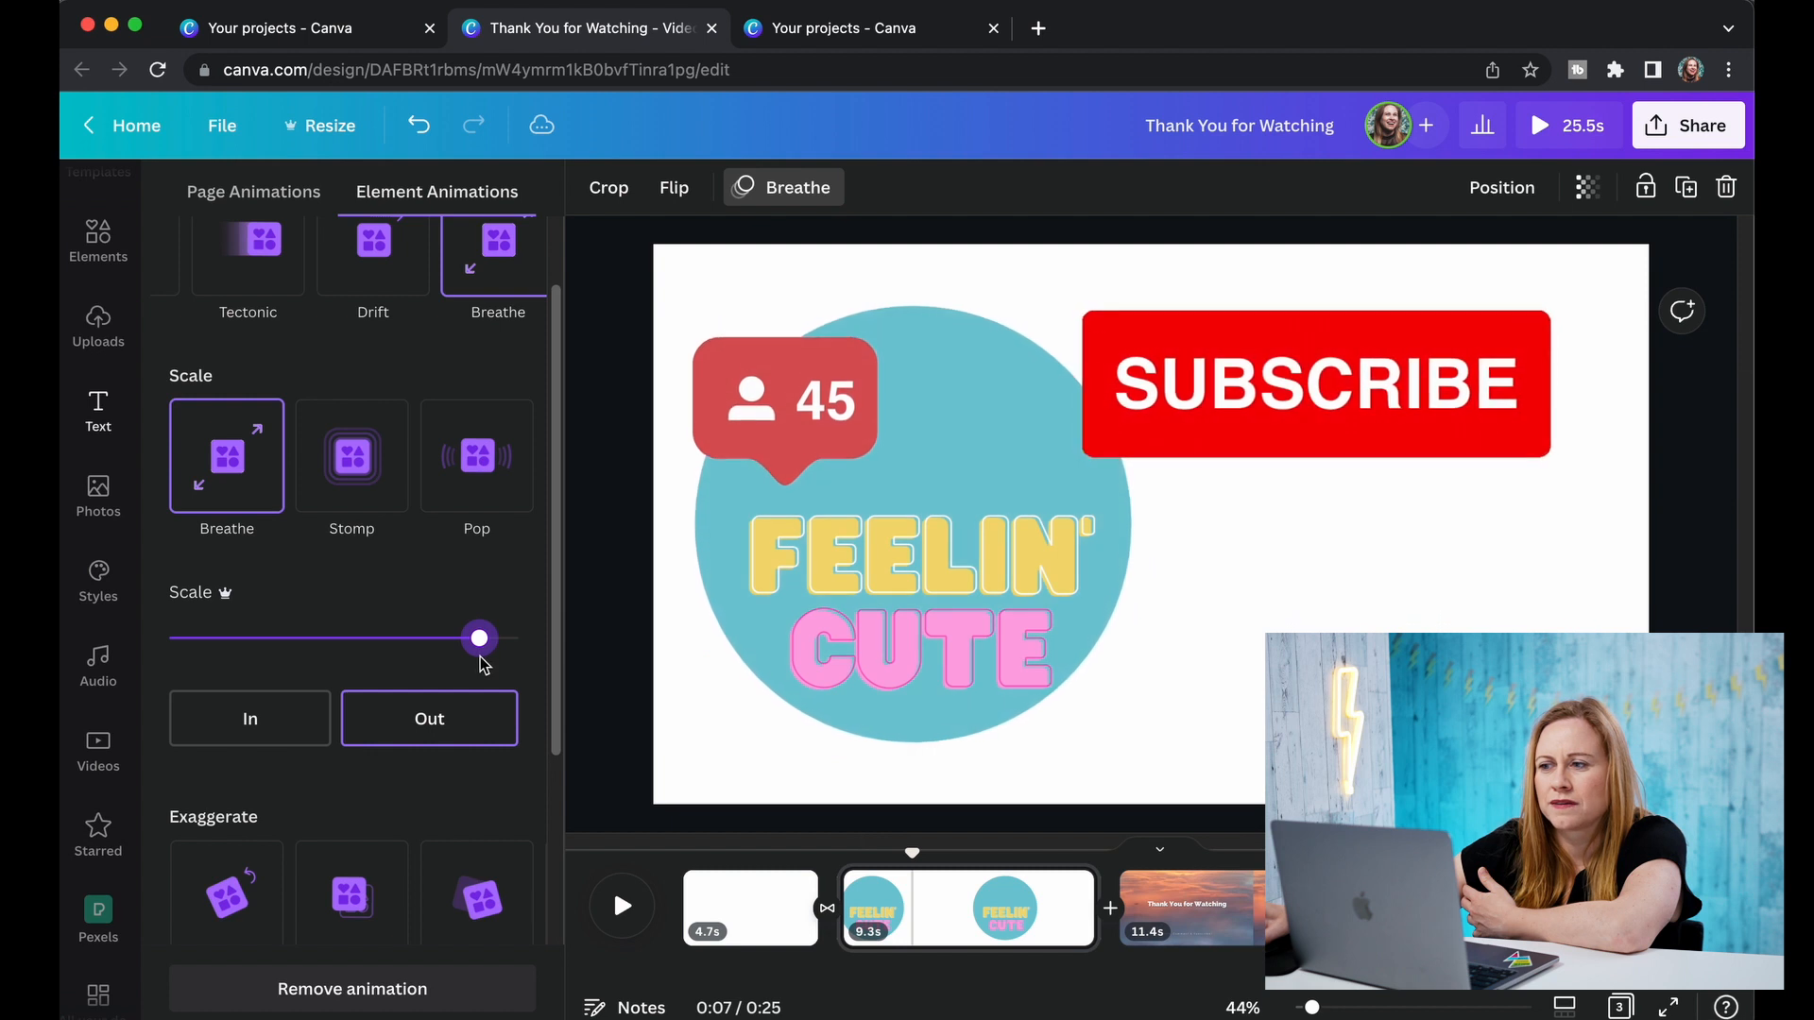
left_click(249, 717)
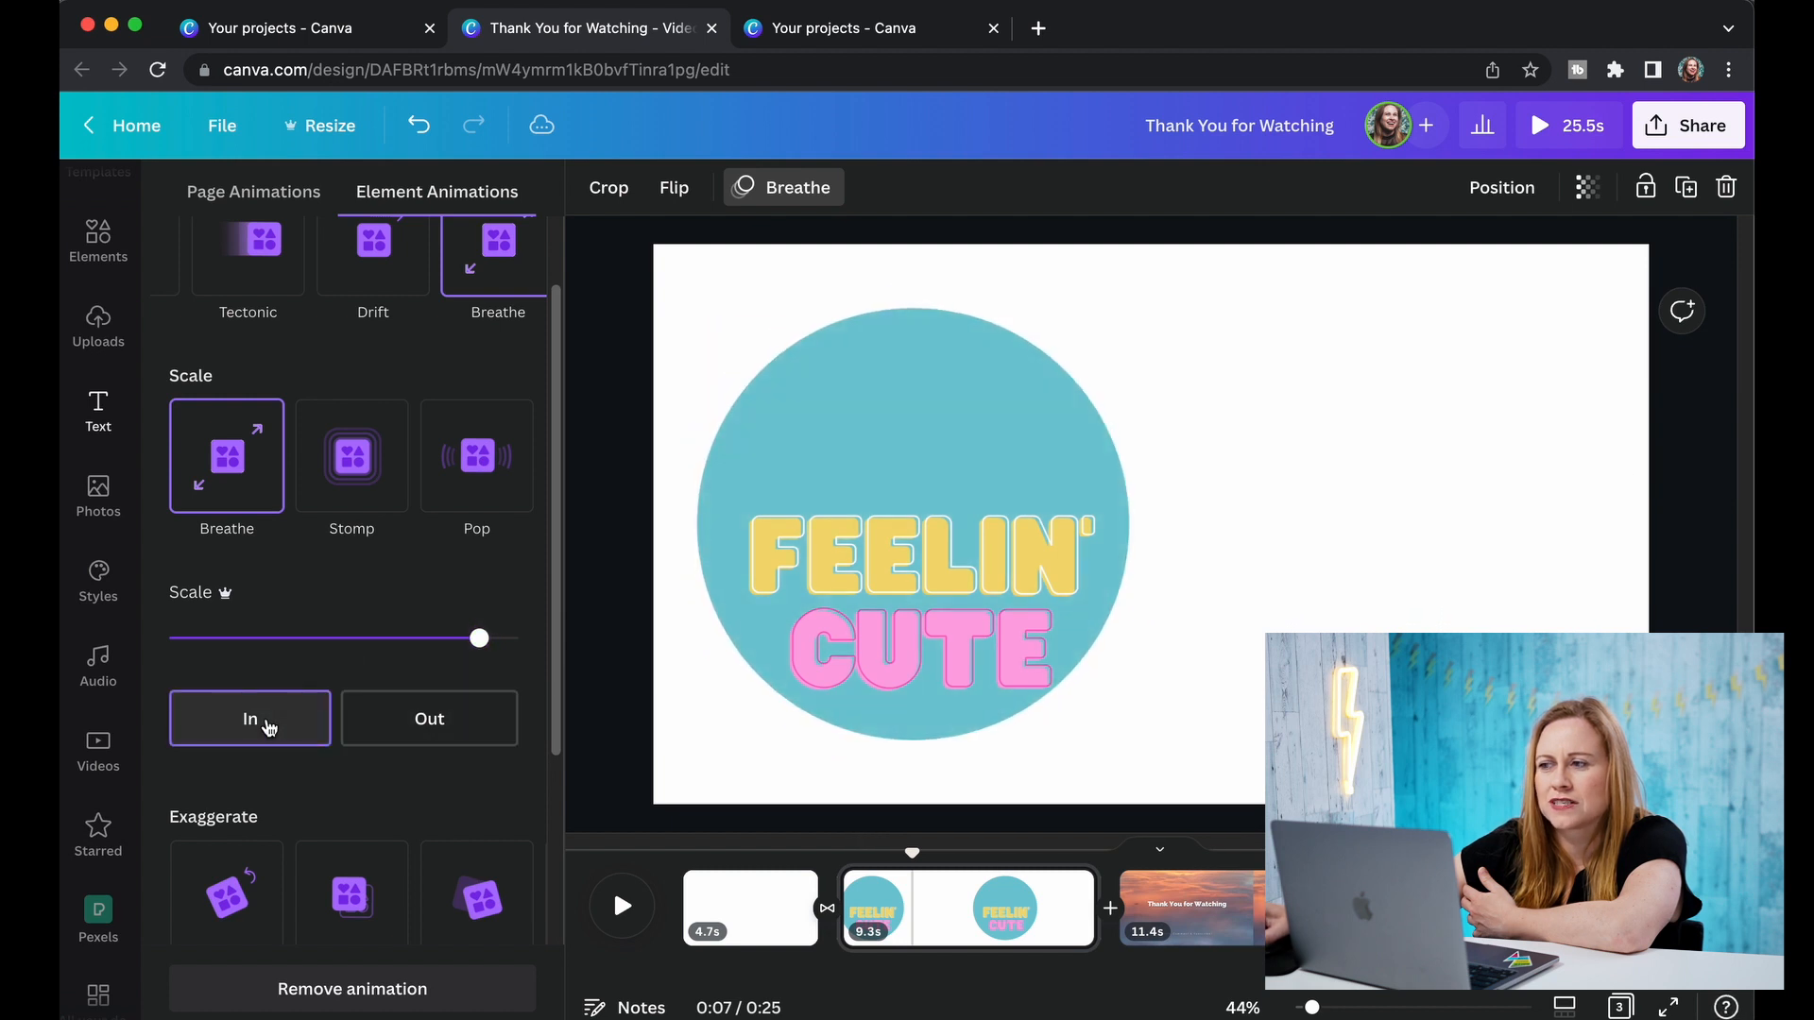
left_click(350, 689)
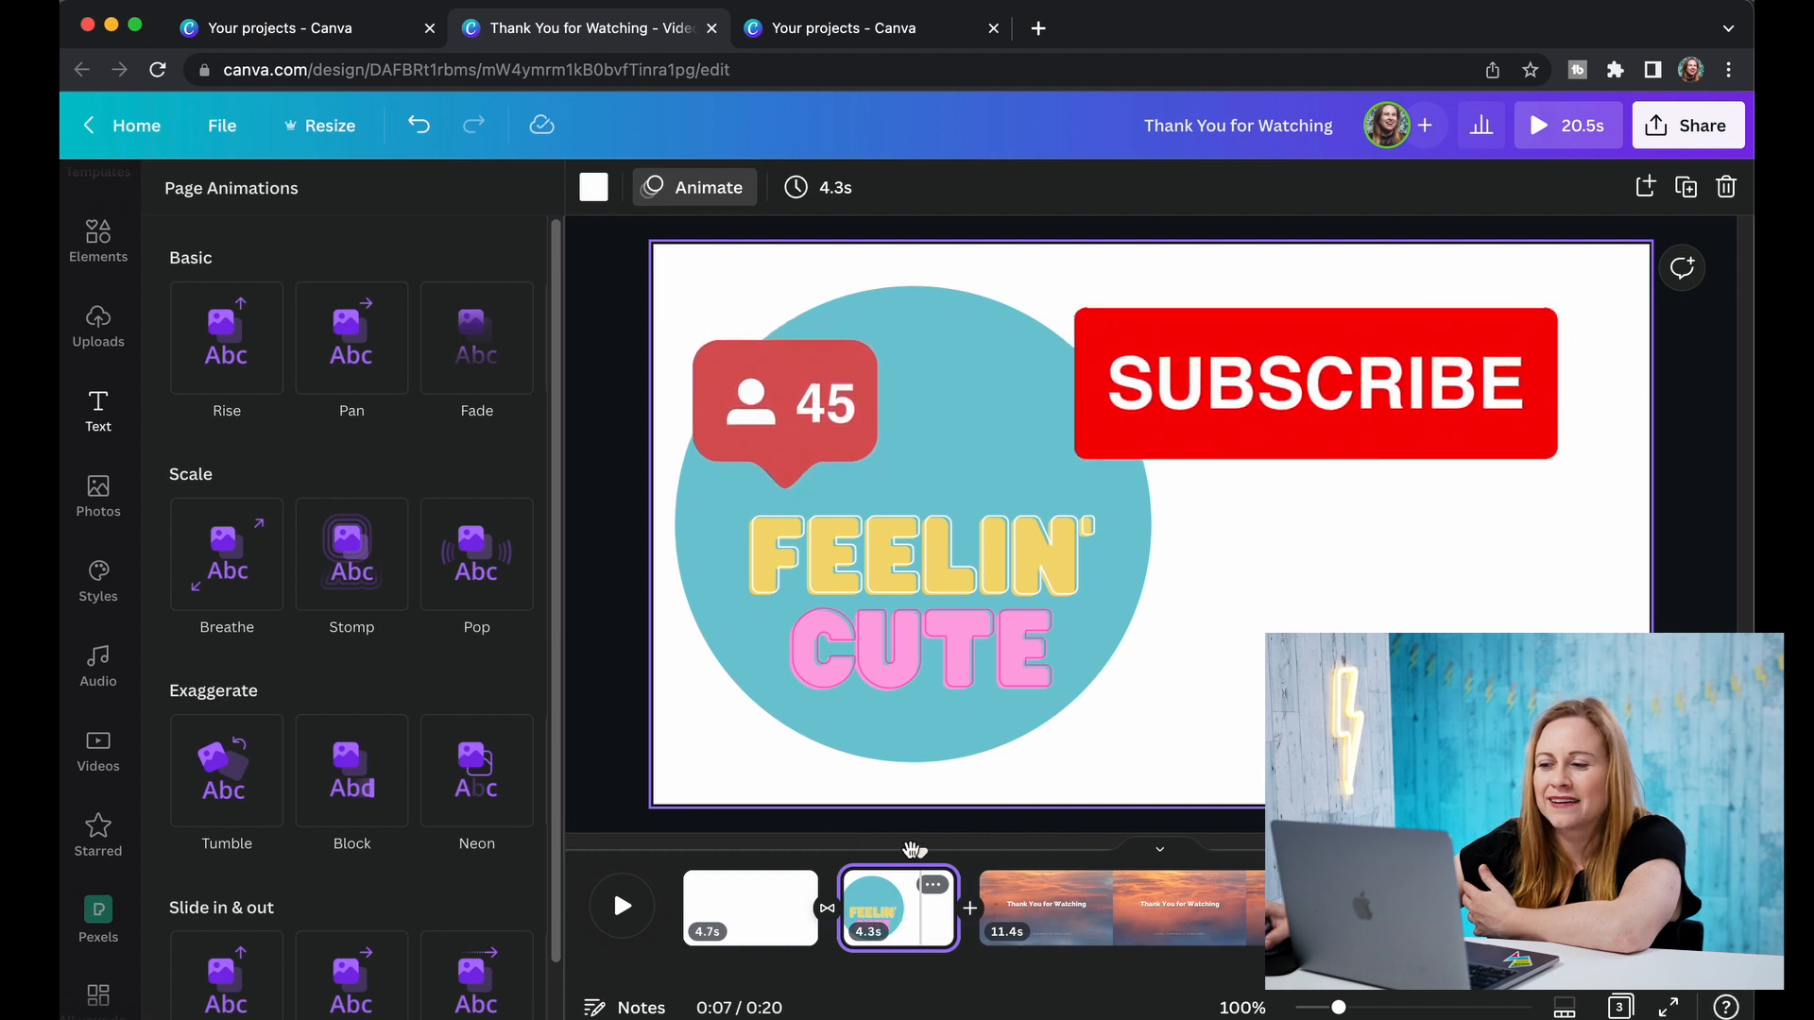
Drag page 2's timing slider from about 3 seconds down to 2.5 seconds.
left_click(819, 187)
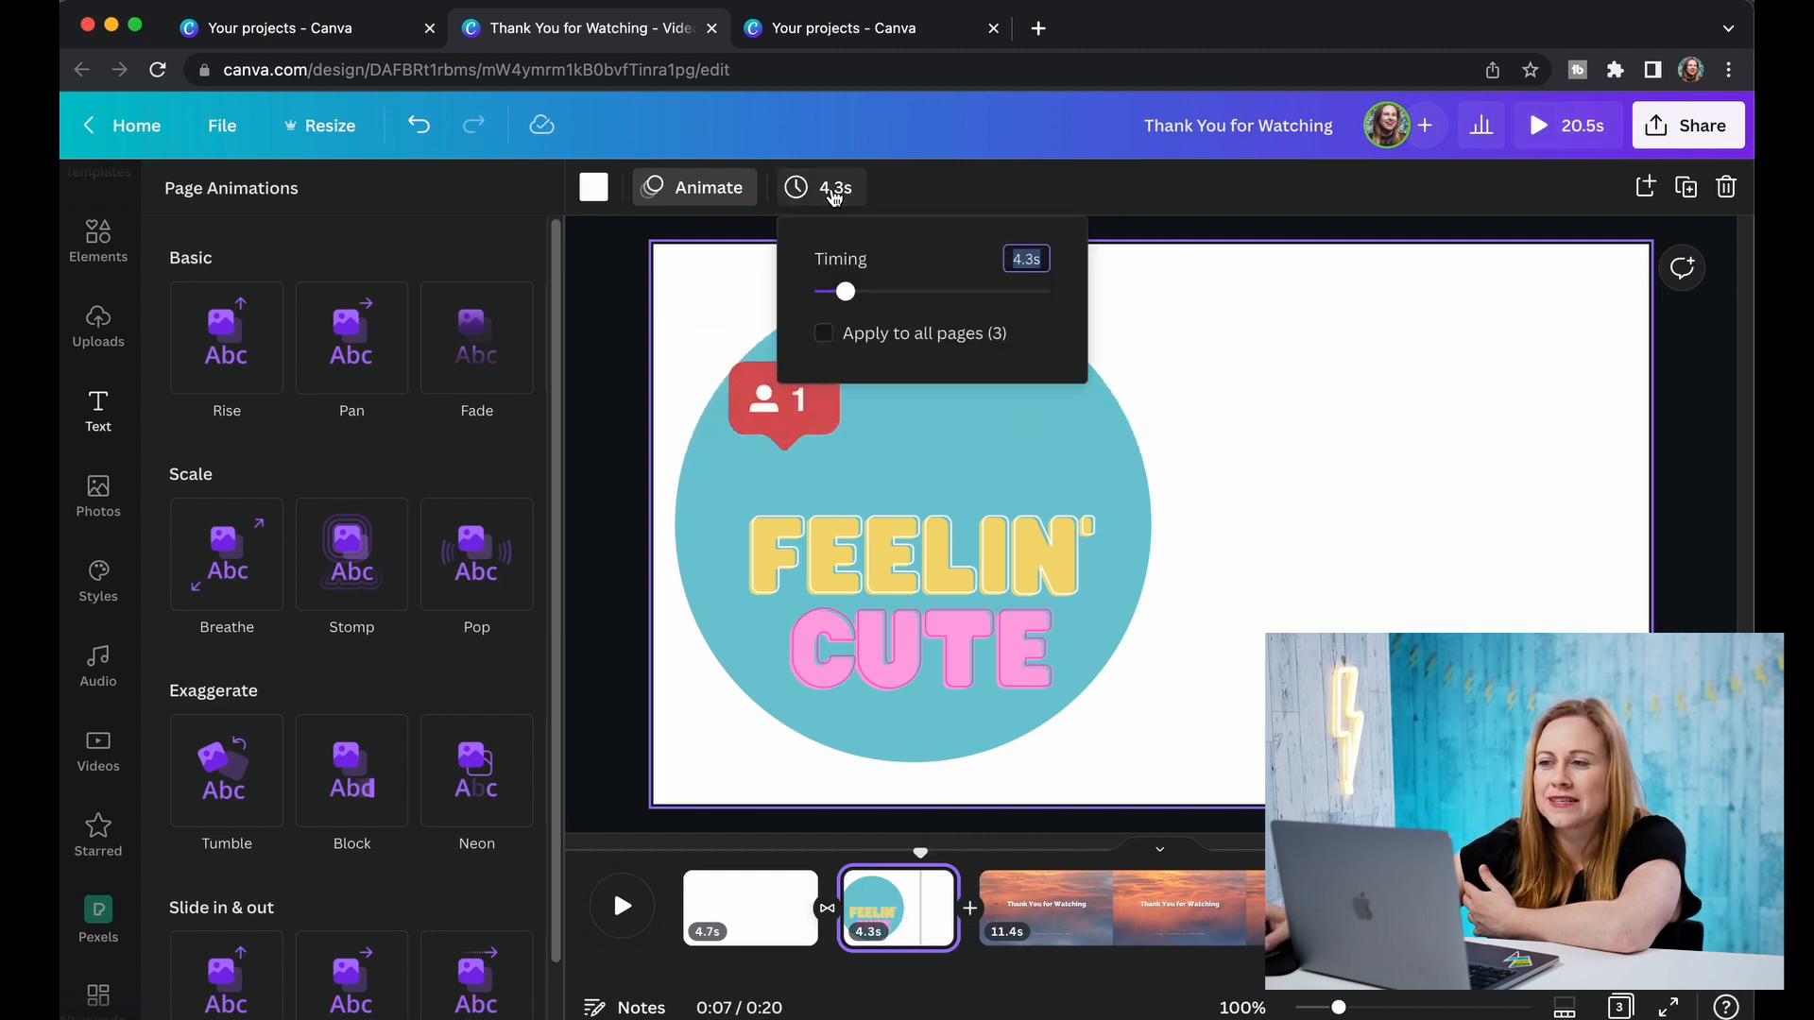
left_click_drag(844, 292, 834, 292)
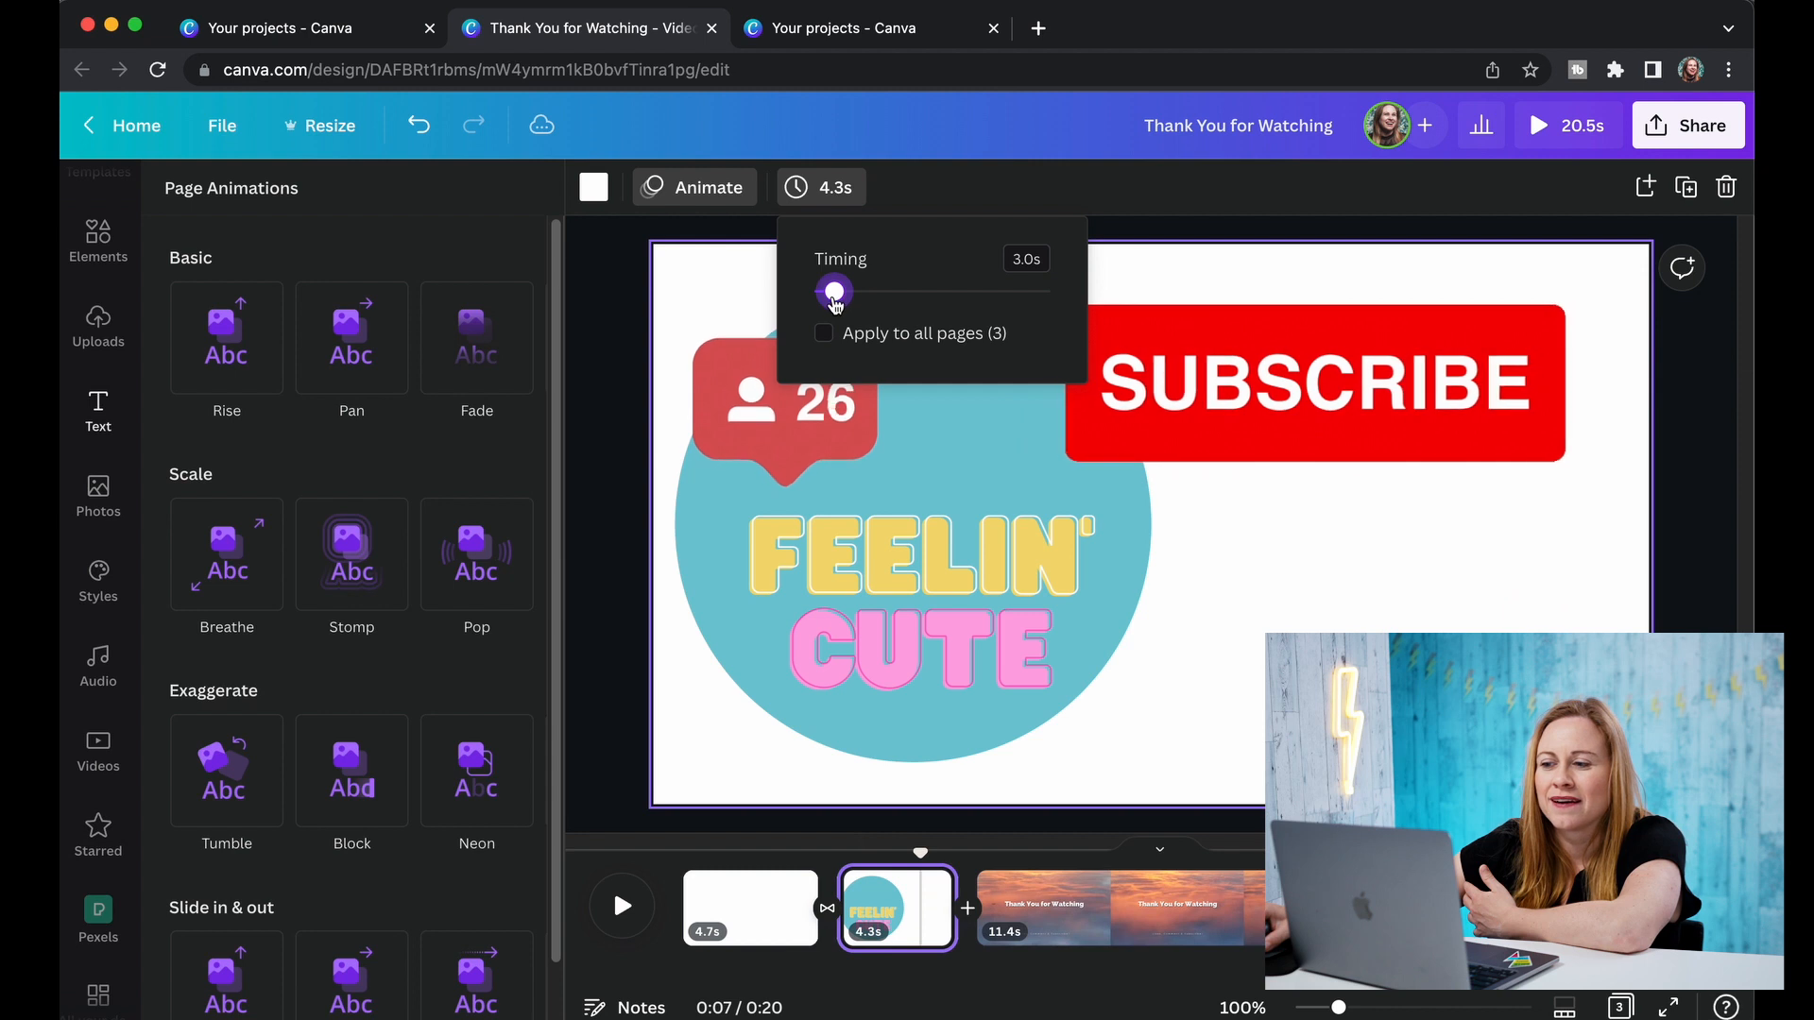
left_click_drag(835, 292, 830, 292)
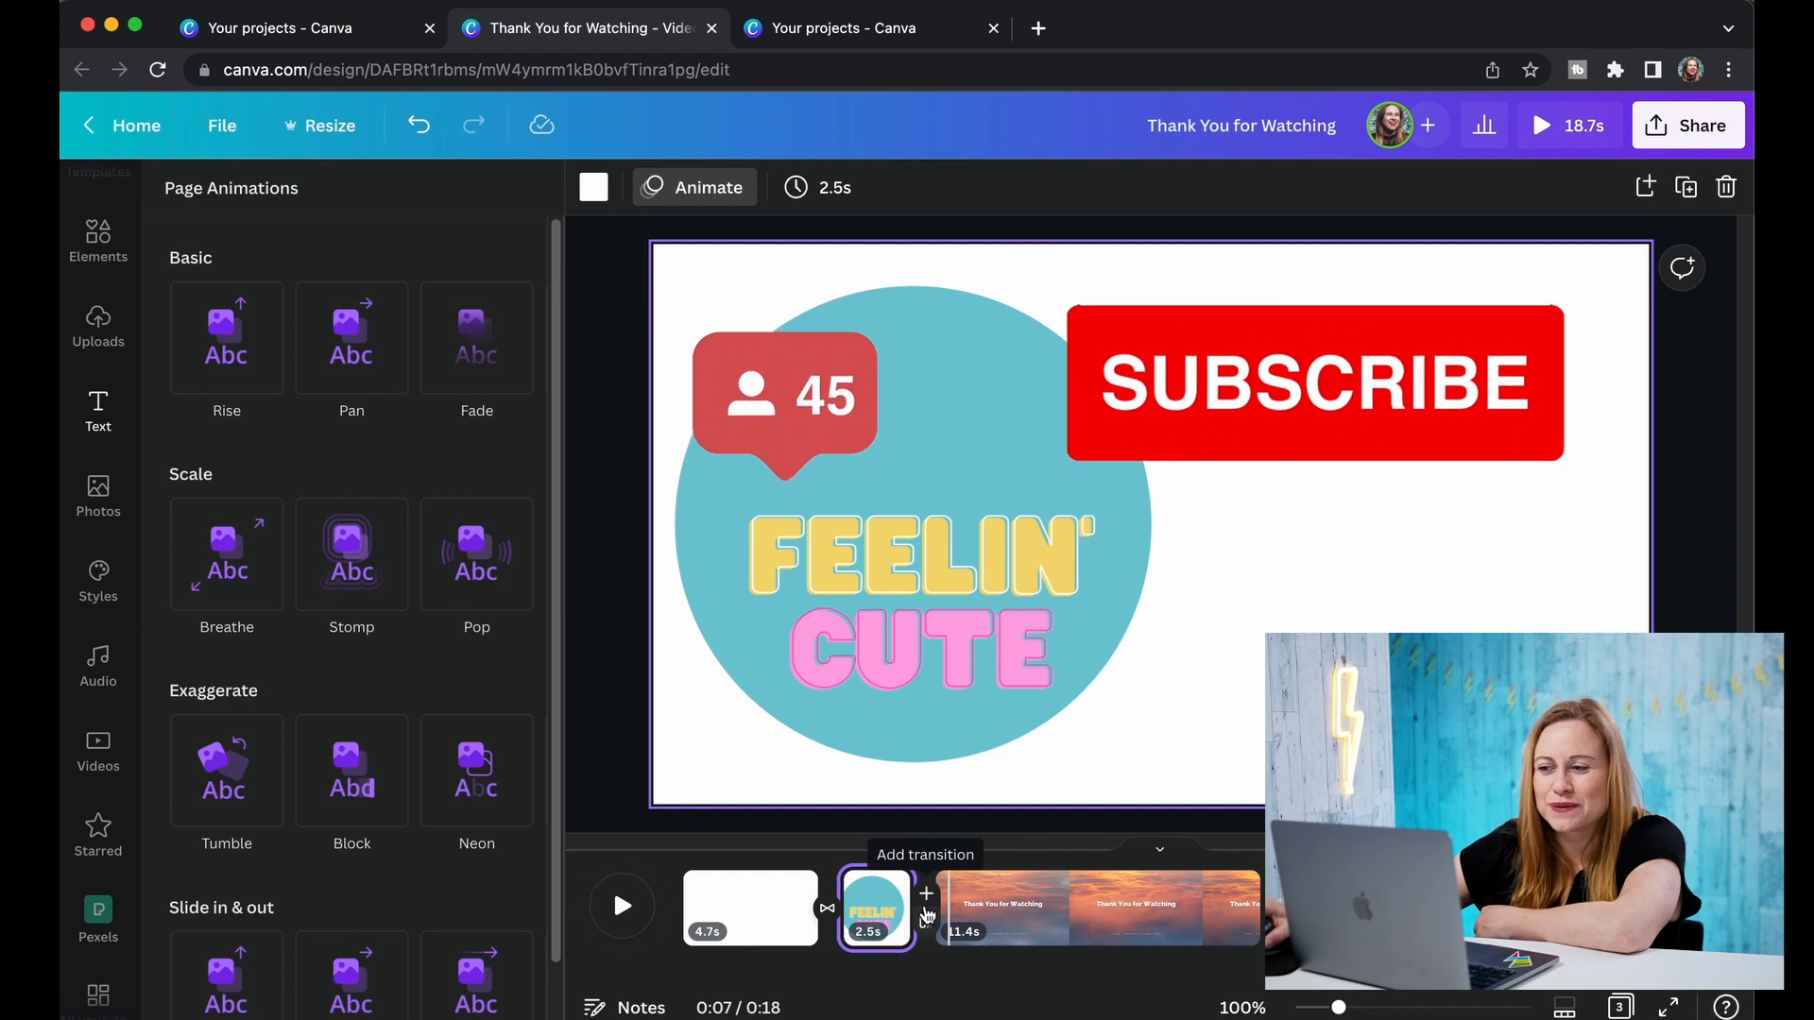
Add a Slide transition before the end slide, sliding downward.
left_click(926, 892)
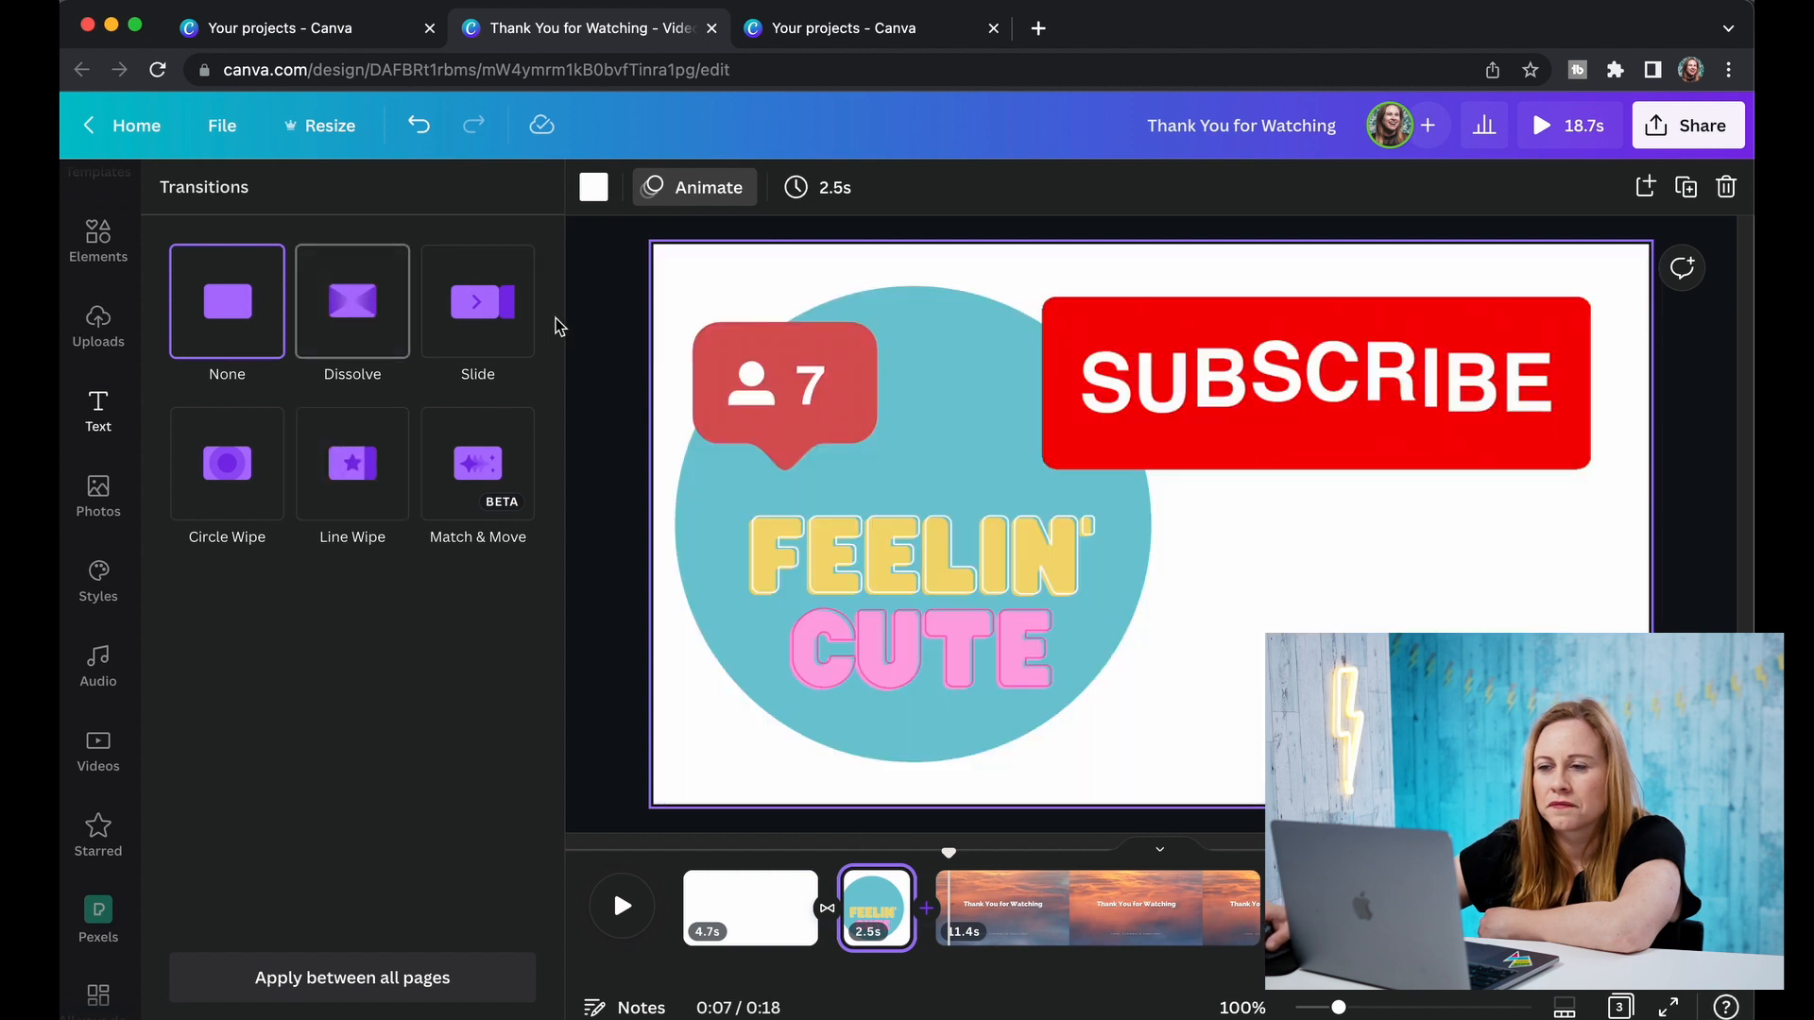
left_click(476, 302)
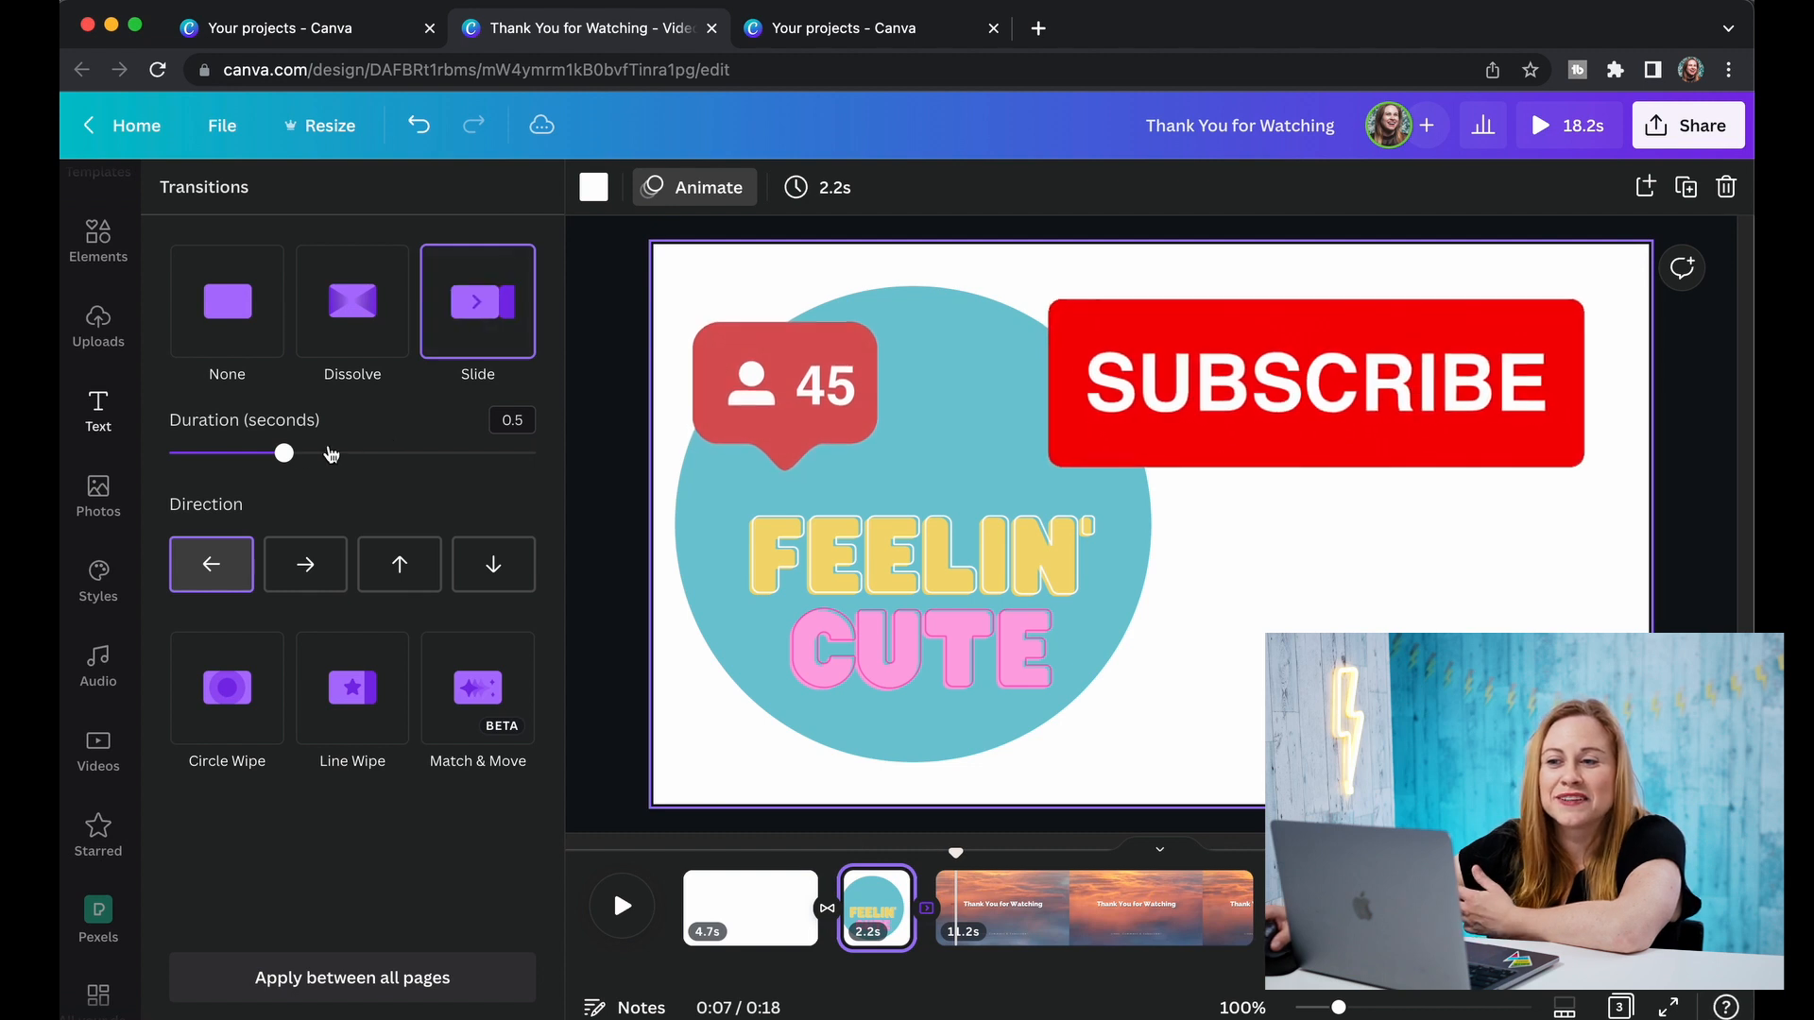
left_click_drag(285, 453, 399, 454)
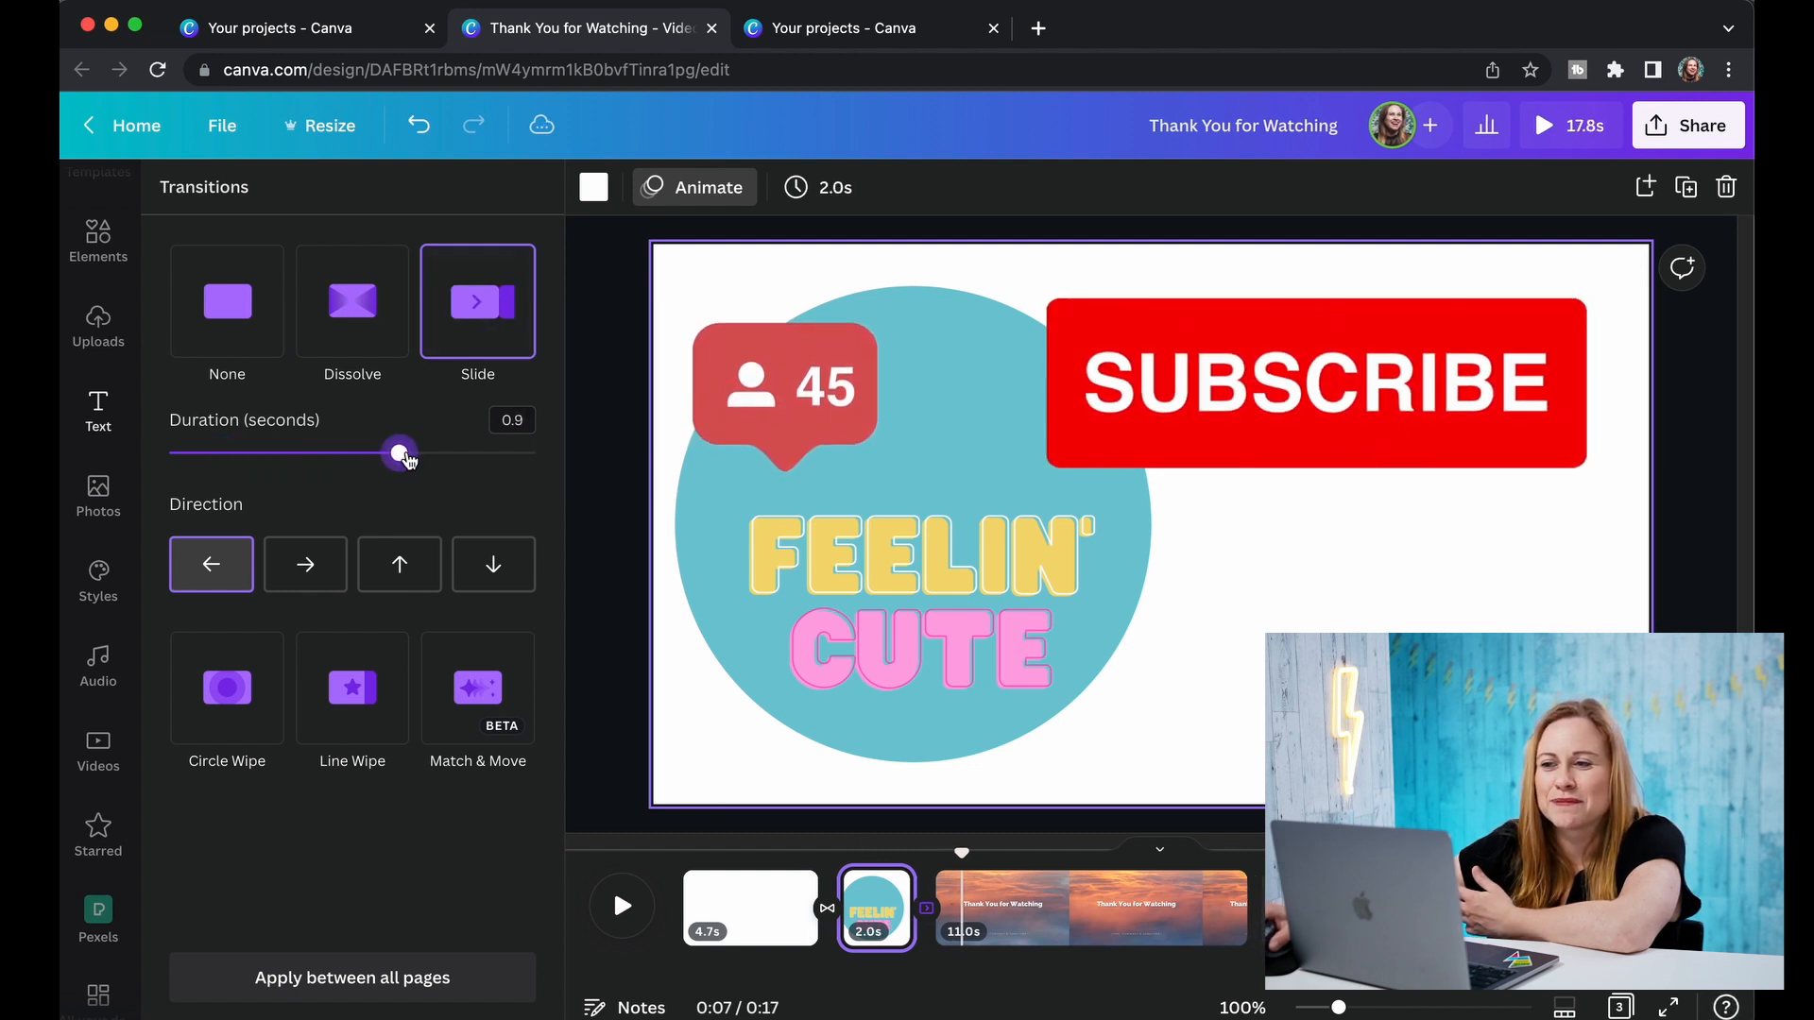
left_click_drag(399, 454, 485, 453)
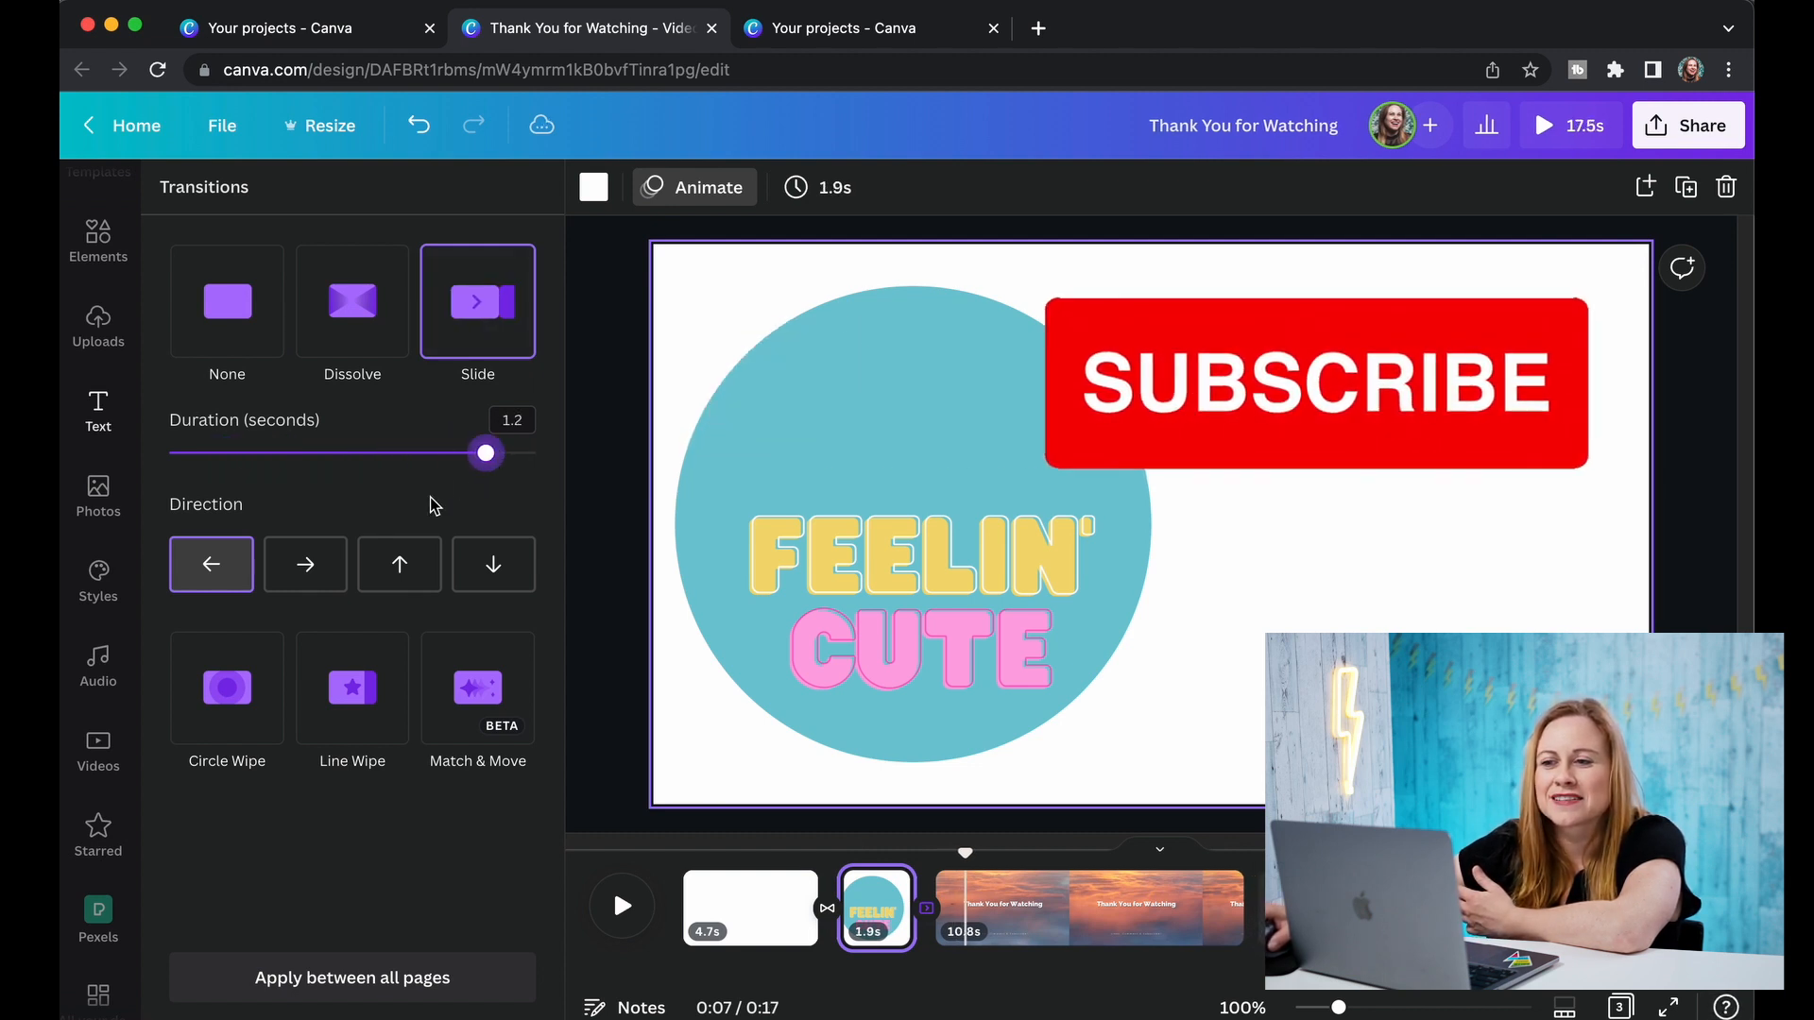
left_click(494, 565)
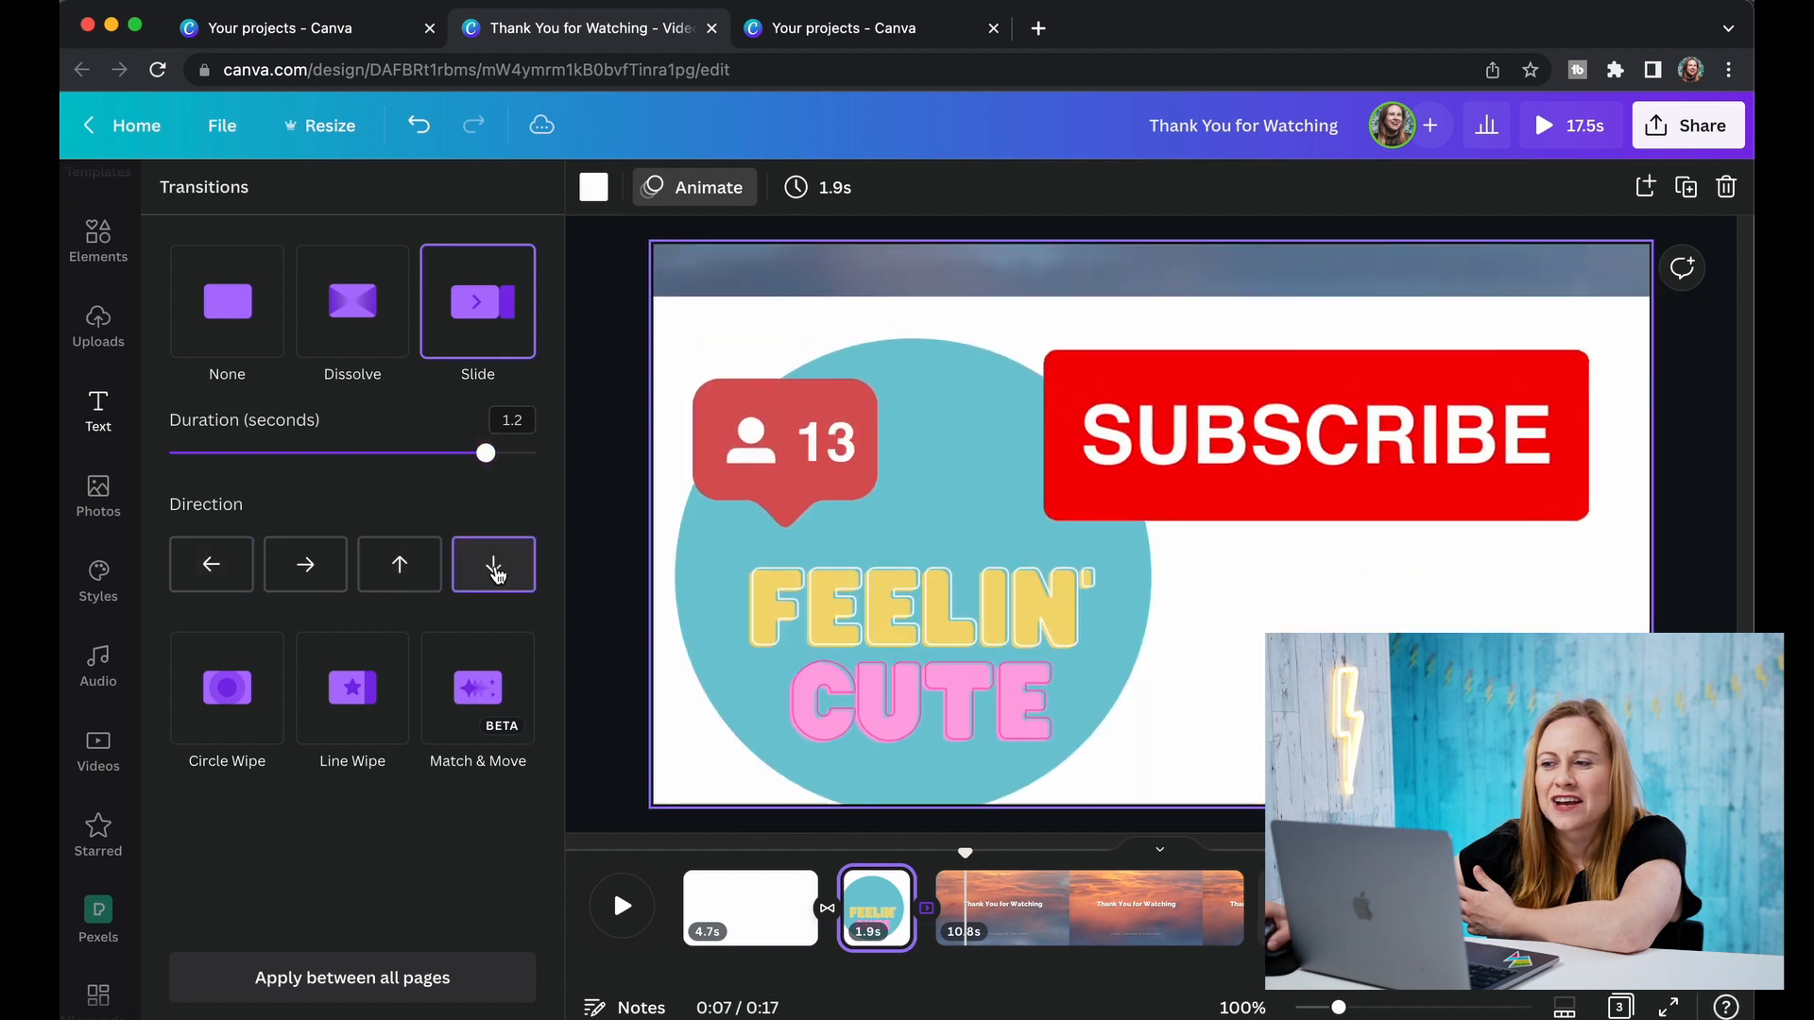
left_click(211, 565)
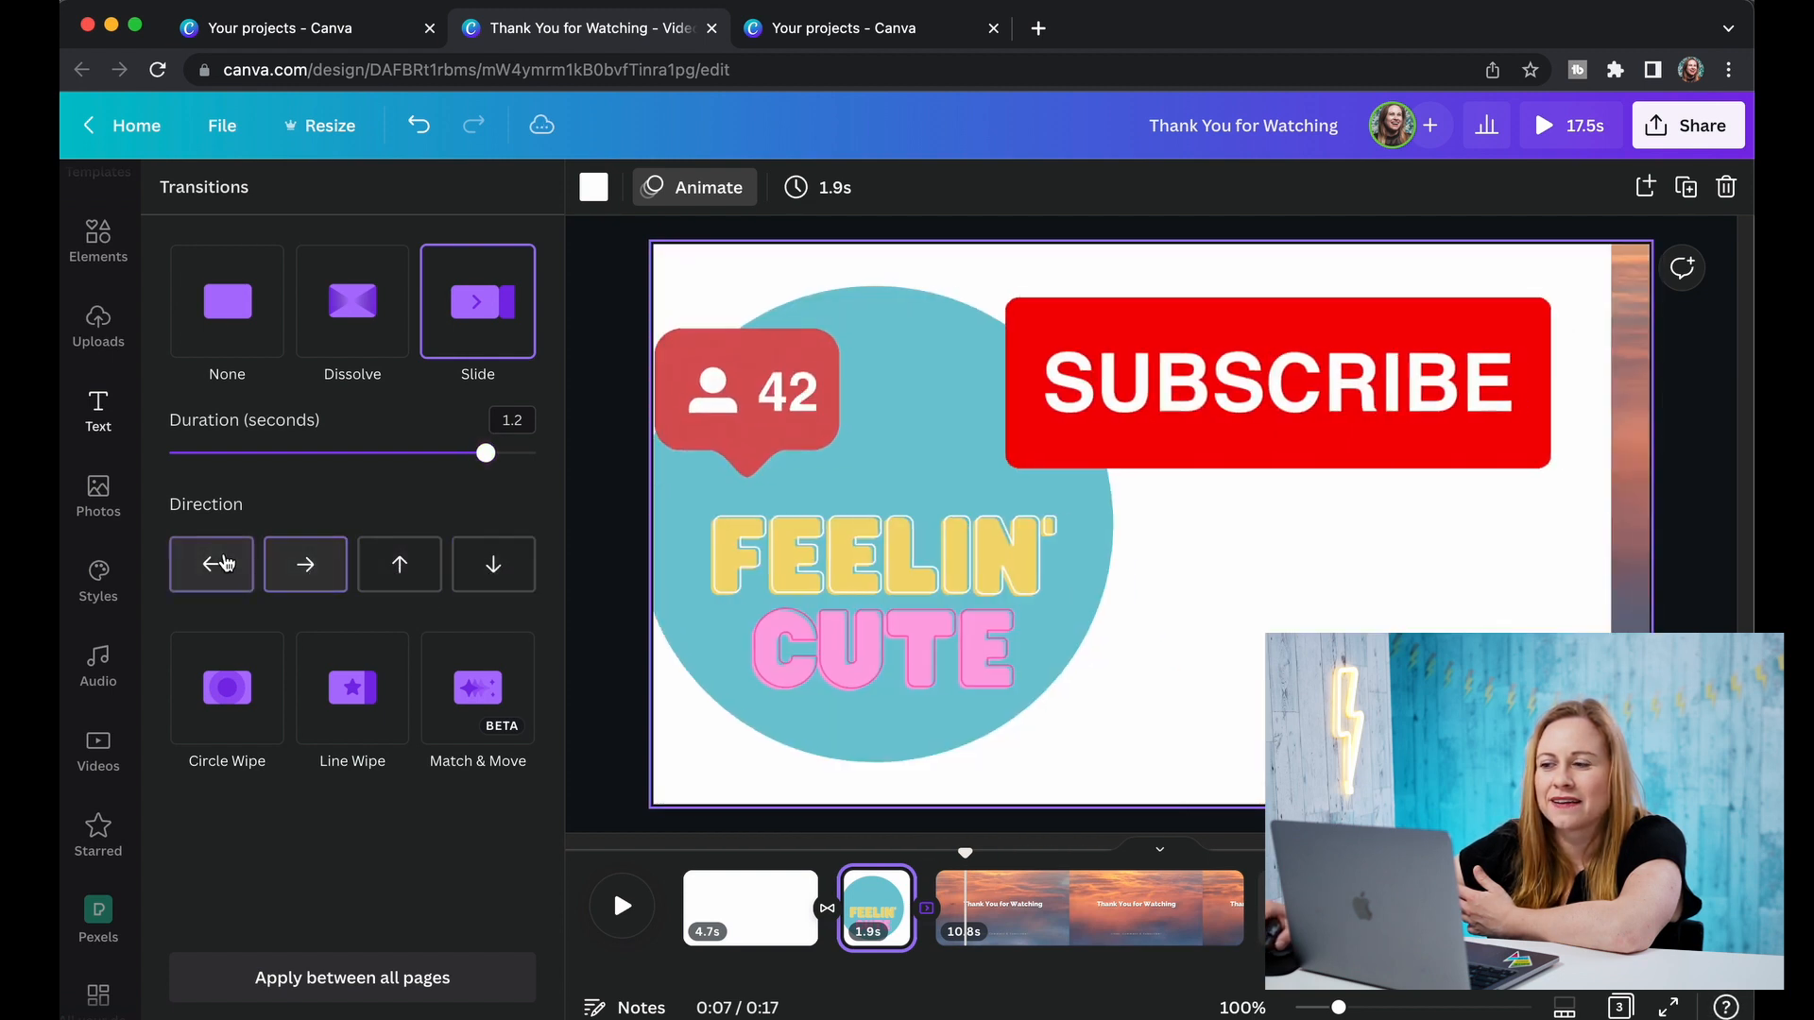
left_click(304, 565)
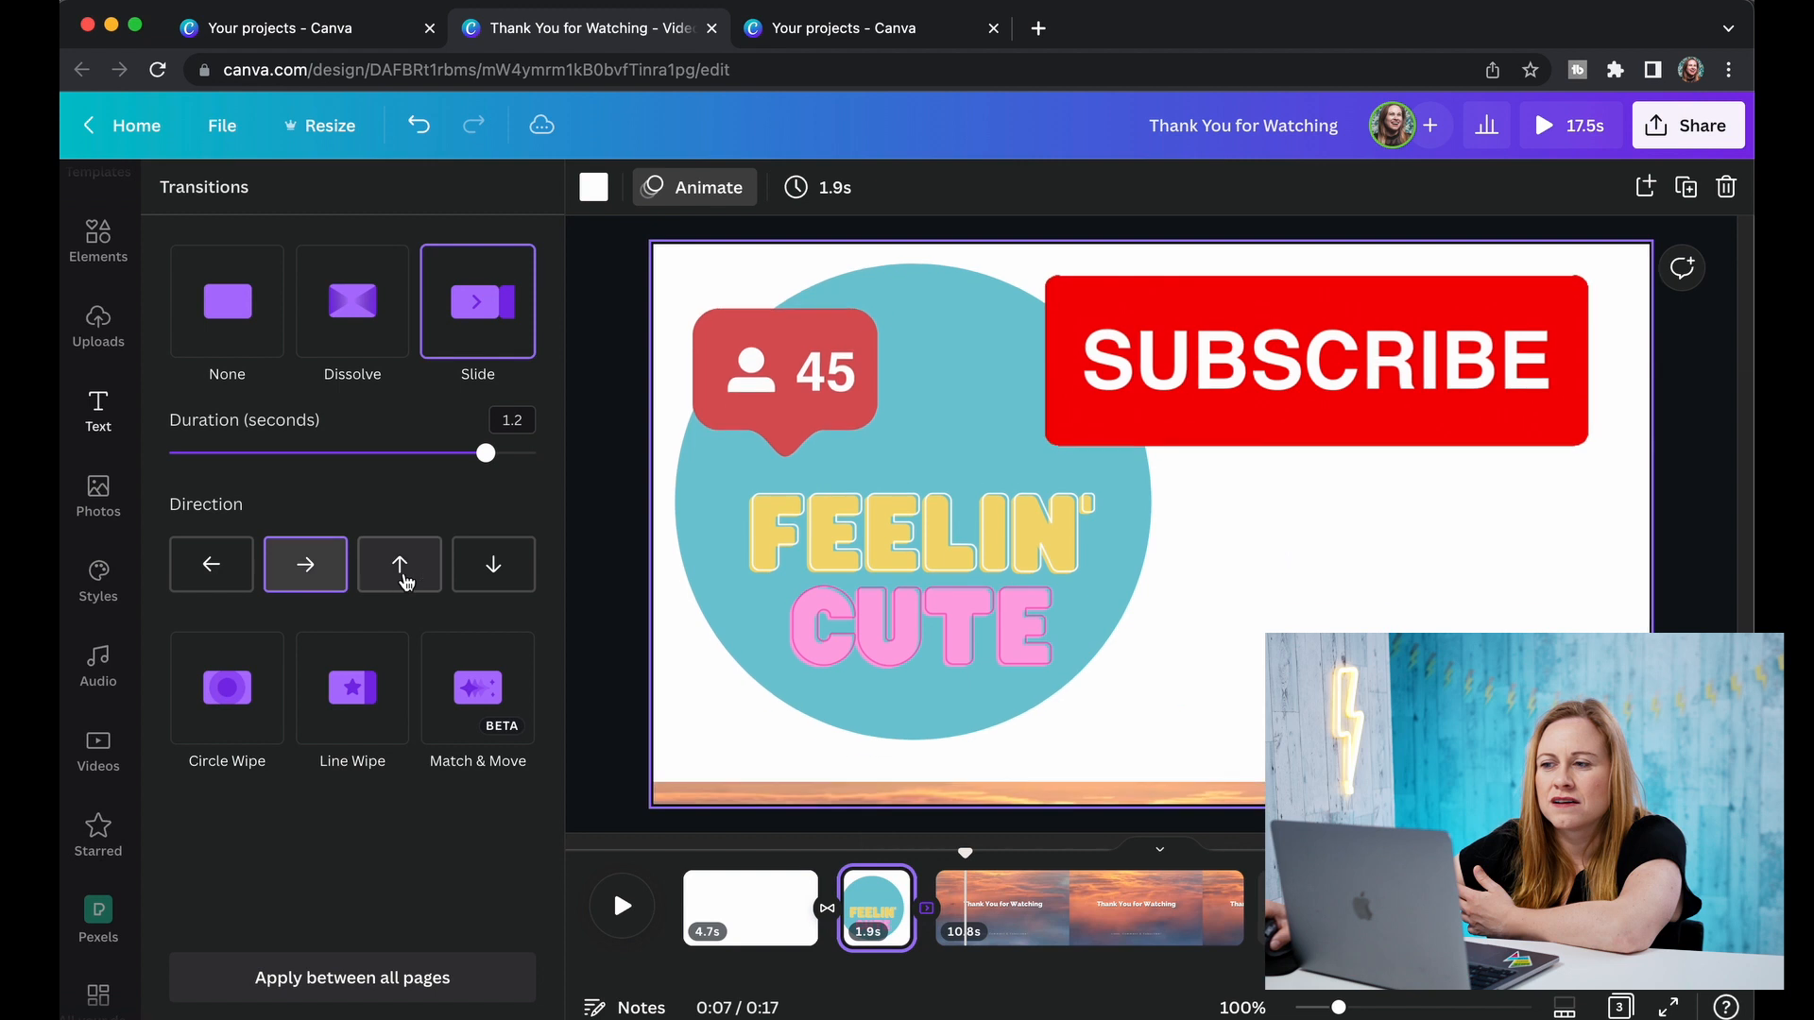
left_click(494, 565)
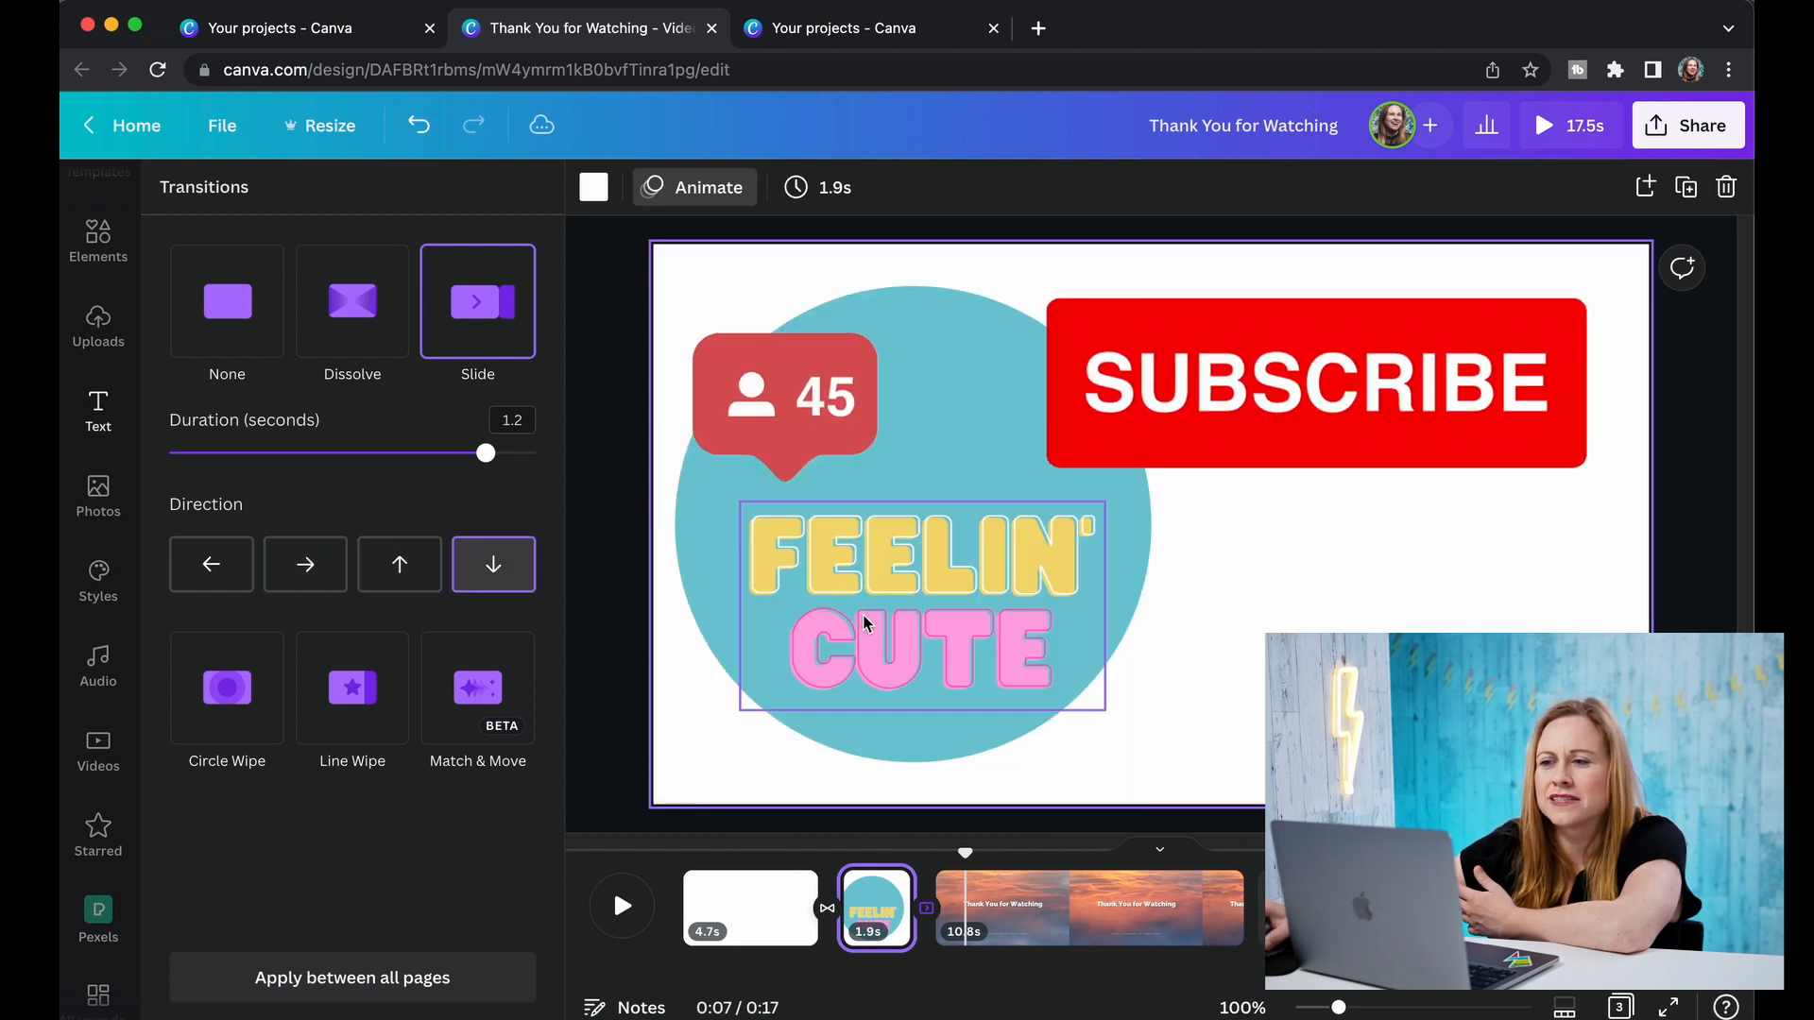
Set the transition duration to 1 second and return to the blank first slide.
left_click_drag(484, 454, 227, 453)
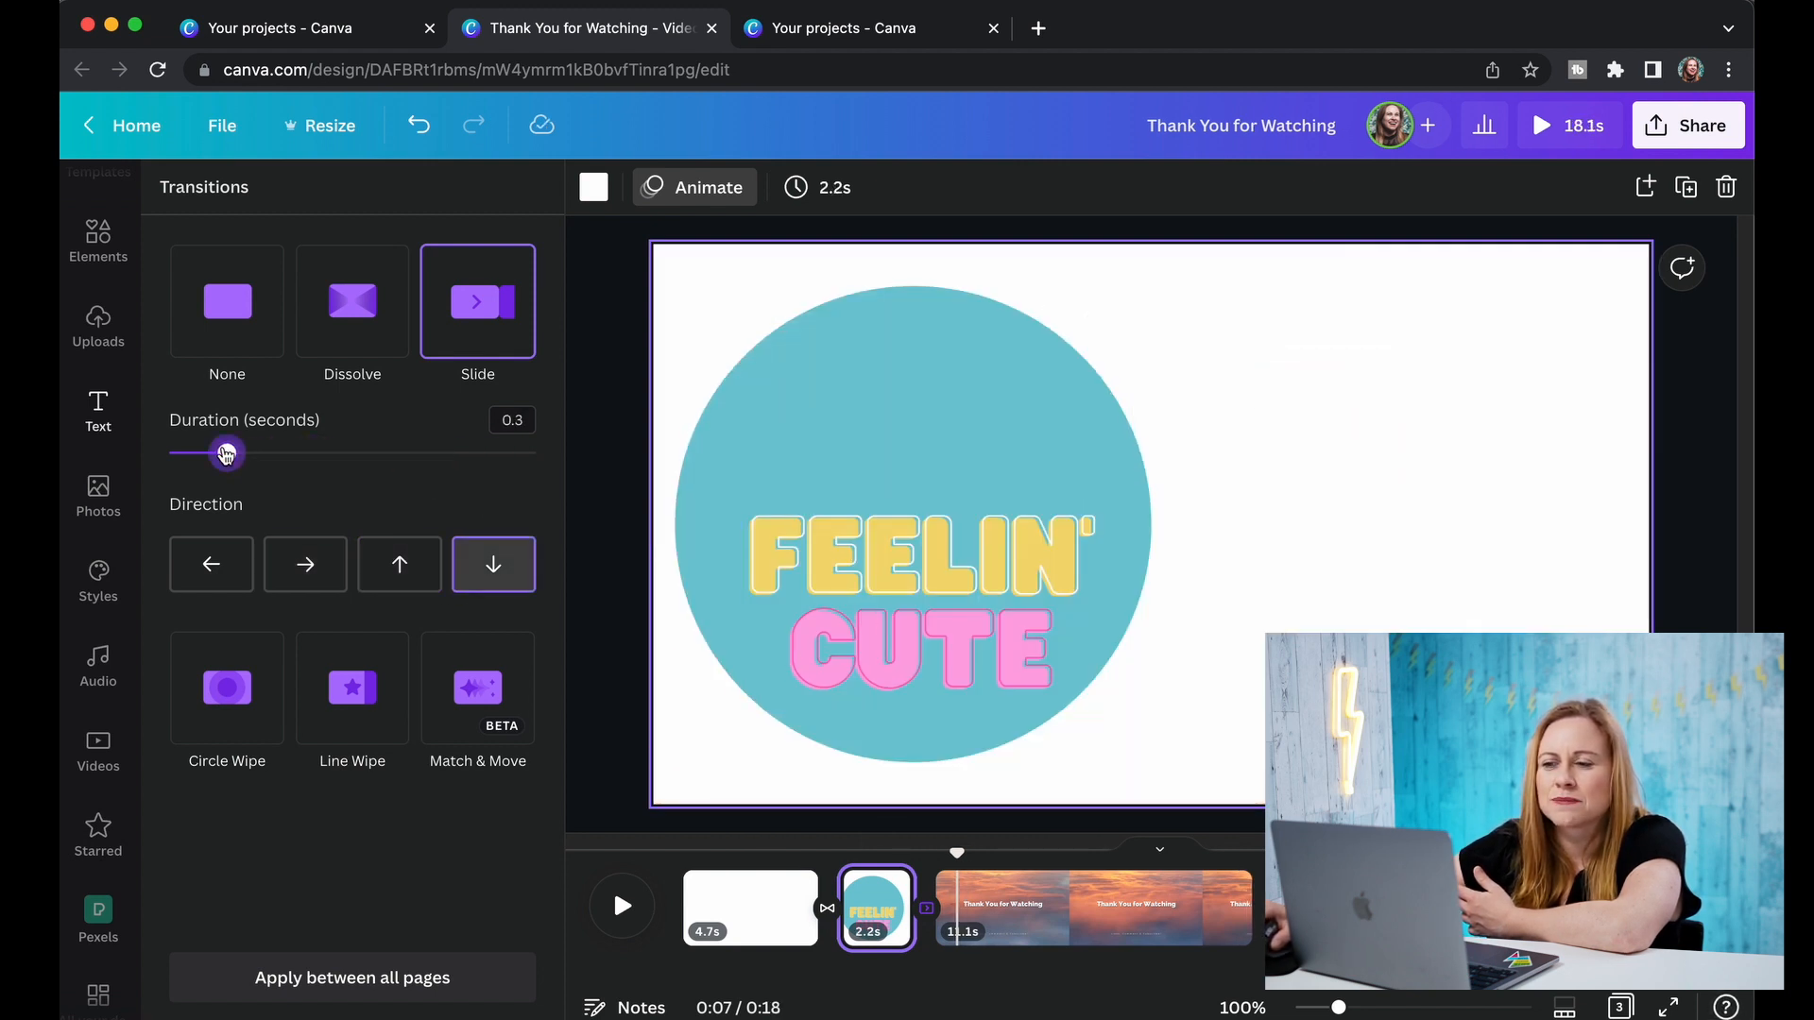
left_click_drag(227, 454, 170, 454)
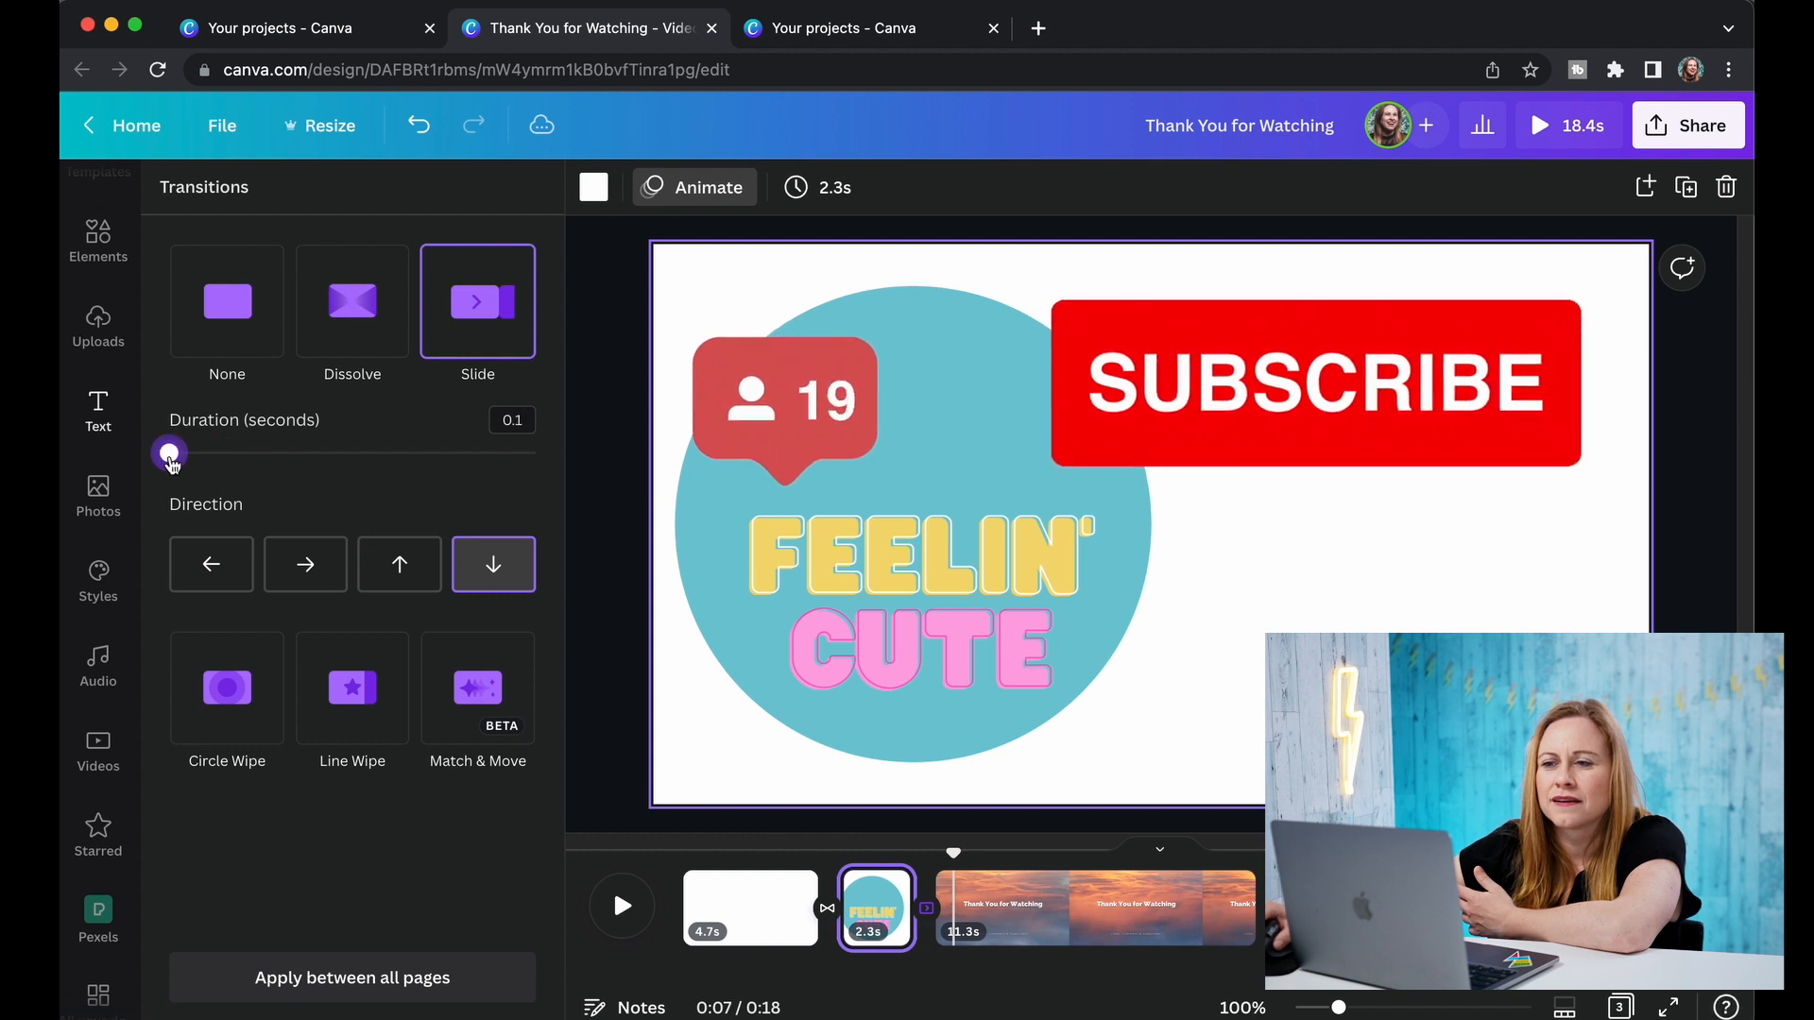
left_click_drag(171, 452, 514, 452)
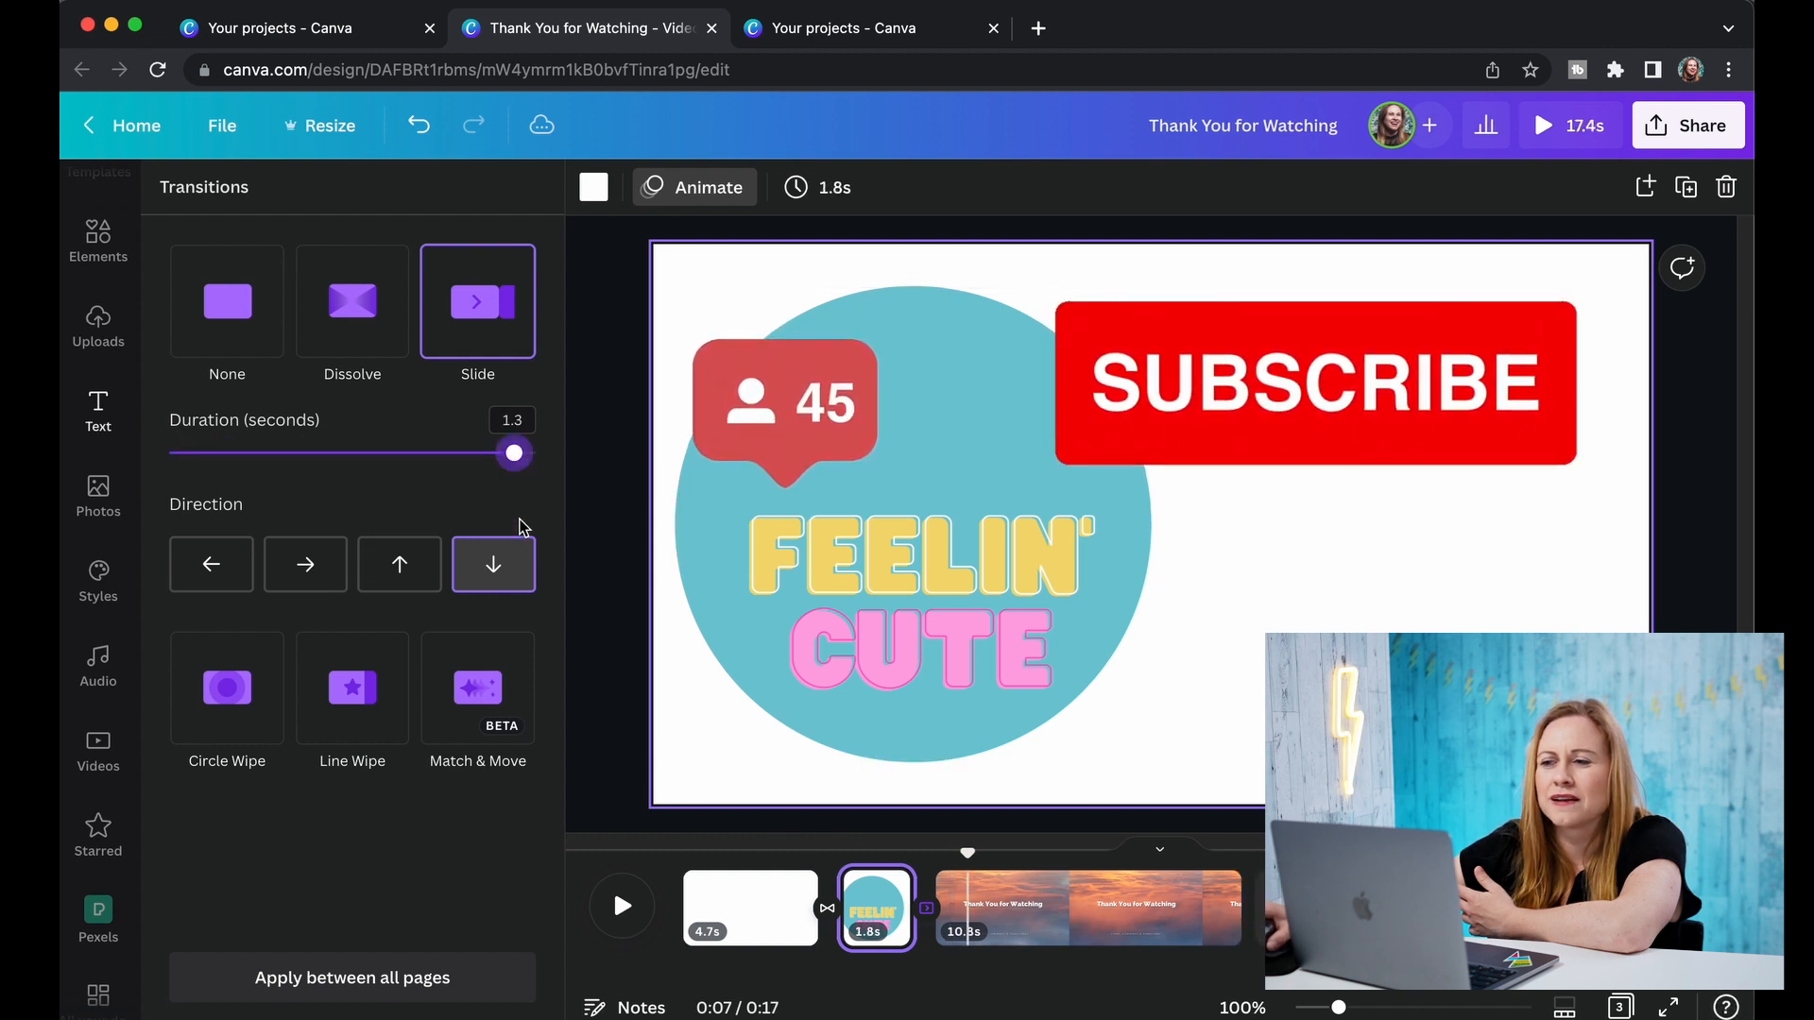
left_click_drag(514, 452, 427, 453)
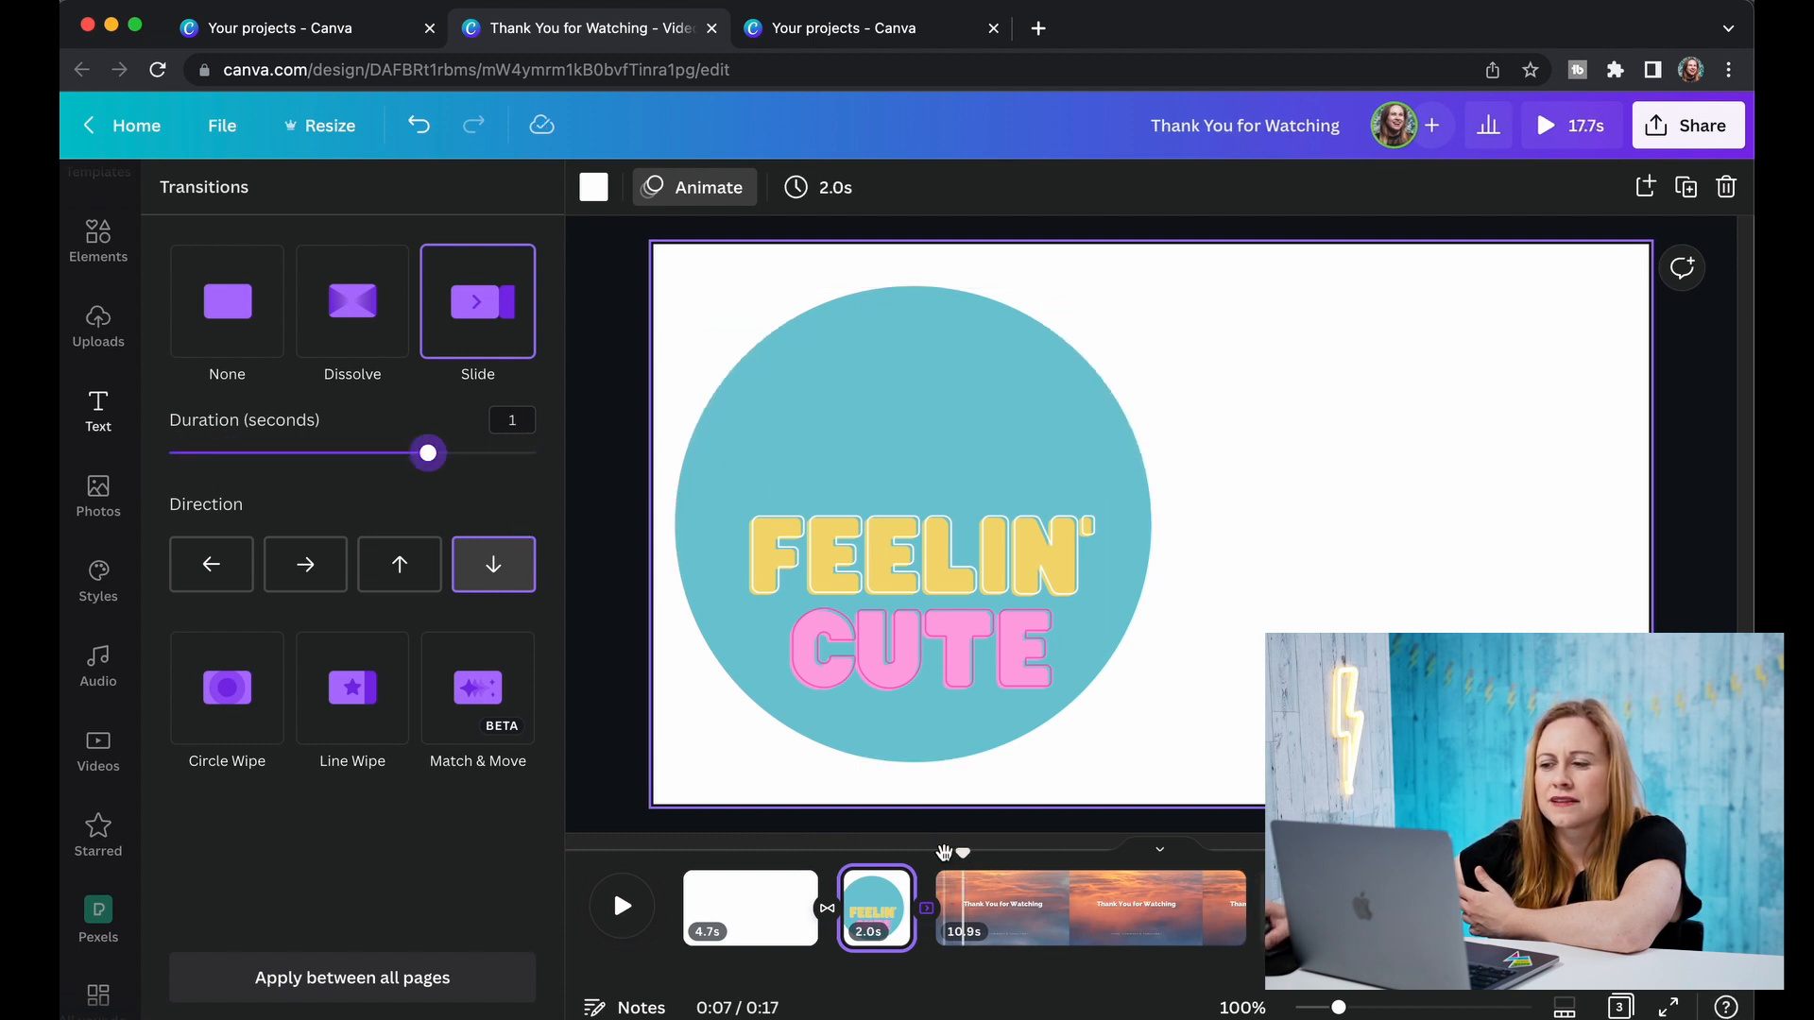
left_click(97, 412)
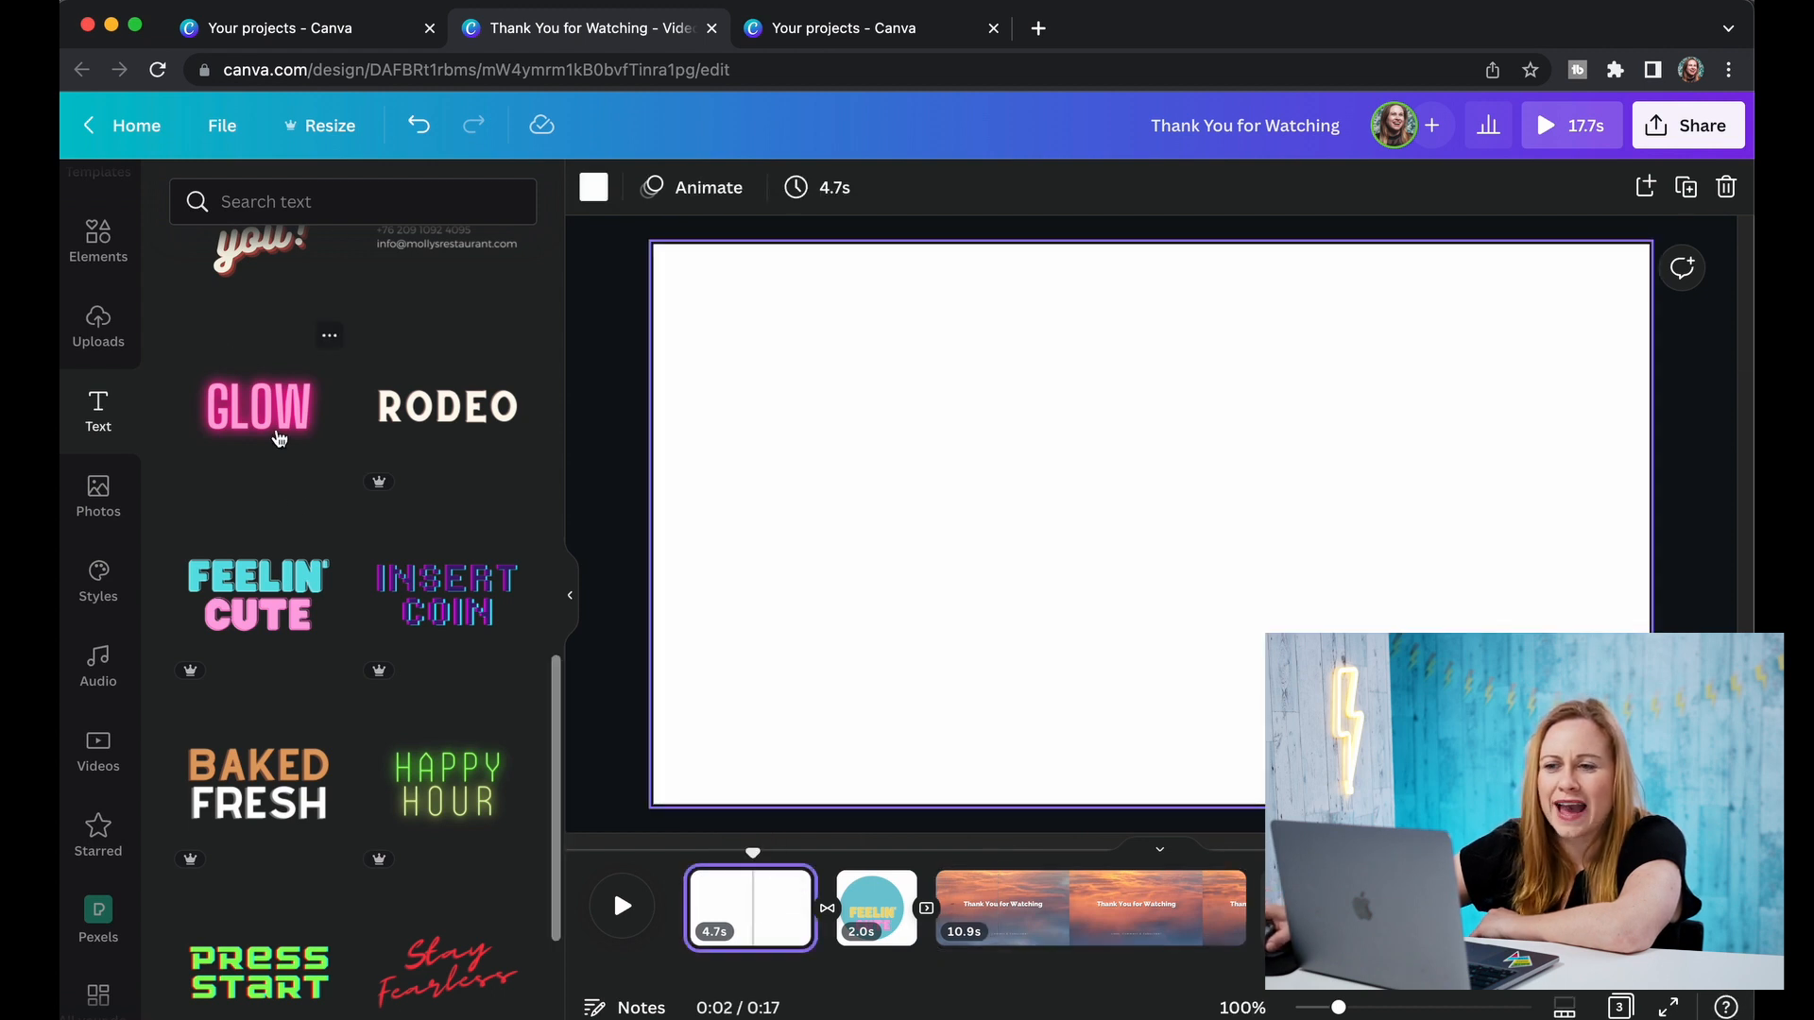
Add the 'cold, smooth & tasty.' text design to slide 1 and search videos for 'coffee'.
left_click(445, 407)
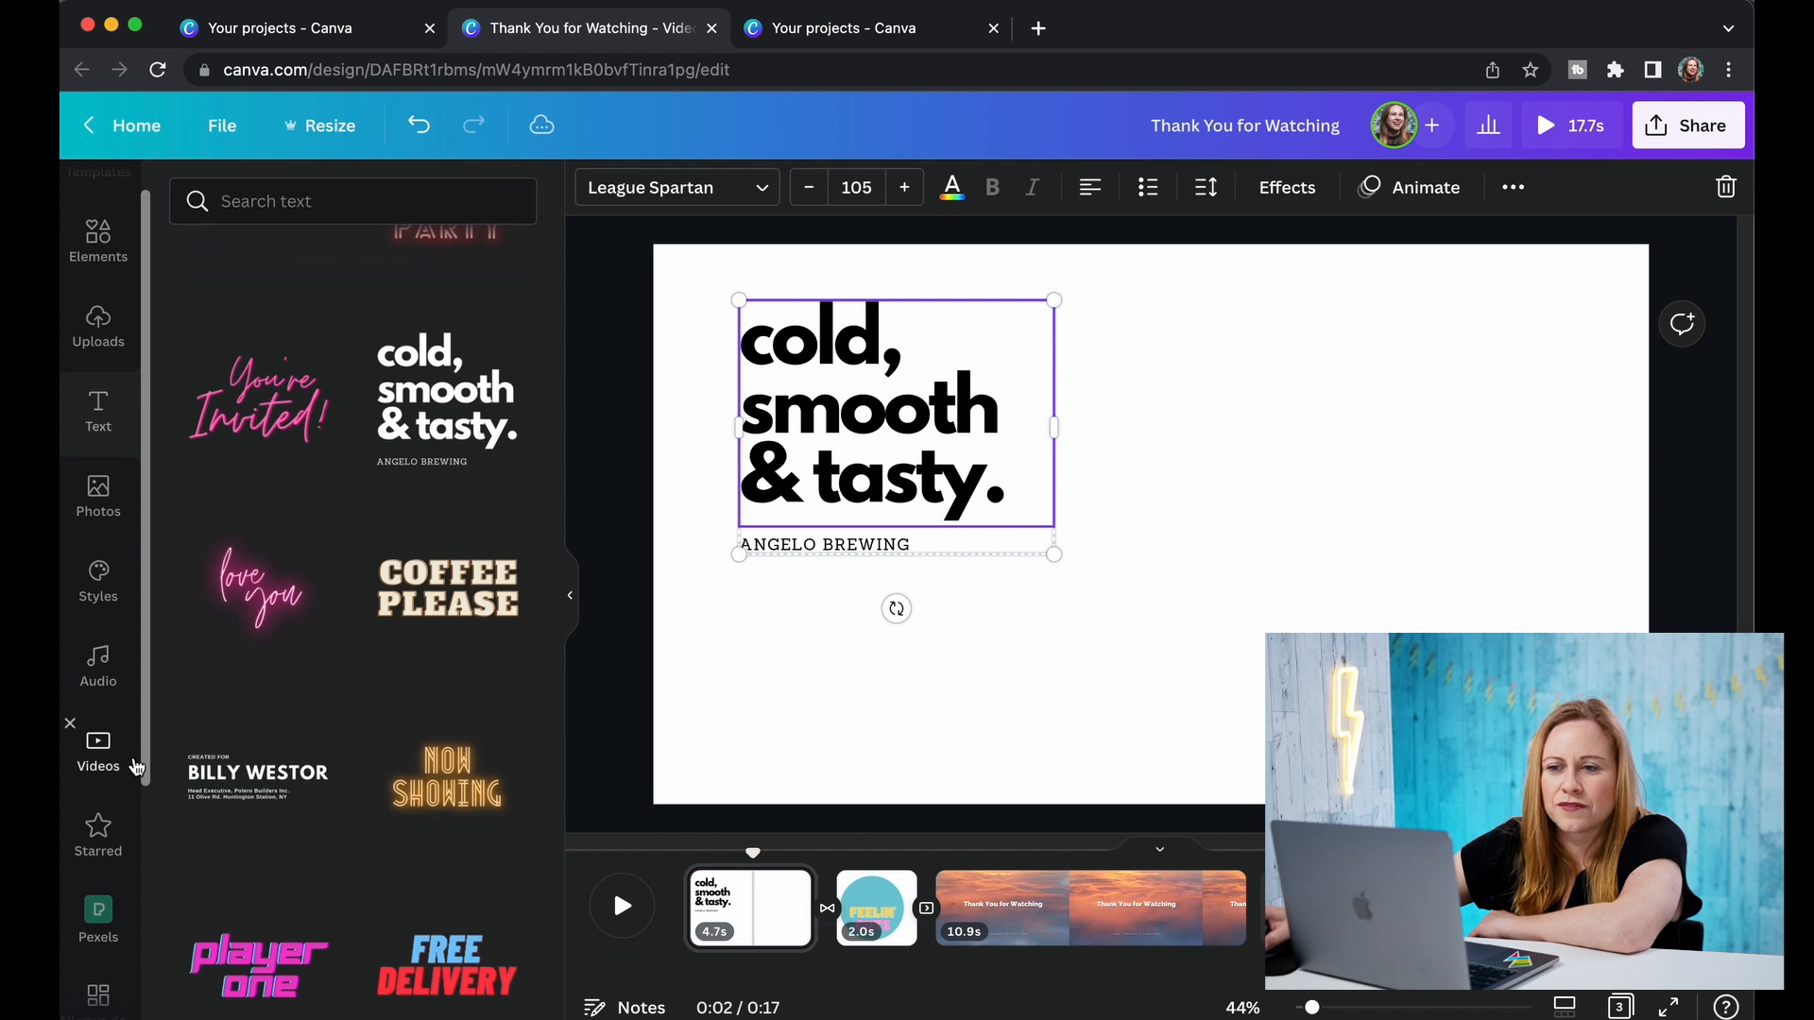
left_click(98, 749)
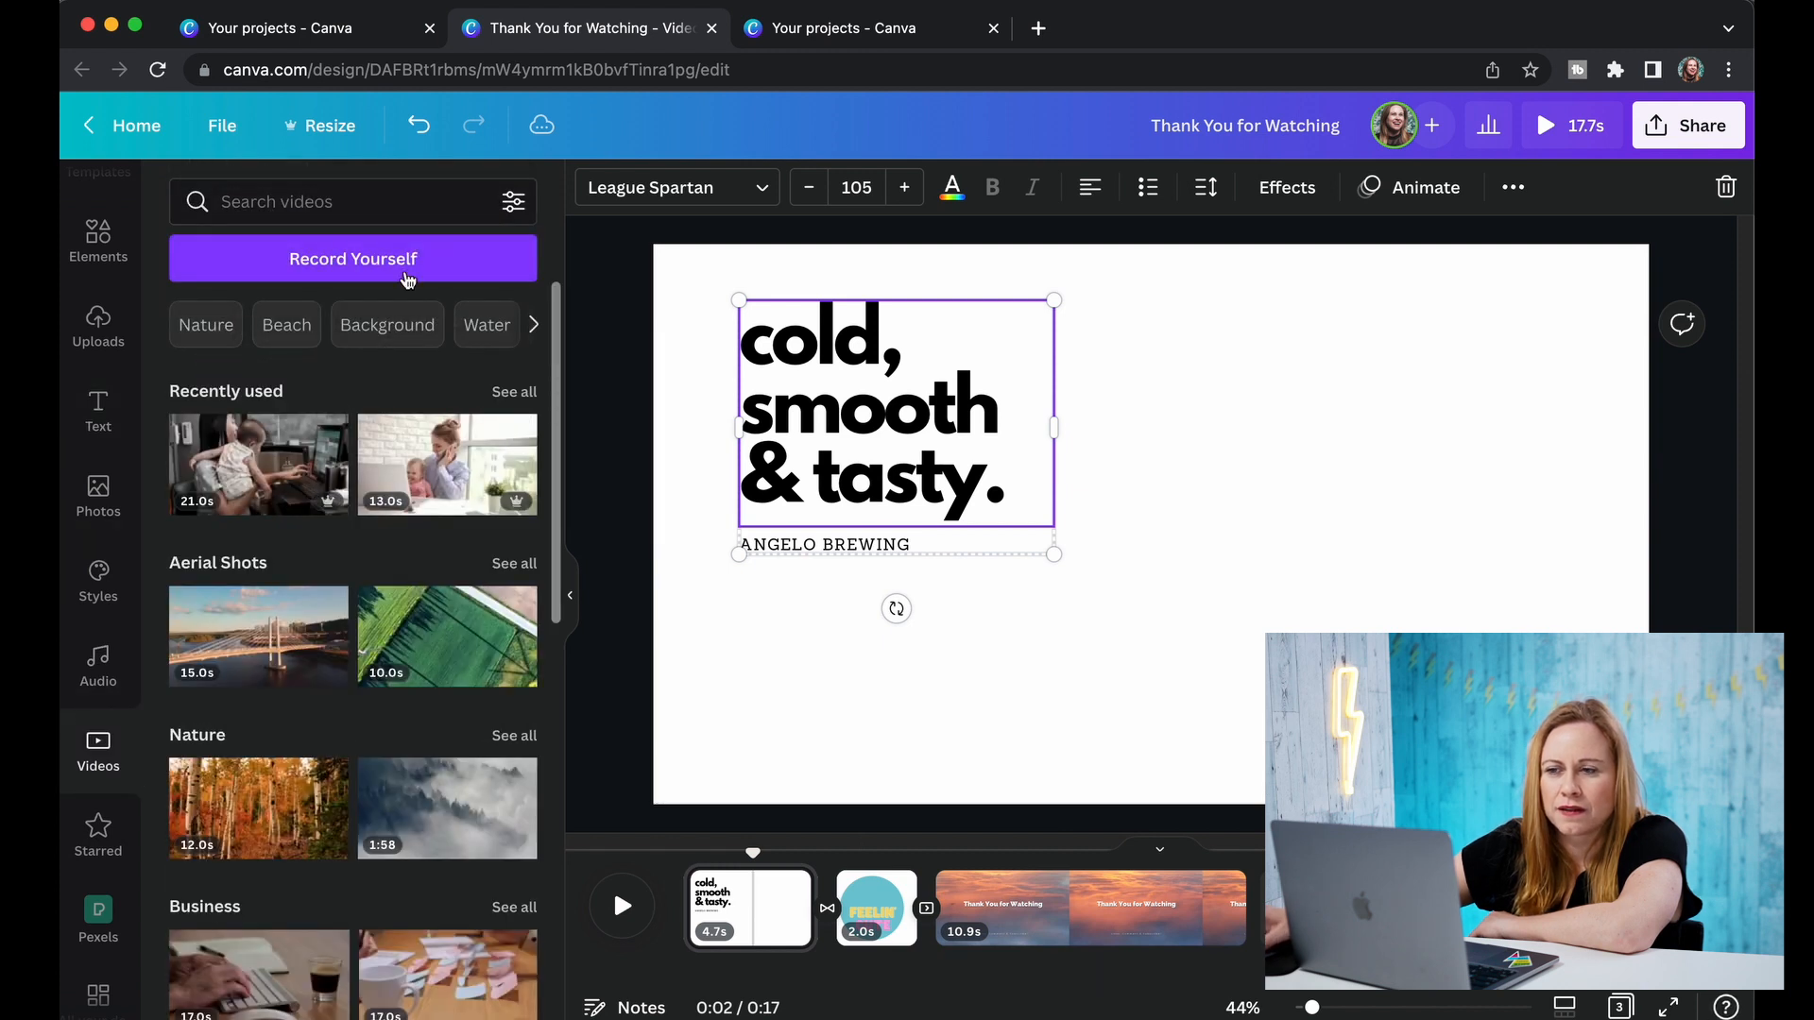
type("coffee")
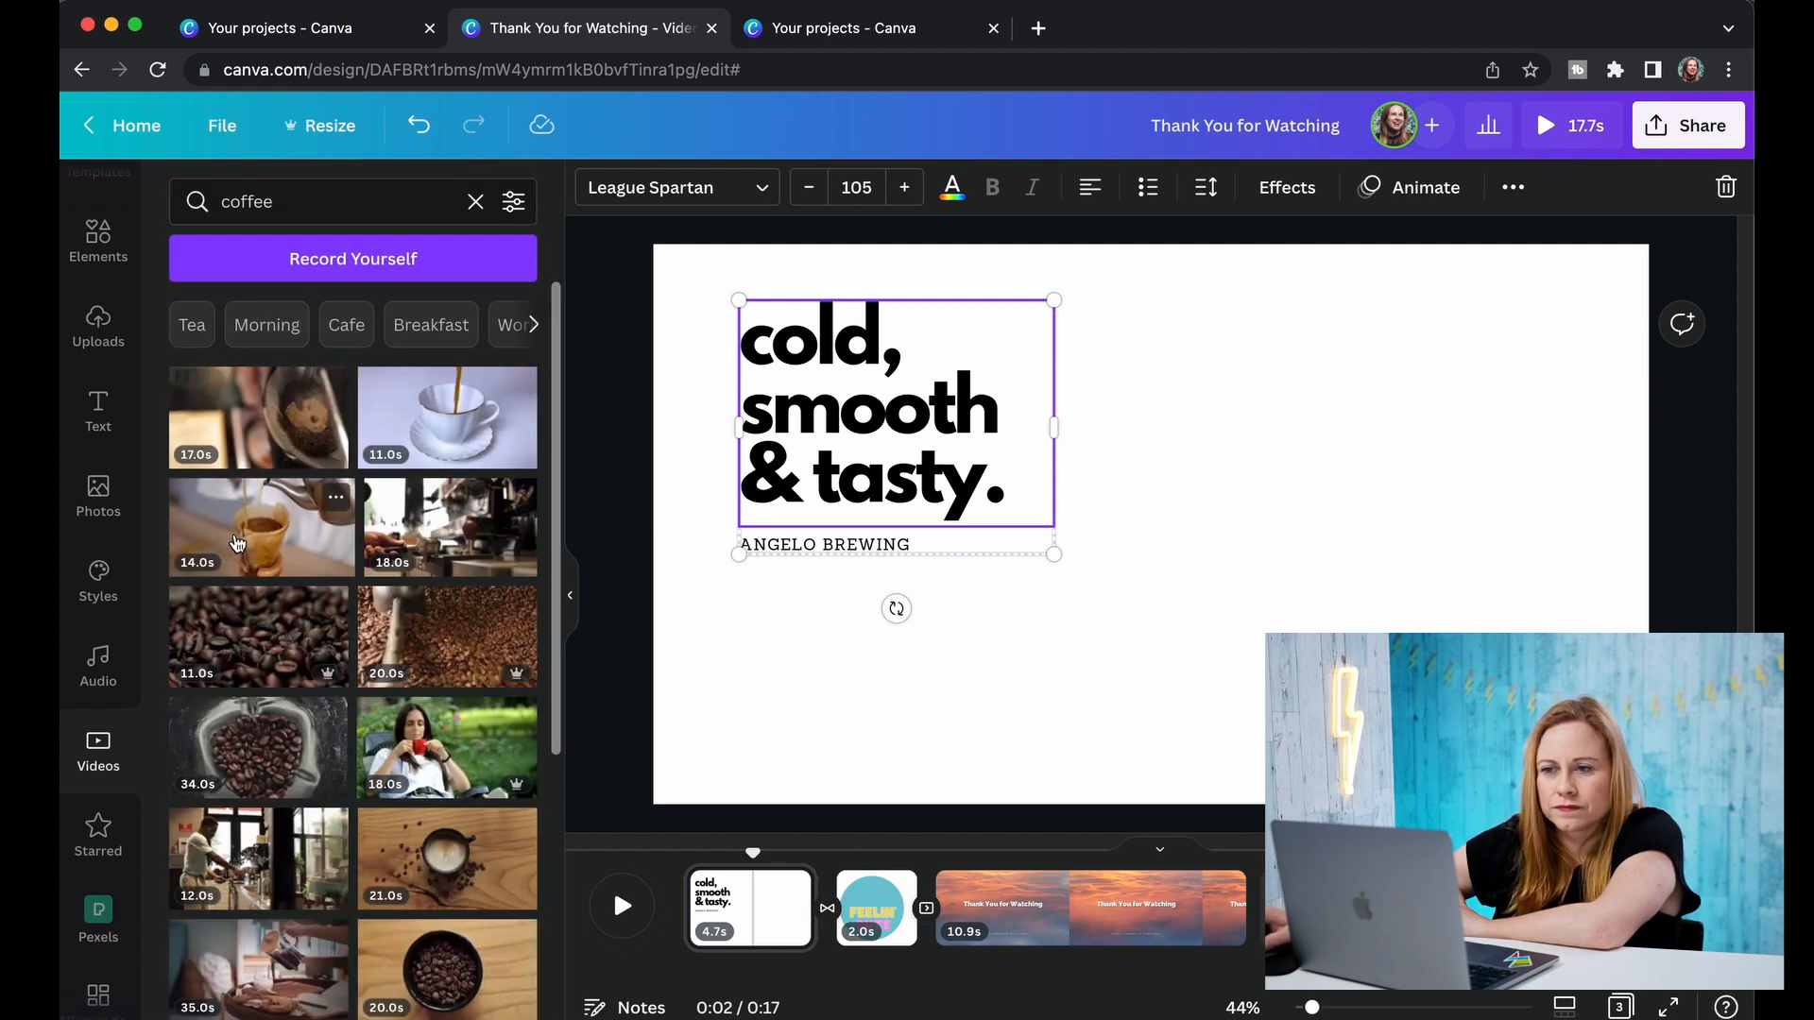
Make the coffee pouring clip slide 1's background and trim that page to 4.2 seconds.
left_click(261, 526)
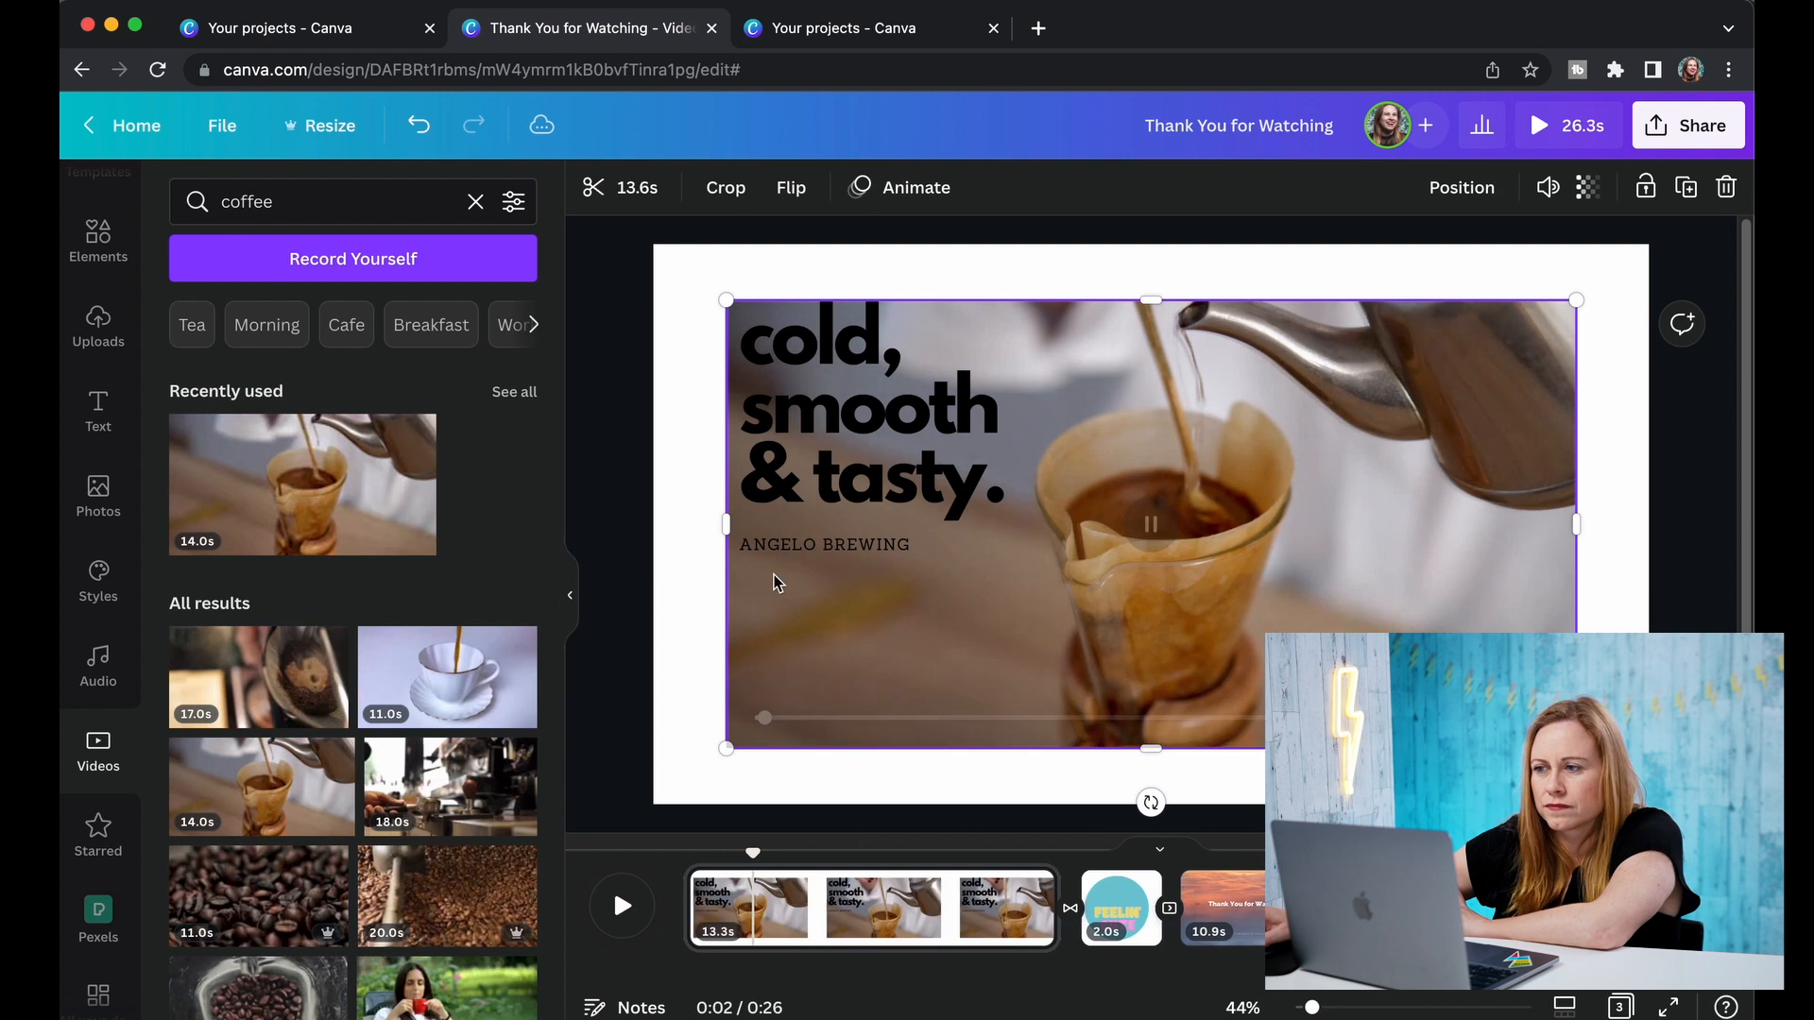
left_click(867, 417)
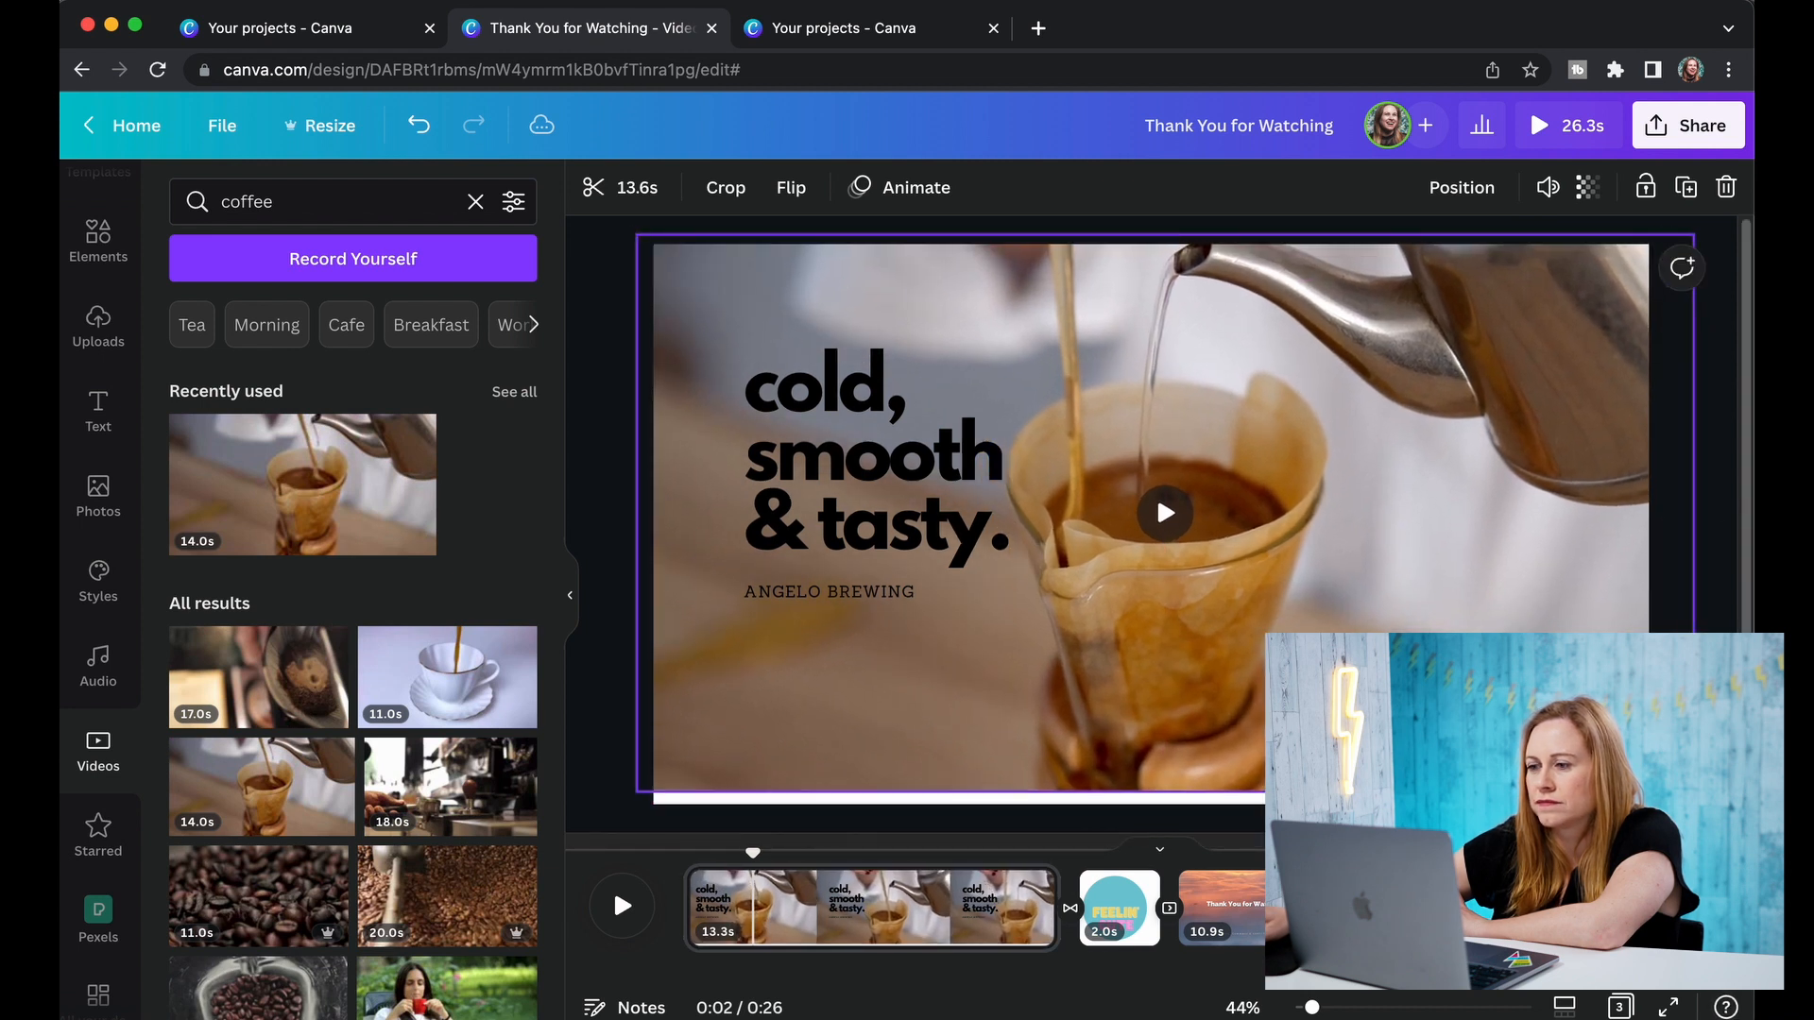
left_click(856, 428)
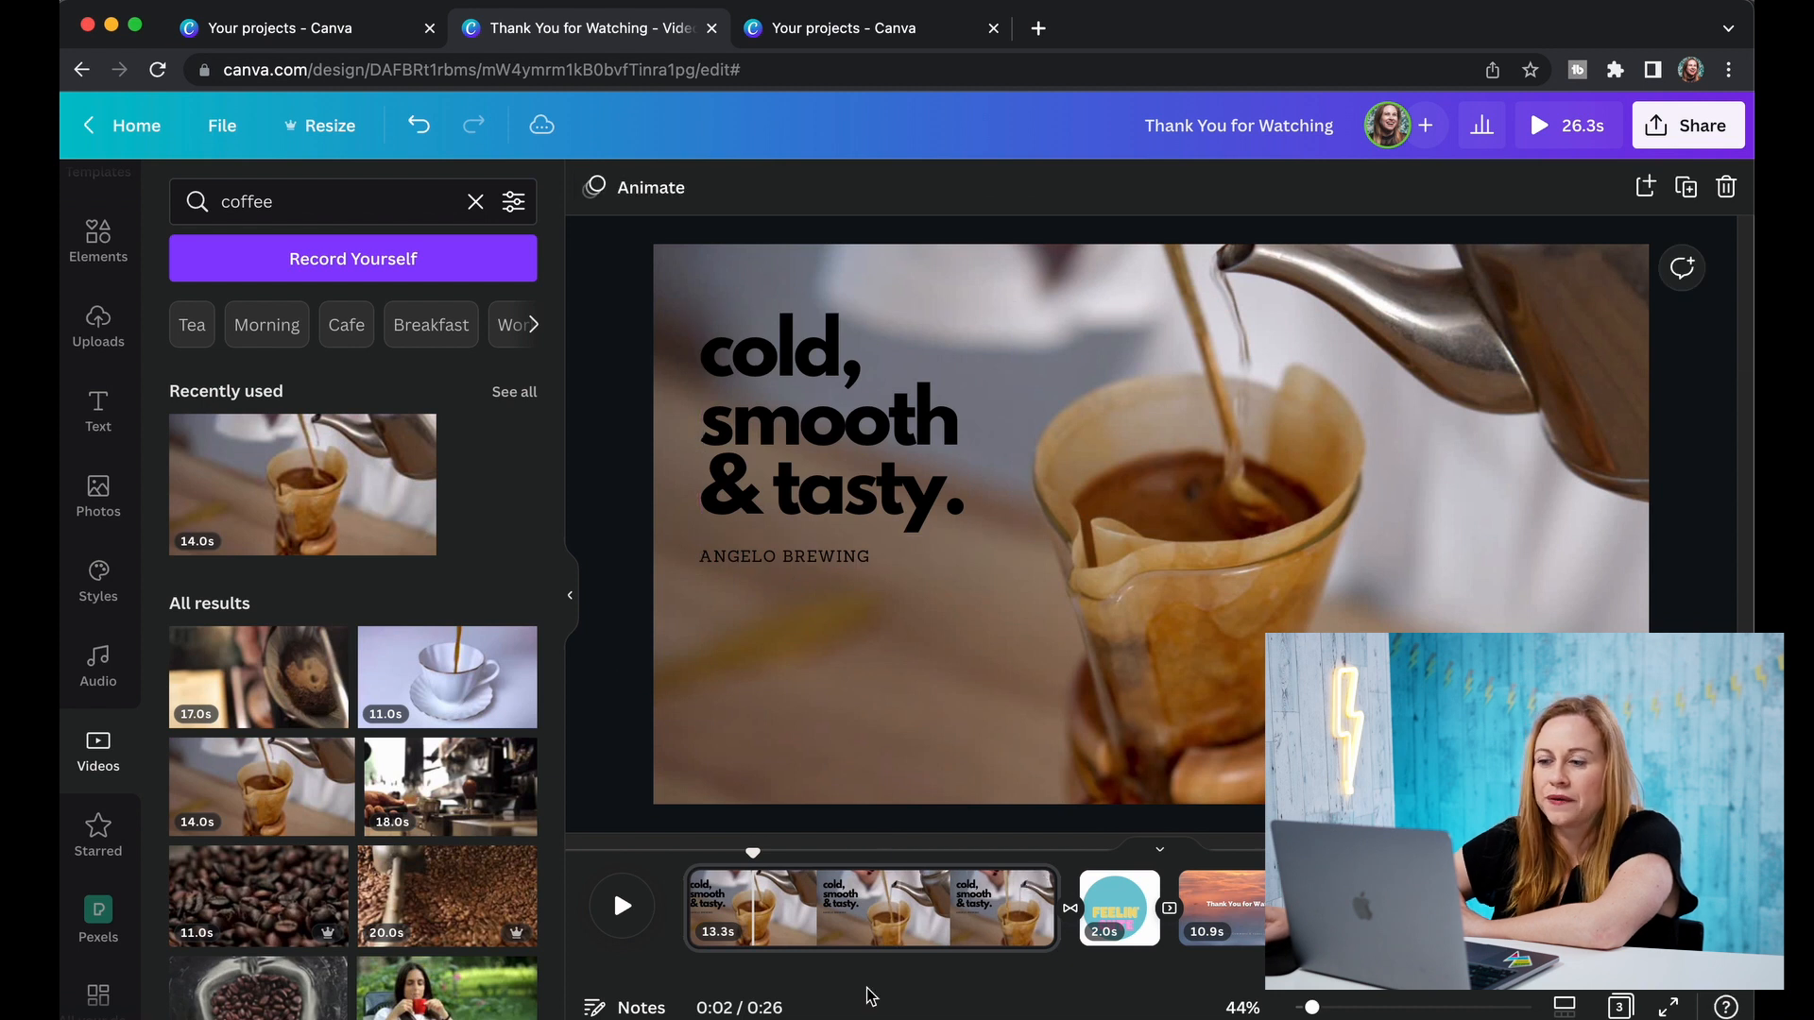
left_click(871, 908)
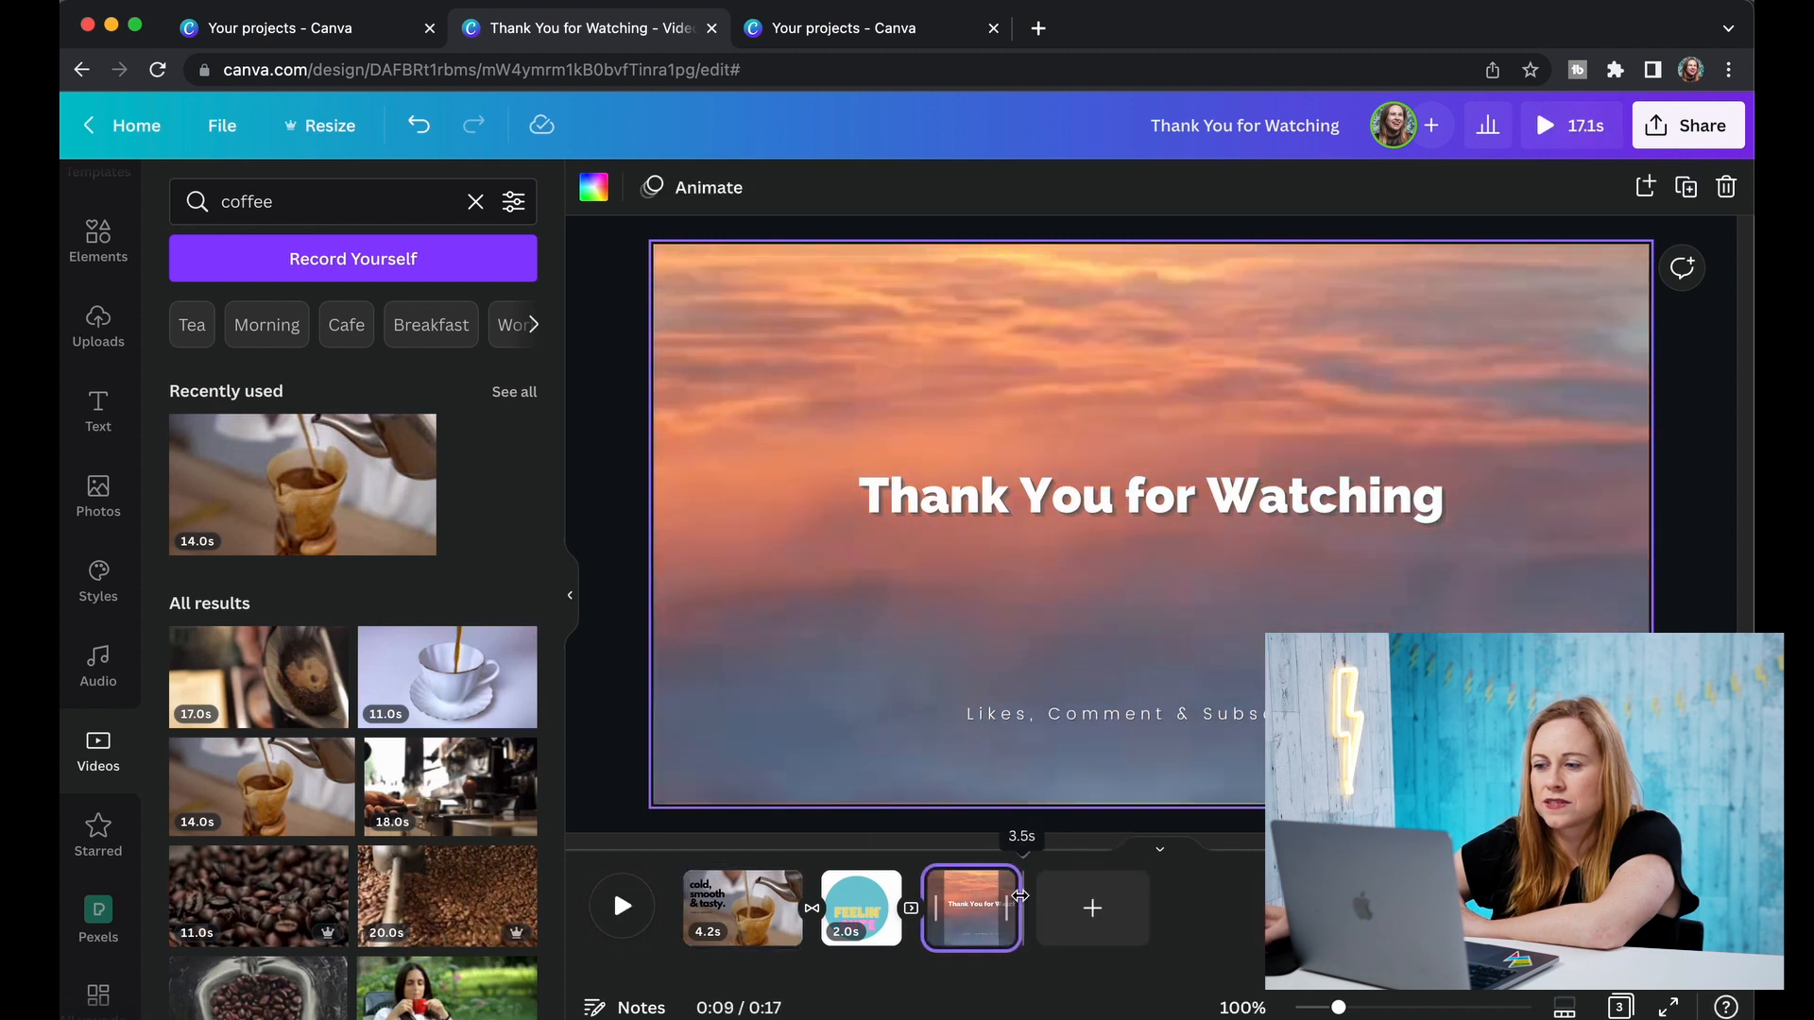
Trim the 'Thank You for Watching' end slide to 3 seconds.
left_click(741, 907)
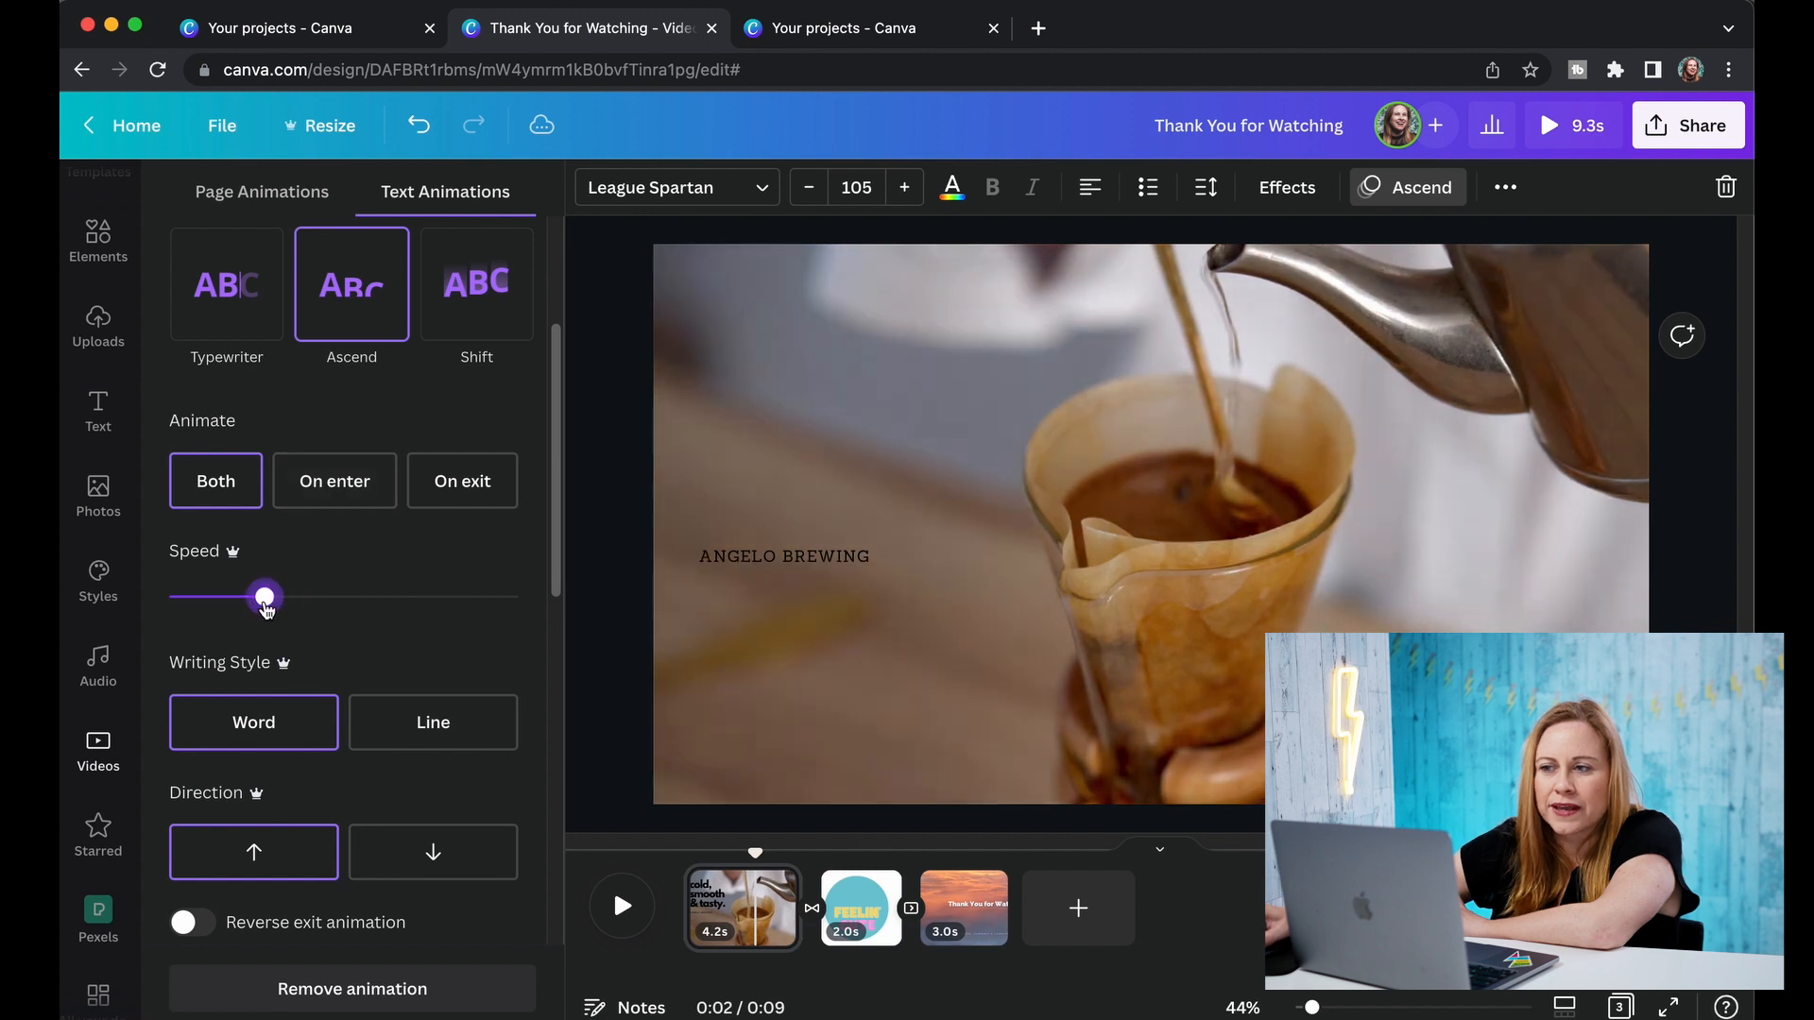
Adjust the speed of the headline's Ascend text animation.
left_click_drag(265, 597, 218, 597)
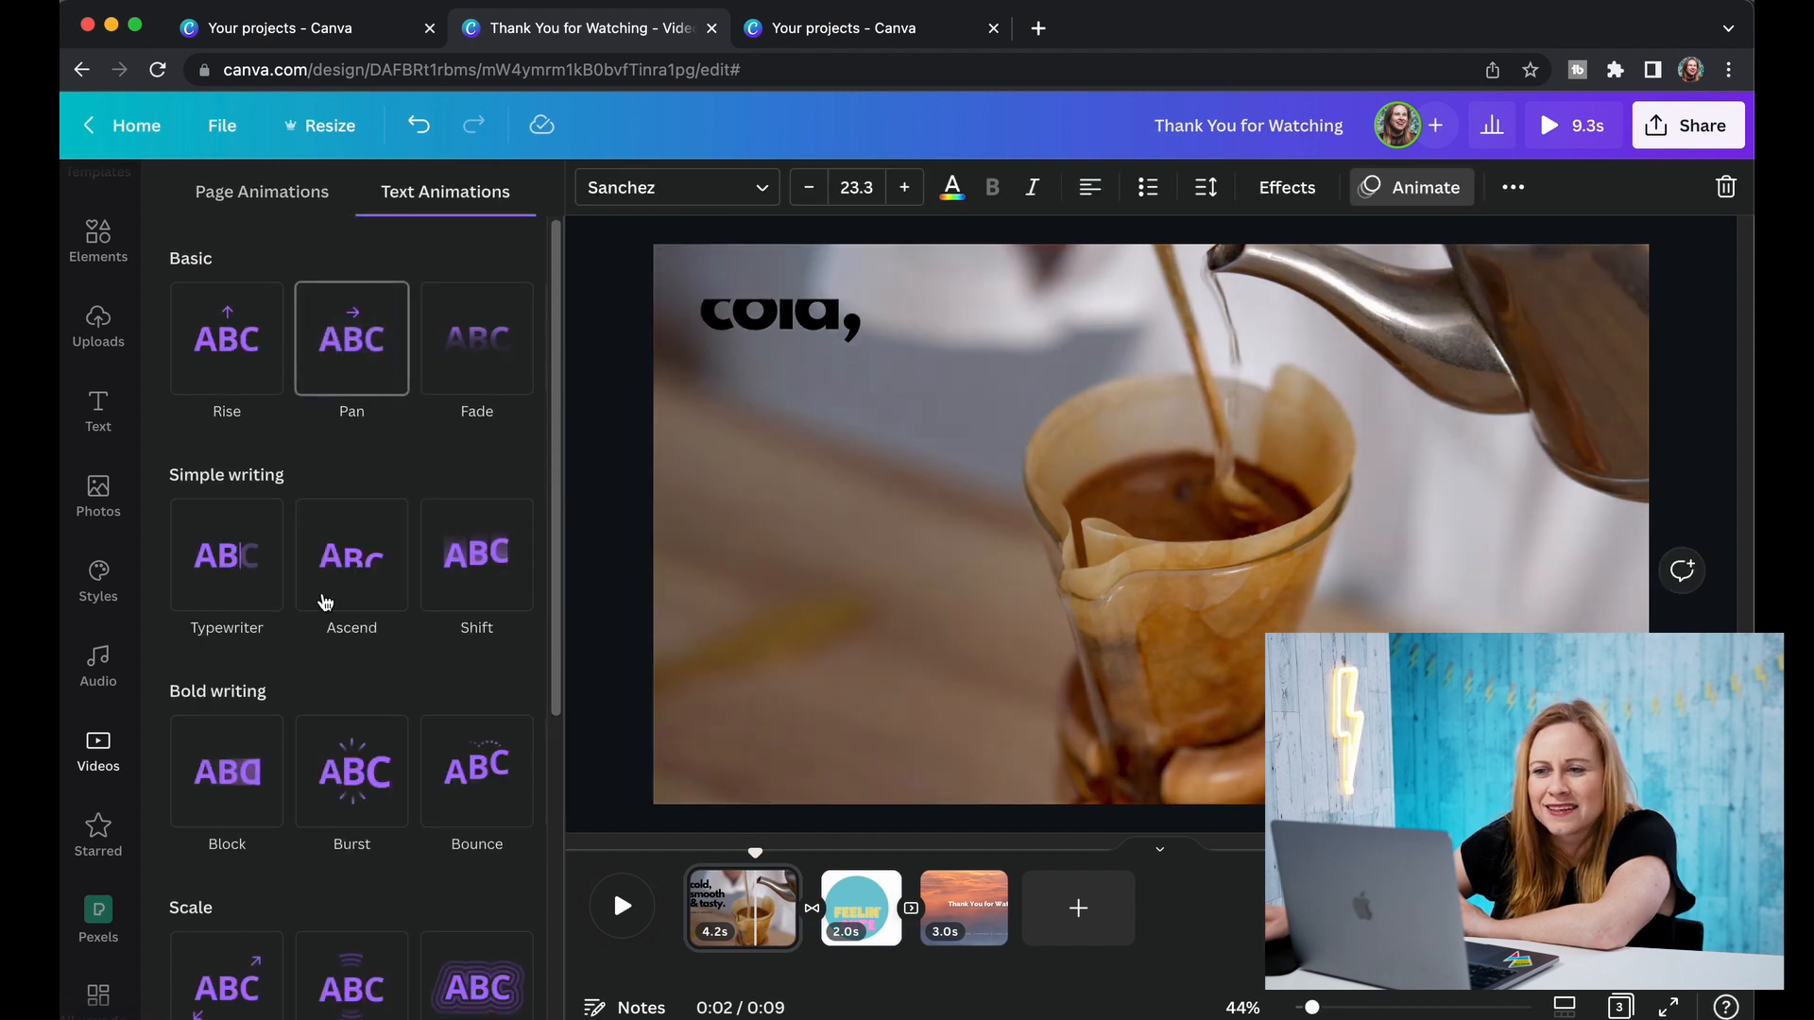
Apply the Typewriter text animation to the headline at medium speed.
left_click(227, 556)
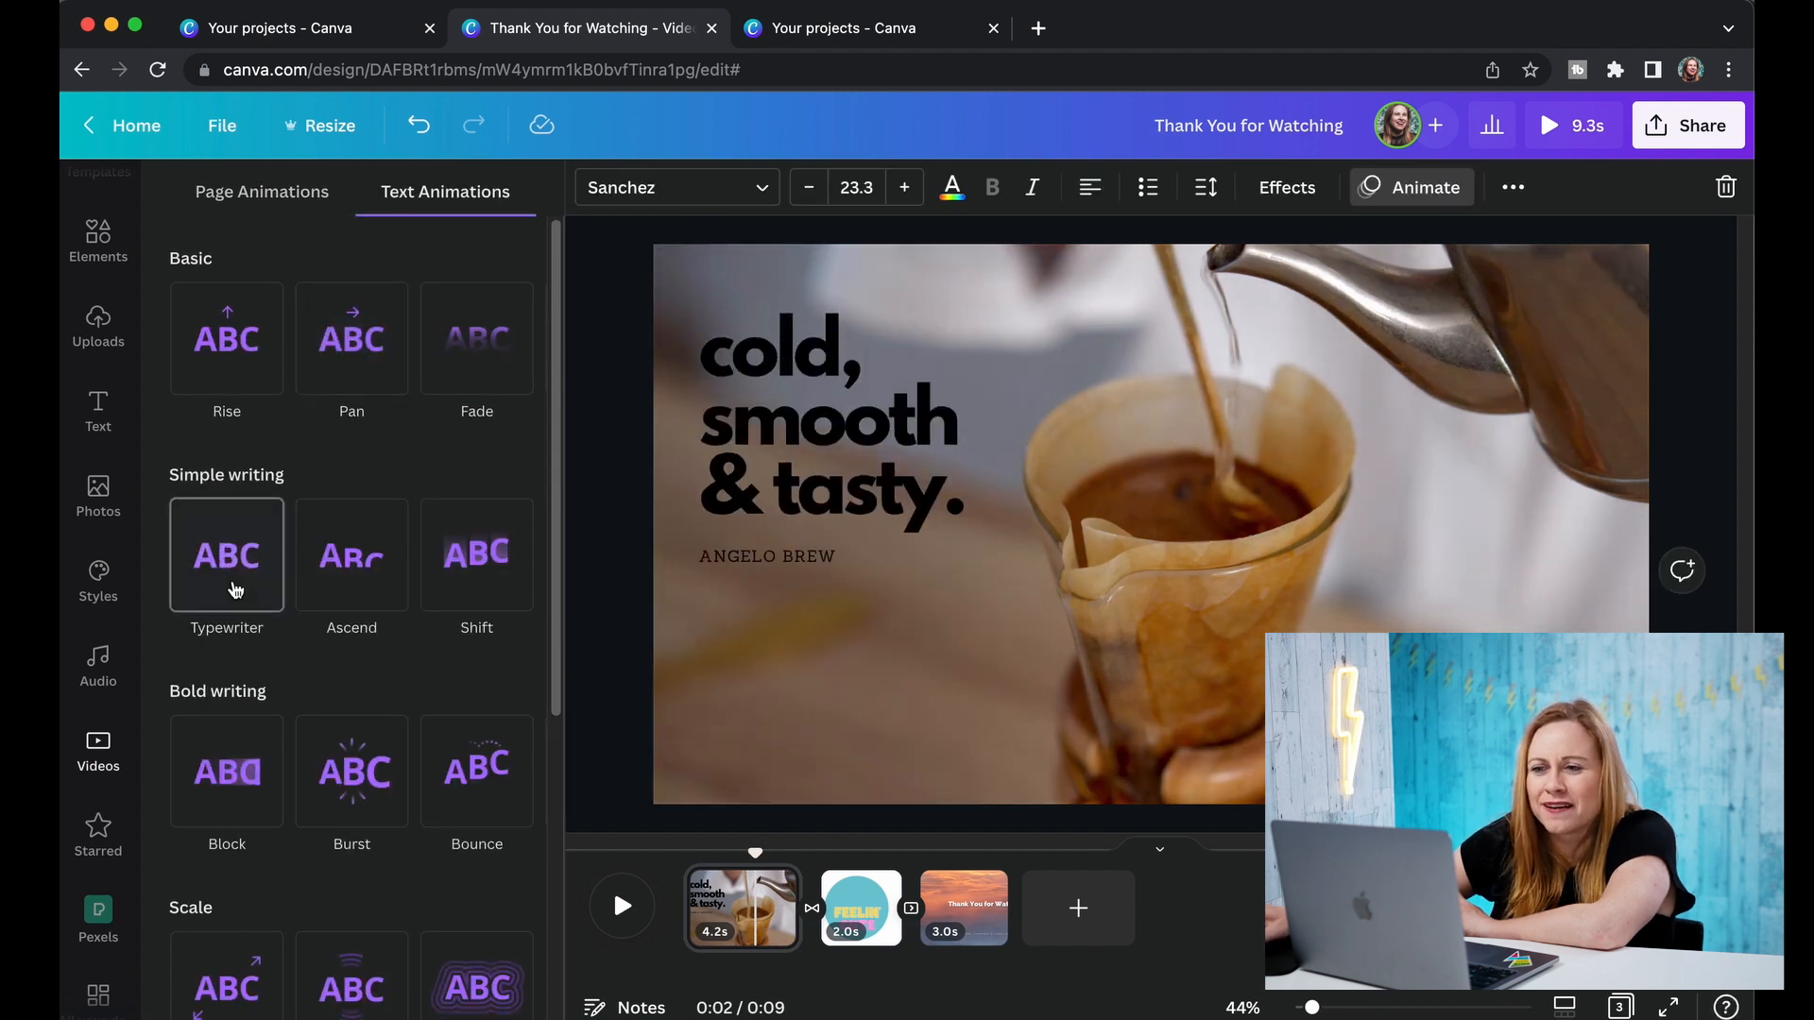
left_click(226, 556)
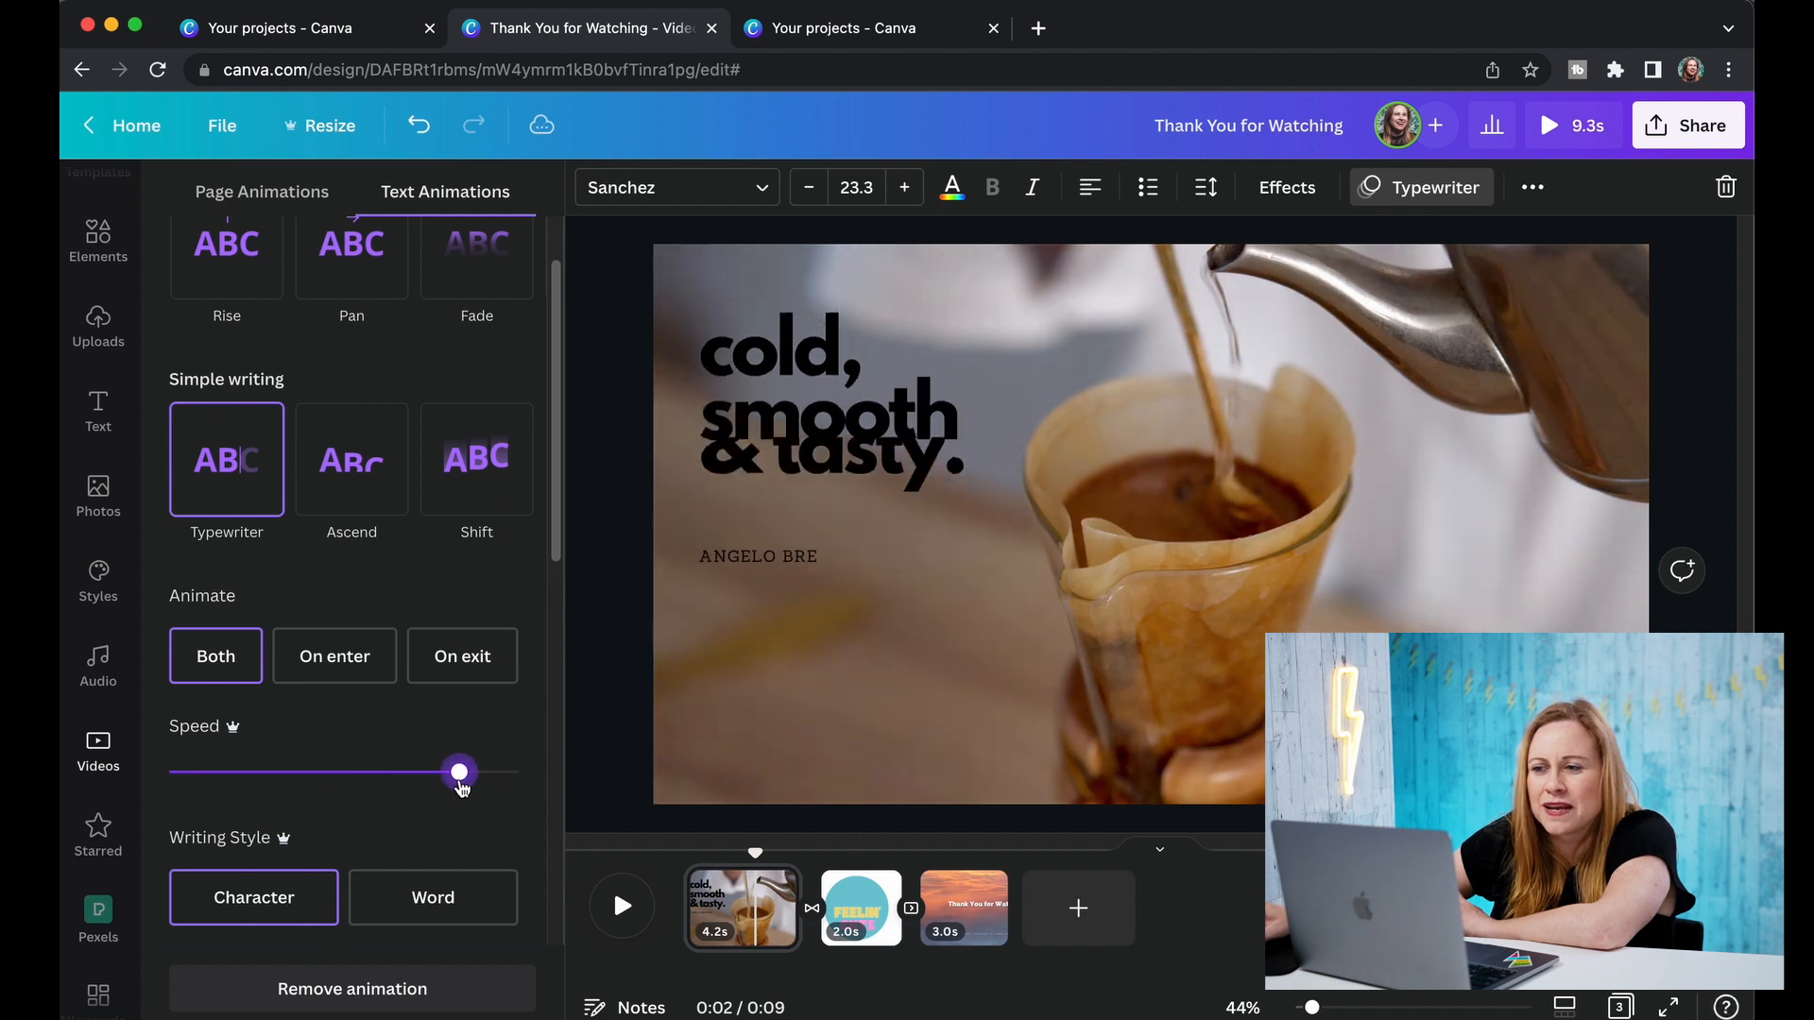
left_click_drag(458, 773, 251, 772)
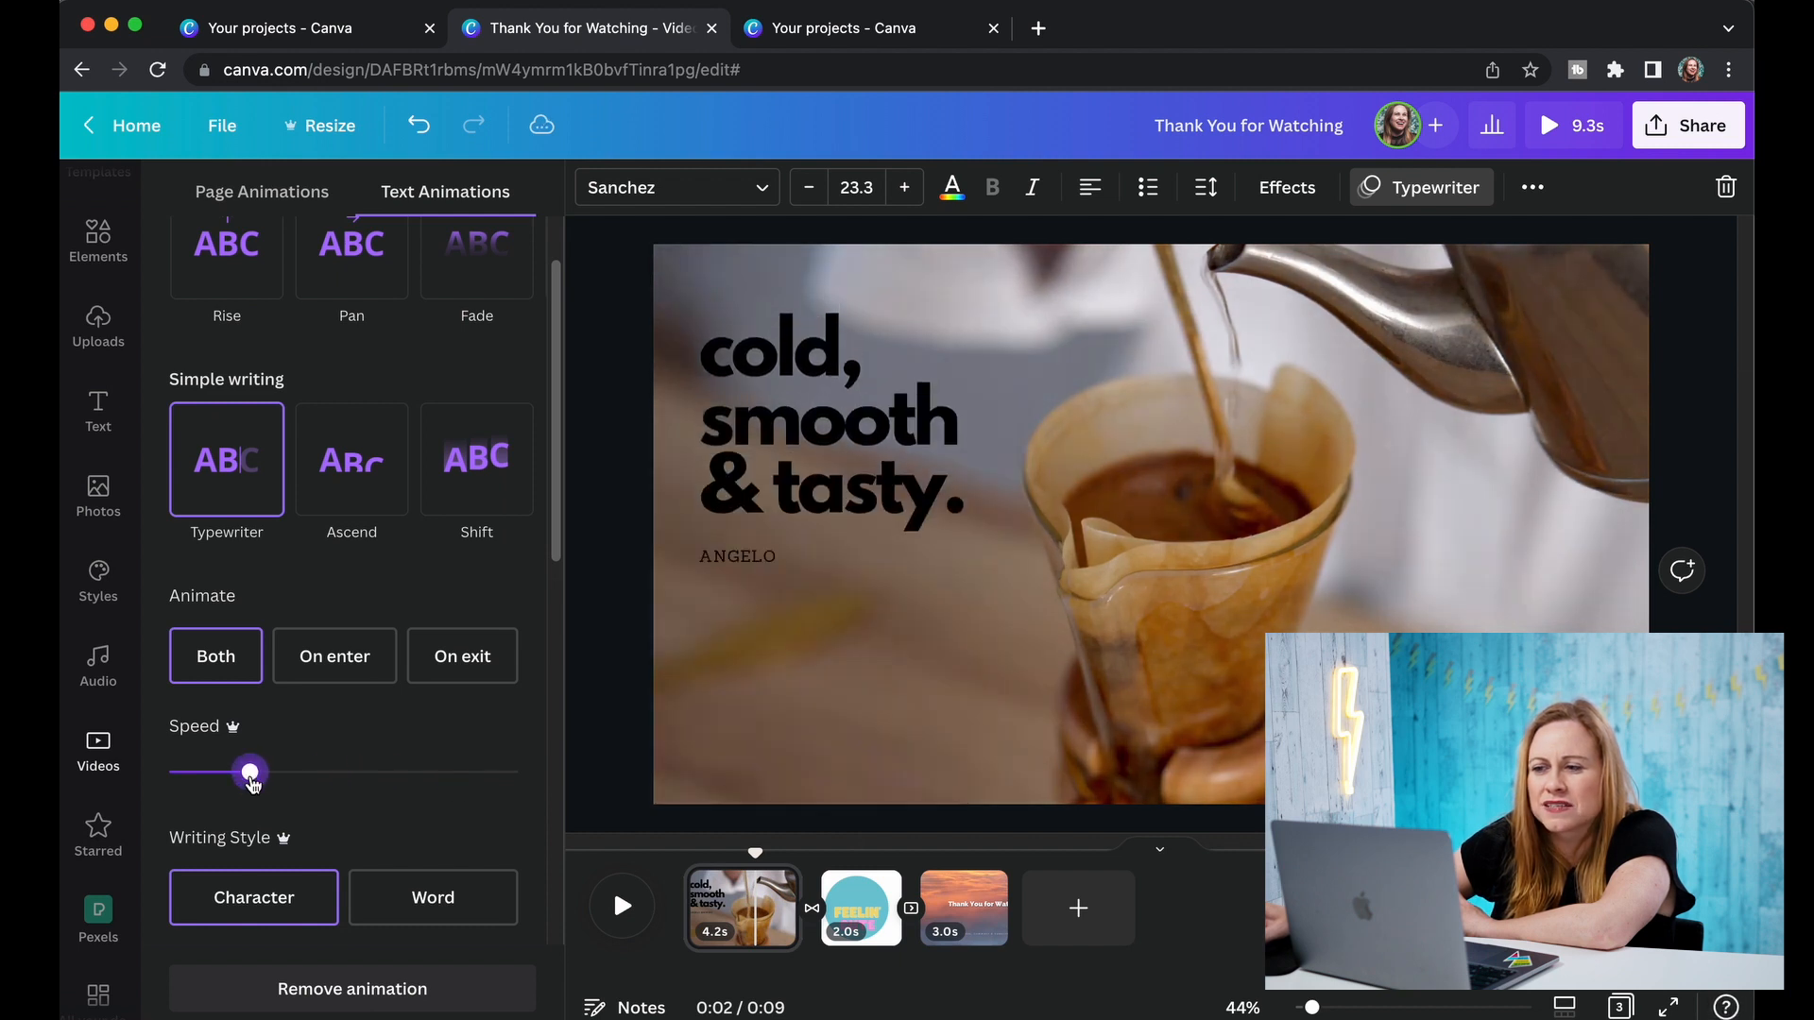
left_click_drag(252, 773, 355, 773)
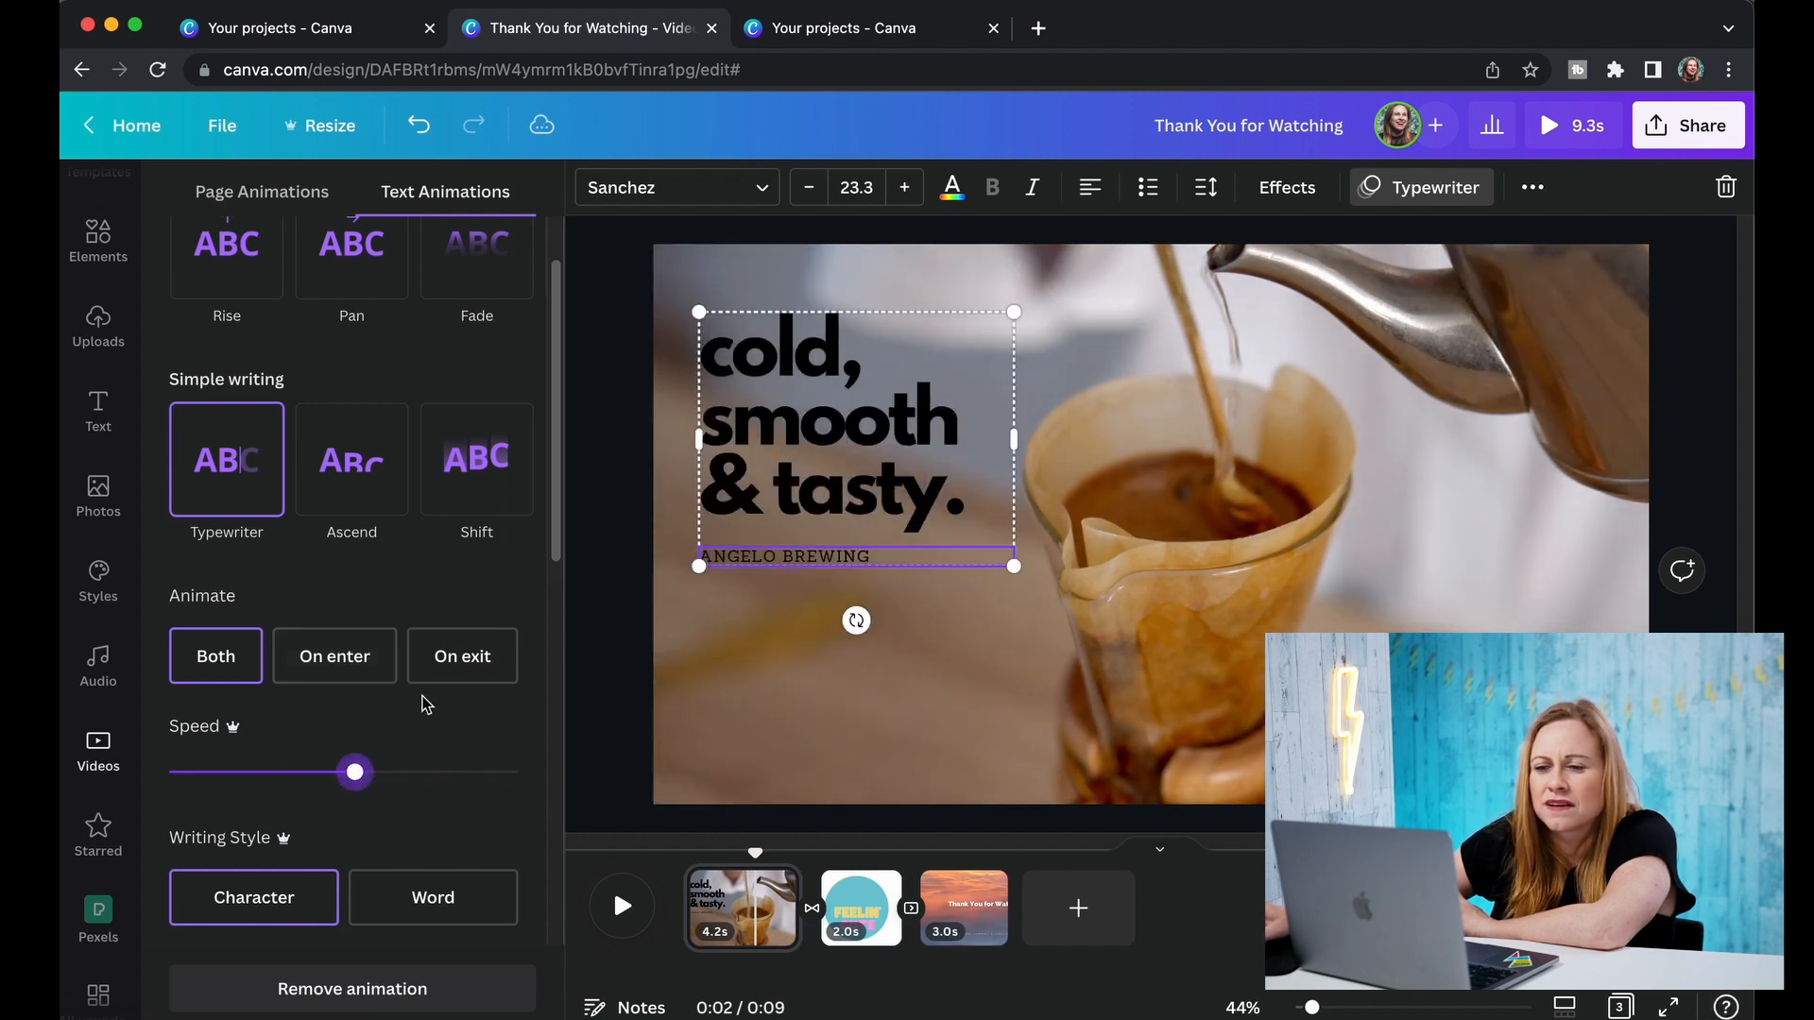
left_click(334, 656)
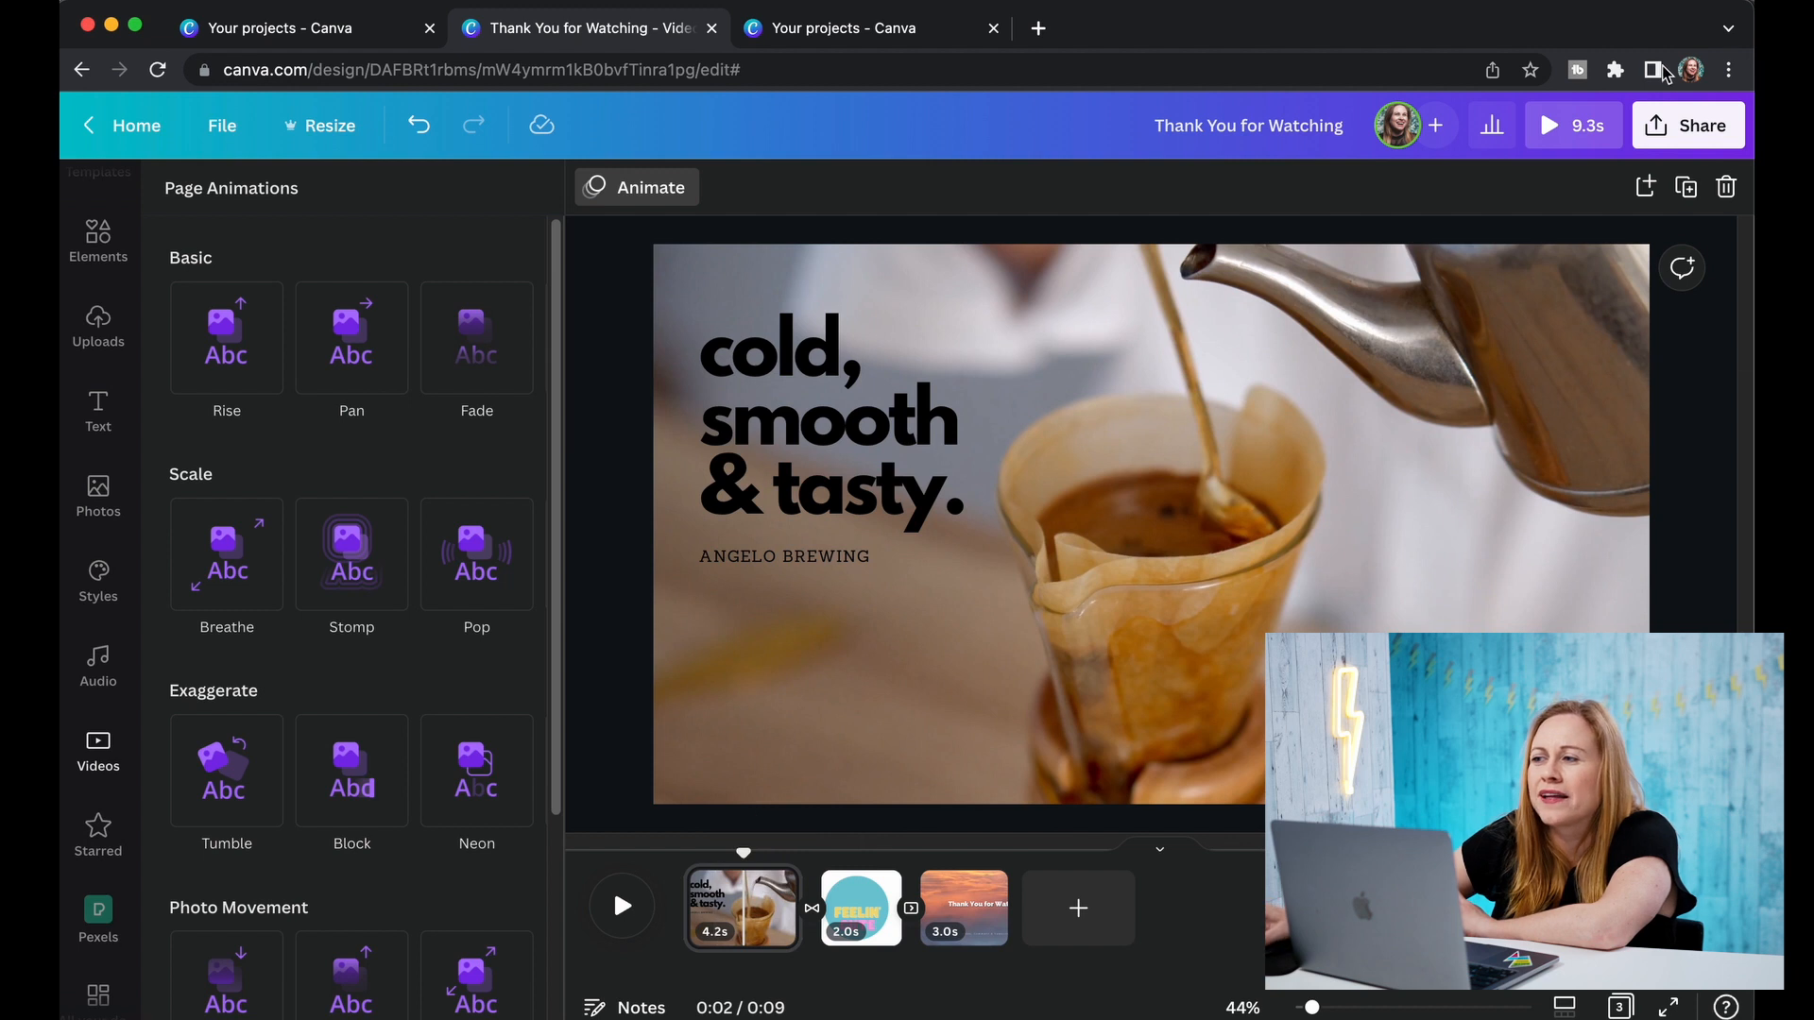
Play the 9.3-second three-slide video in full-screen preview.
left_click(1573, 124)
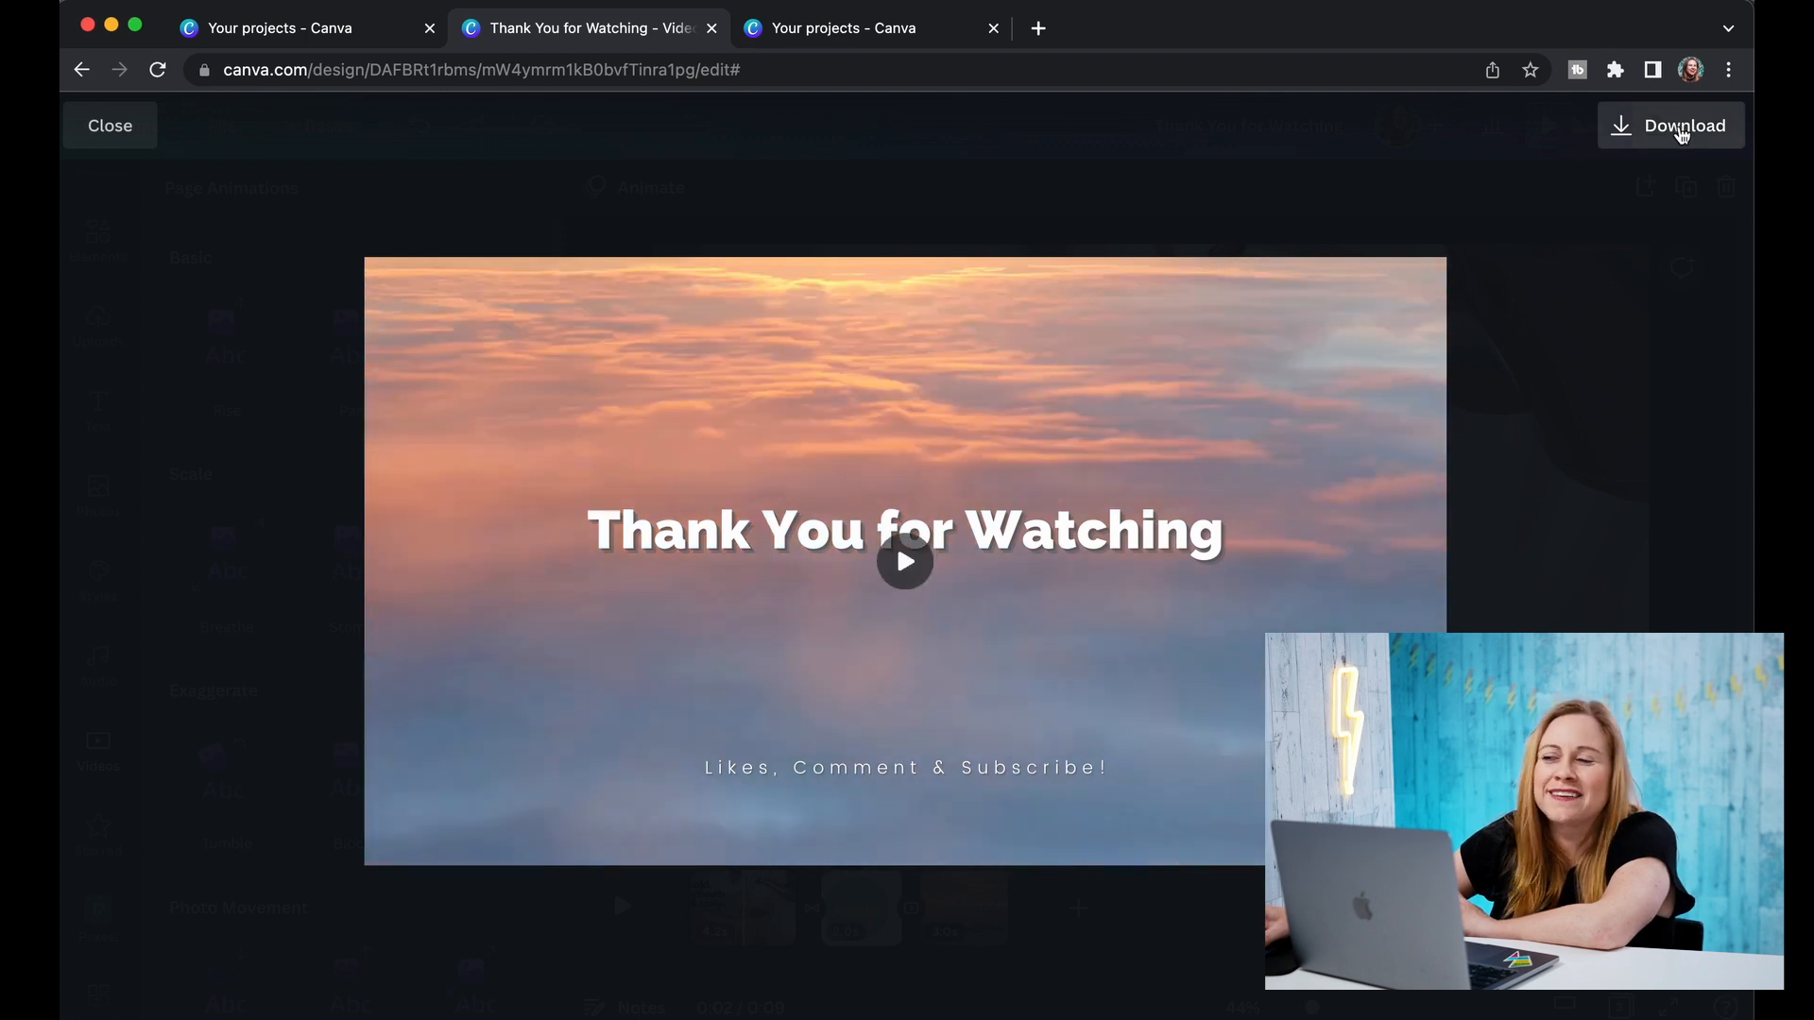
Open Download with MP4 Video and confirm pages 1–3 are selected.
left_click(1669, 124)
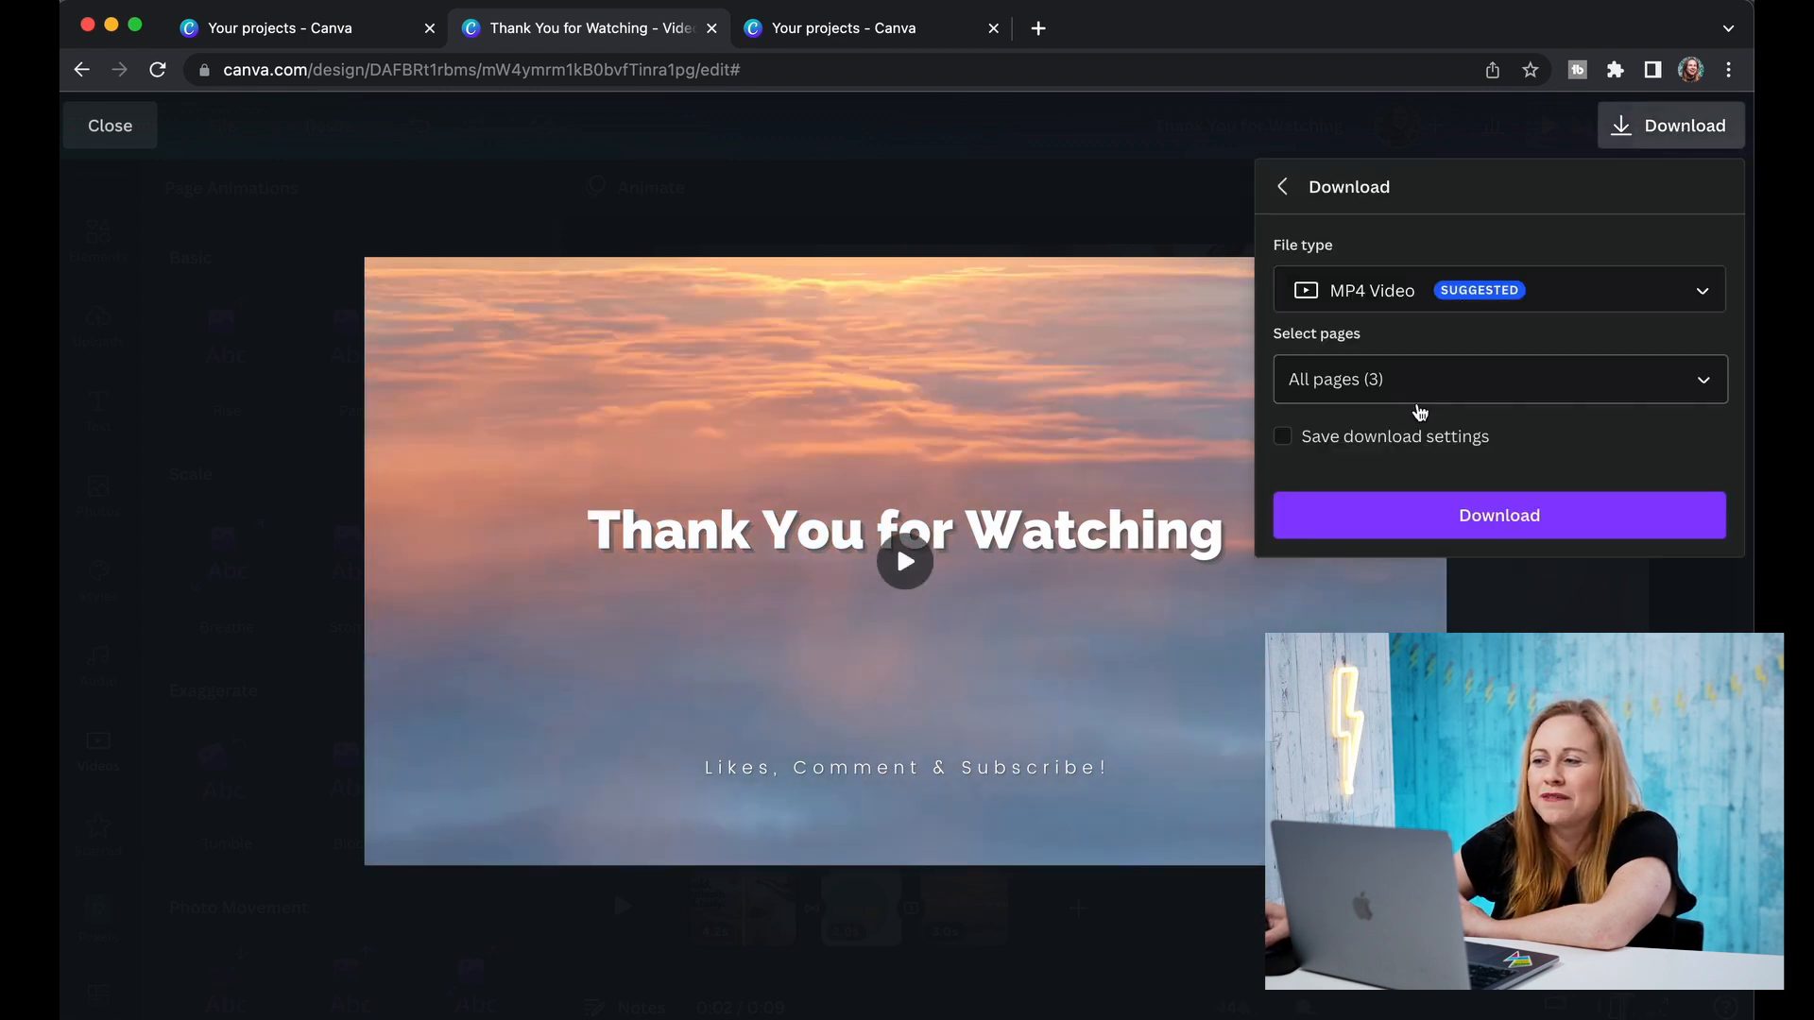
left_click(1496, 378)
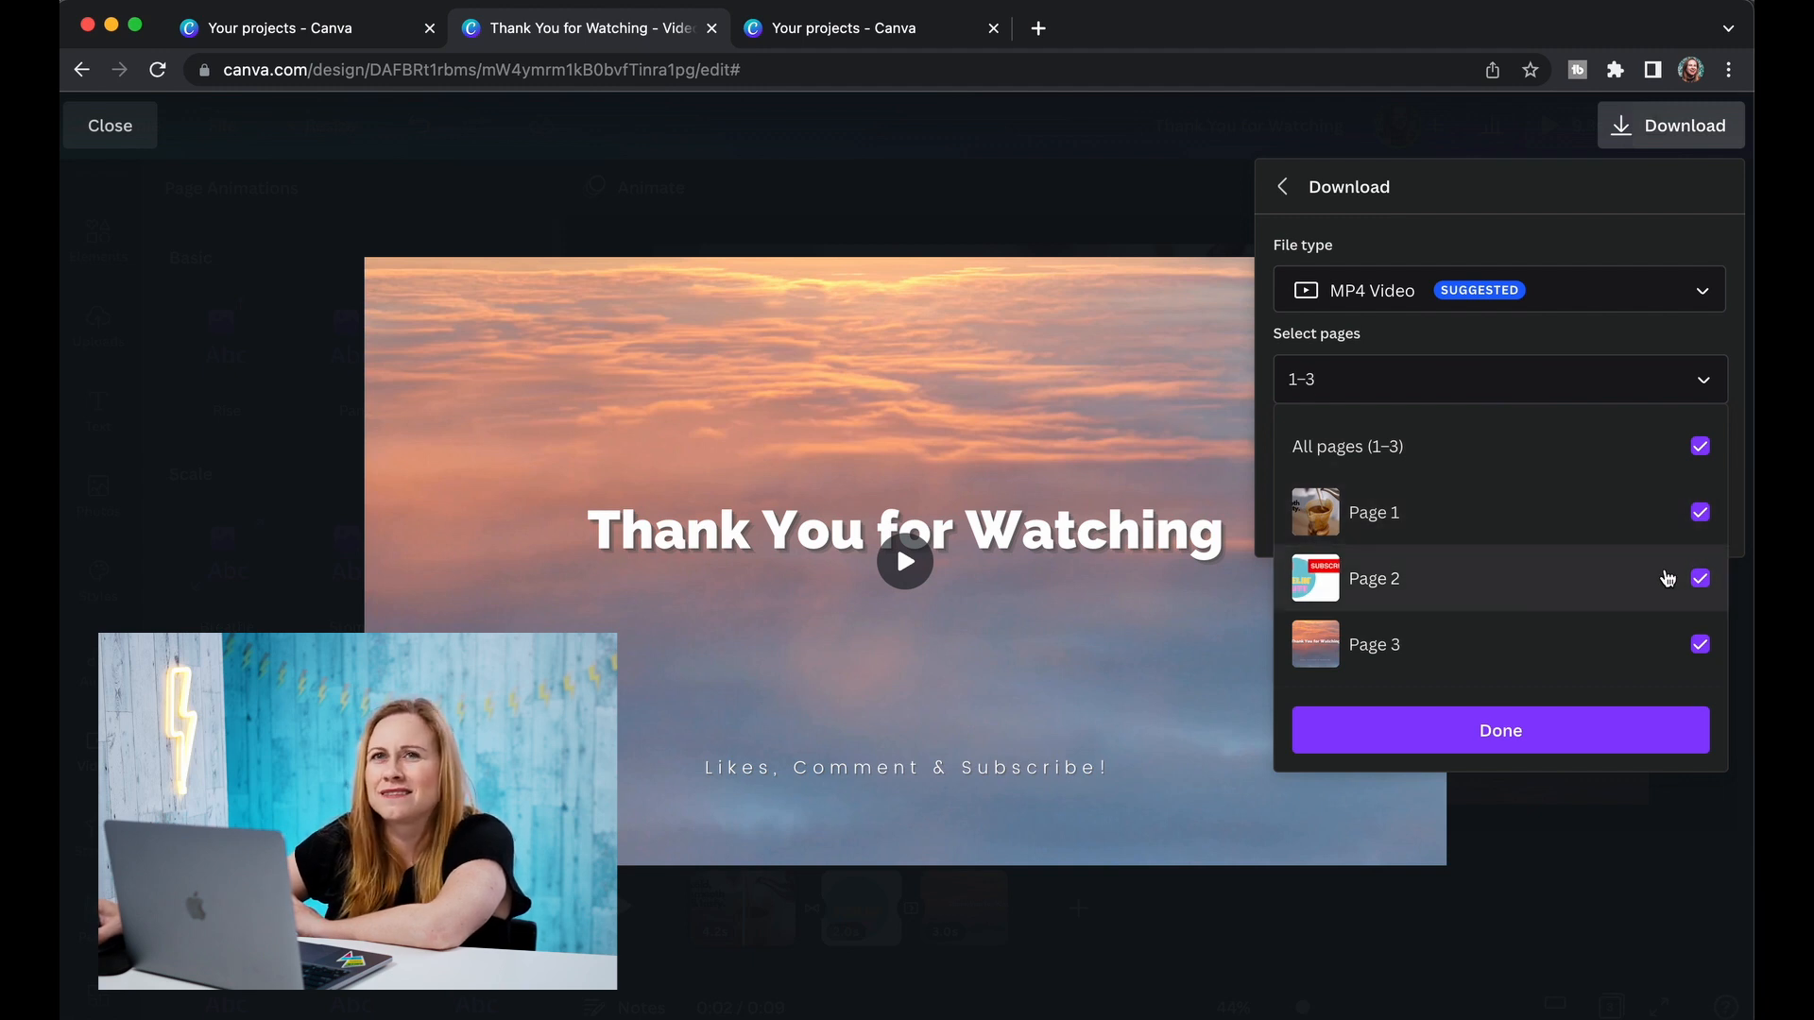
mouse_move(1660, 571)
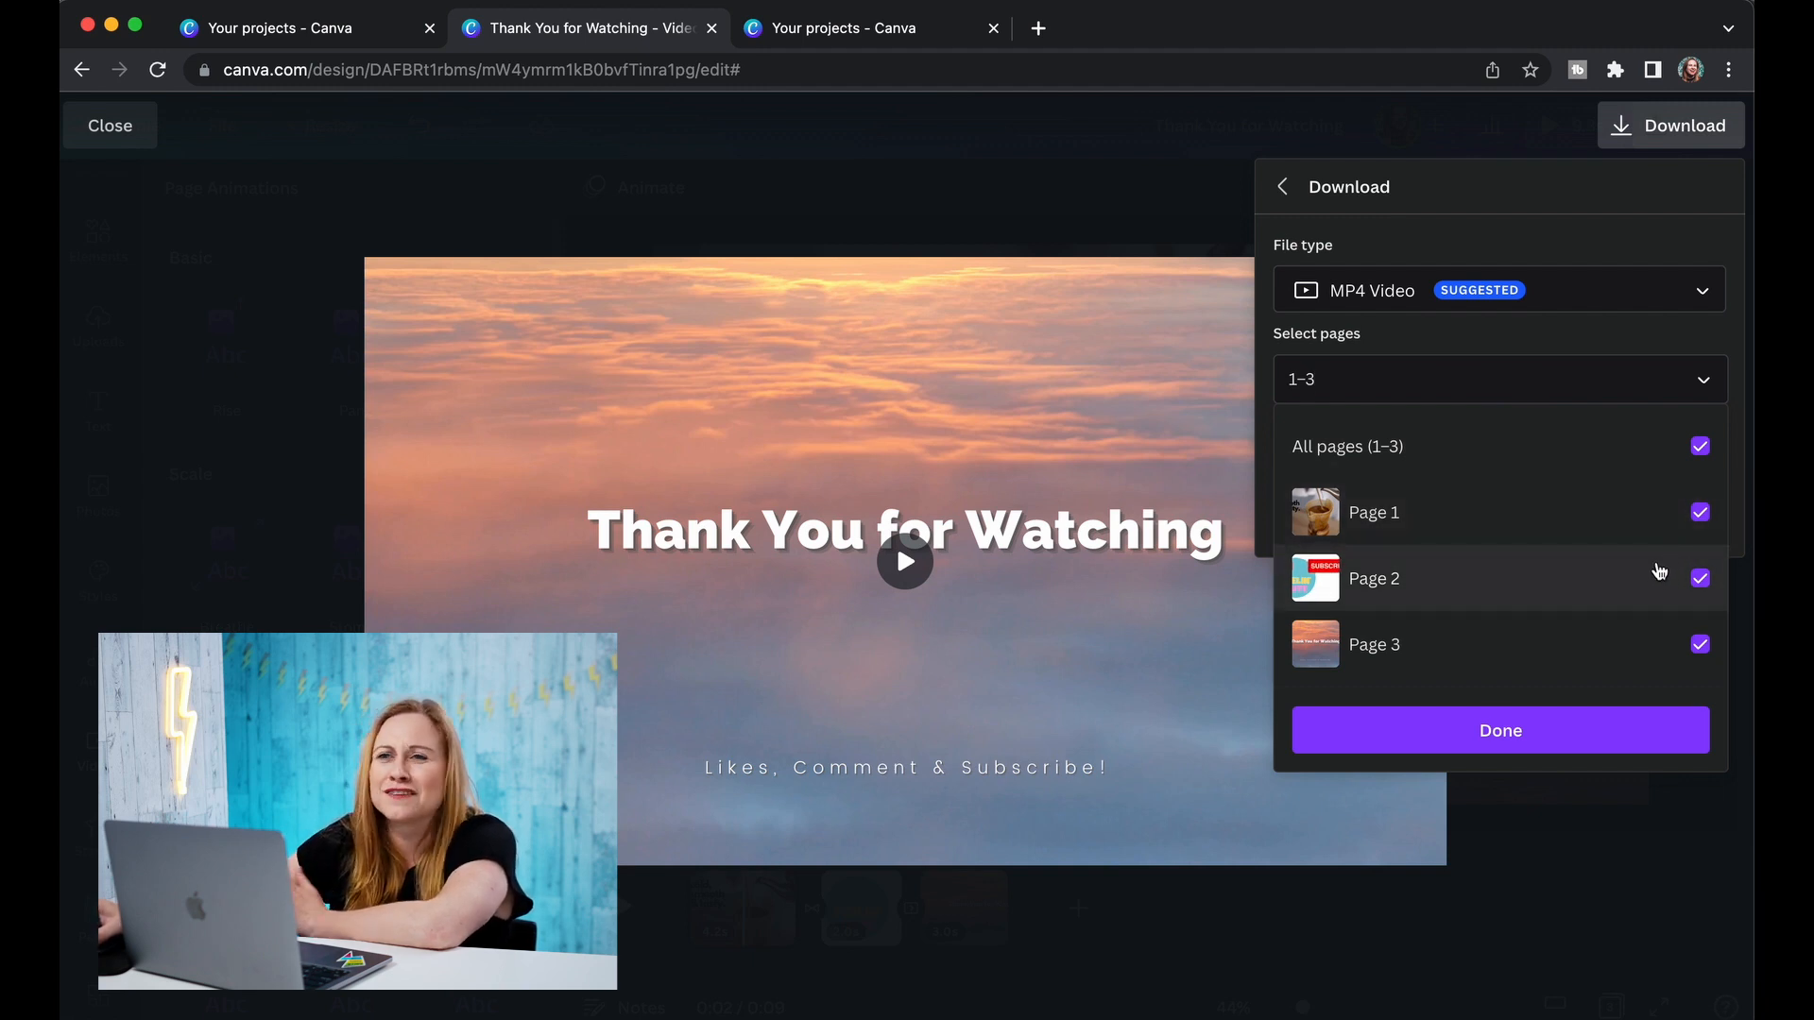